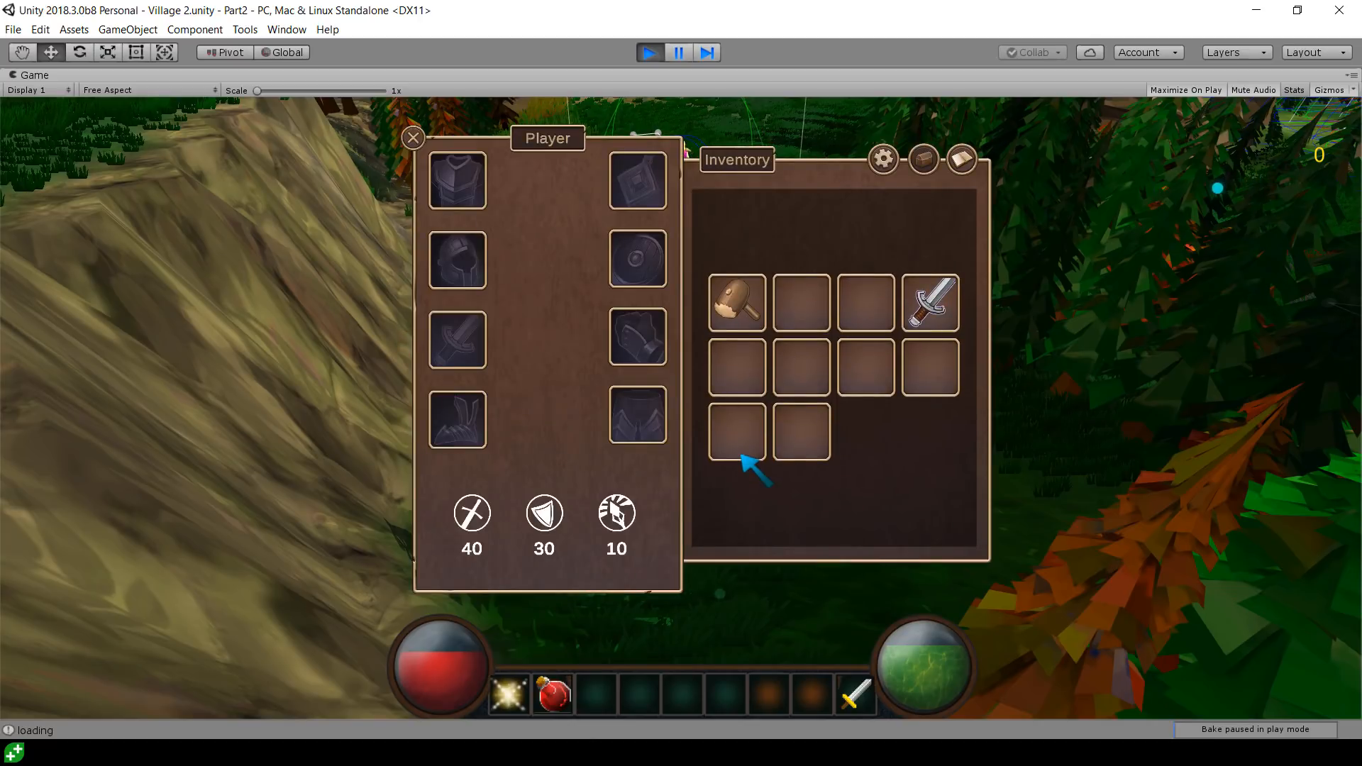
mouse_move(754, 413)
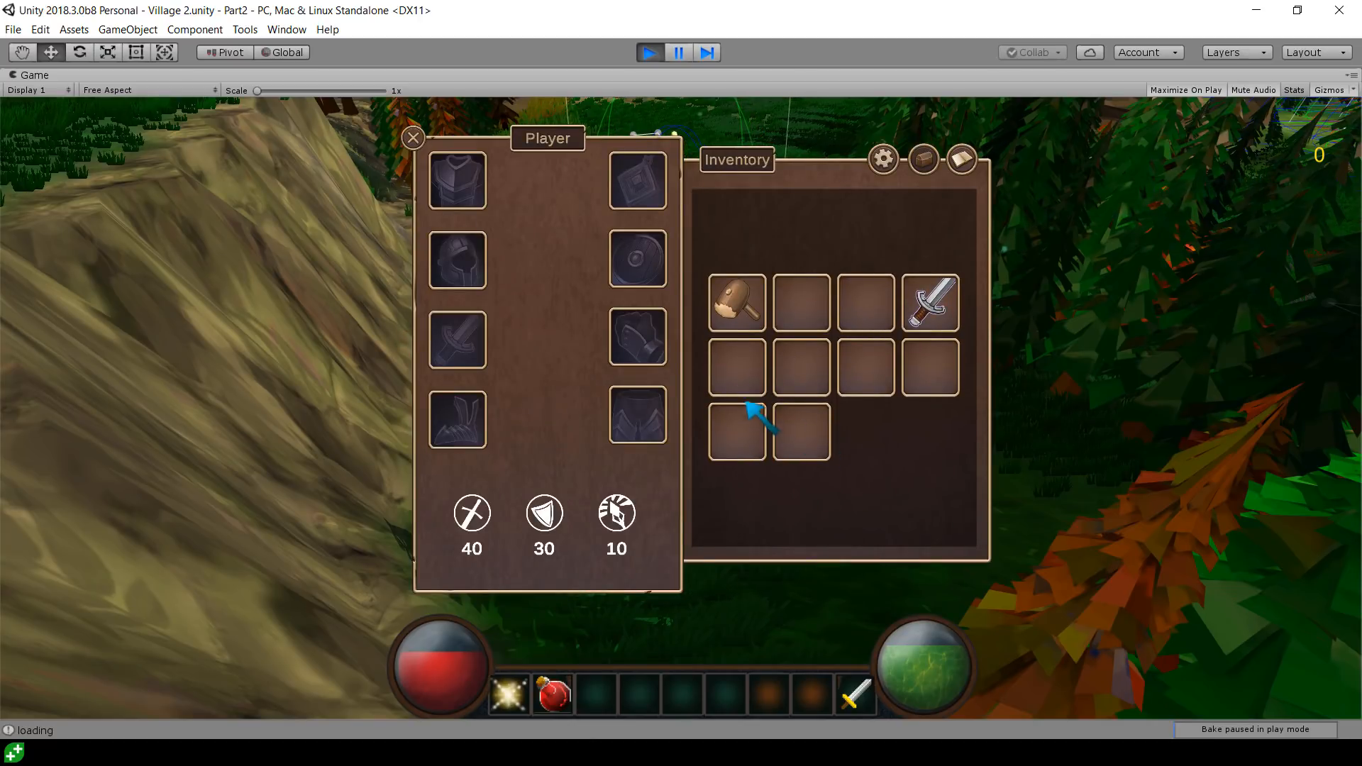
mouse_move(812, 347)
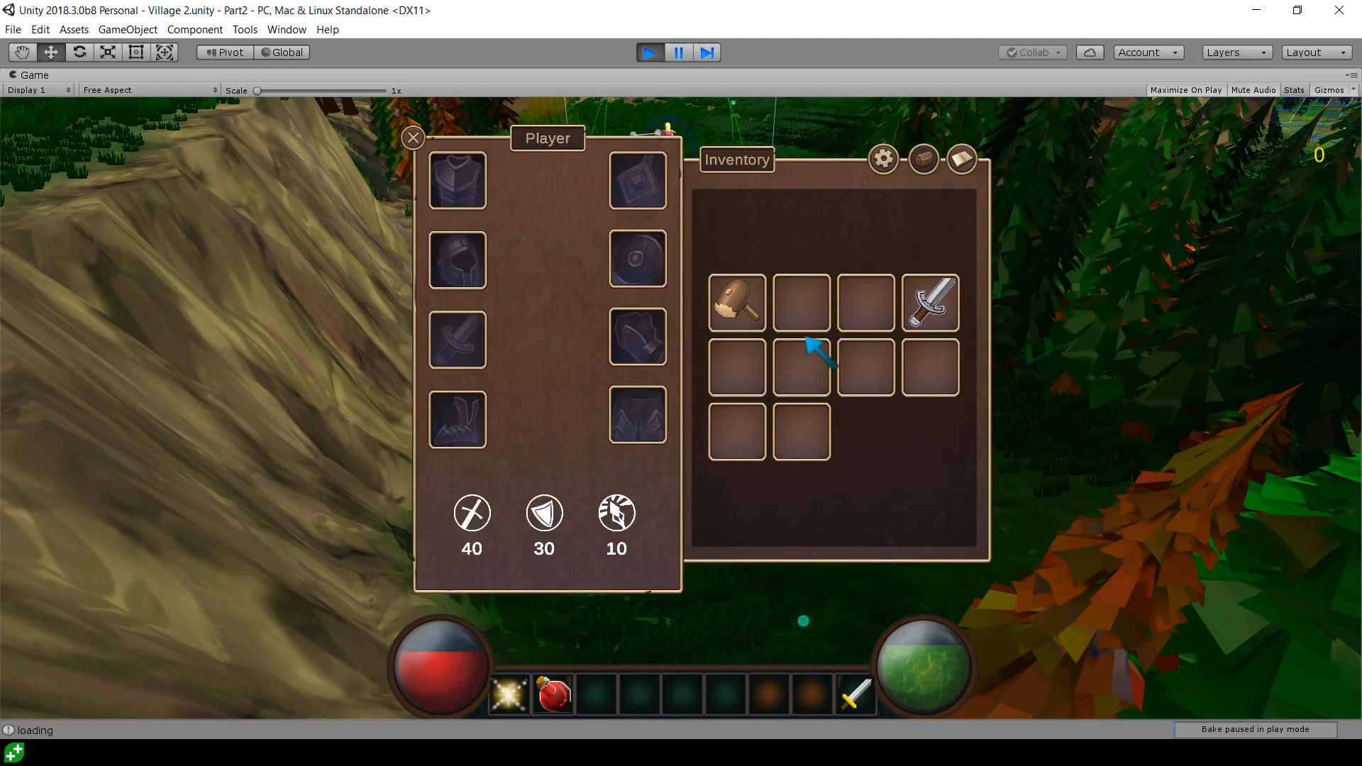
mouse_move(739, 302)
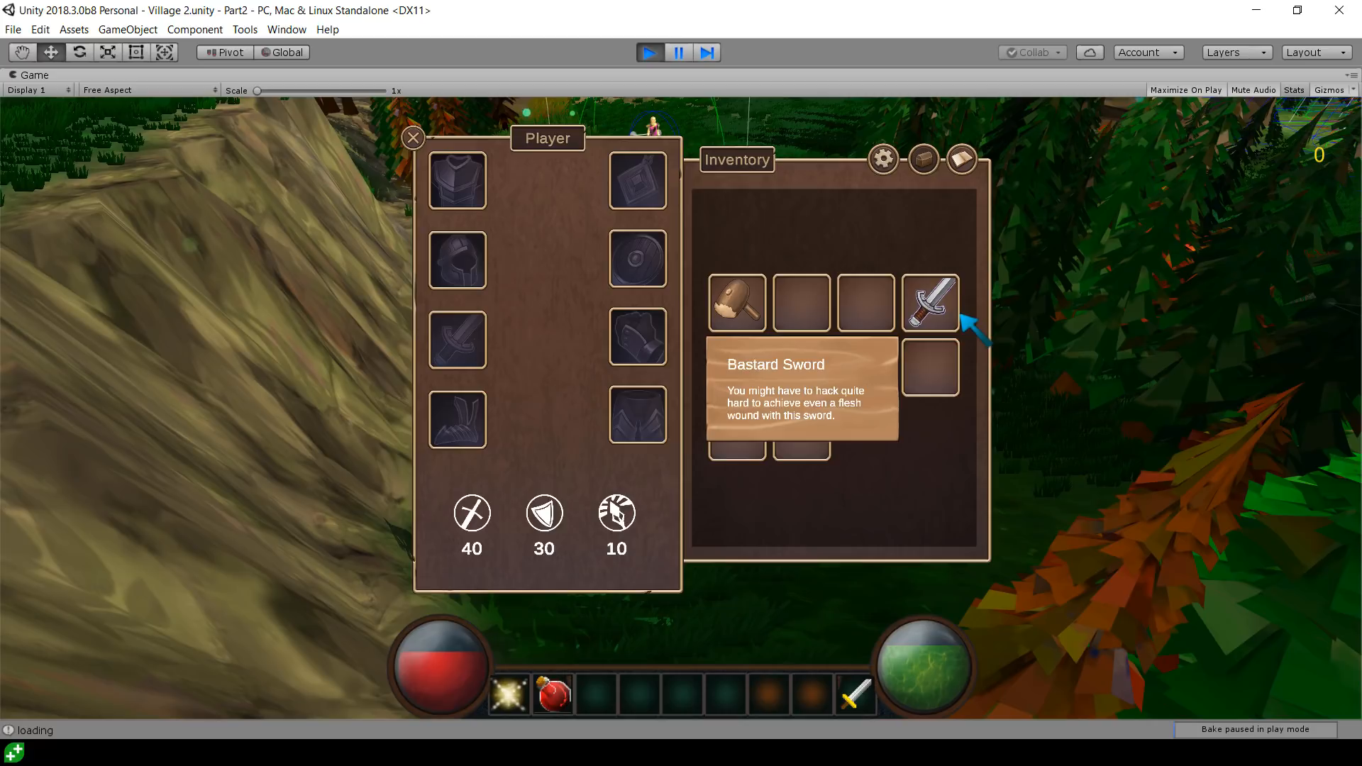
mouse_move(737, 302)
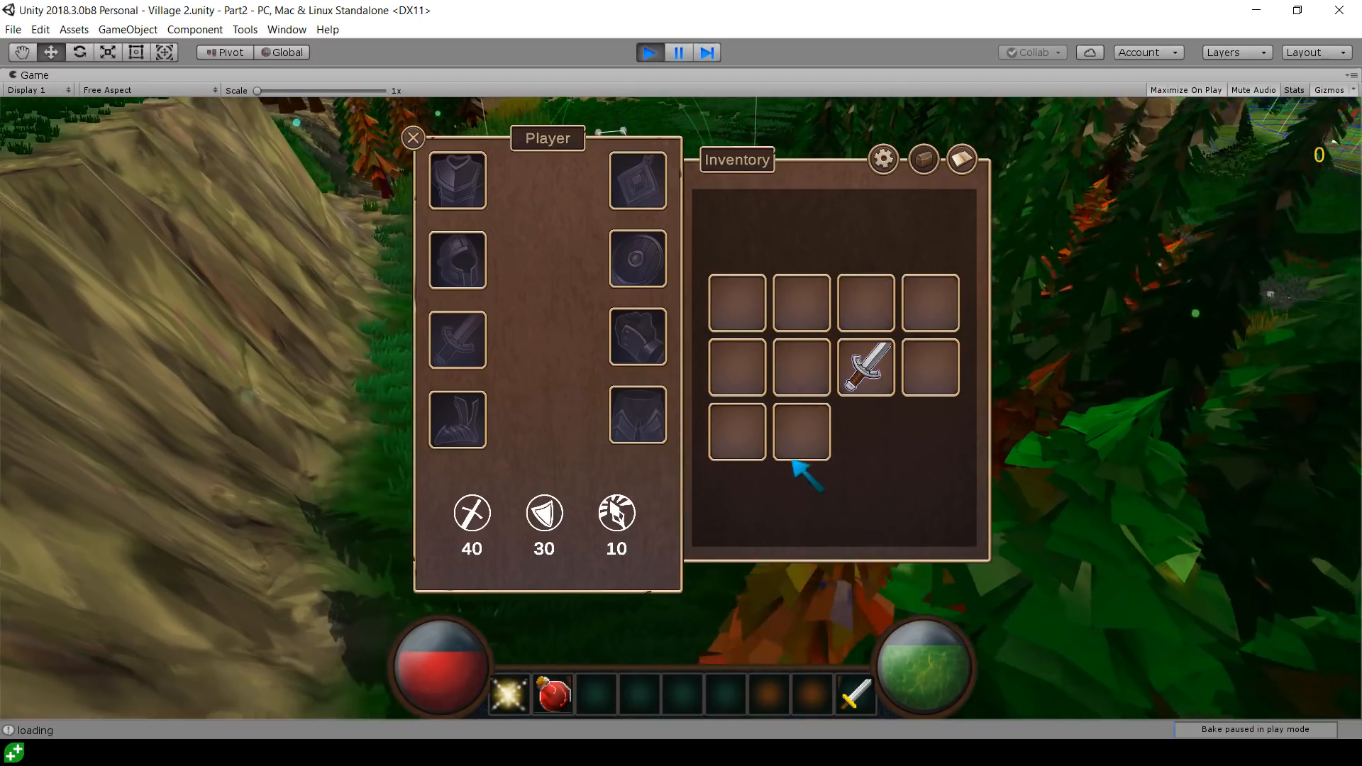
Move the sword and hammer between inventory slots, hammer into slot two, then close the inventory
left_click(412, 137)
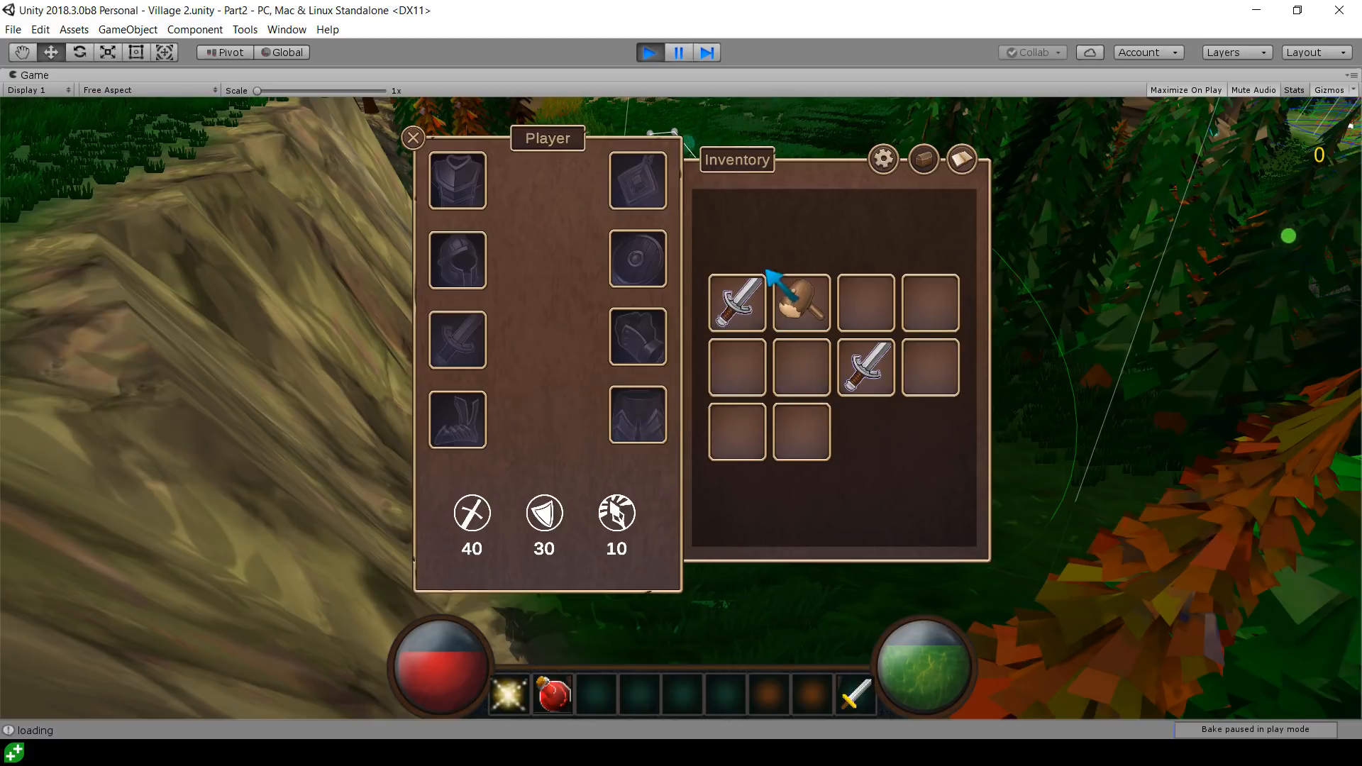
left_click(411, 137)
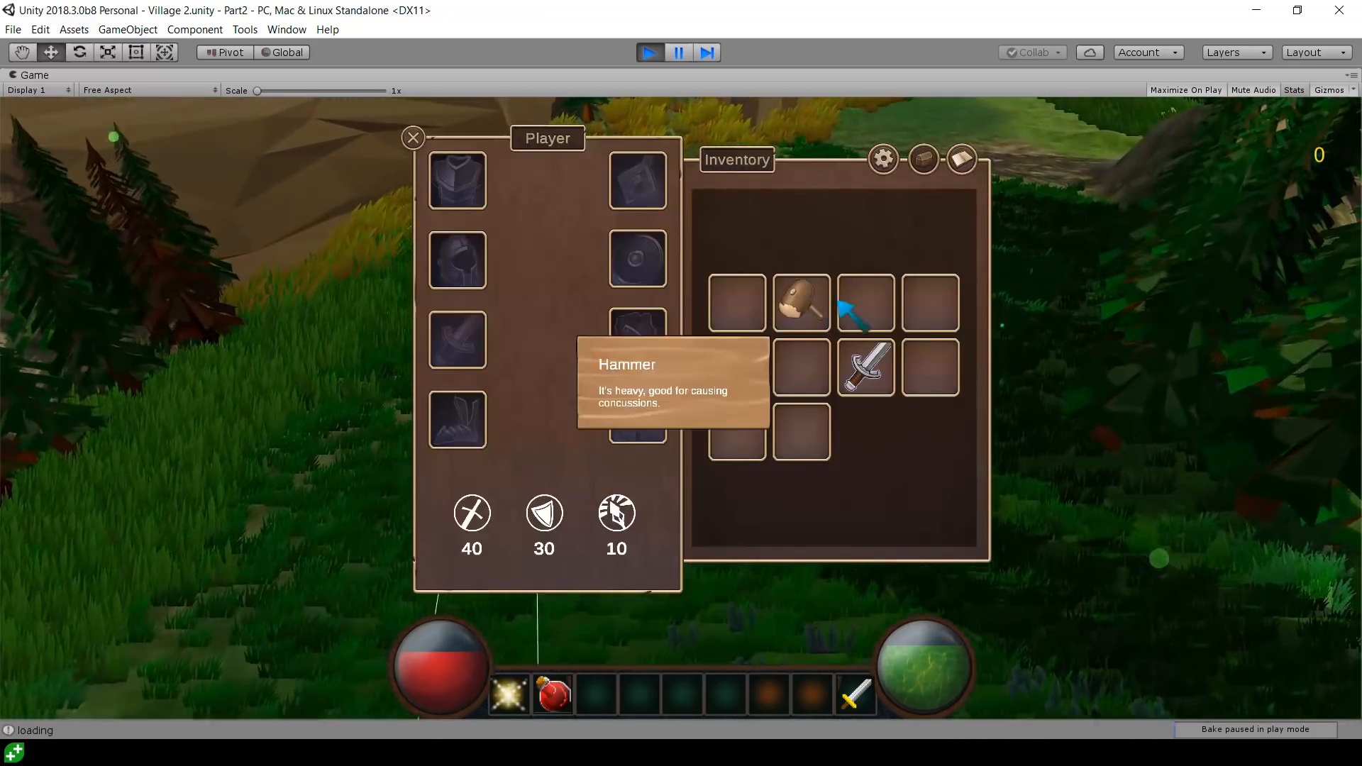
left_click(411, 136)
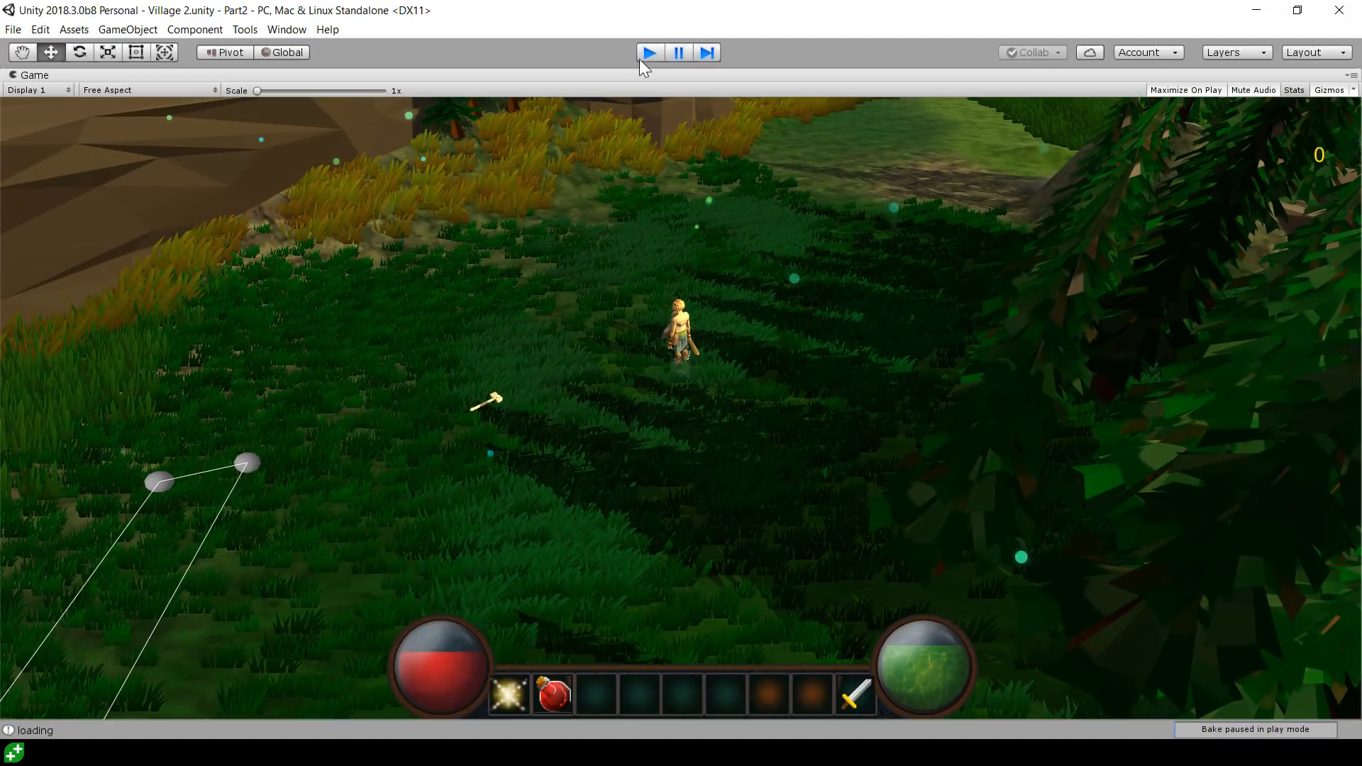
Restart play mode, check the inventory slots for the single sword, then stop the game
left_click(649, 52)
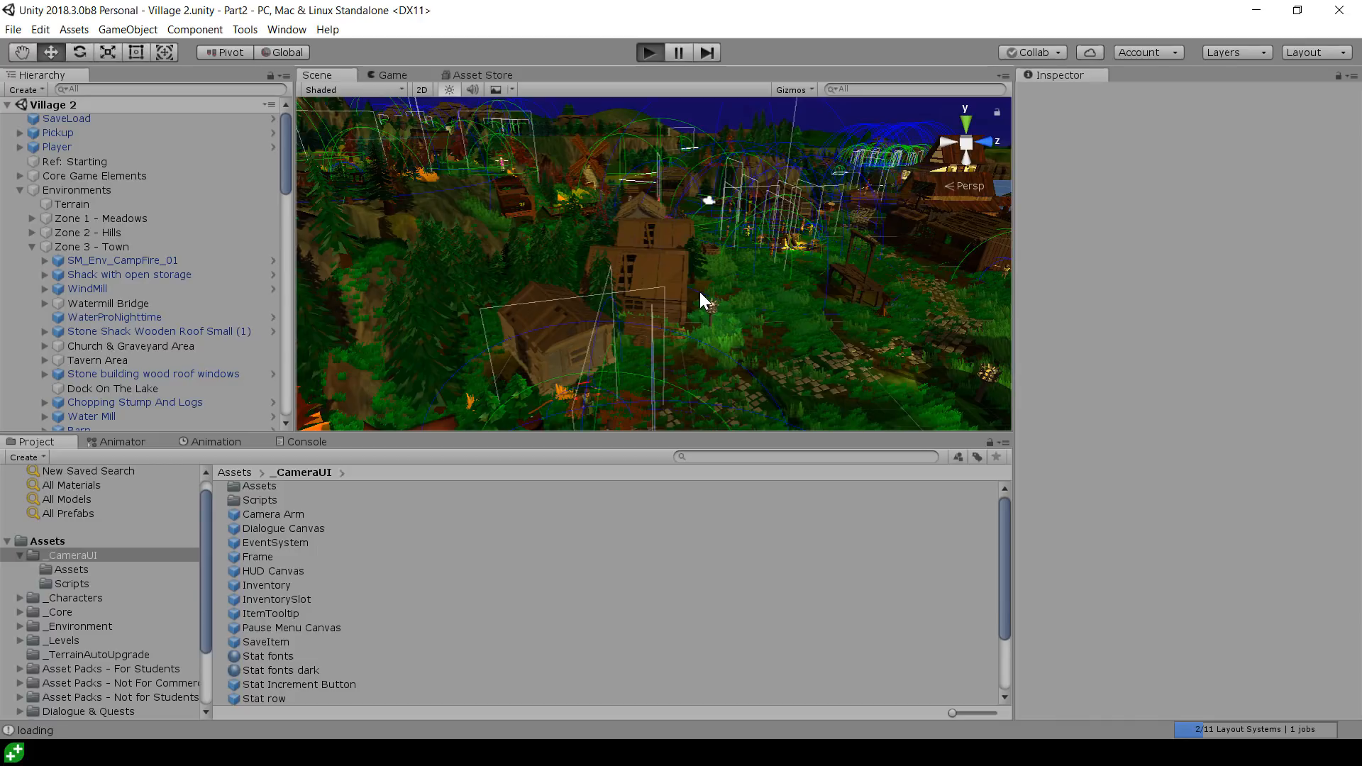
left_click(649, 52)
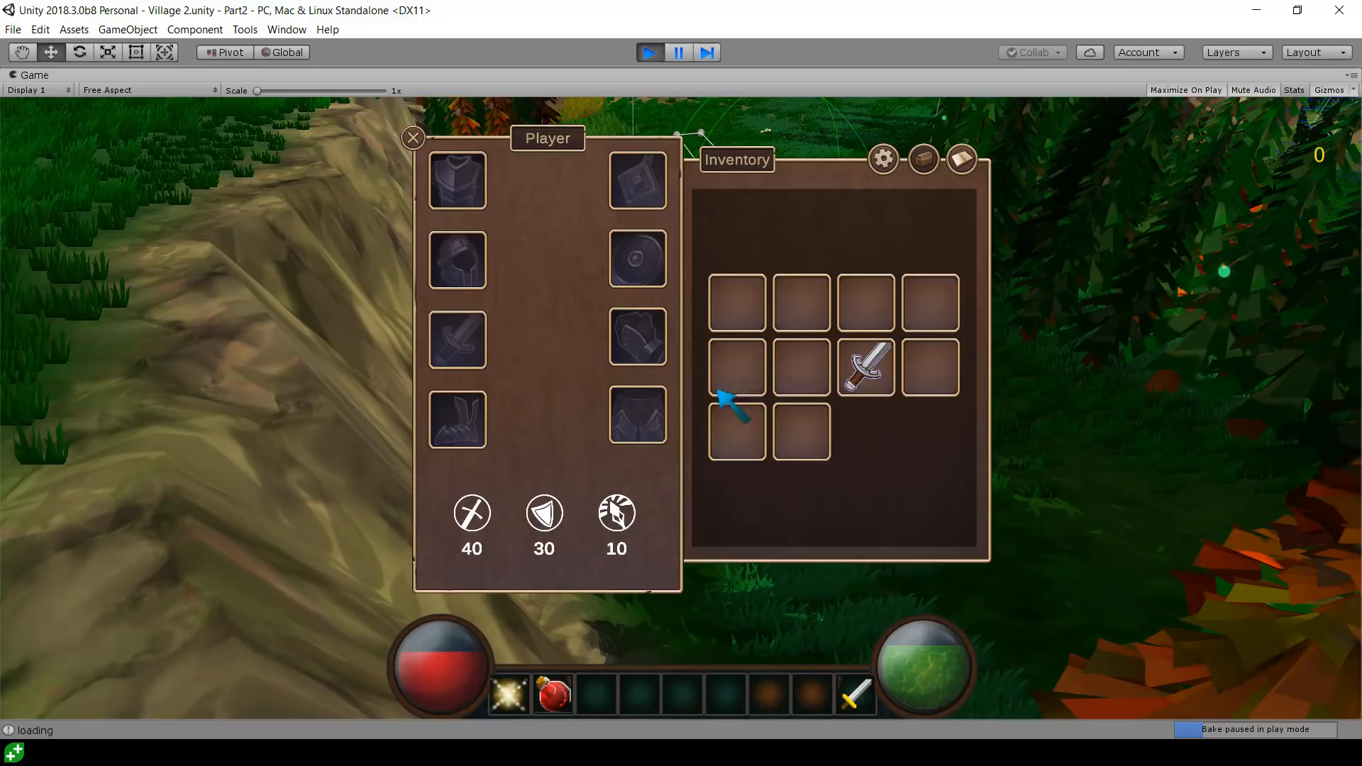
mouse_move(816, 361)
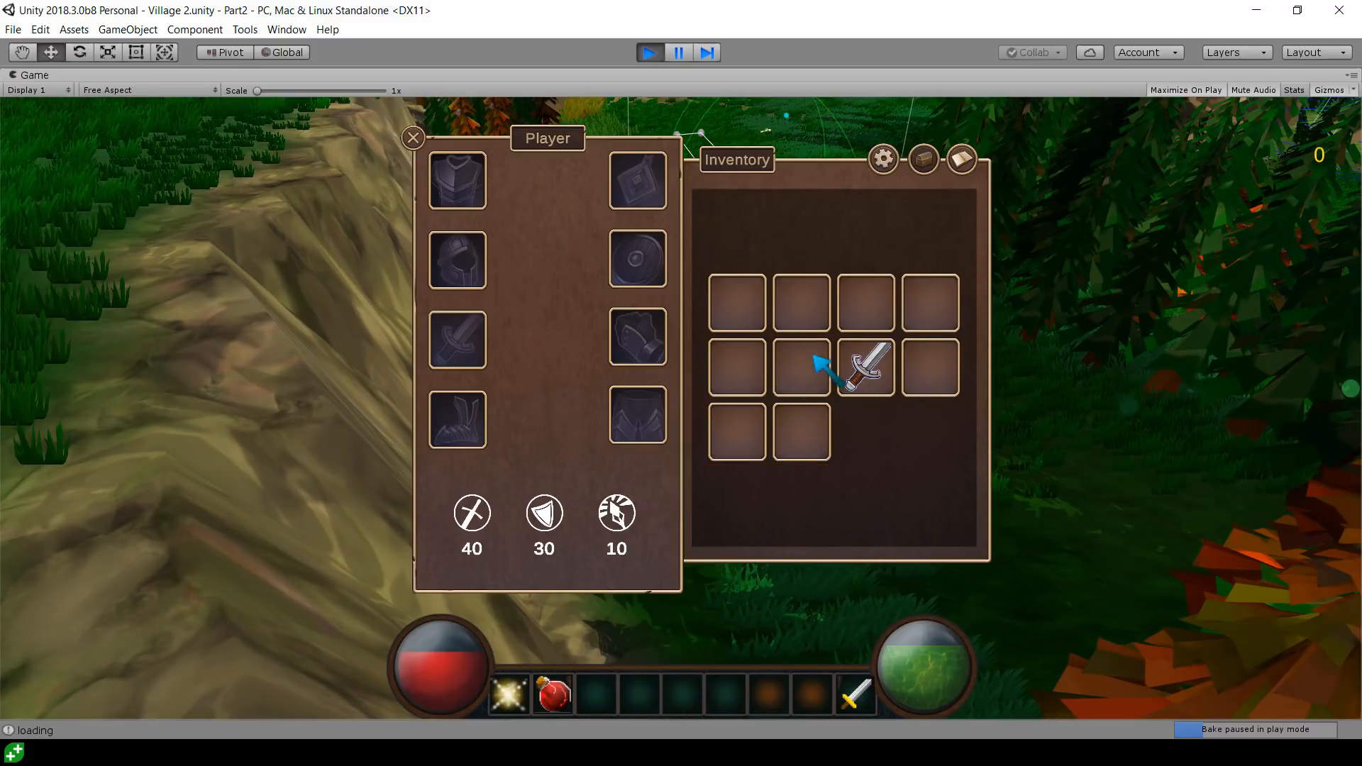
left_click(412, 137)
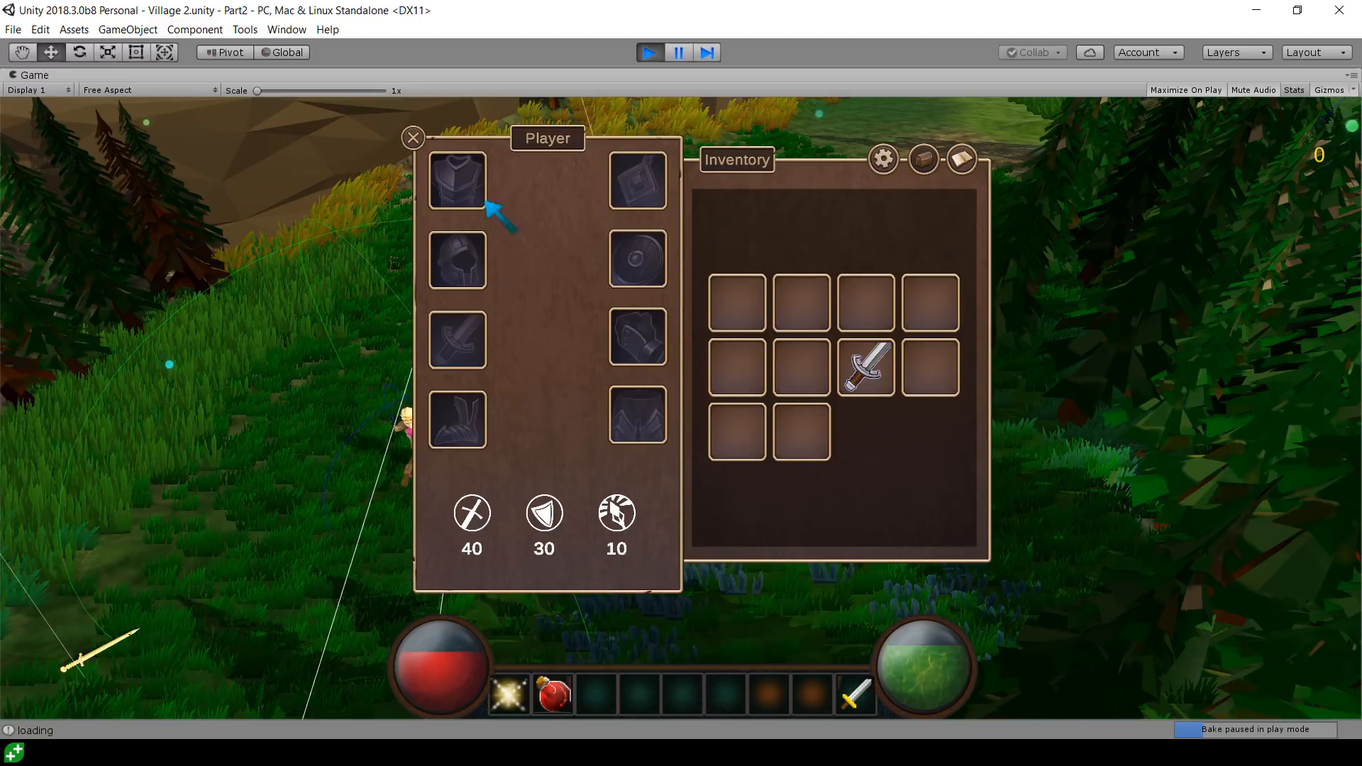
left_click(412, 136)
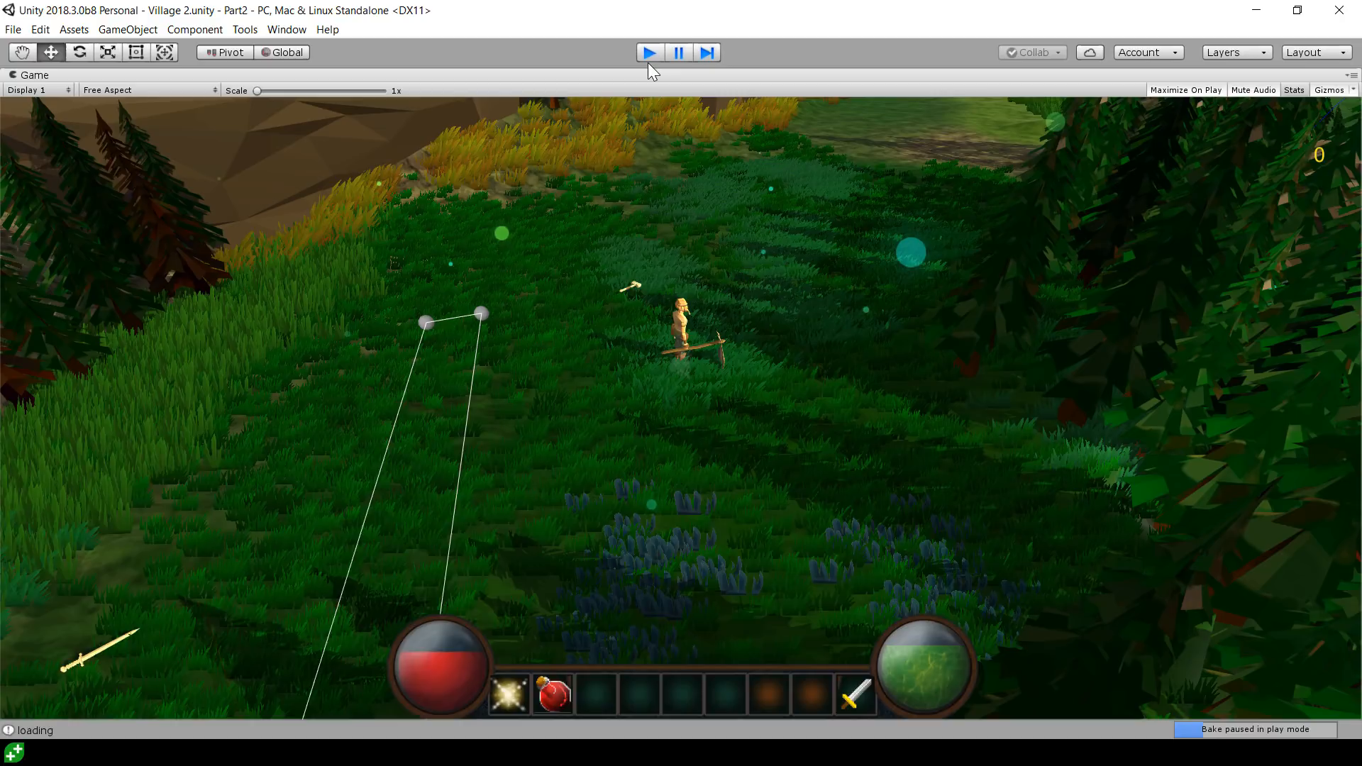
left_click(649, 51)
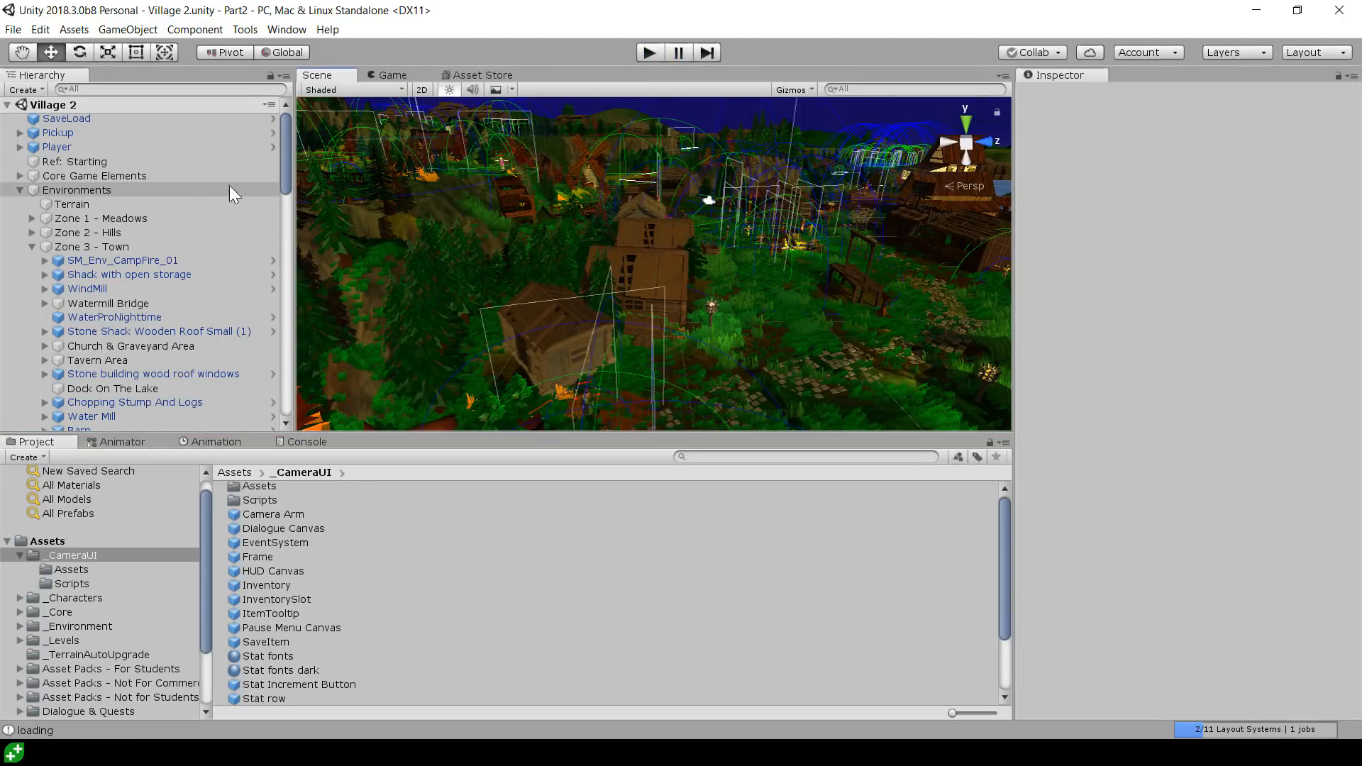
Select Player, scroll the Inspector to Inventory (Script), and open the script in VS Code
left_click(58, 146)
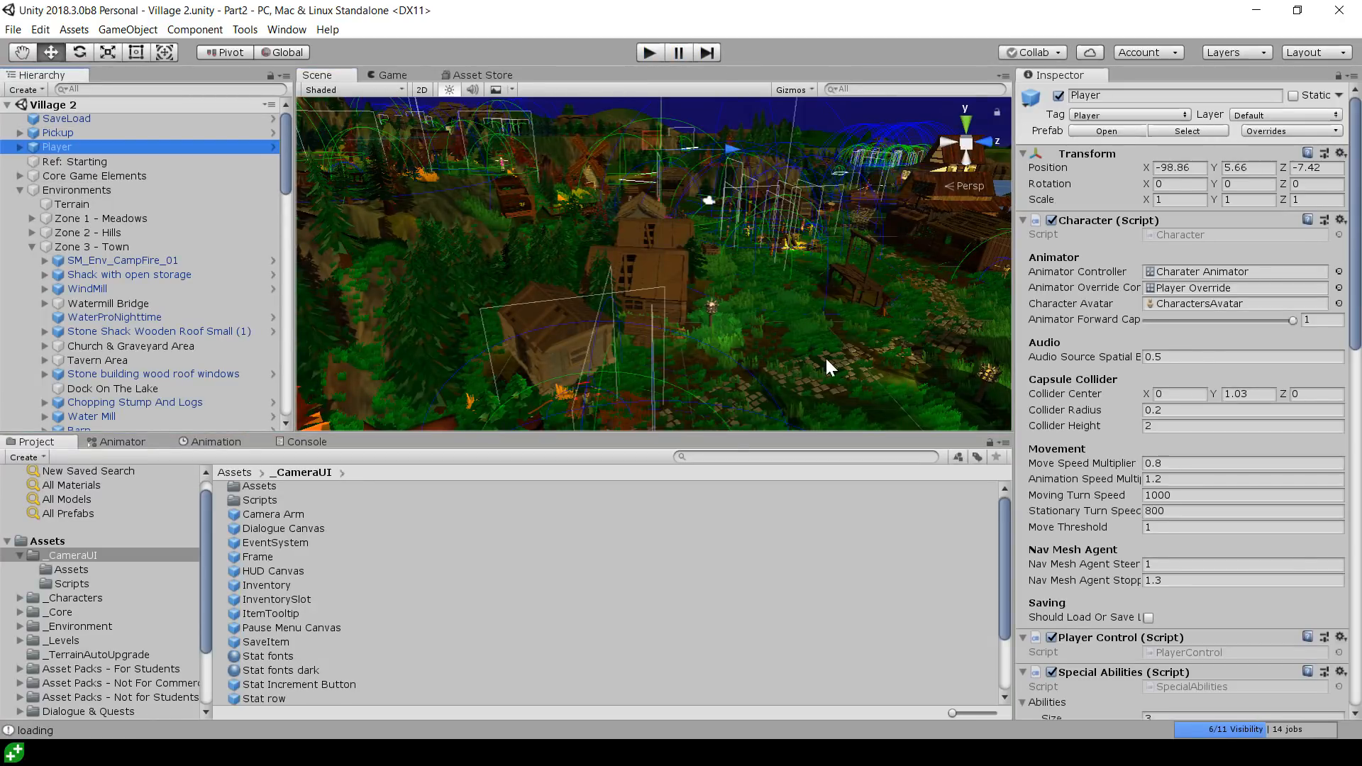
scroll("down", 3)
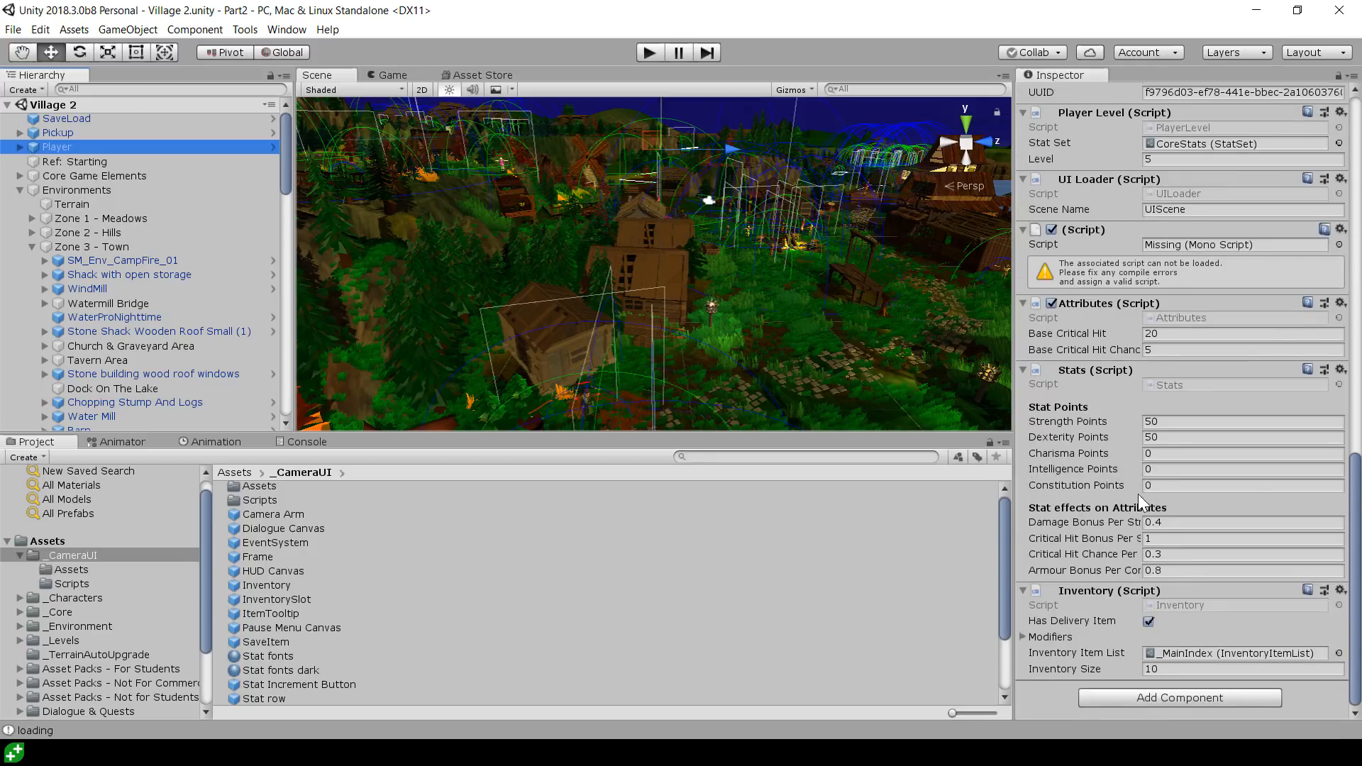
mouse_move(1038, 666)
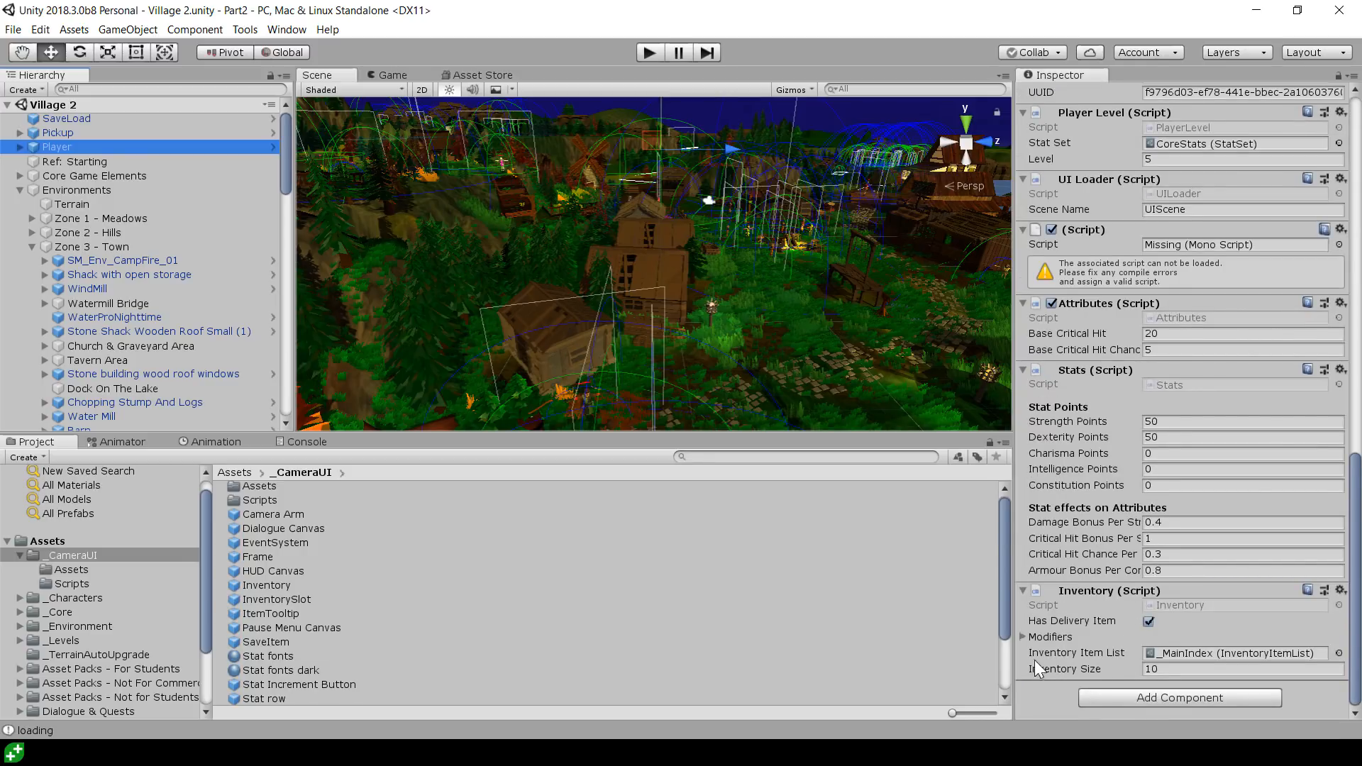
mouse_move(1123, 612)
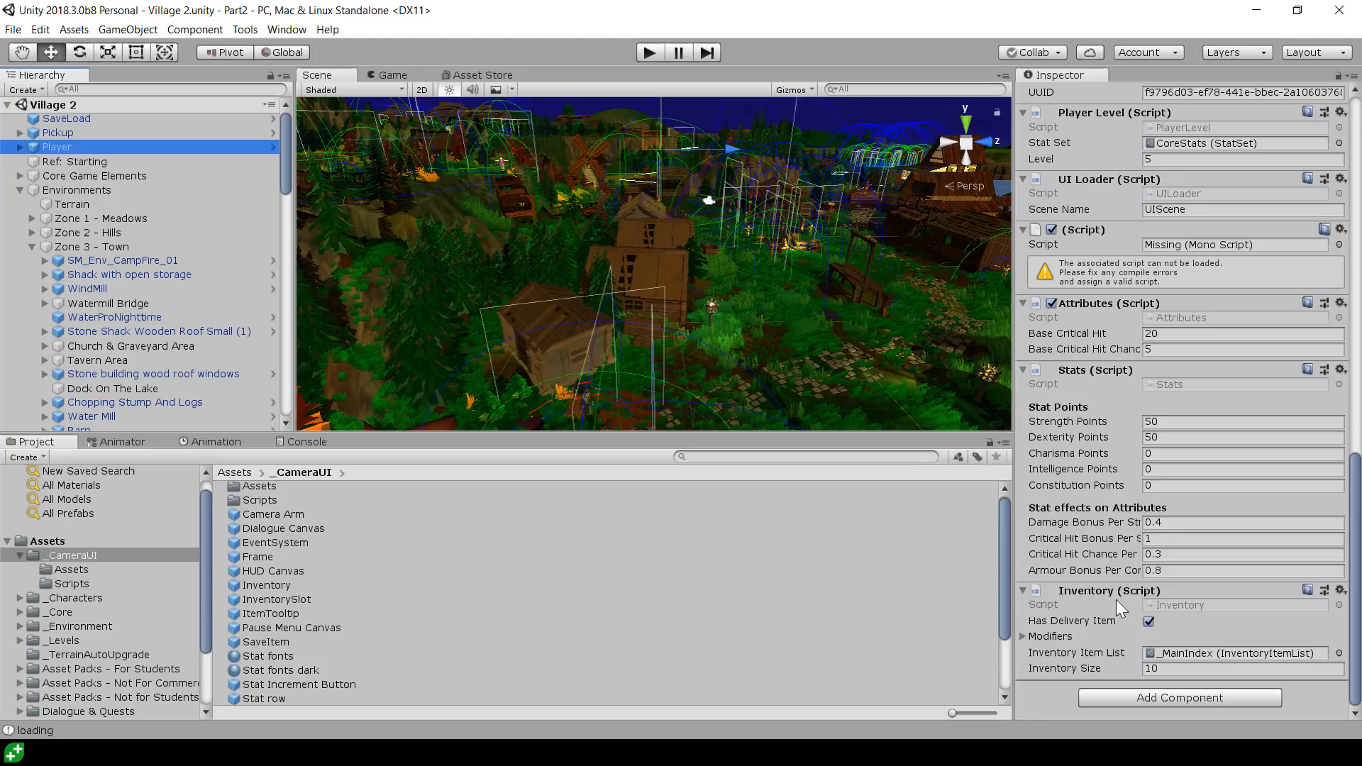
mouse_move(1105, 634)
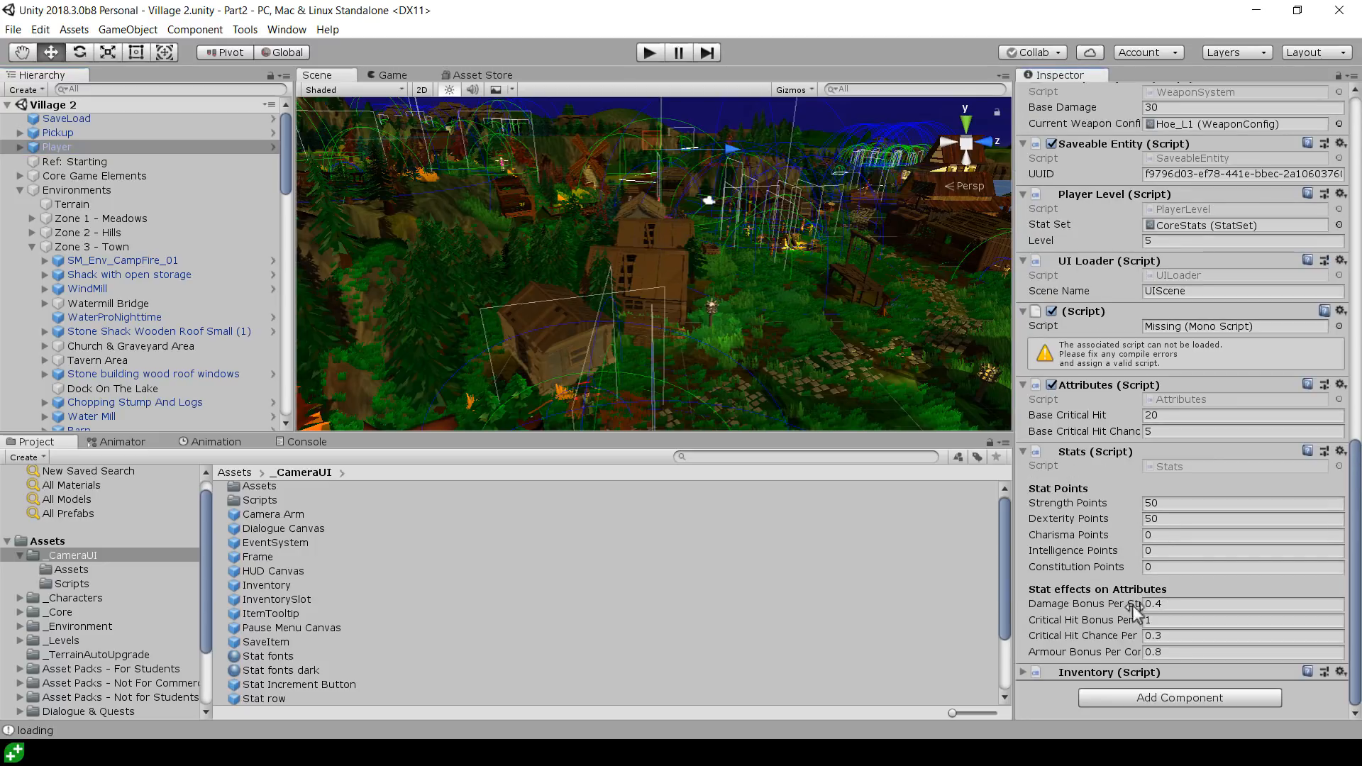
left_click(64, 713)
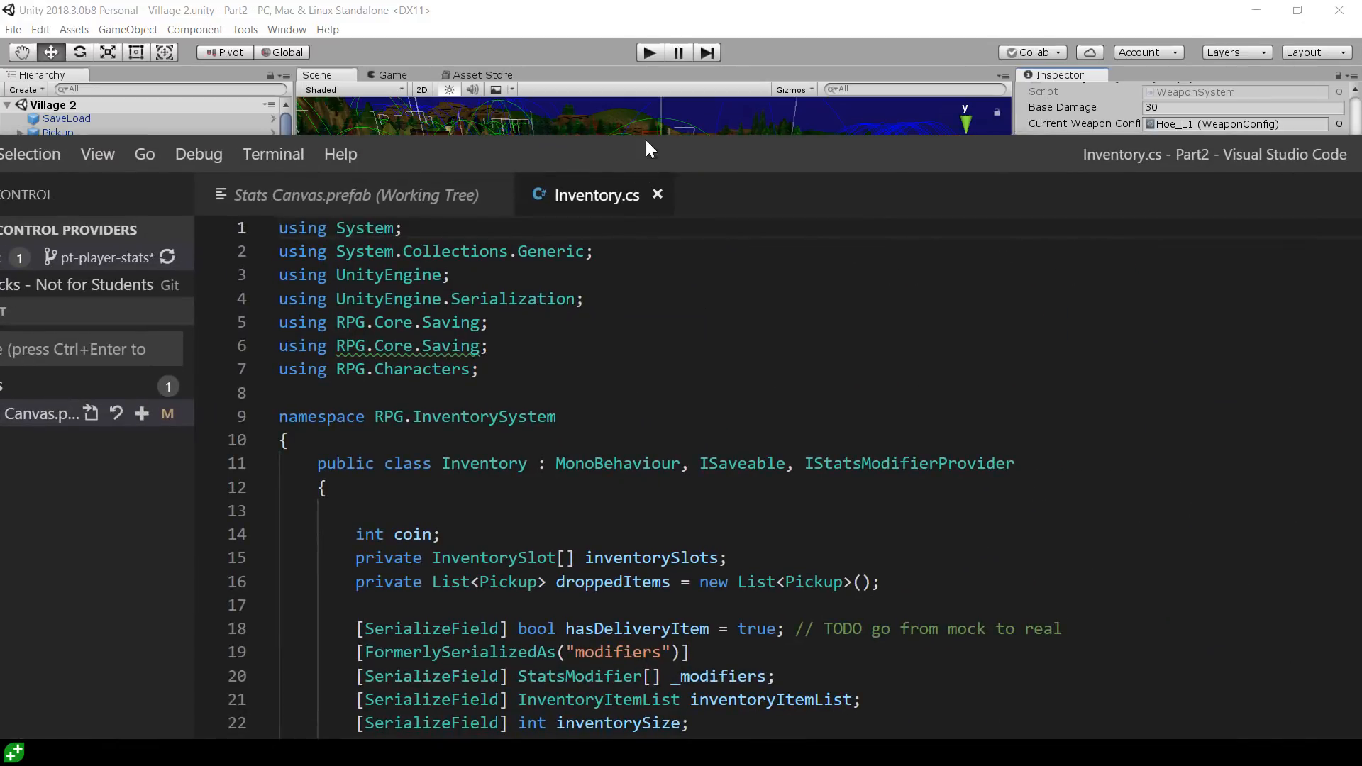
Highlight the inventorySlots and droppedItems field declarations and InventorySlot type usages in Inventory.cs
key("alt+tab")
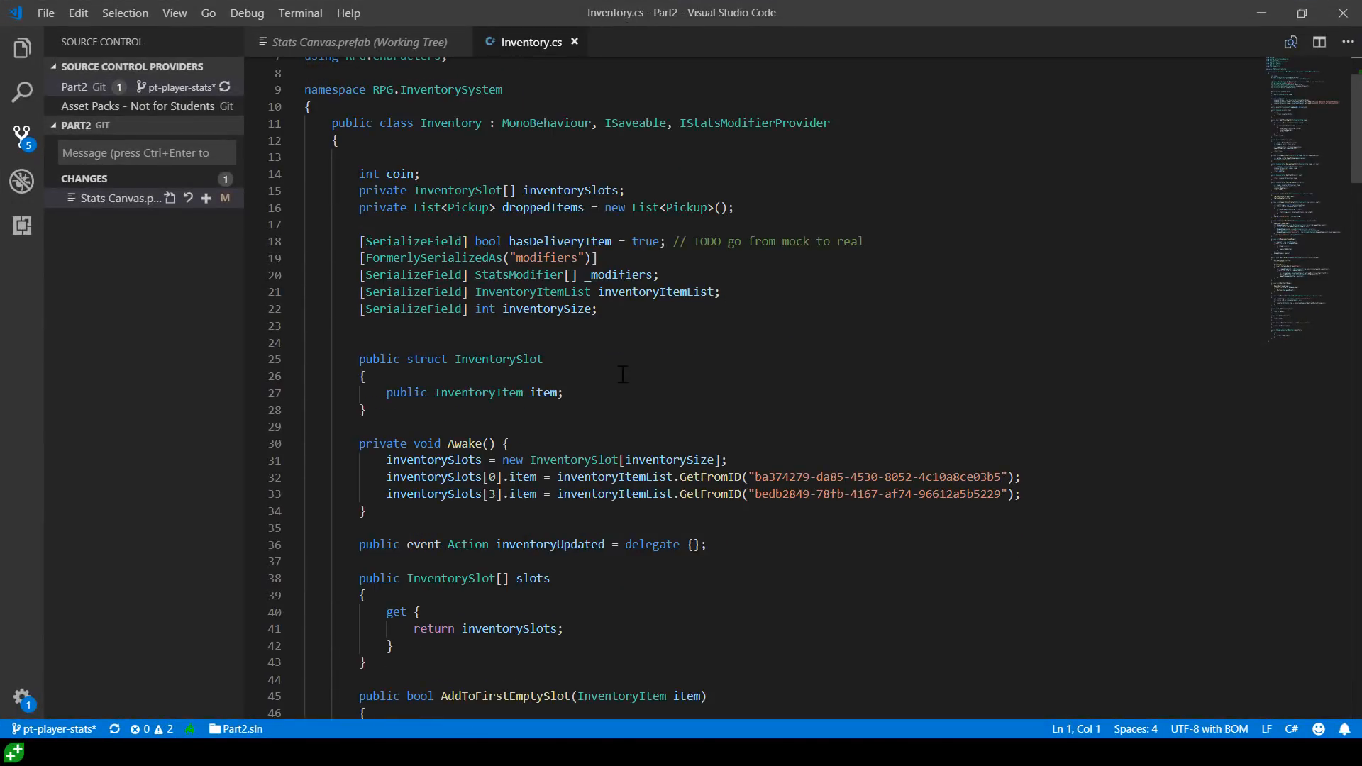
left_click(363, 375)
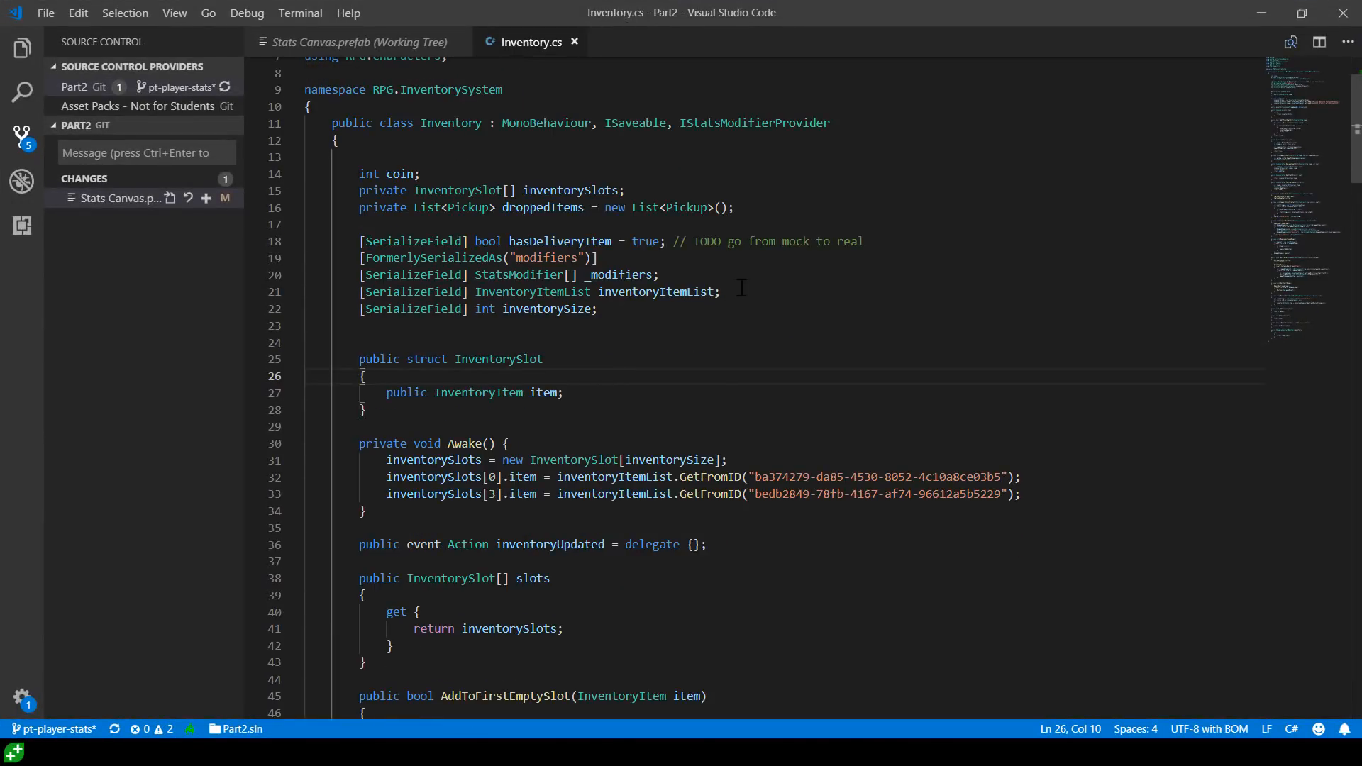
left_click(361, 174)
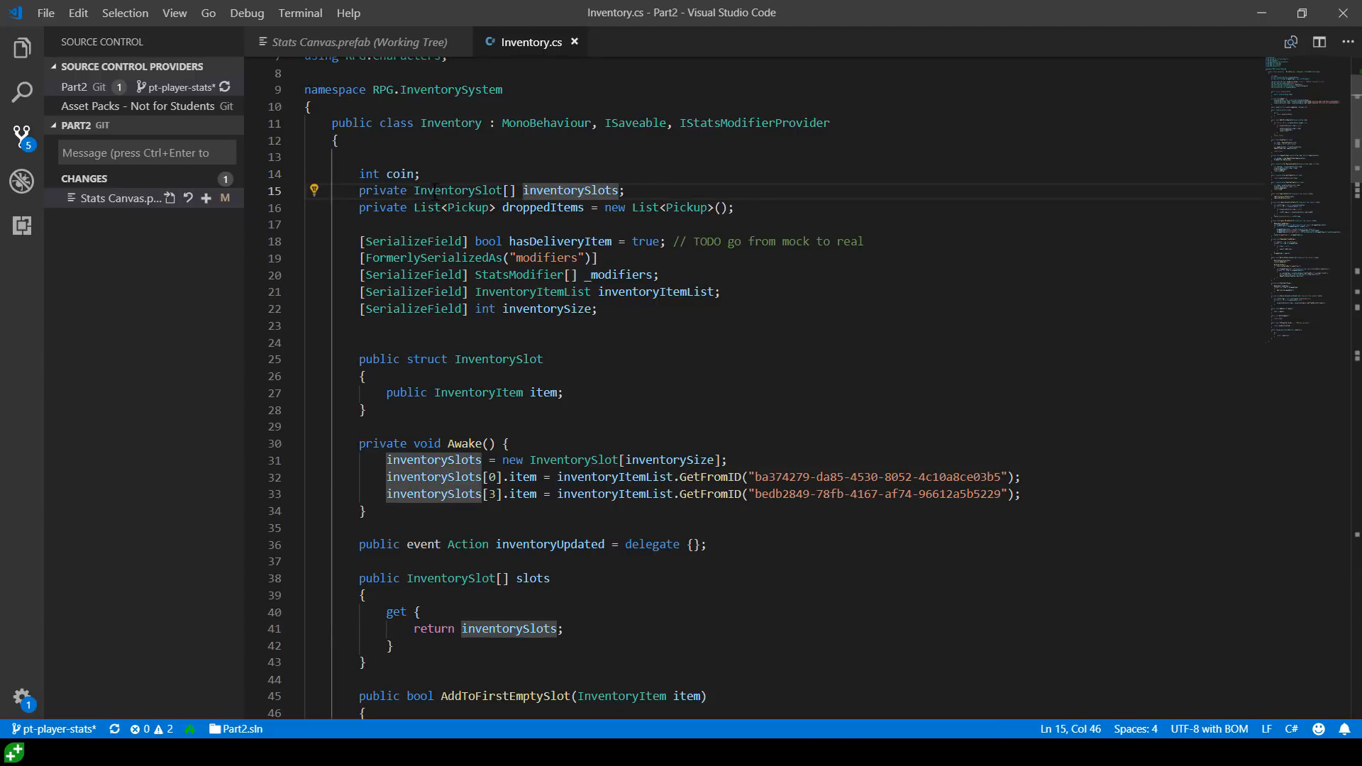
triple_click(478, 190)
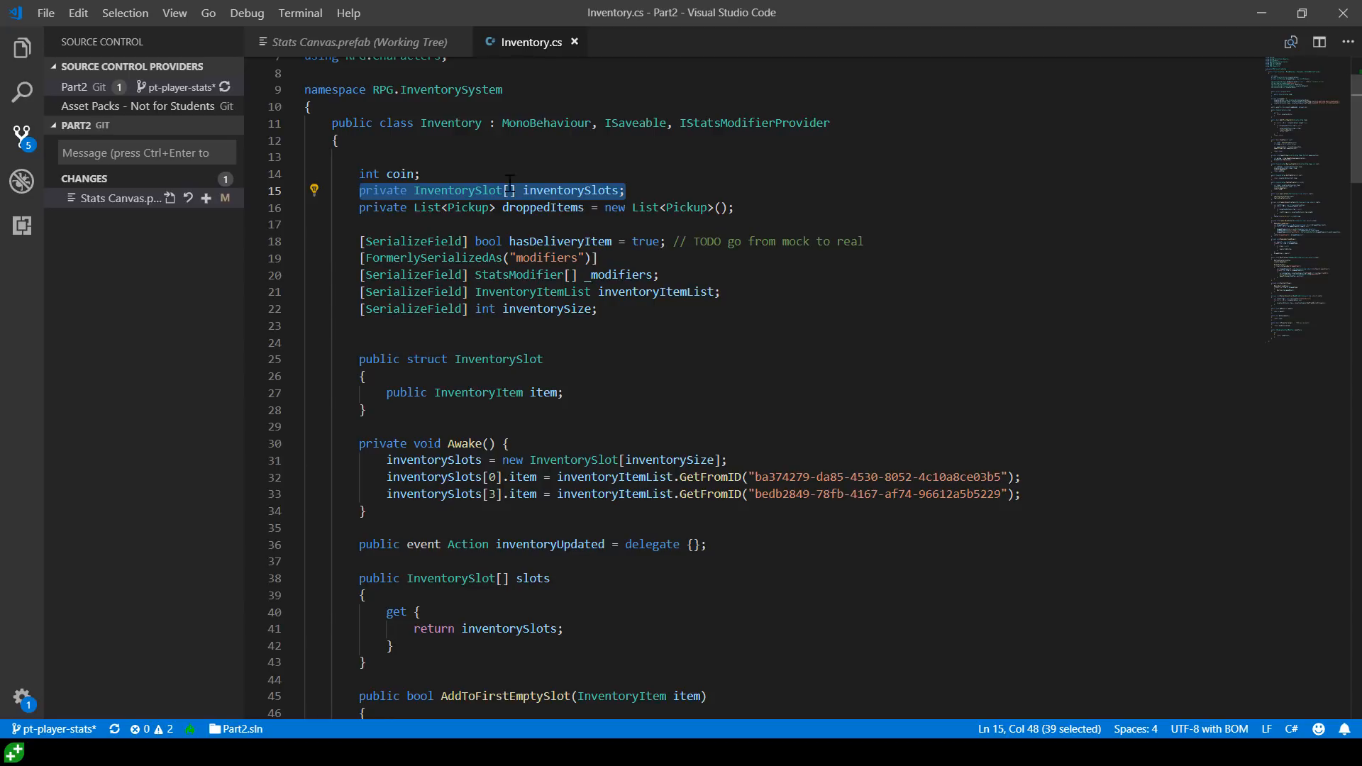
mouse_move(361, 207)
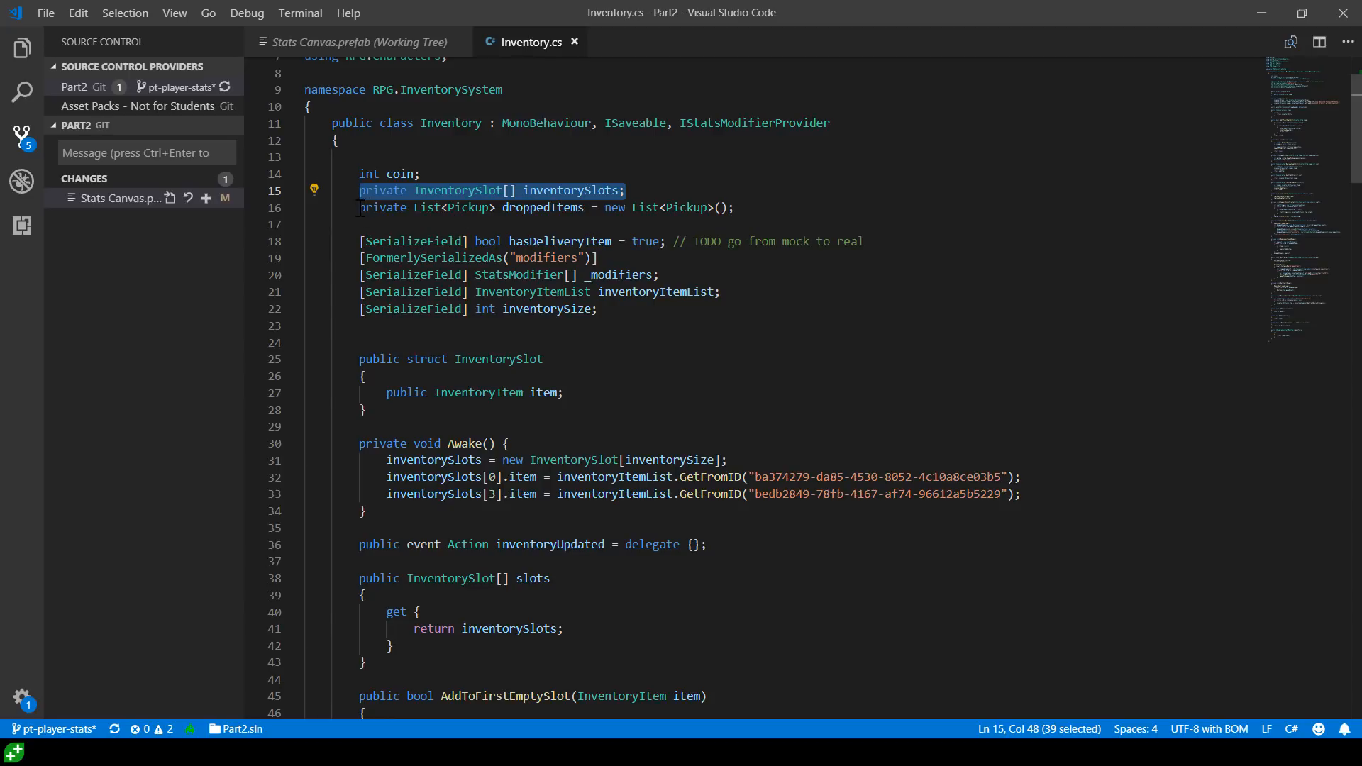
left_click(627, 190)
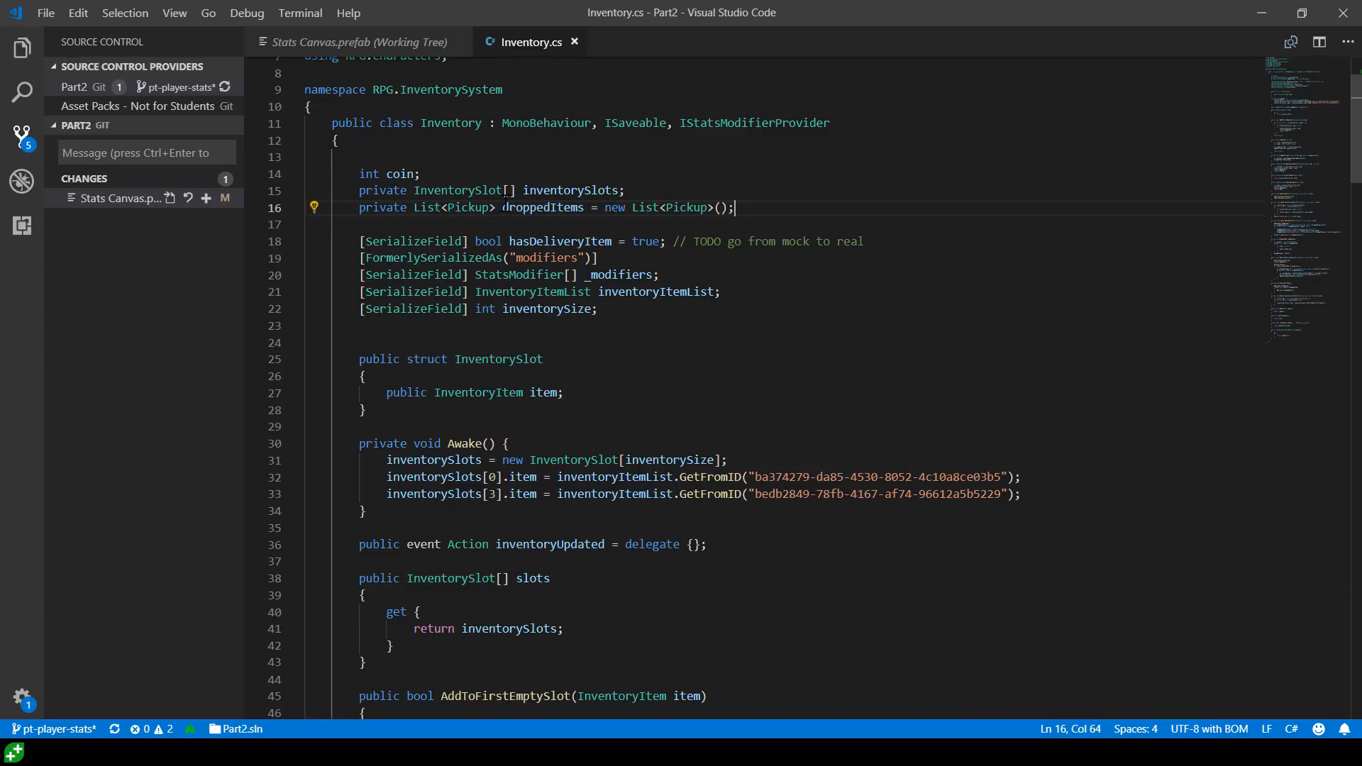
double_click(569, 190)
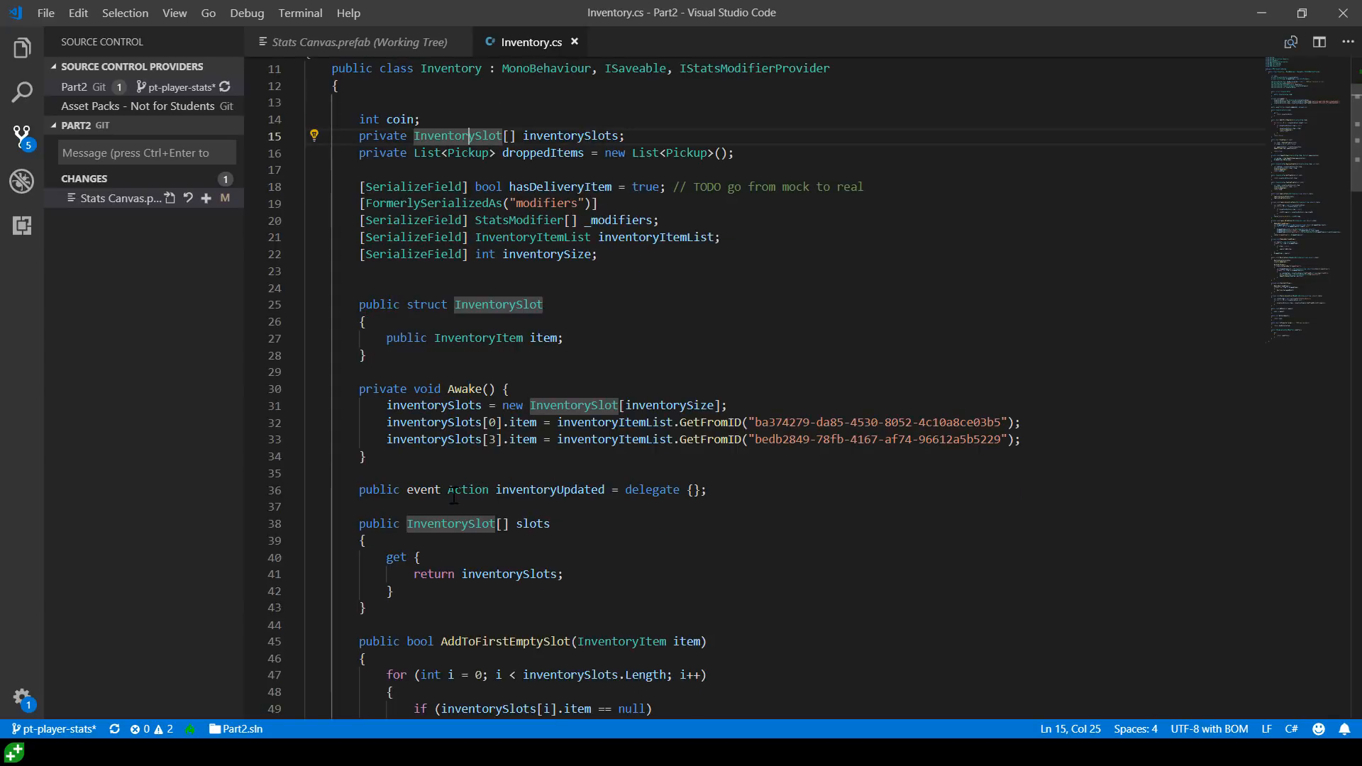
Review the InventorySlot struct and Awake's slot assignments, then return to Unity
scroll("down", 3)
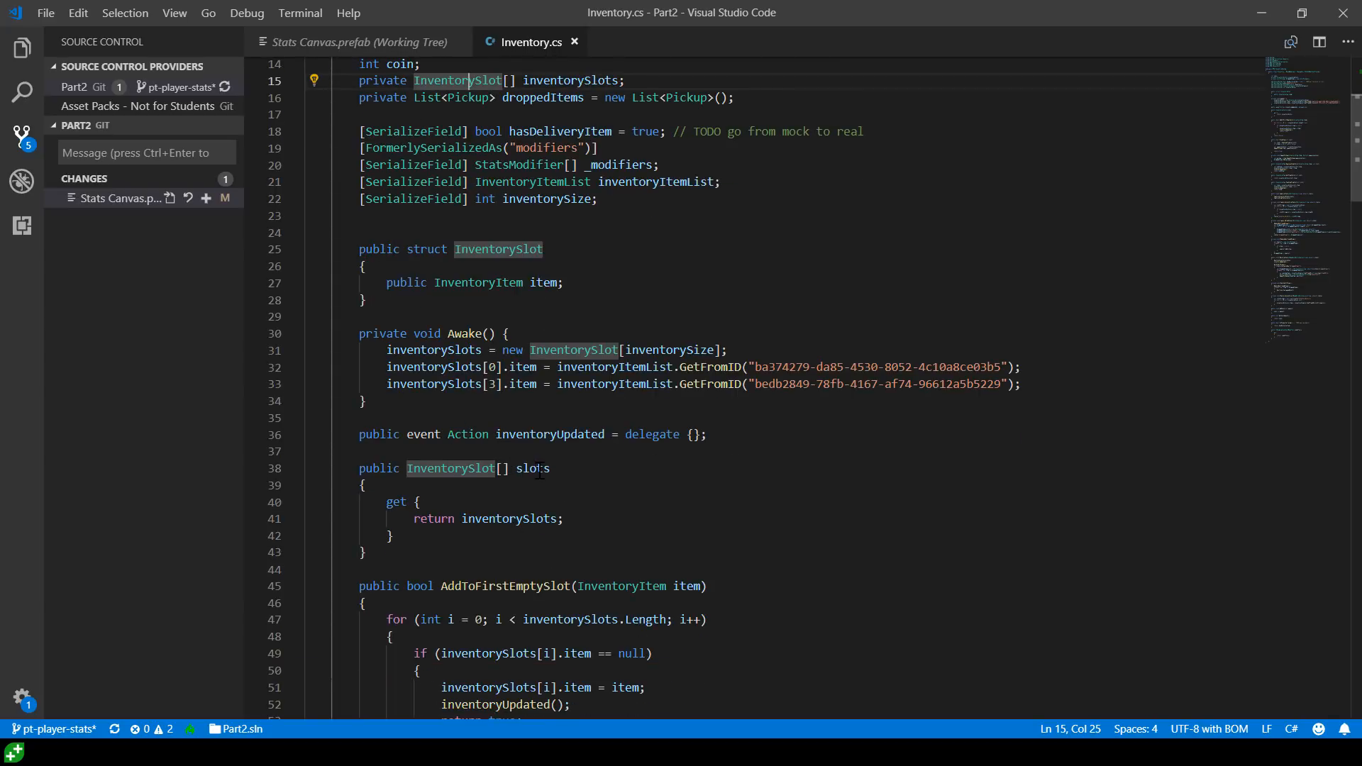
left_click(443, 249)
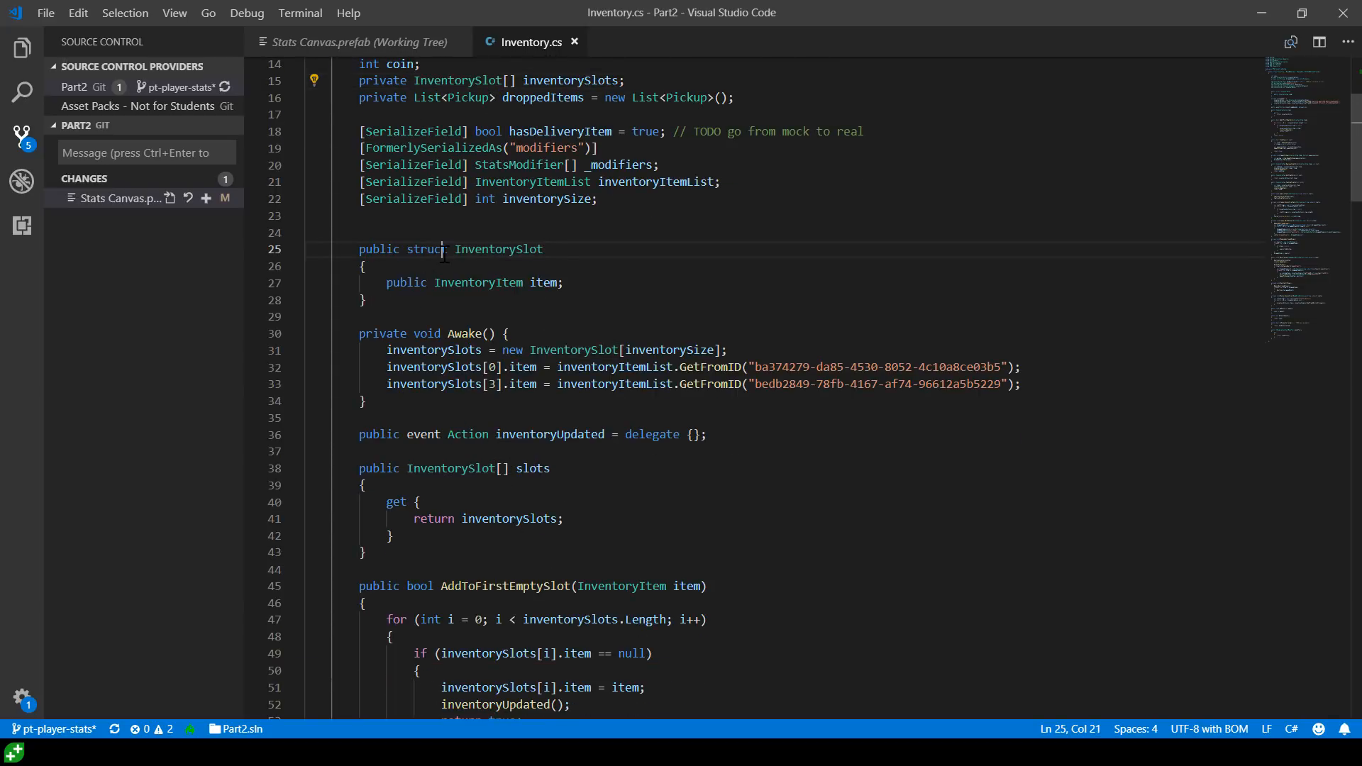
double_click(499, 249)
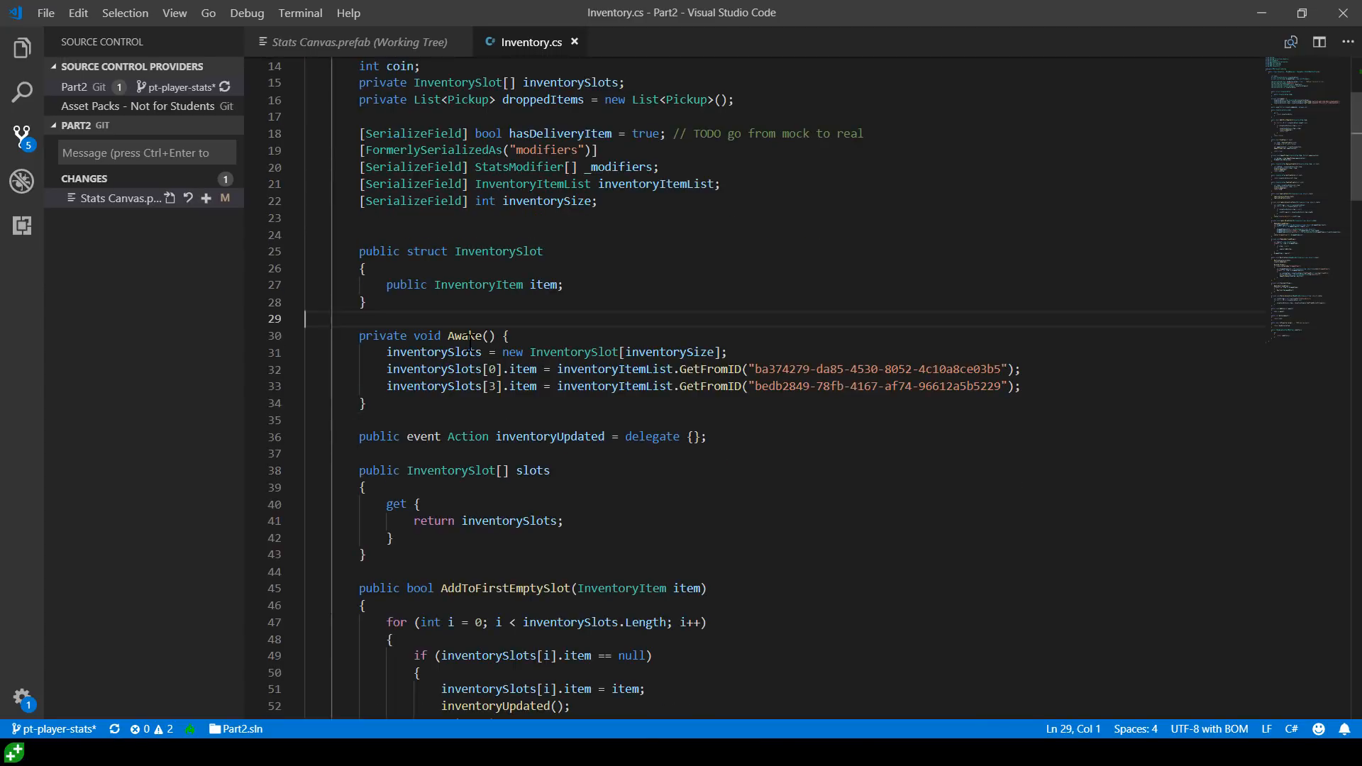
left_click(495, 386)
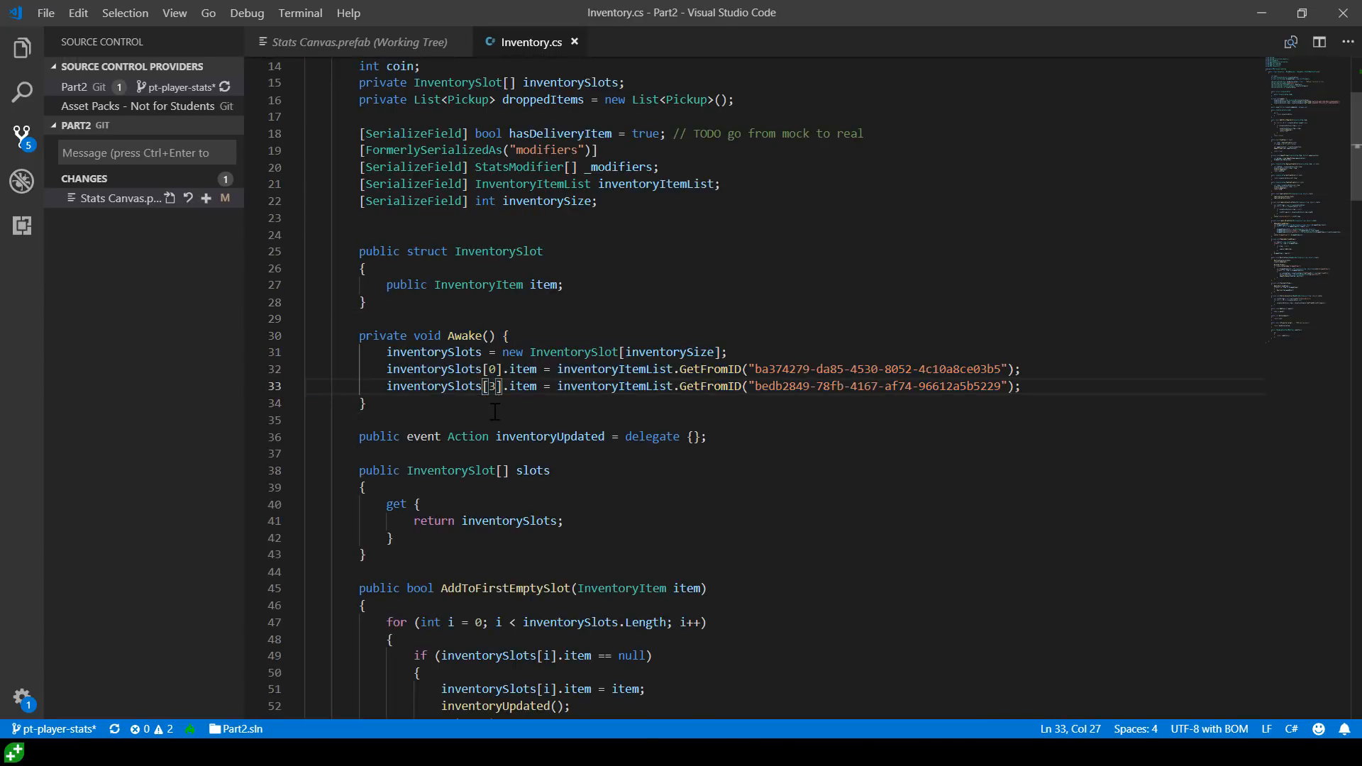
left_click(495, 368)
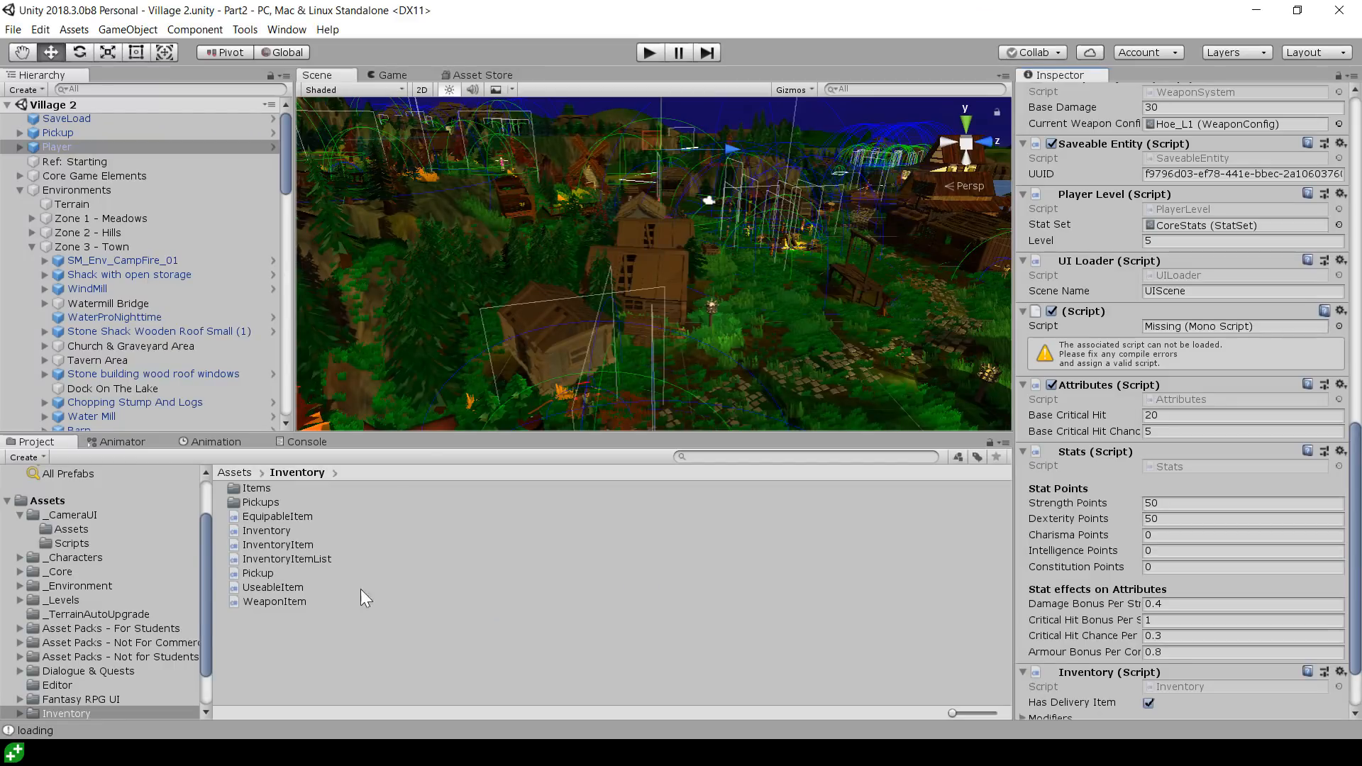
Open the Items folder and select _MainIndex, listing Bastard Sword L0 and Hammer_L0
double_click(255, 487)
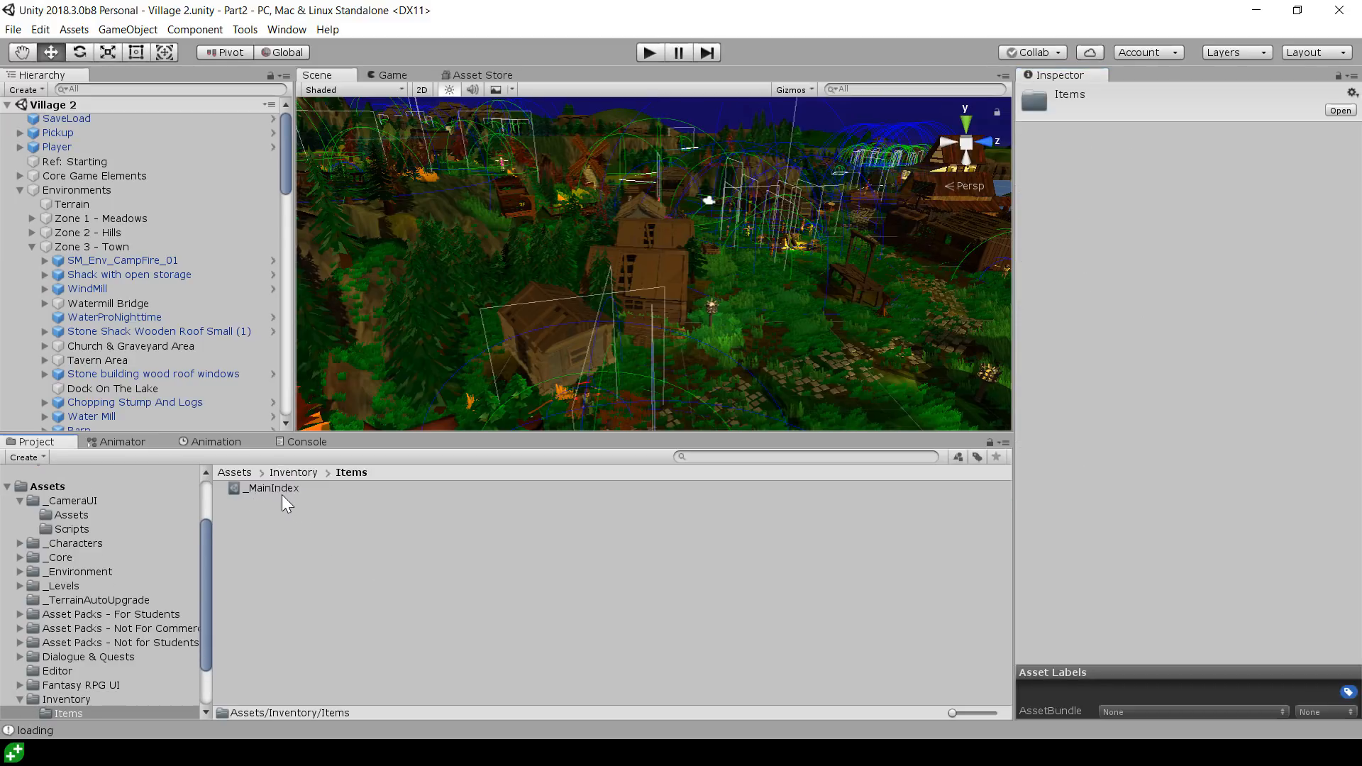
left_click(271, 487)
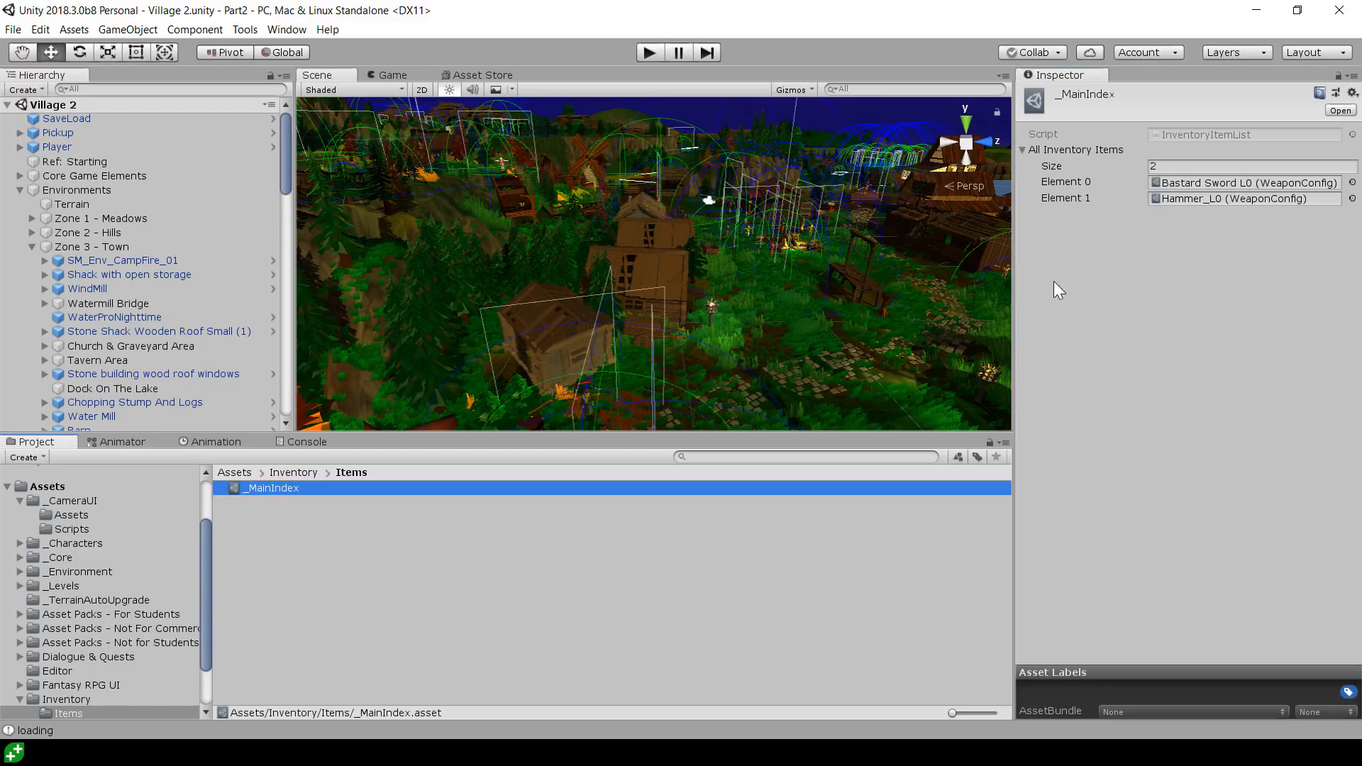
mouse_move(1049, 185)
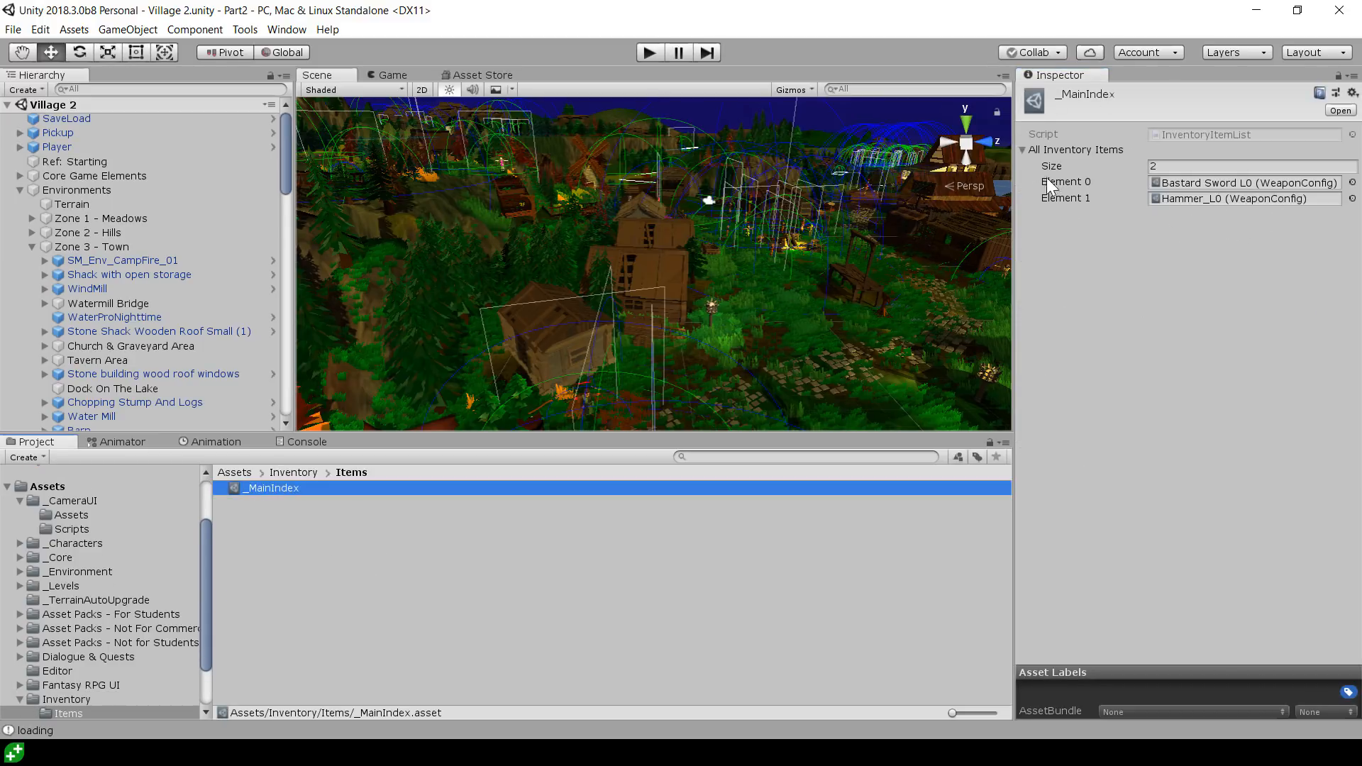
mouse_move(560, 535)
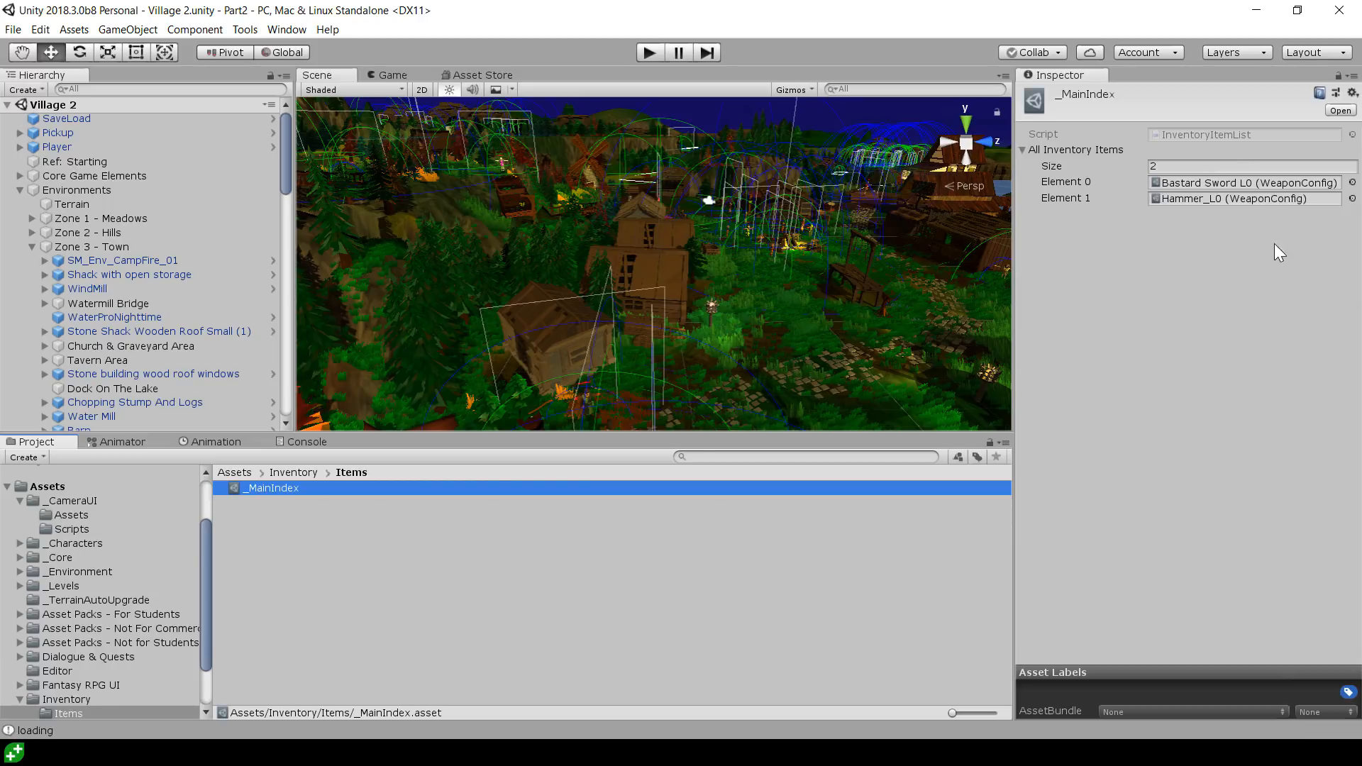
mouse_move(1262, 272)
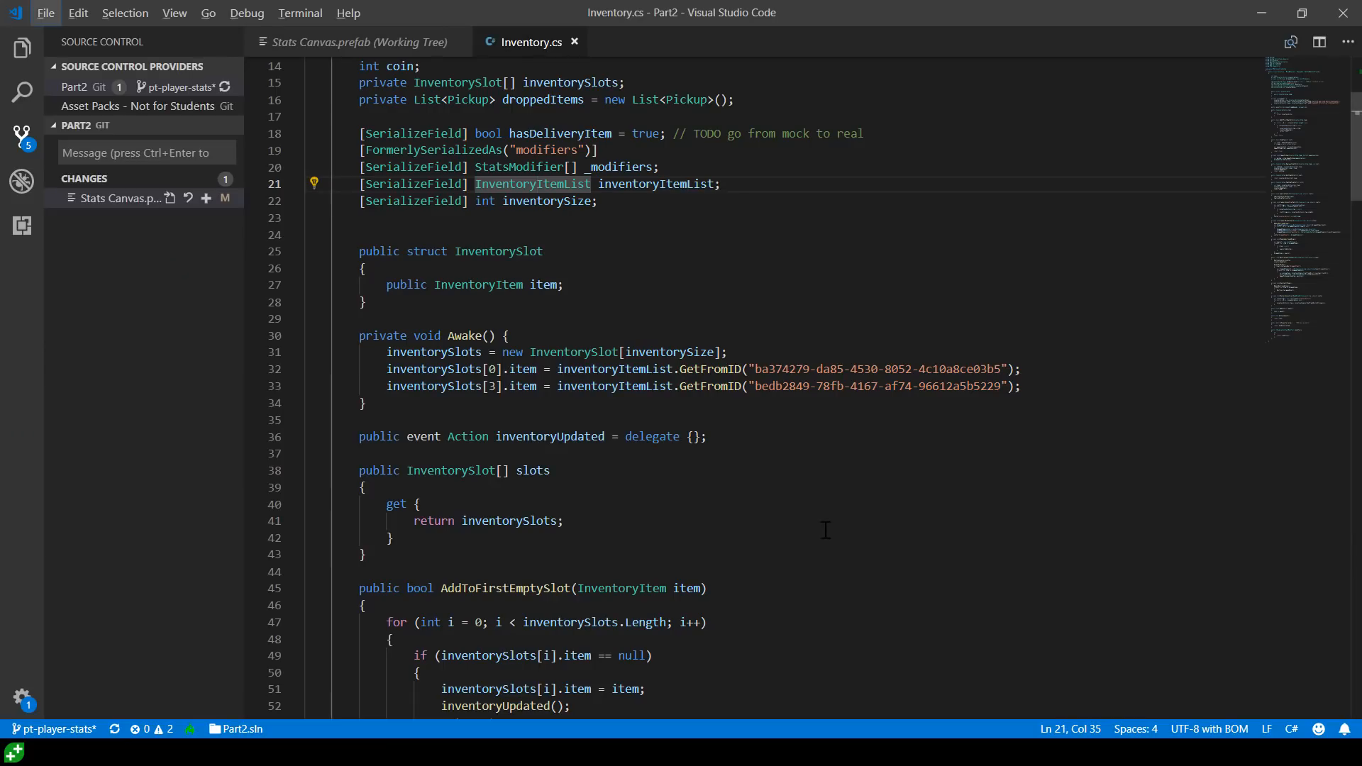
Recheck the item list, then scroll Inventory.cs to DropItem, SpawnPickup and ReplaceItemInSlot
left_click(366, 301)
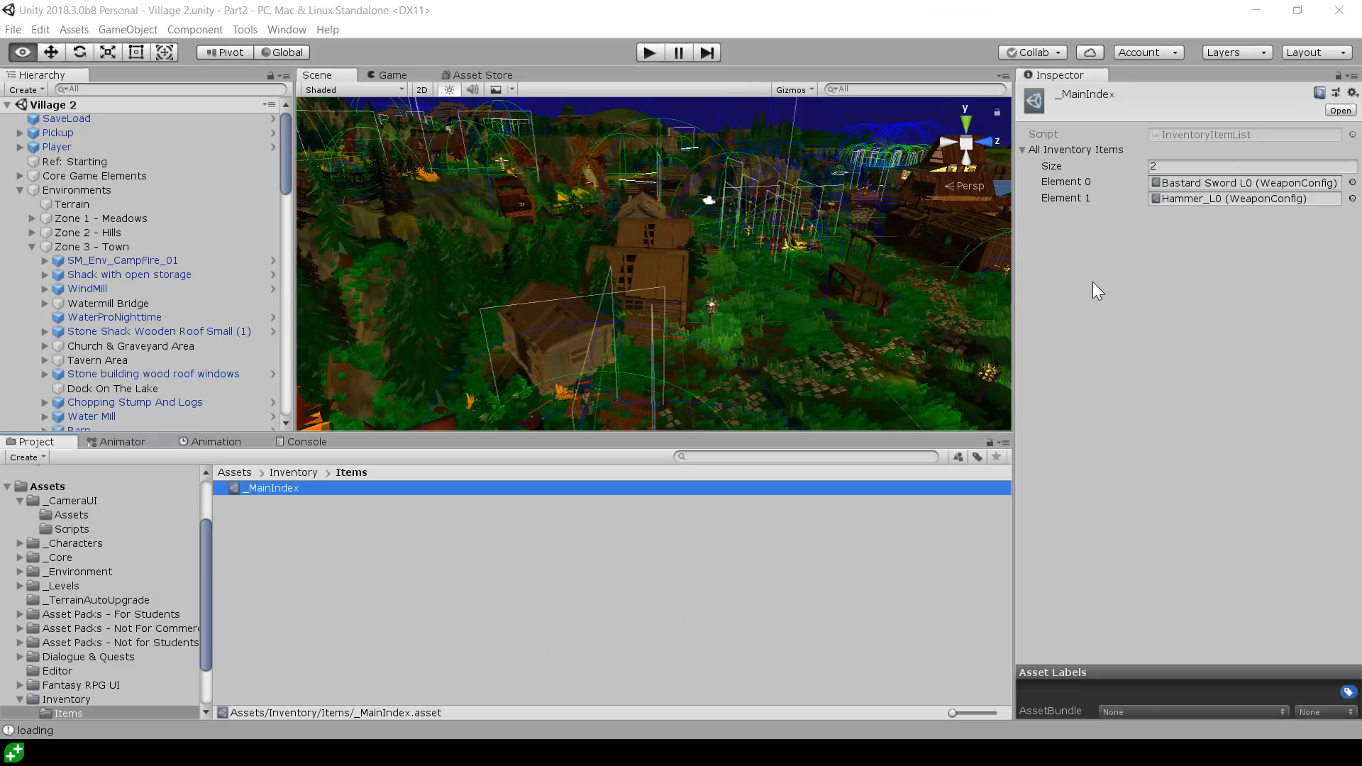
left_click(1243, 182)
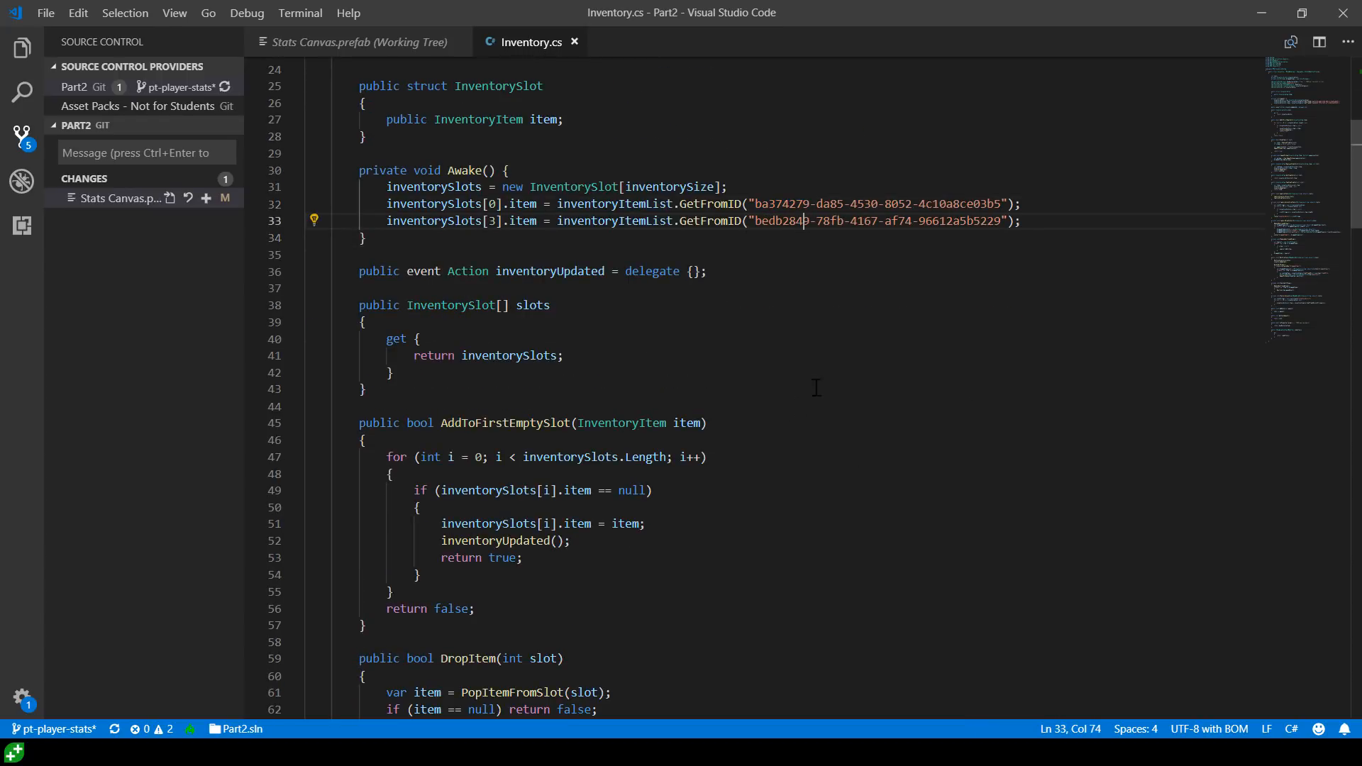
scroll("up", 3)
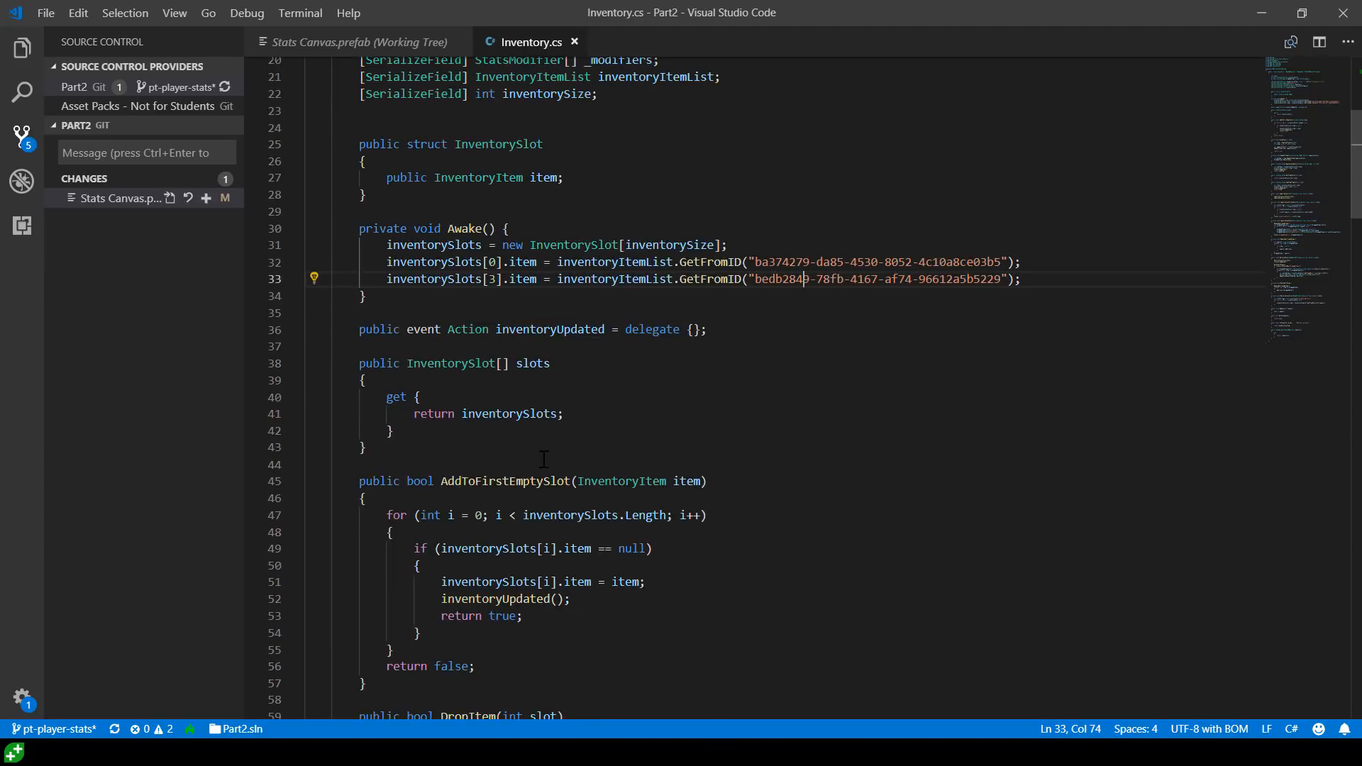
scroll("down", 3)
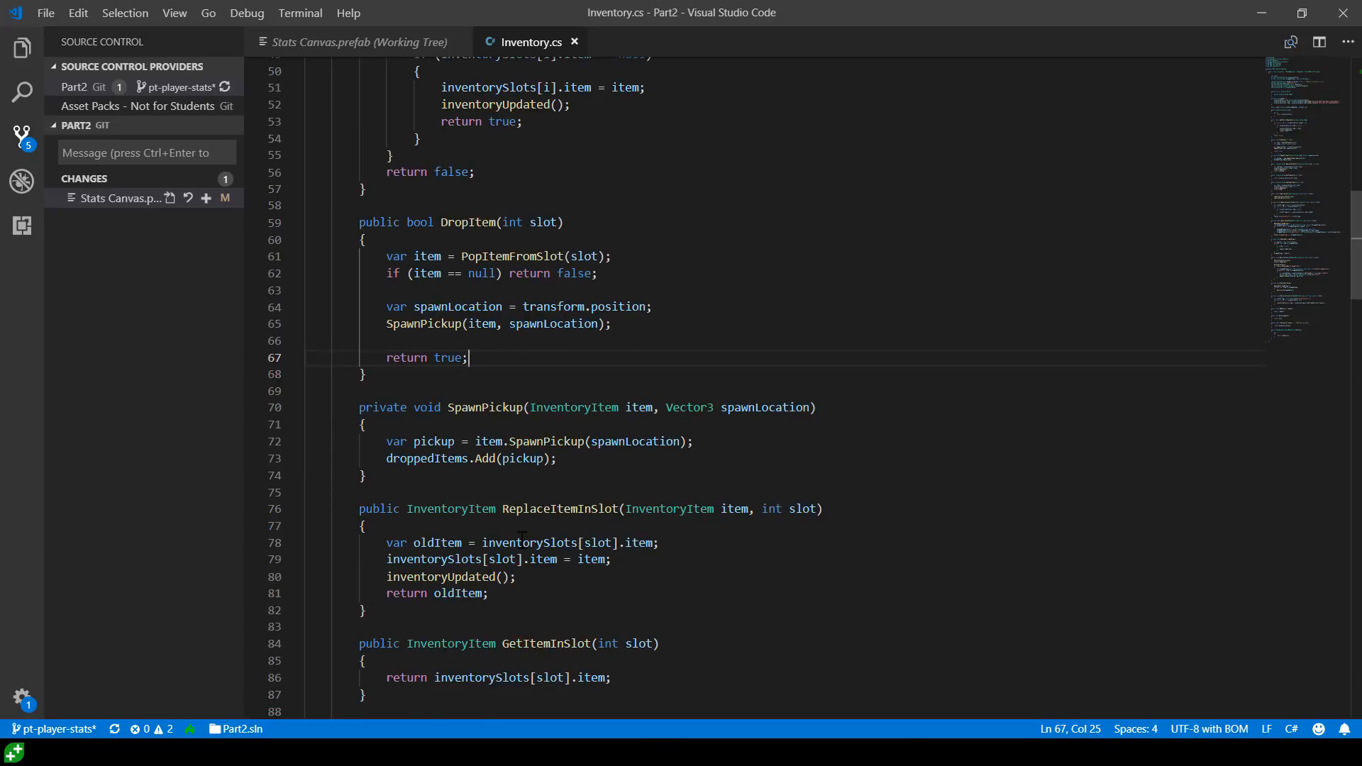
Scroll the Project window to the _CameraUI folder and open the Stats Canvas prefab
scroll("up", 3)
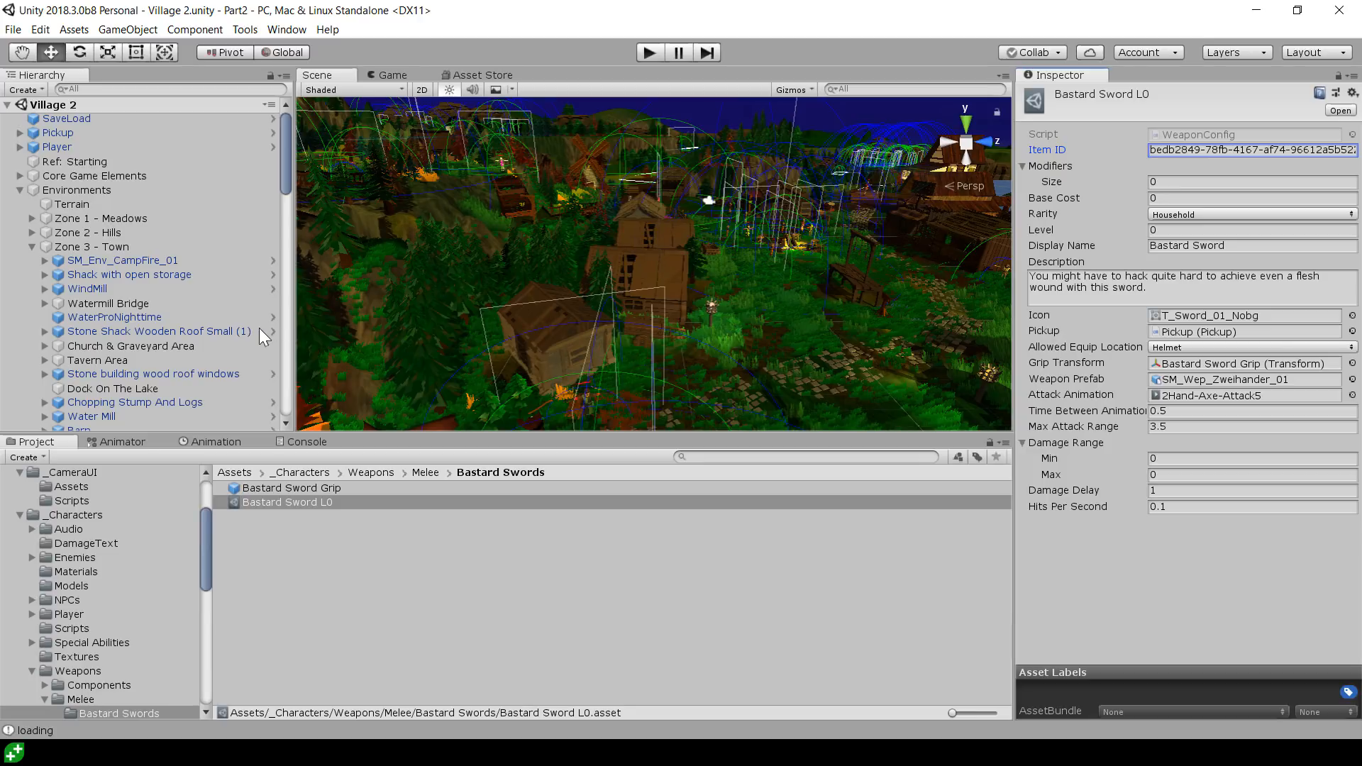
scroll("up", 3)
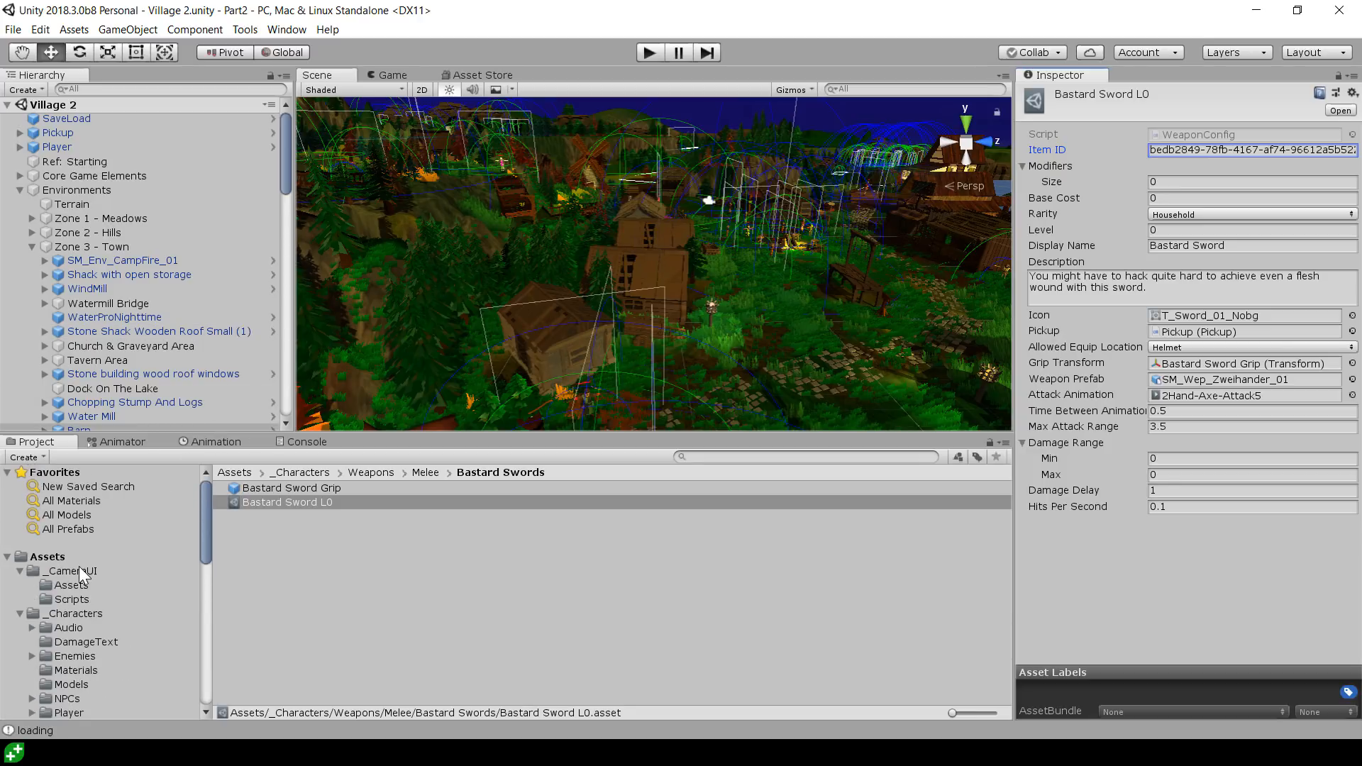
left_click(70, 570)
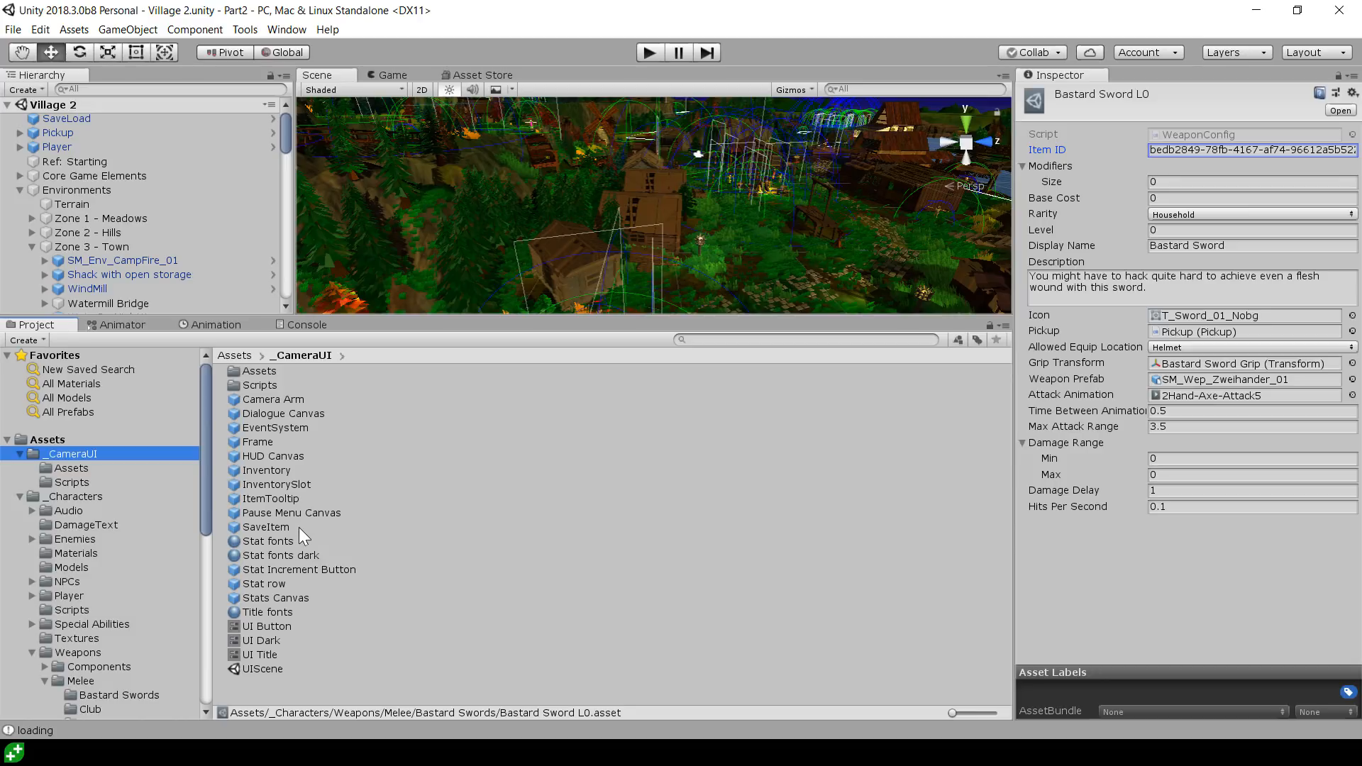
mouse_move(276, 606)
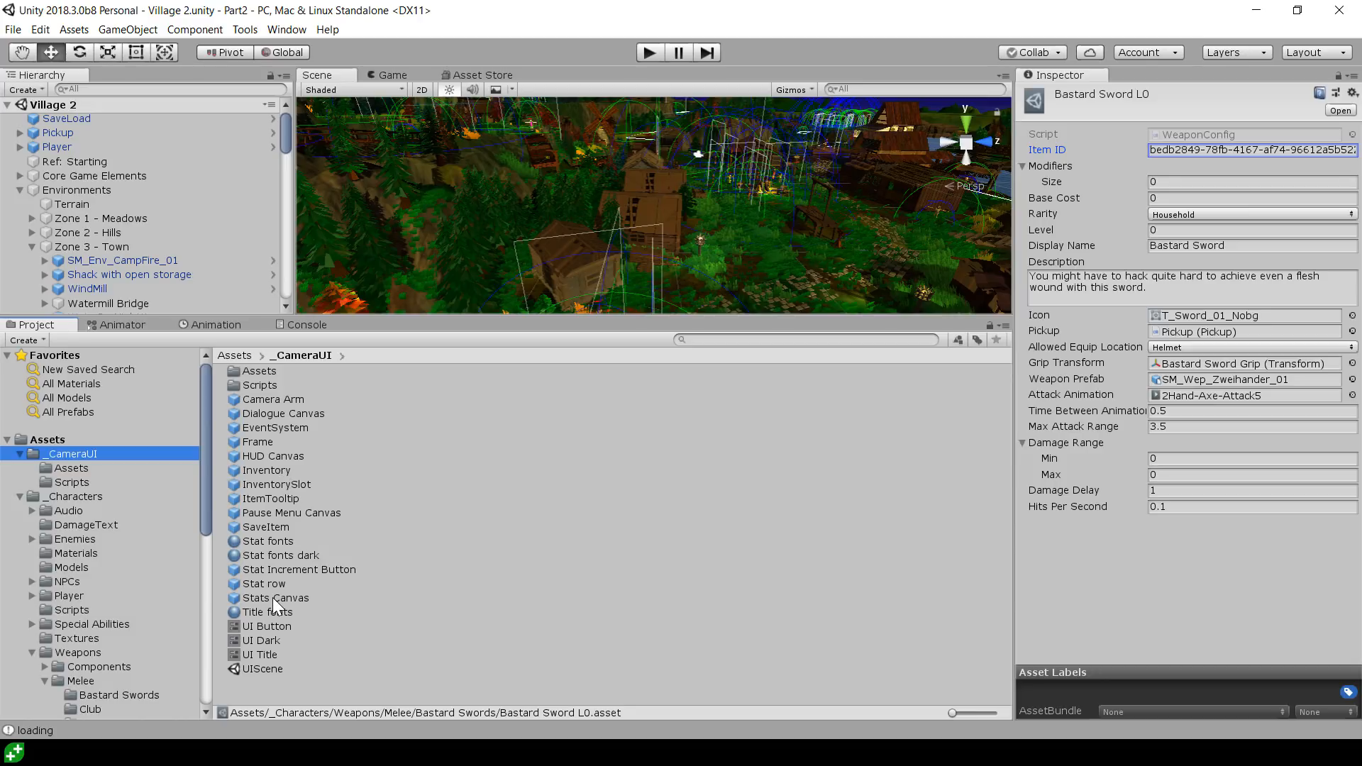
left_click(275, 597)
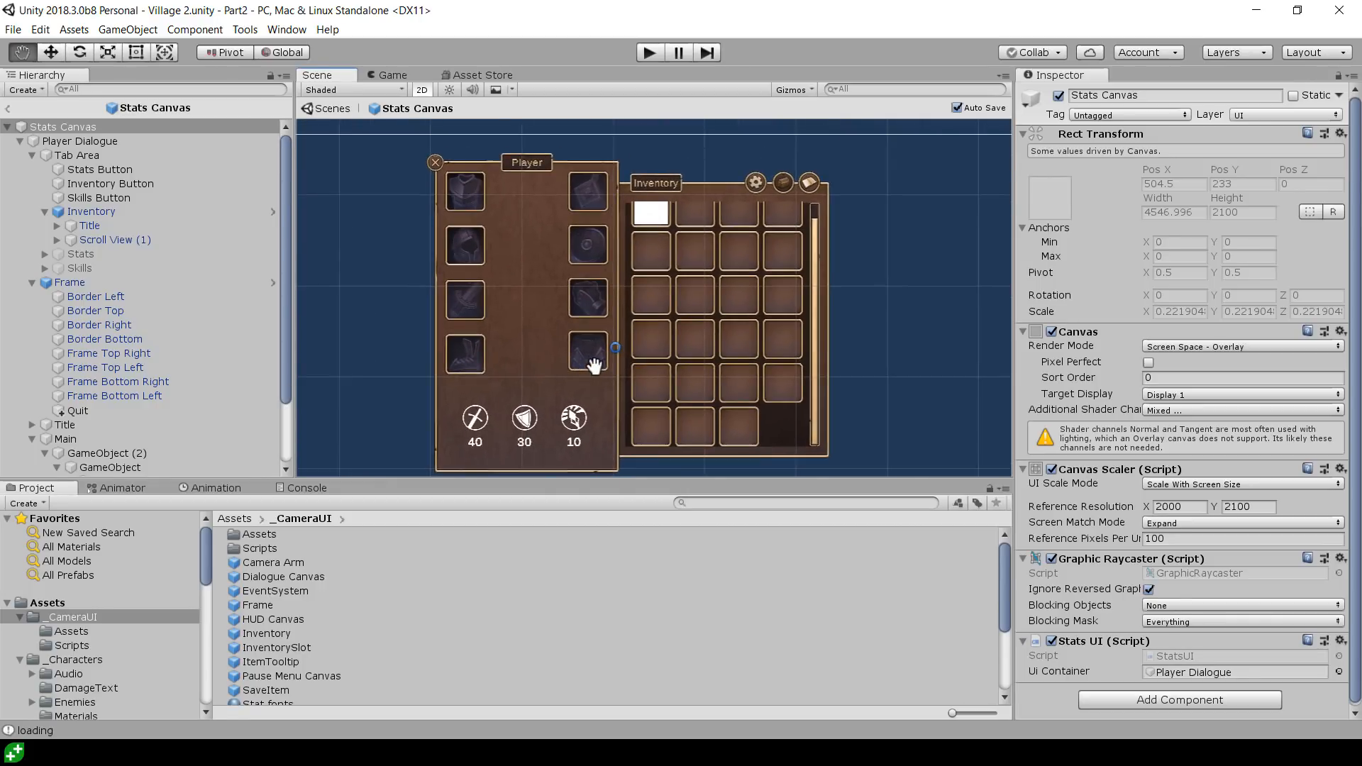
Open the Inventory prefab, select Inventory Items, and ping its InventorySlot item prefab
left_click(92, 211)
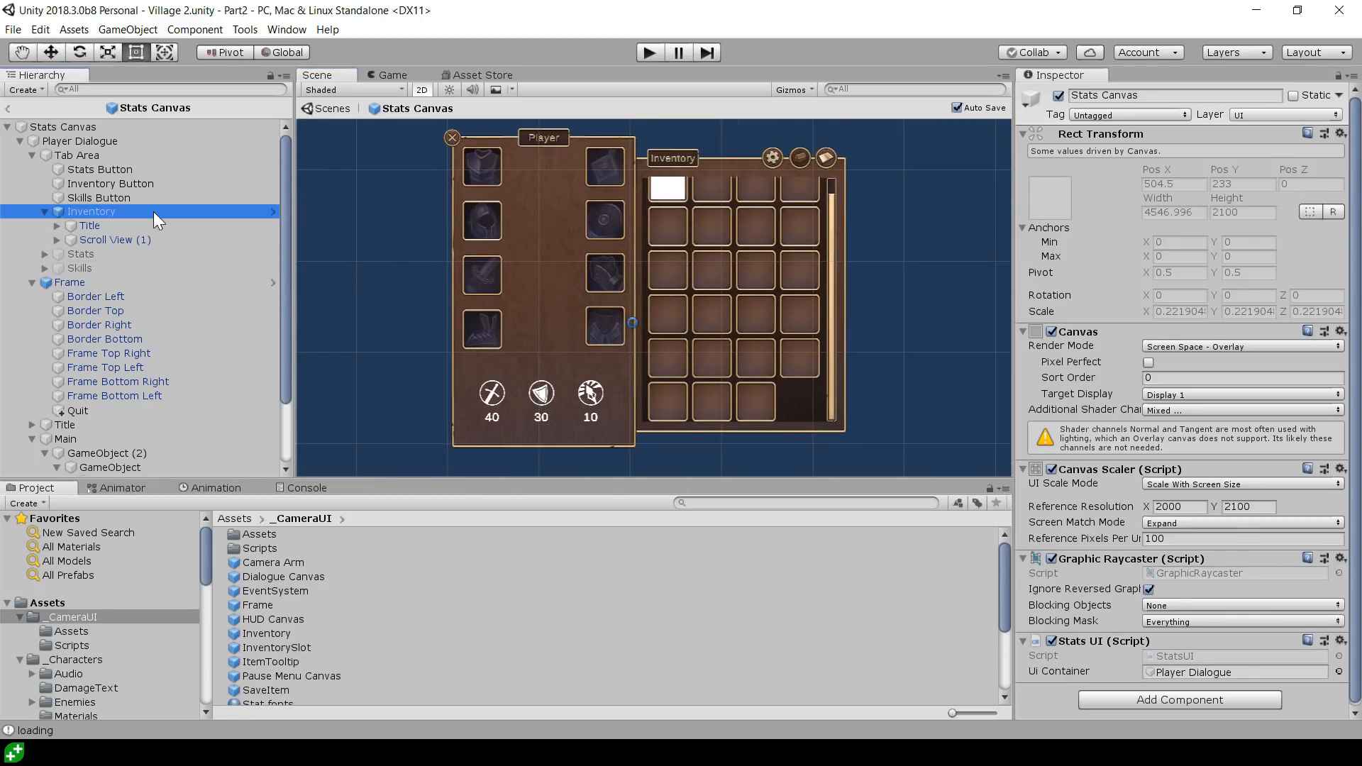
left_click(90, 211)
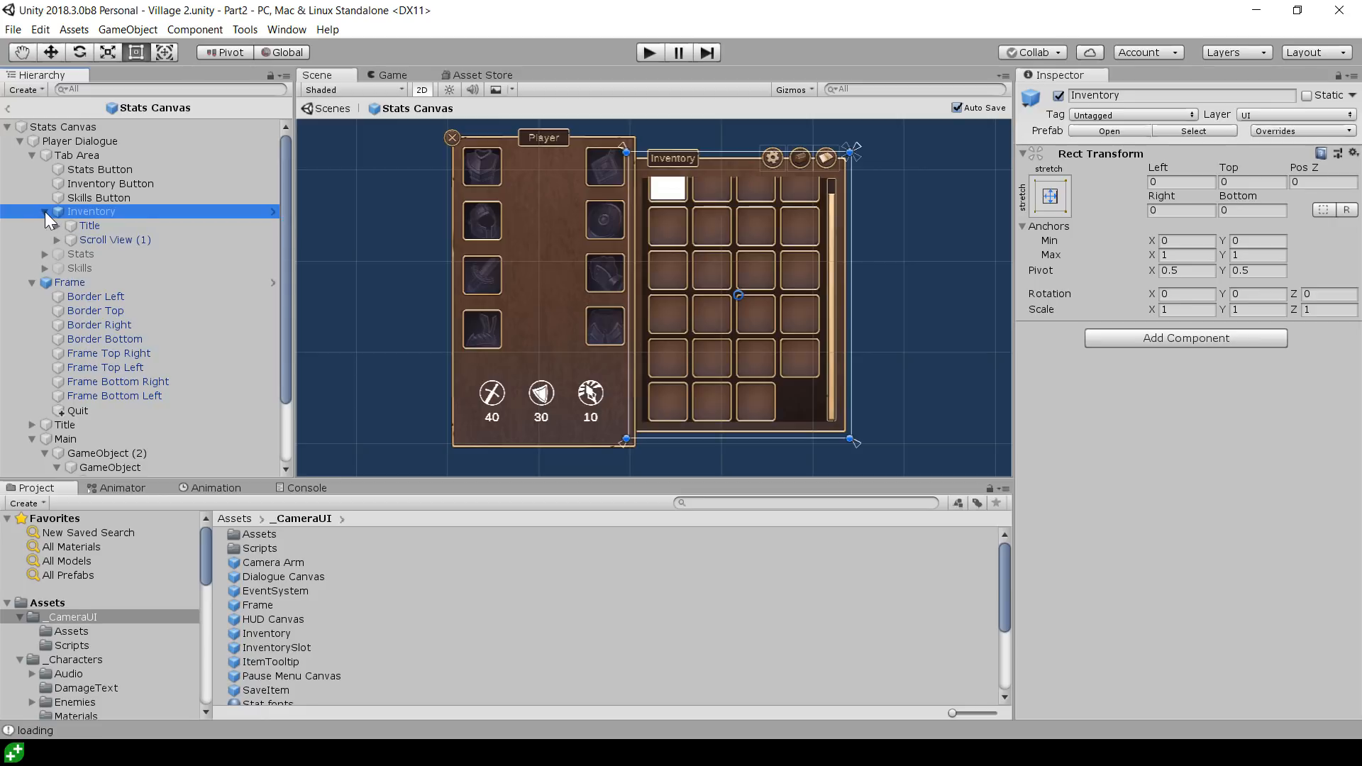
mouse_move(386, 214)
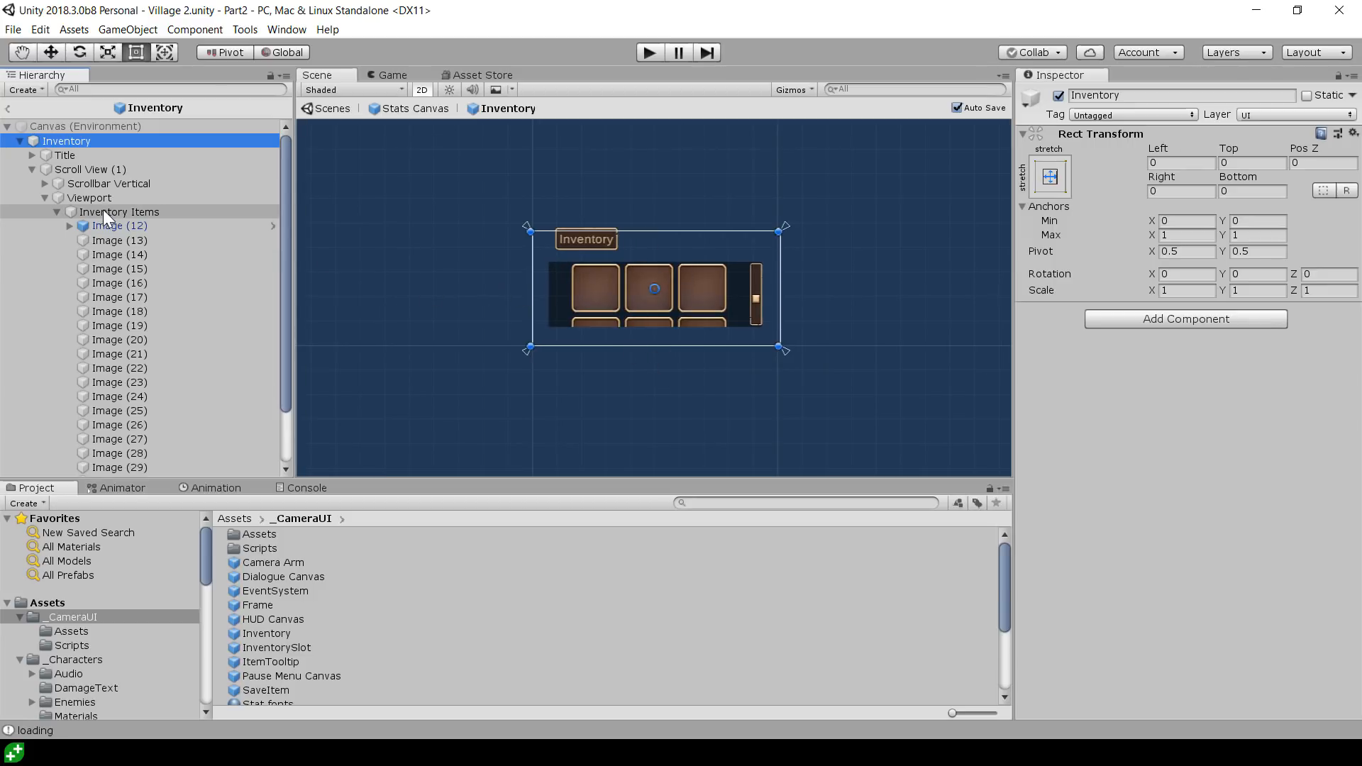
left_click(119, 211)
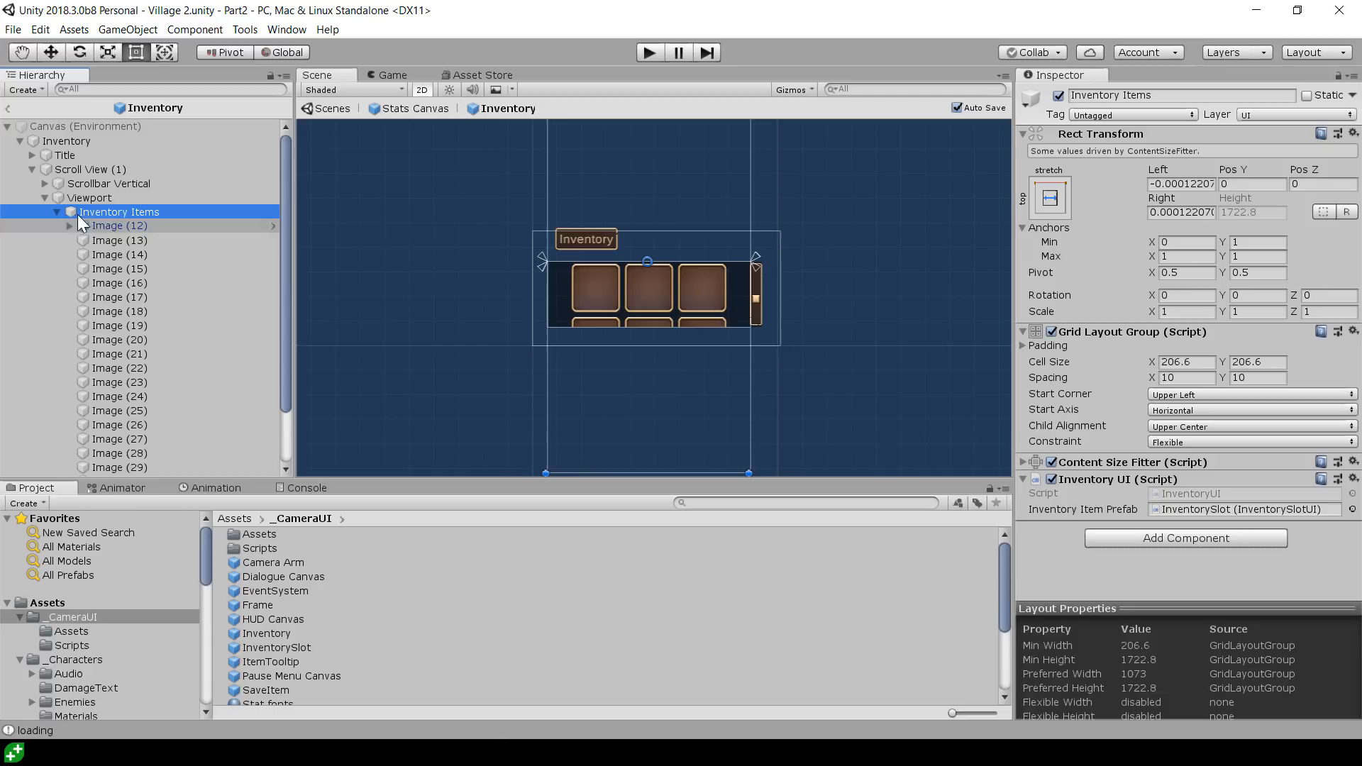
mouse_move(121, 197)
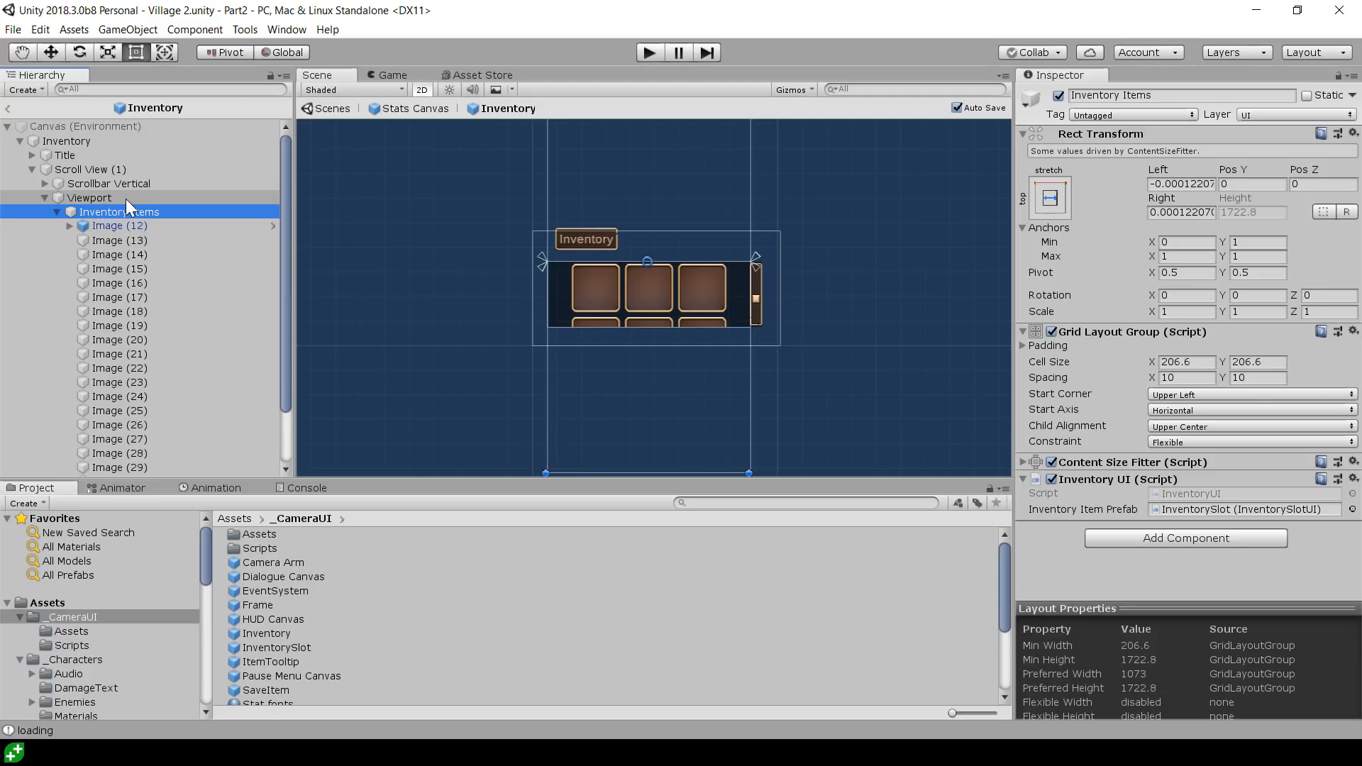
mouse_move(129, 183)
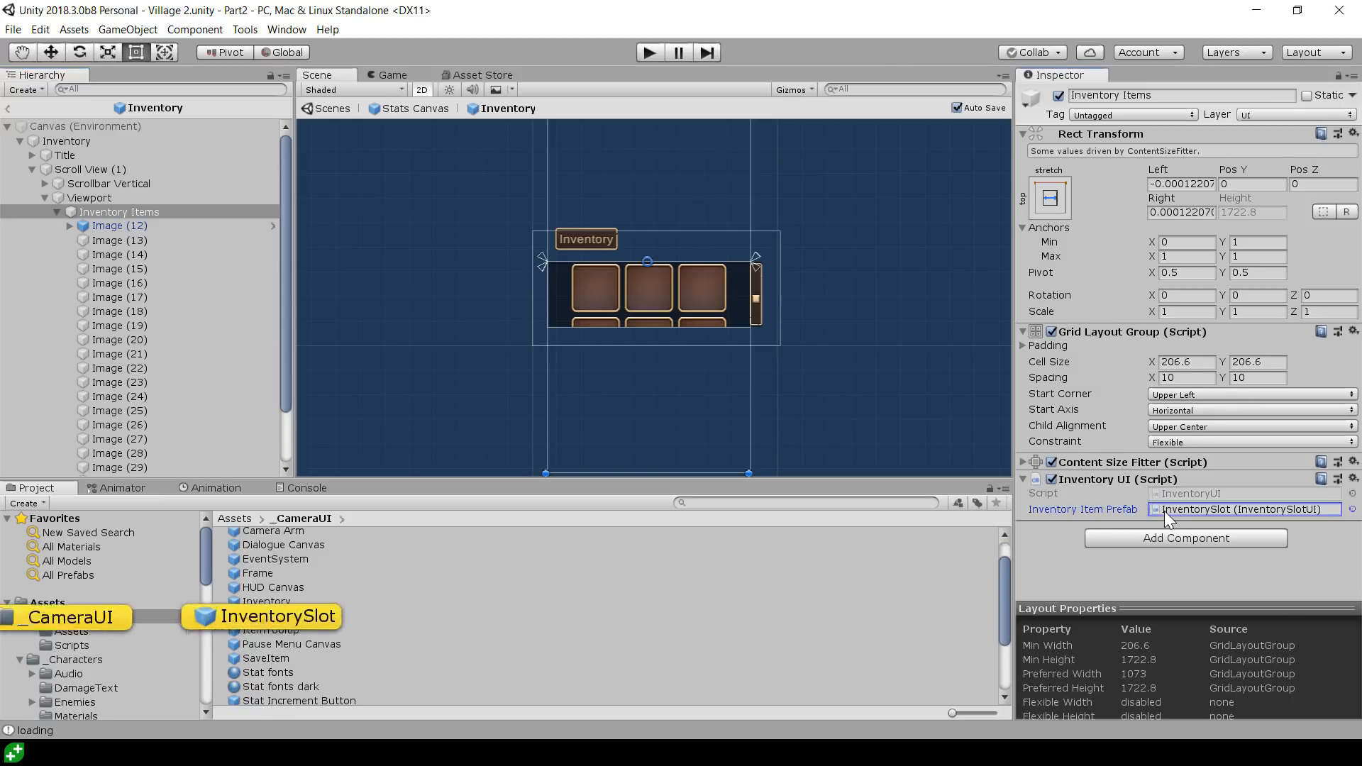
double_click(274, 615)
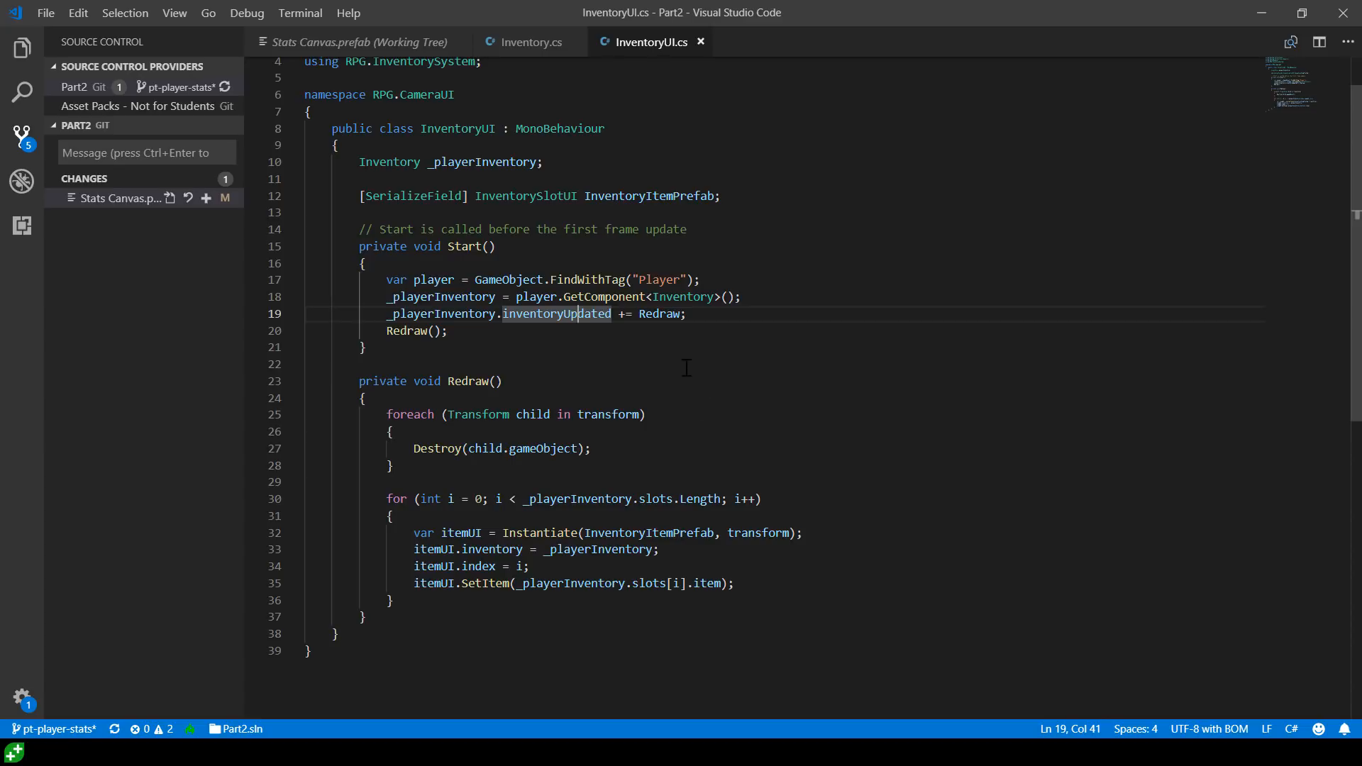
Trace _playerInventory and the inventoryUpdated event from InventoryUI.cs into Inventory.cs
left_click(602, 296)
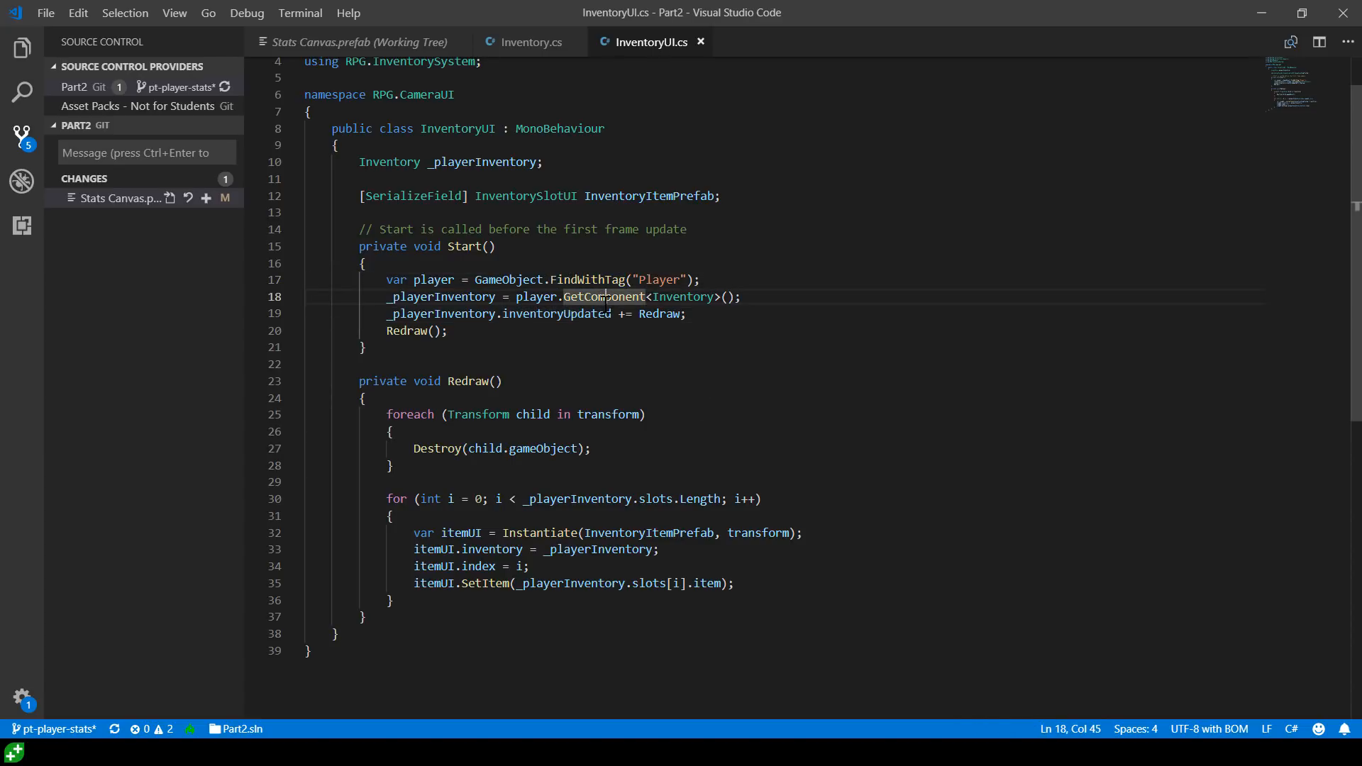
double_click(440, 313)
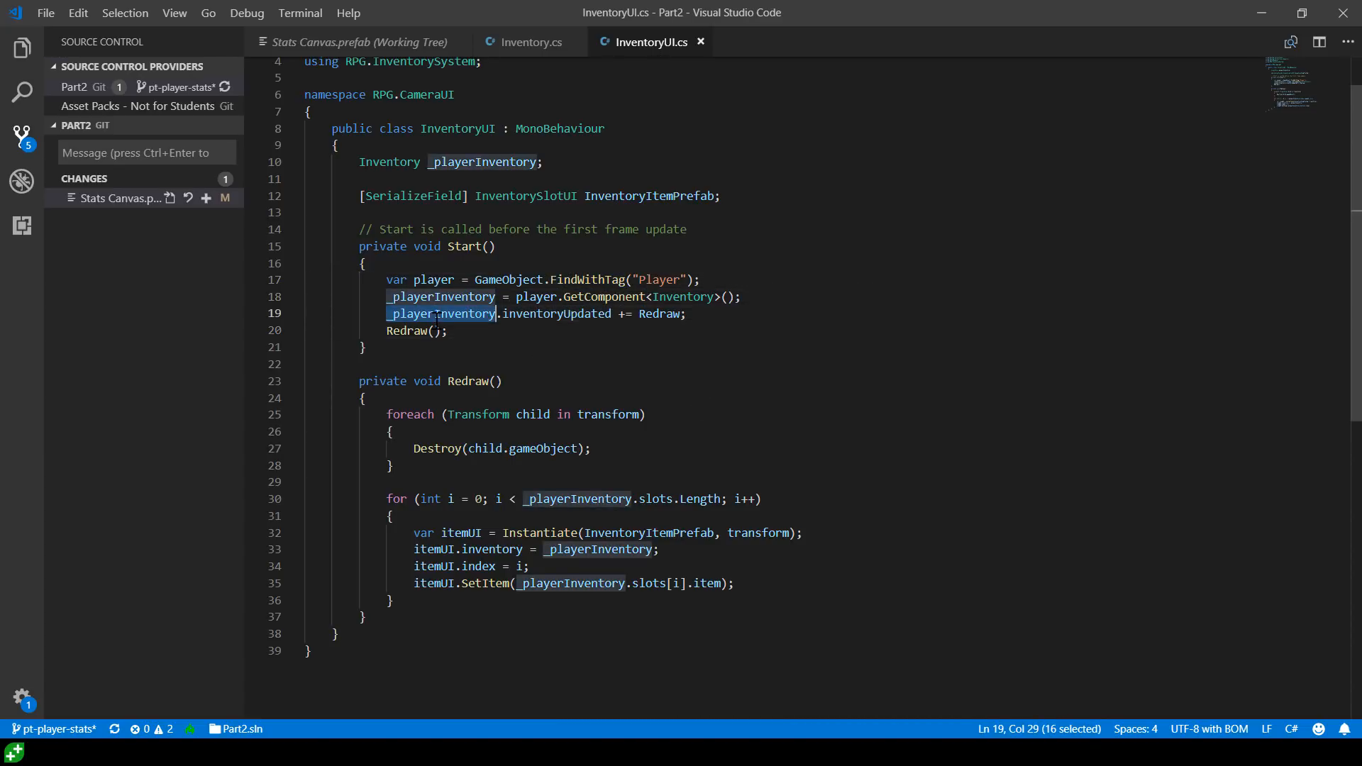
double_click(556, 314)
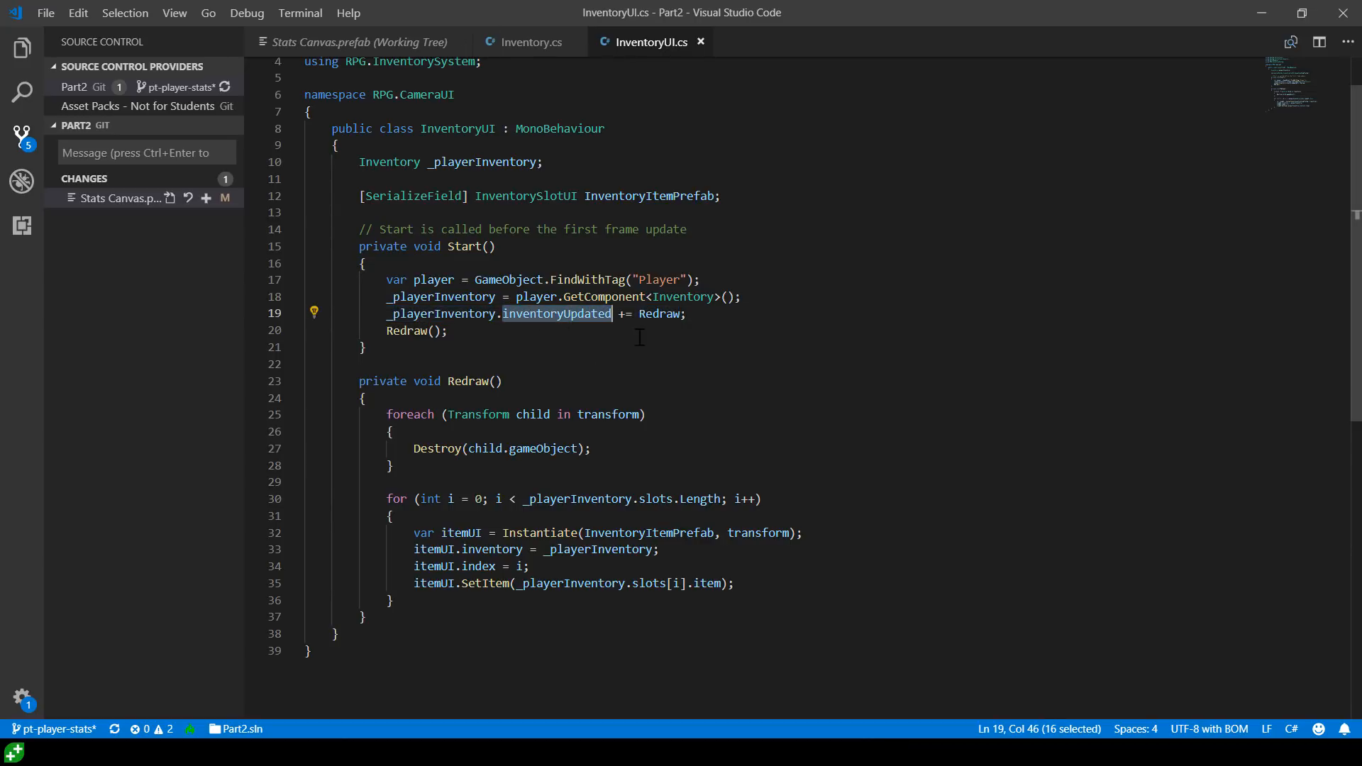
left_click(528, 42)
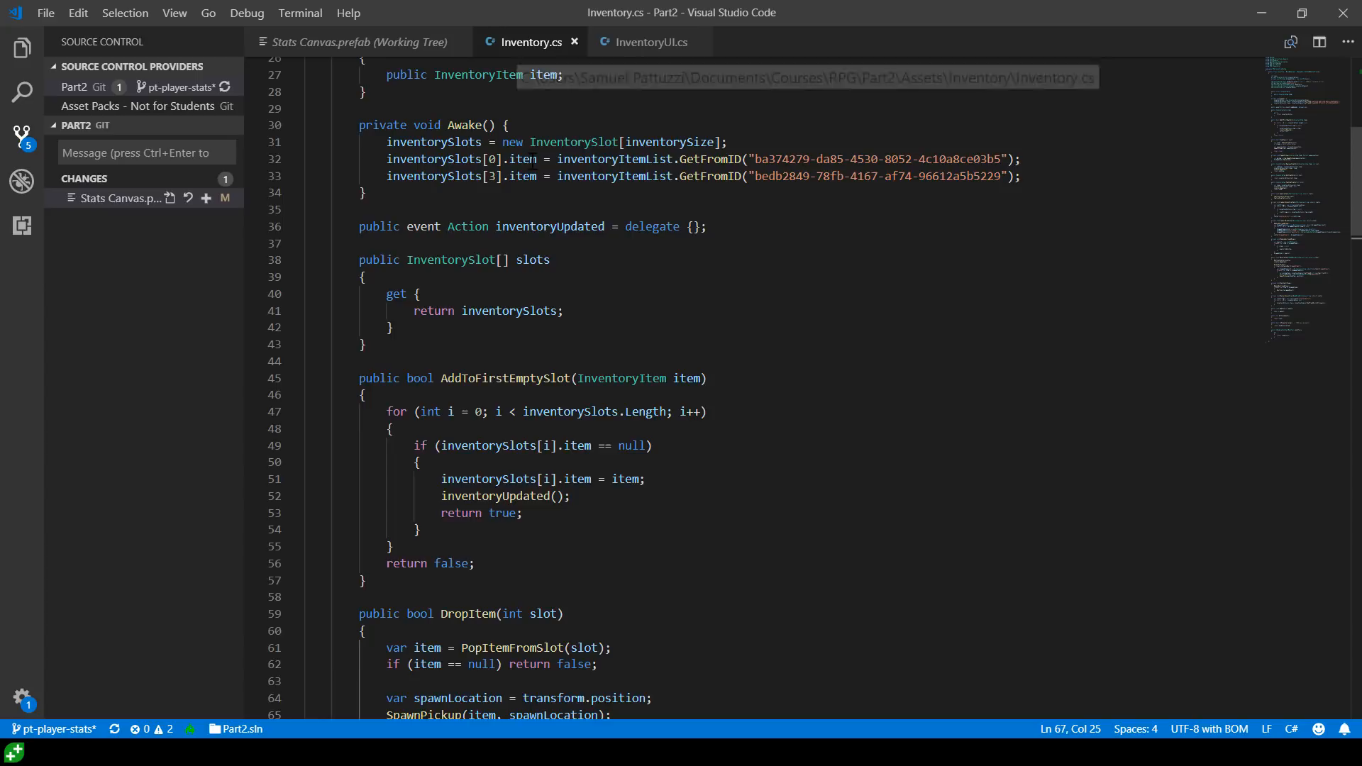
scroll("up", 3)
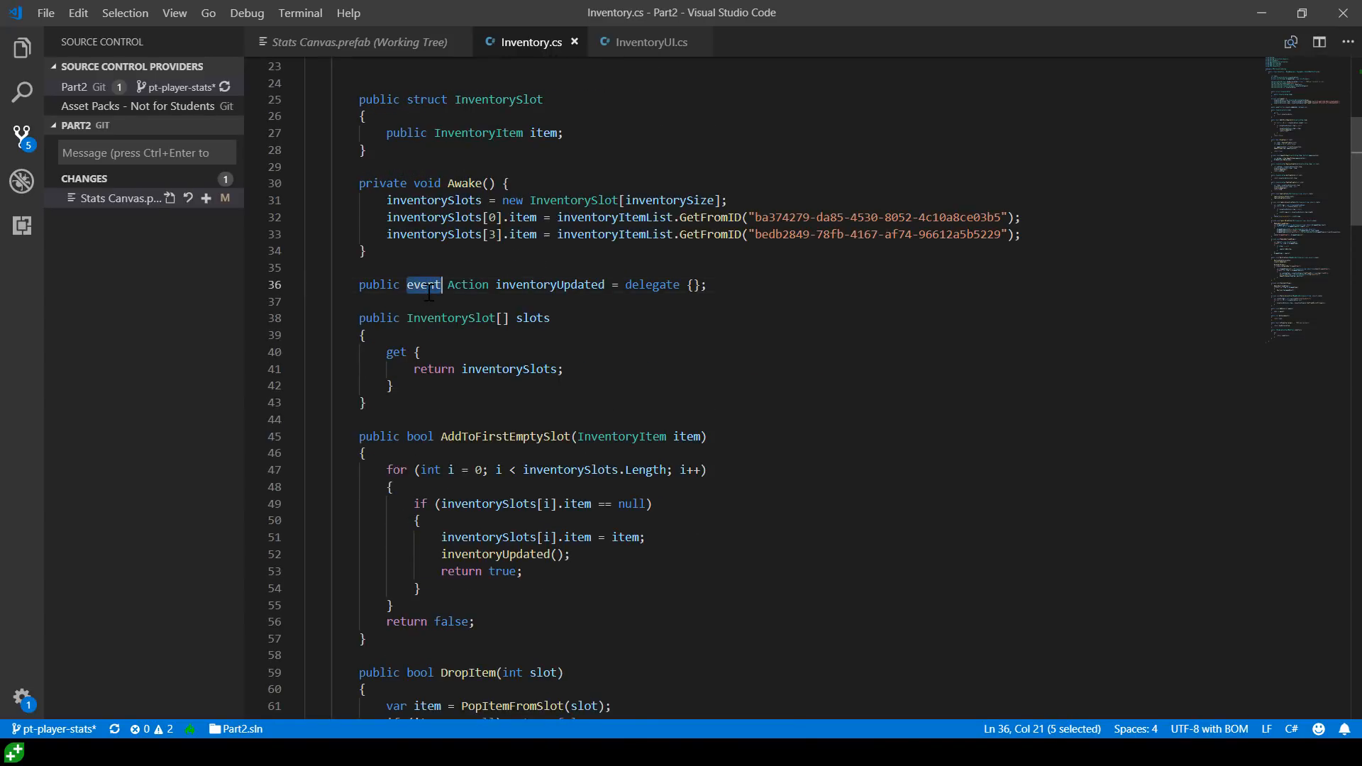
left_click(468, 283)
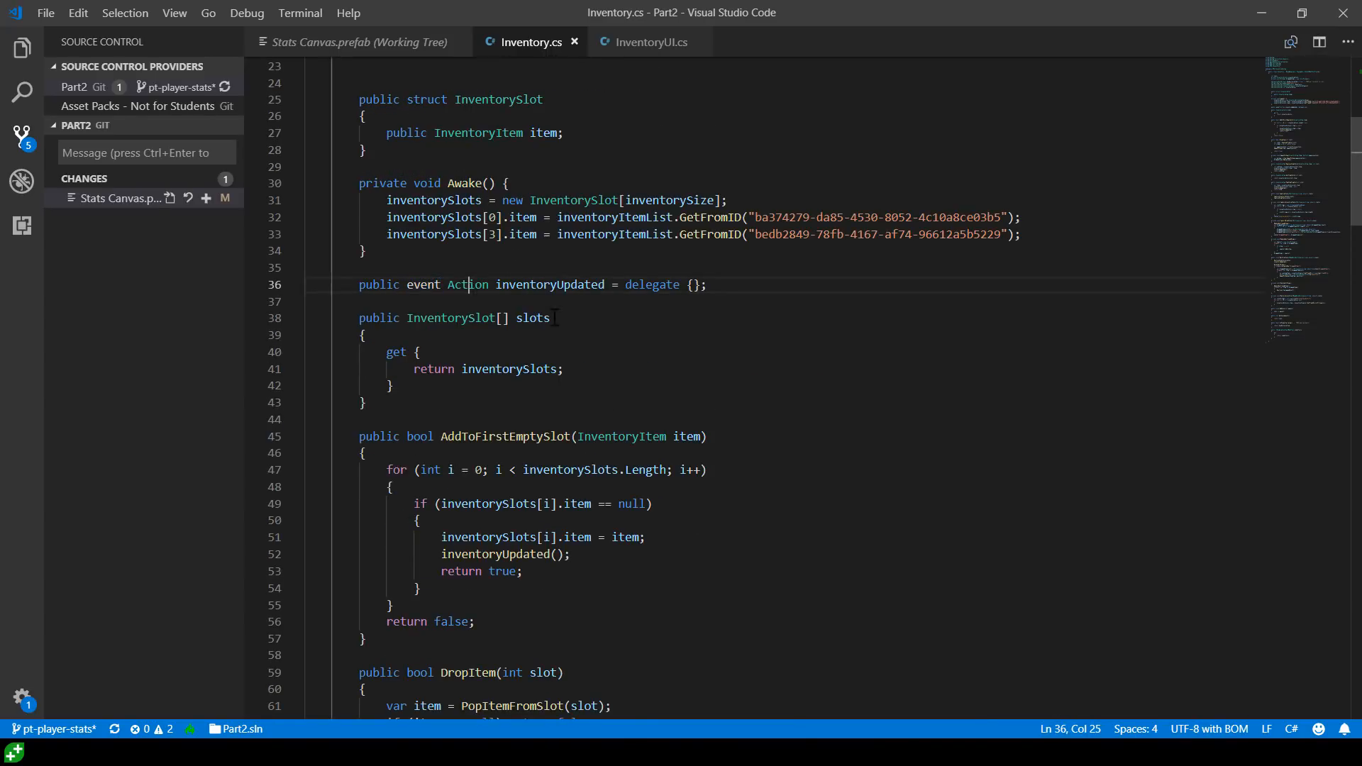
Back in InventoryUI.cs, highlight Redraw uses and review its foreach loop
left_click(649, 41)
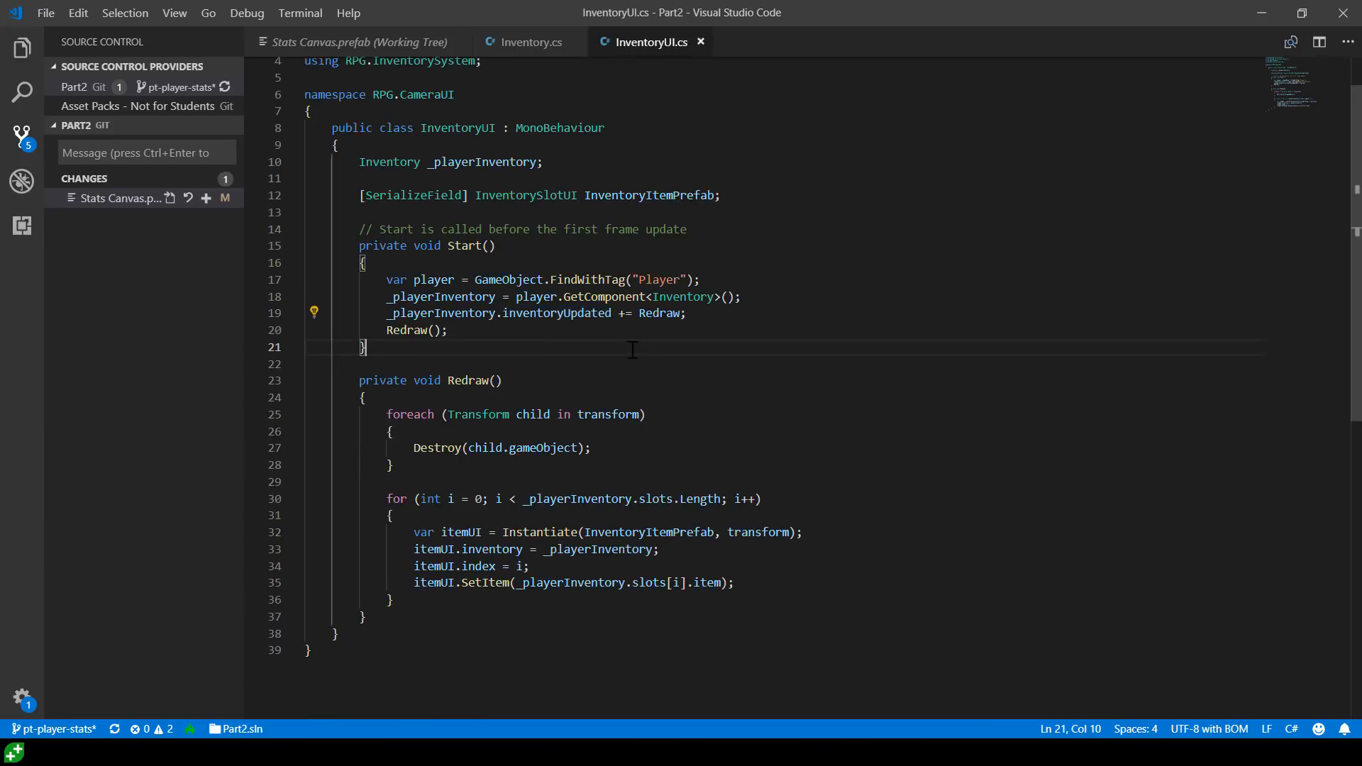
mouse_move(520, 188)
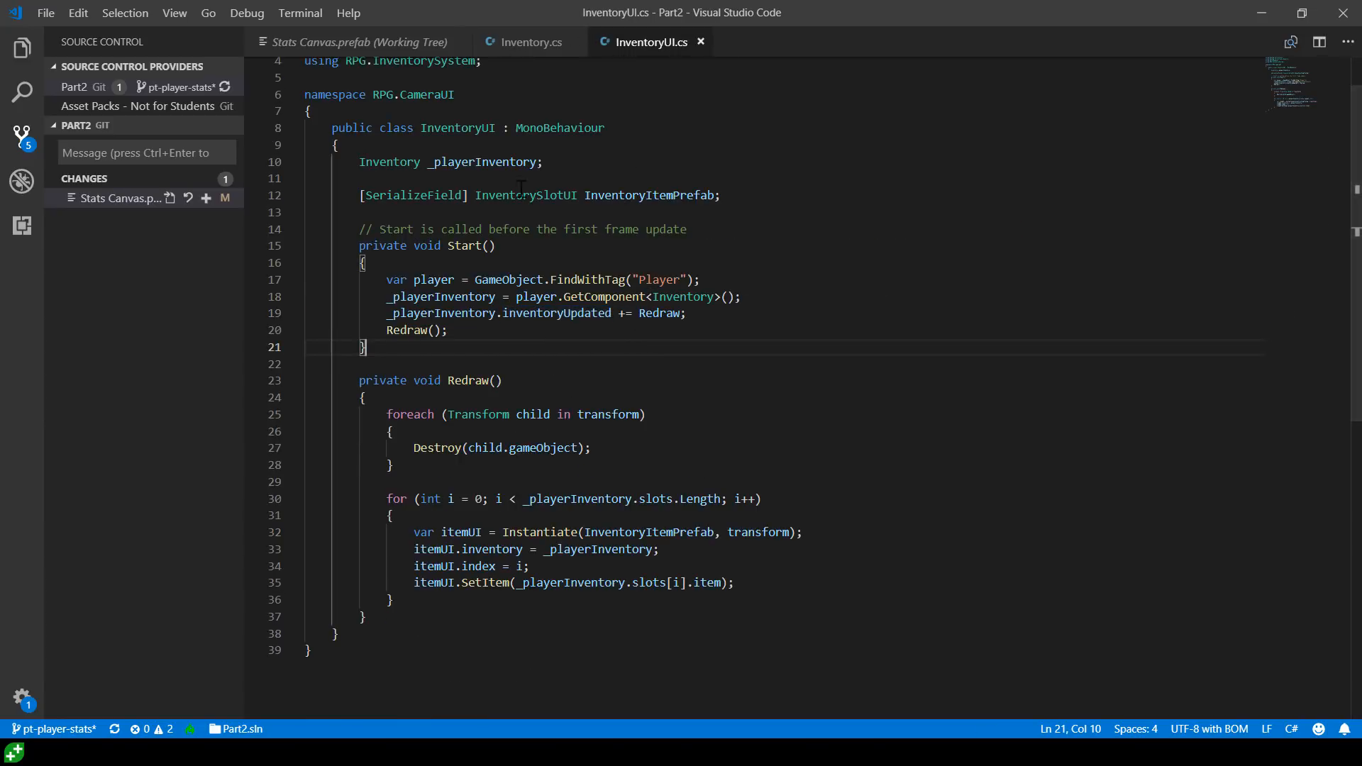
double_click(441, 313)
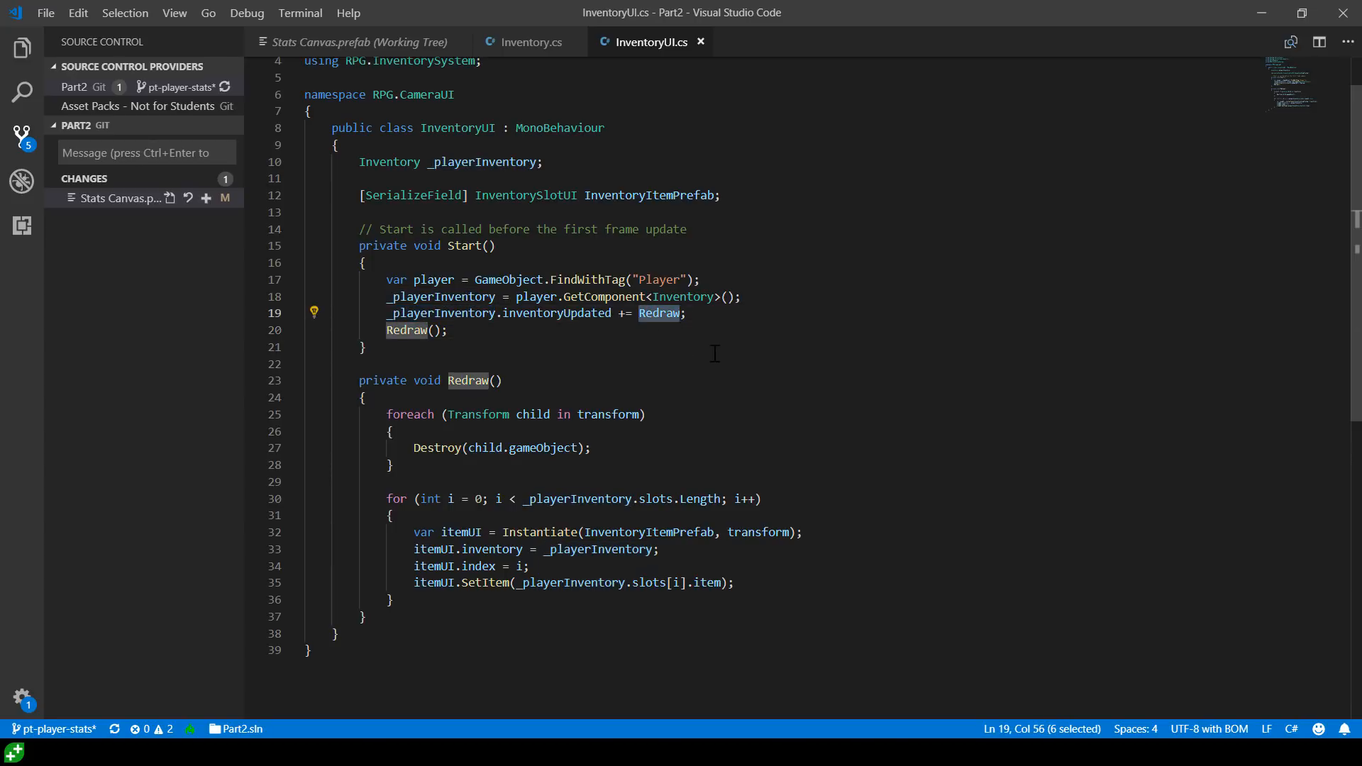
mouse_move(521, 271)
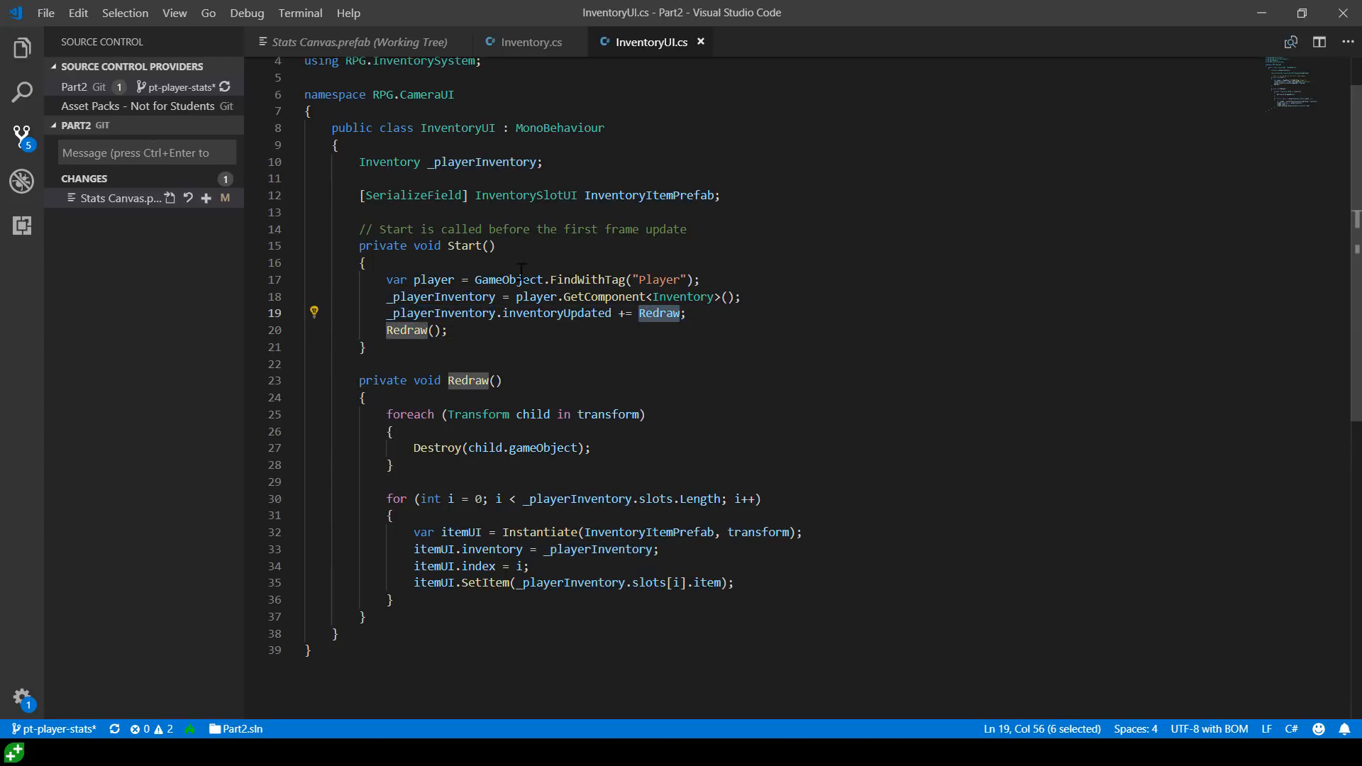
left_click(446, 329)
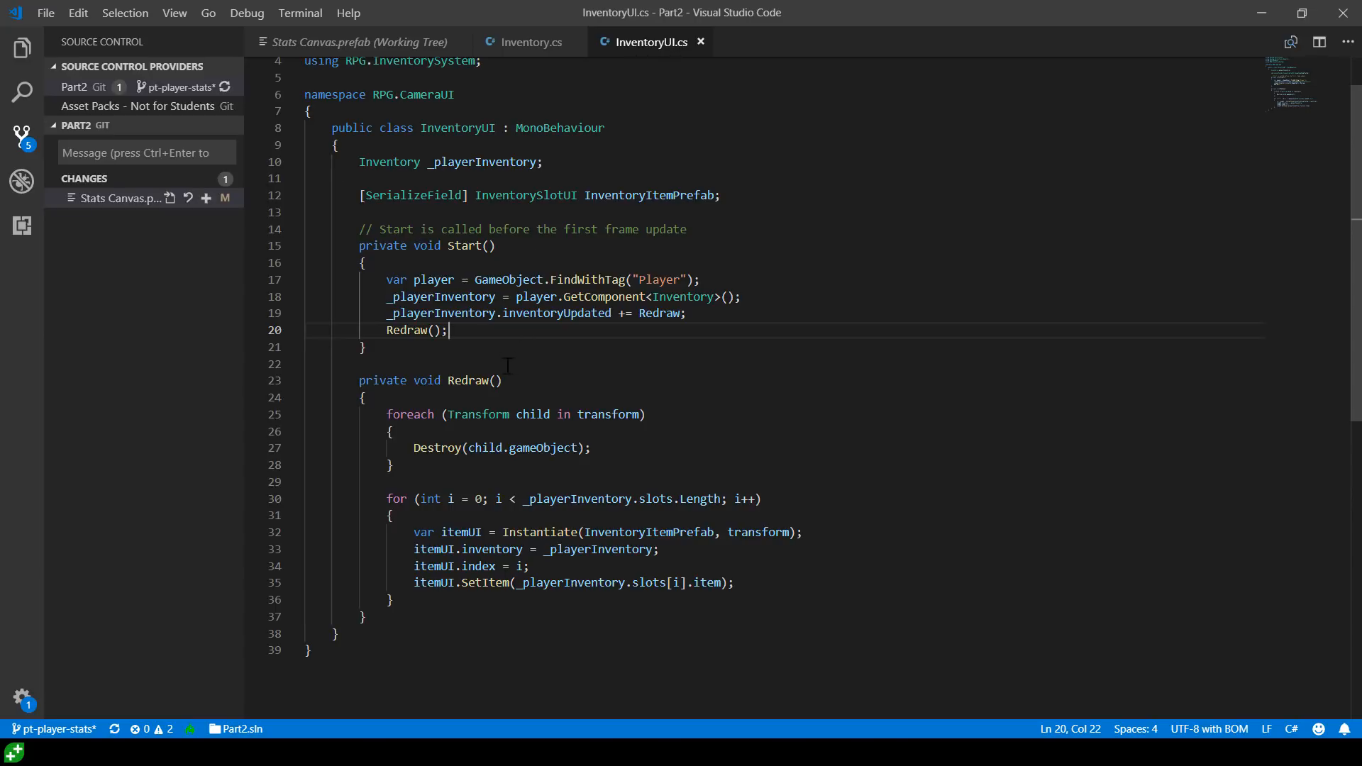
mouse_move(547, 323)
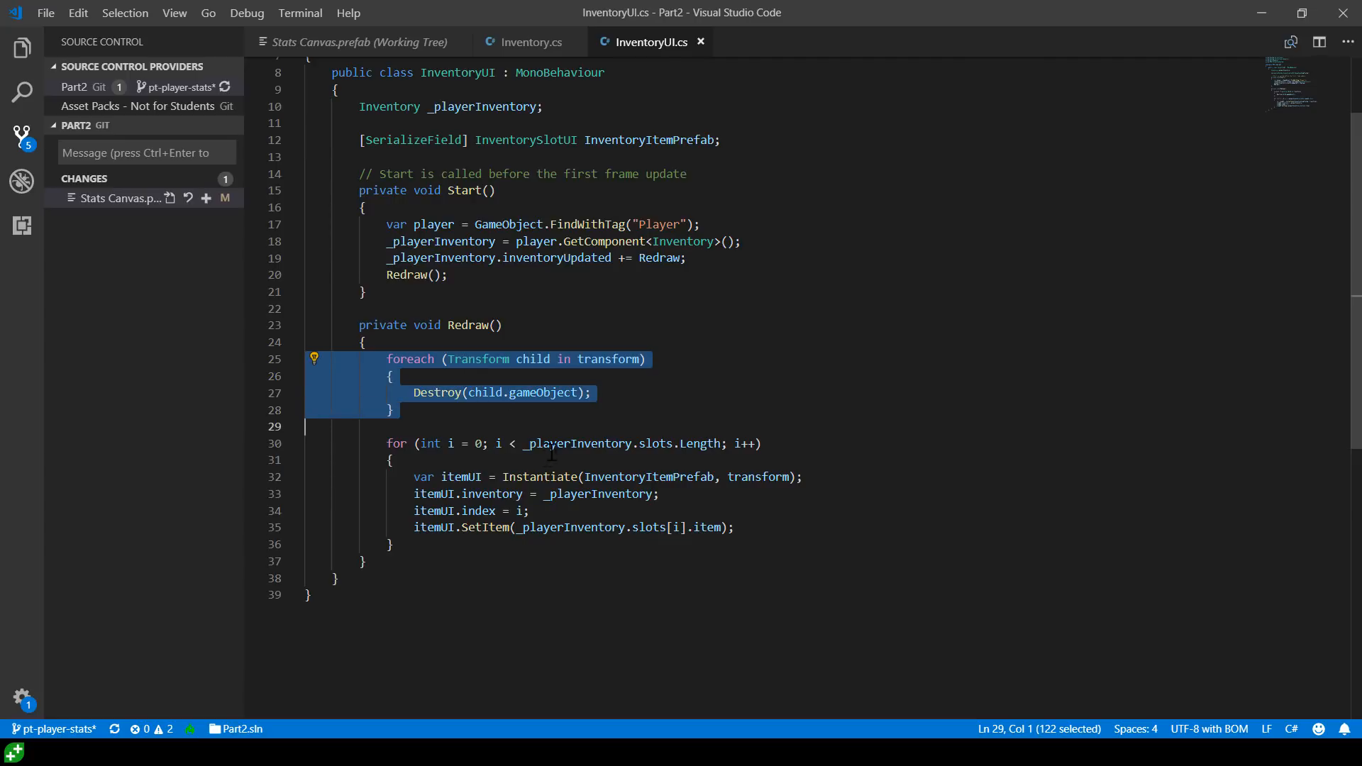
left_click(680, 476)
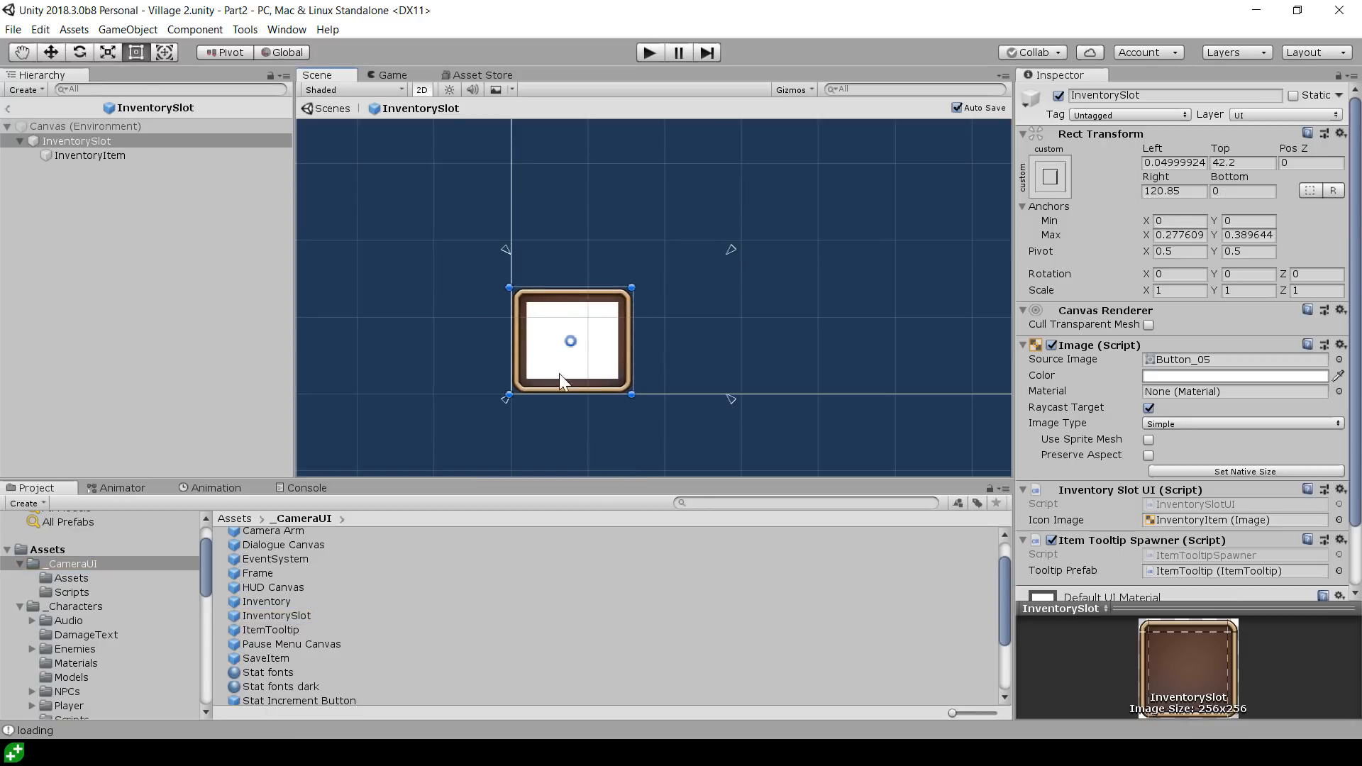
mouse_move(521, 305)
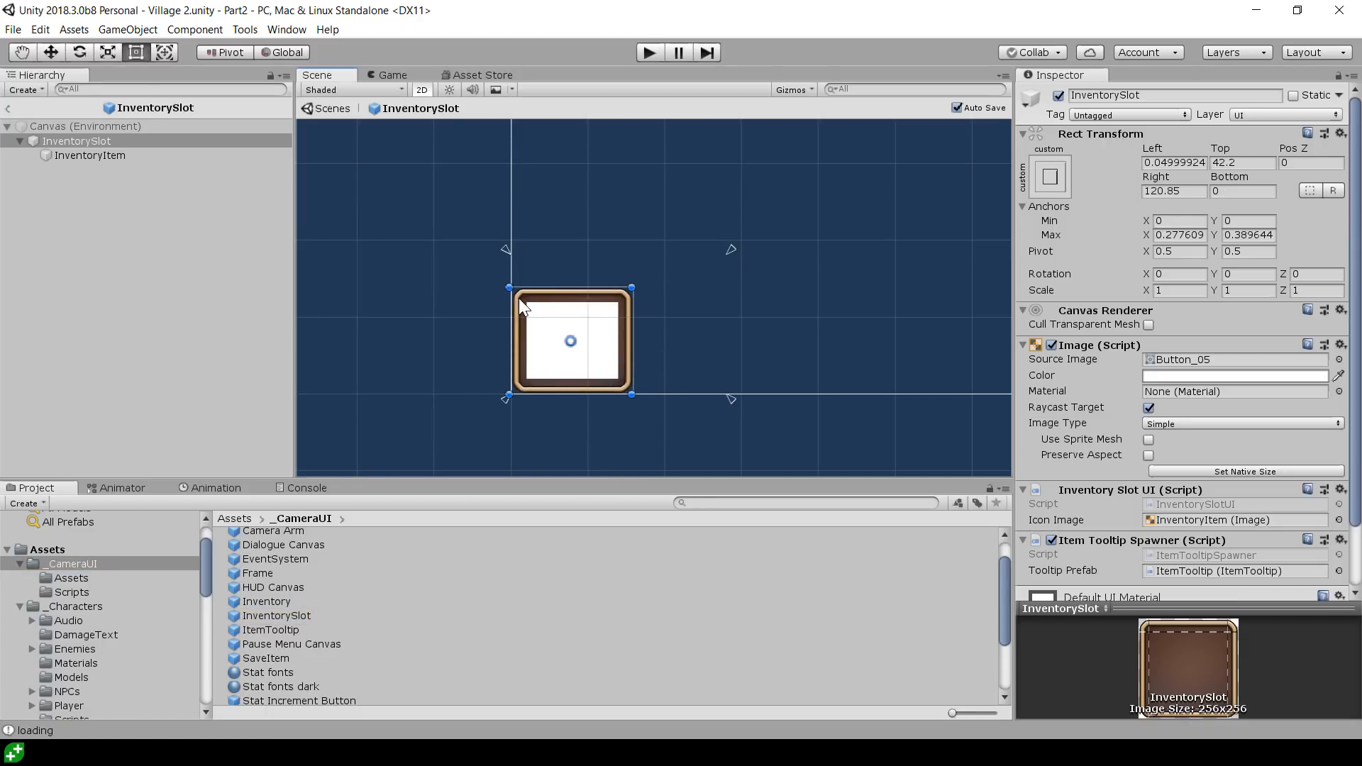
mouse_move(615, 310)
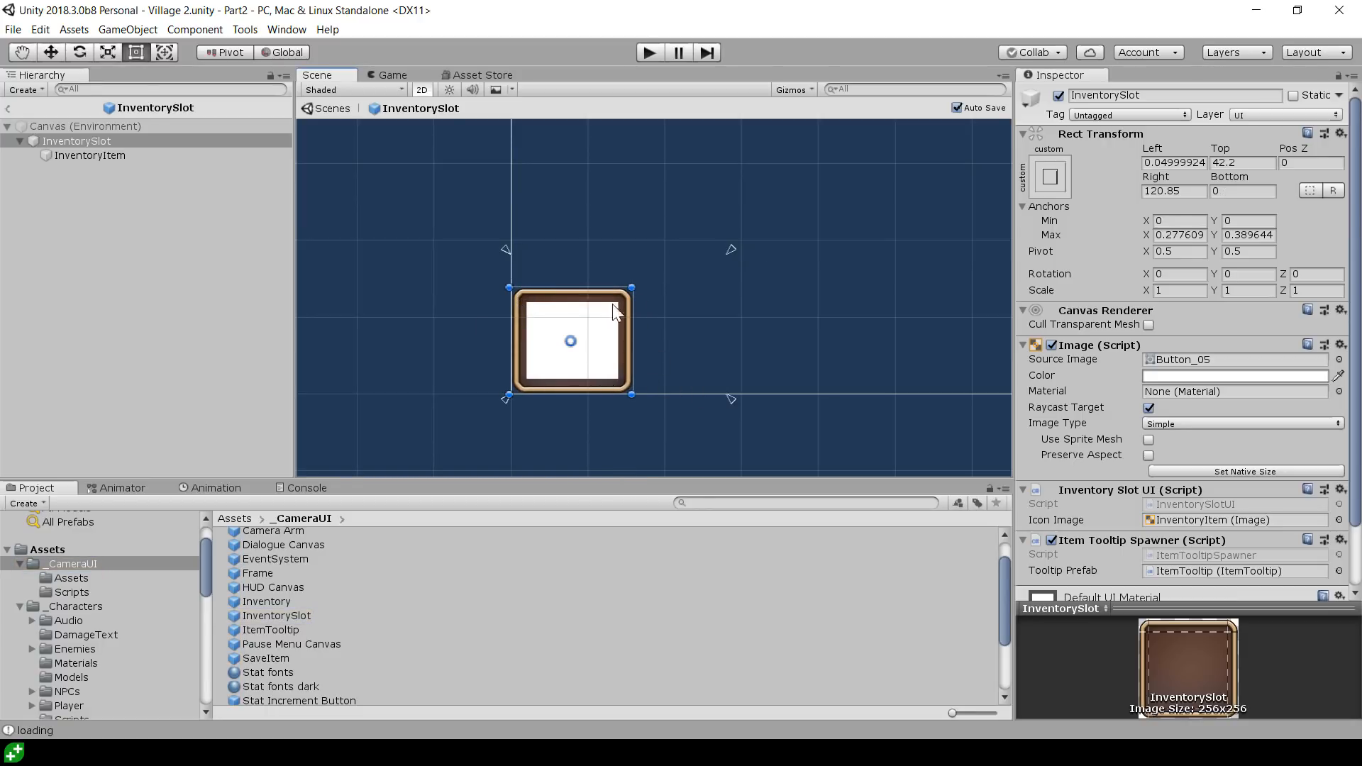
mouse_move(651, 396)
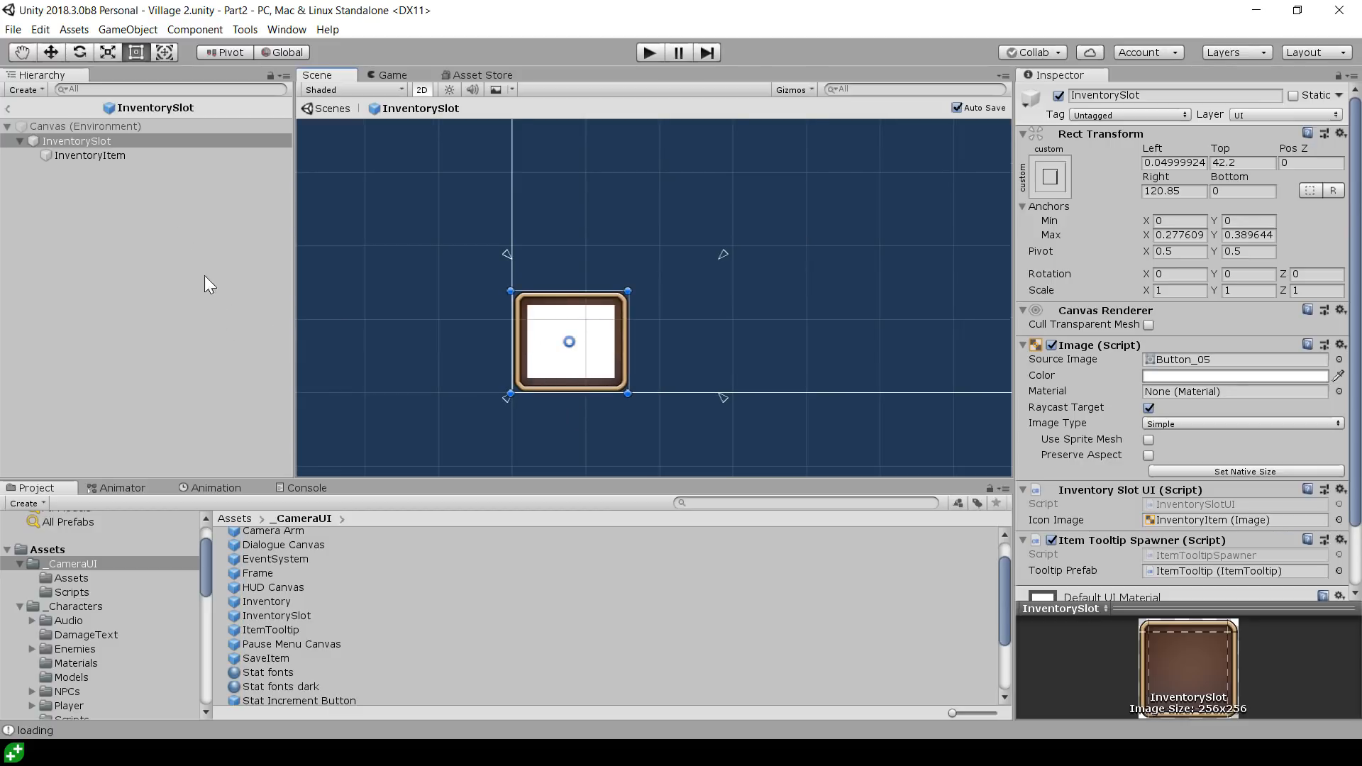
Scroll through InventorySlot's Inventory Slot UI and Item Tooltip Spawner, then select InventoryItem
scroll("down", 3)
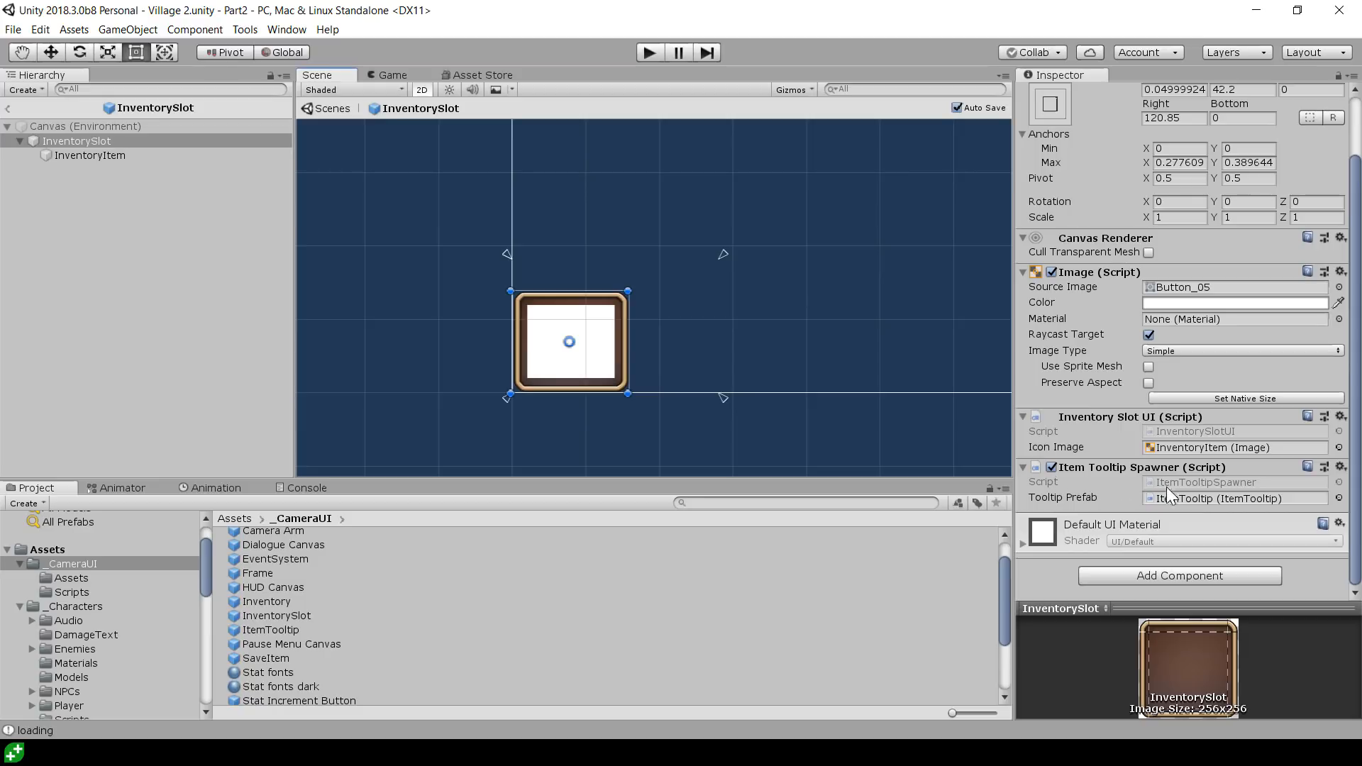
mouse_move(1184, 438)
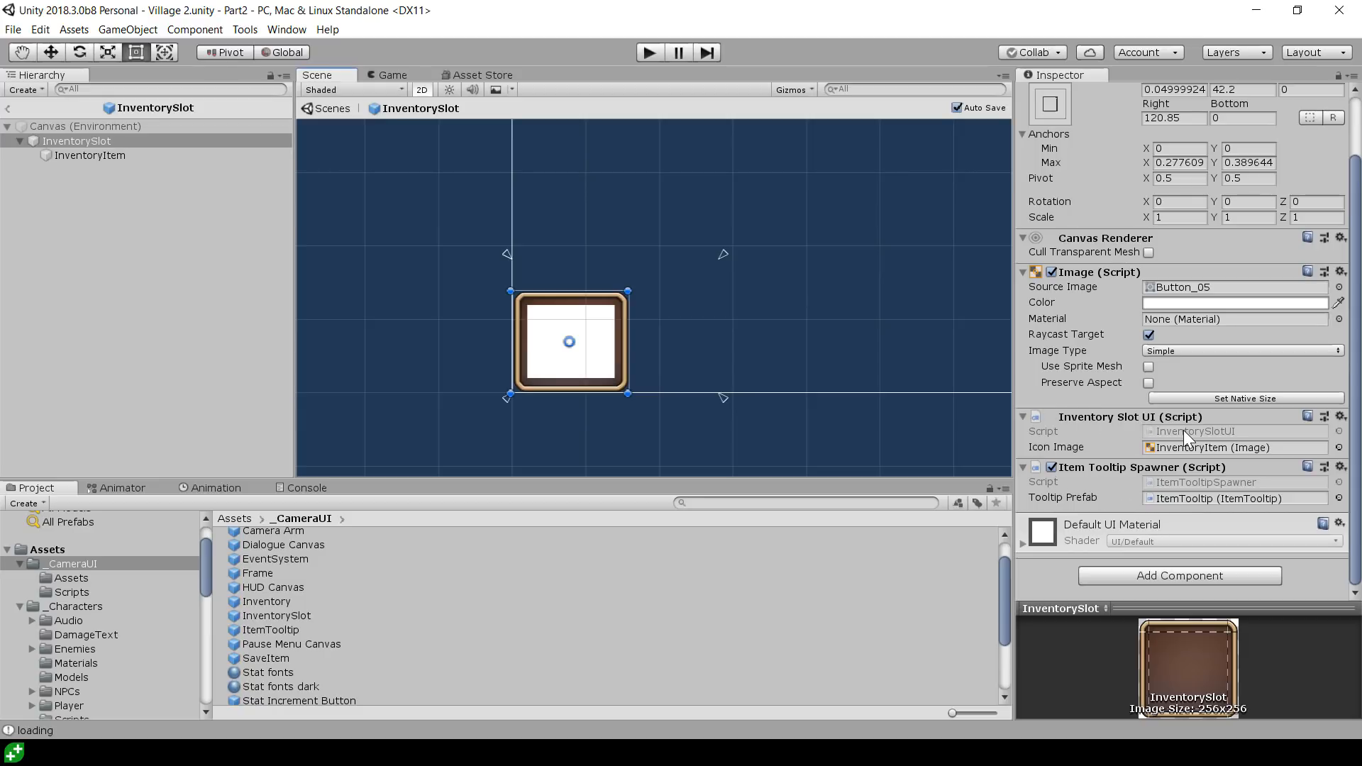
mouse_move(1146, 485)
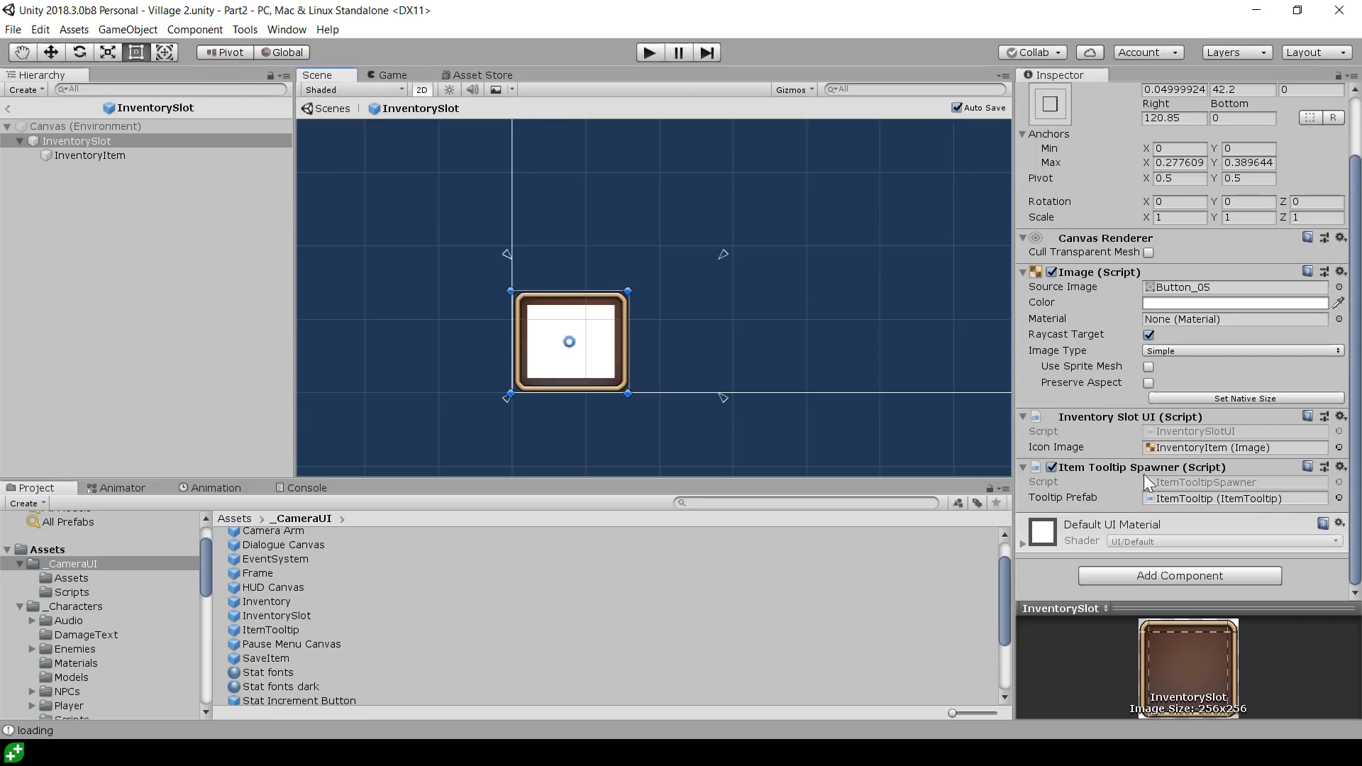
mouse_move(1031, 453)
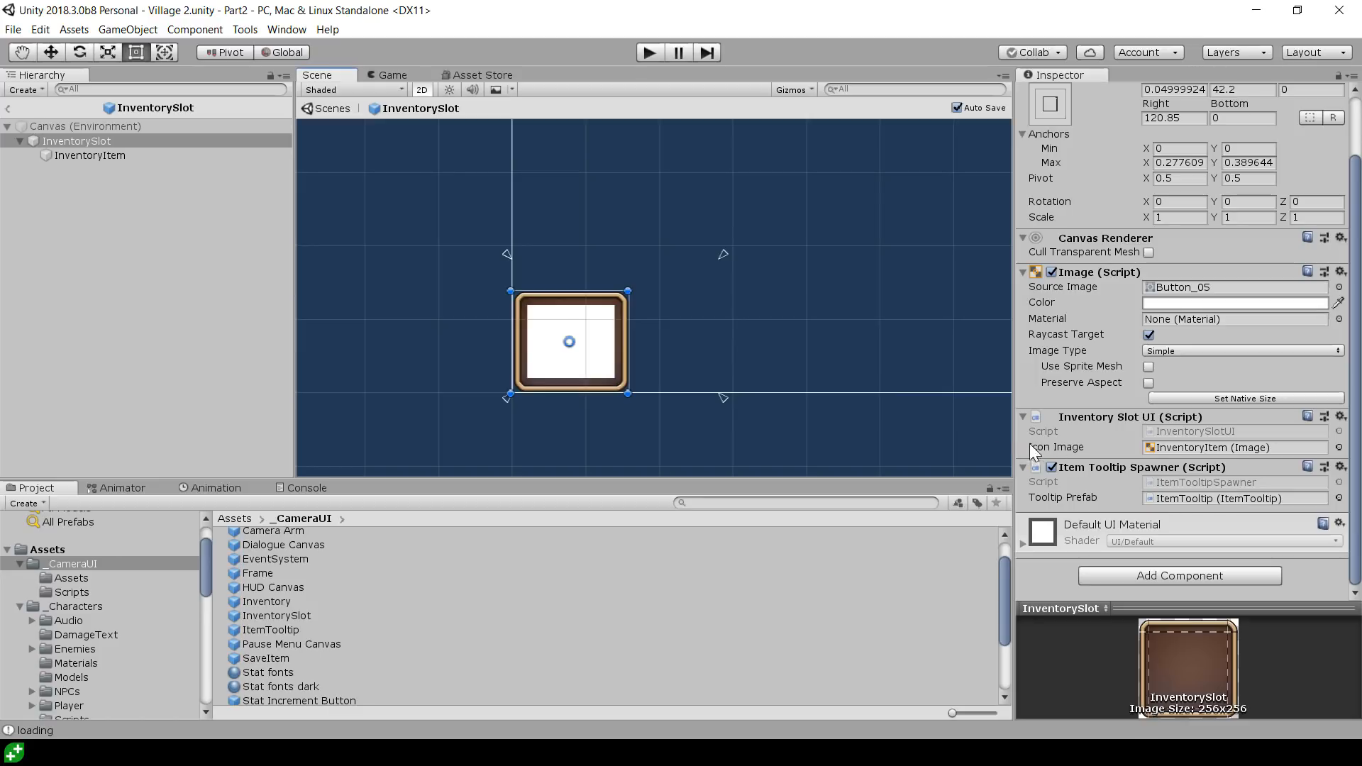
mouse_move(1088, 432)
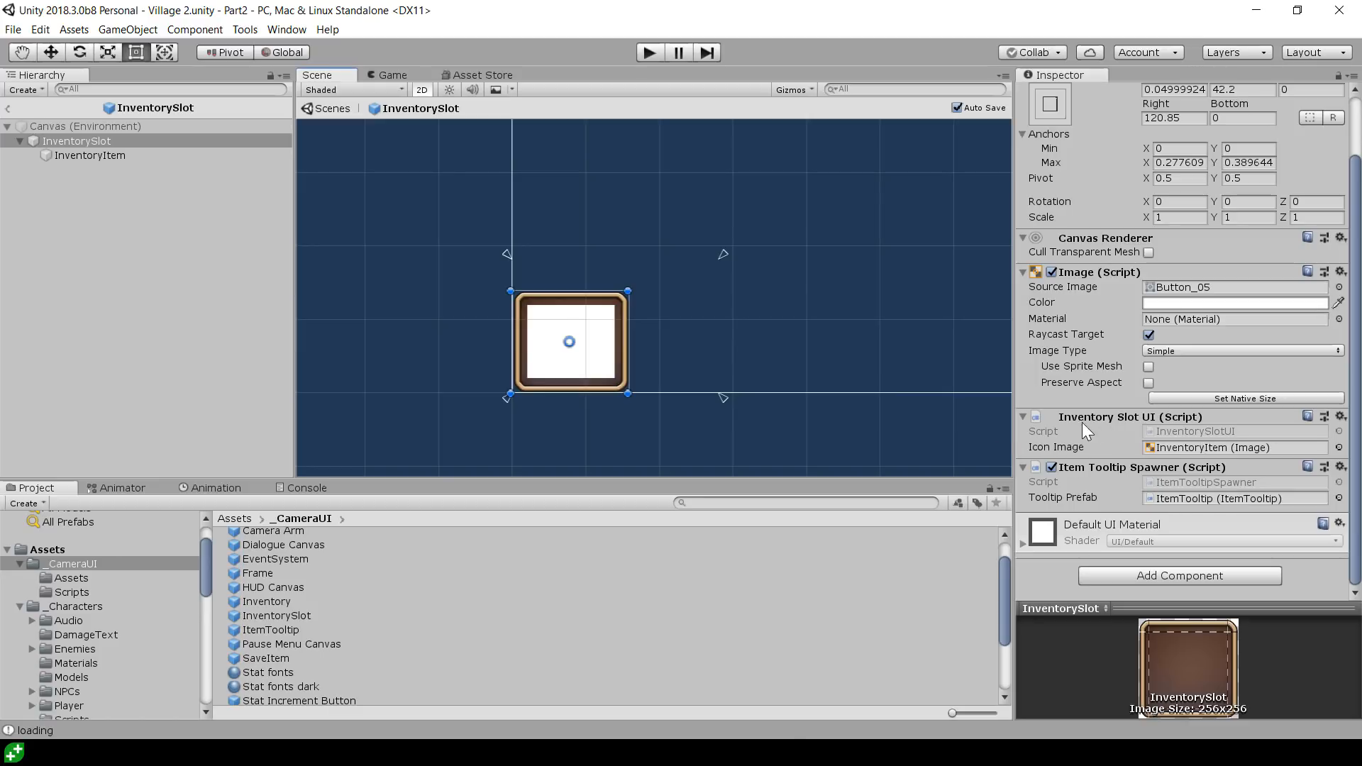
mouse_move(1241, 469)
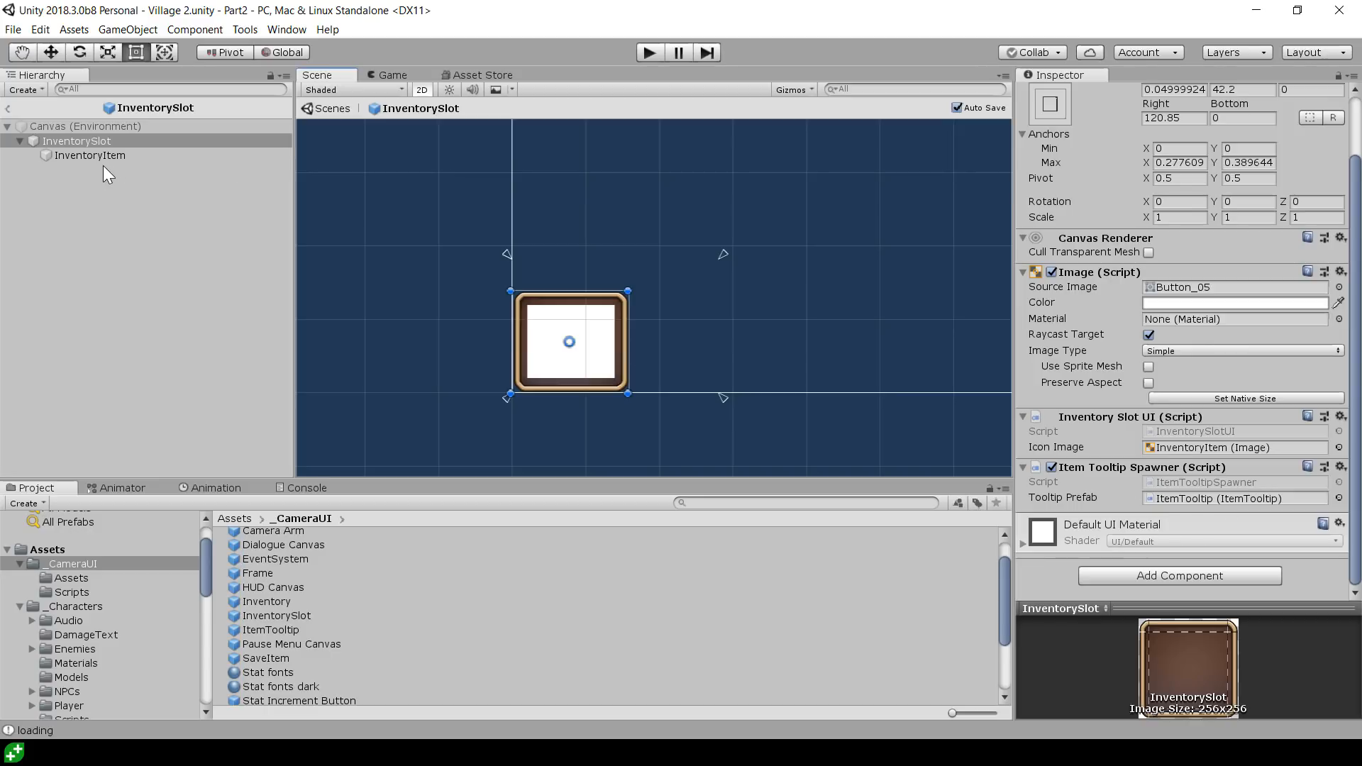
left_click(88, 154)
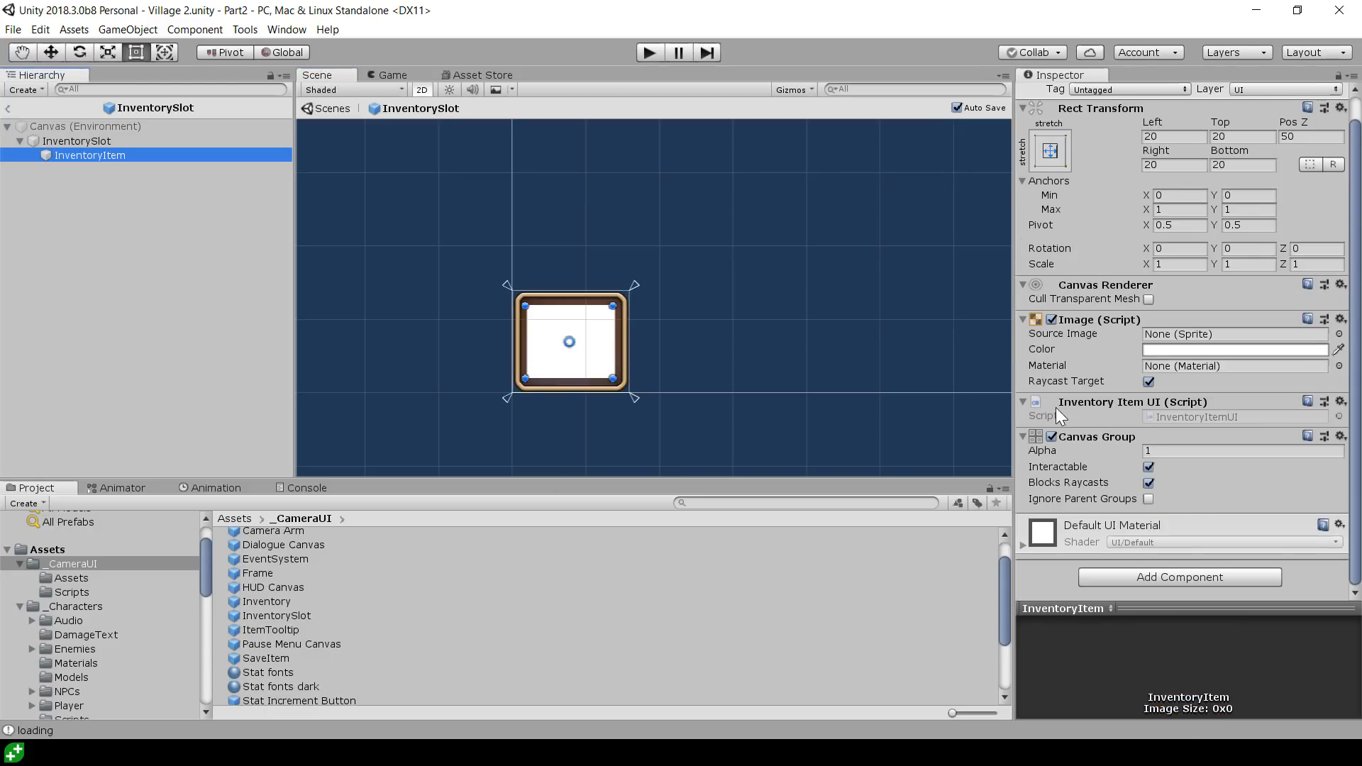
mouse_move(1162, 428)
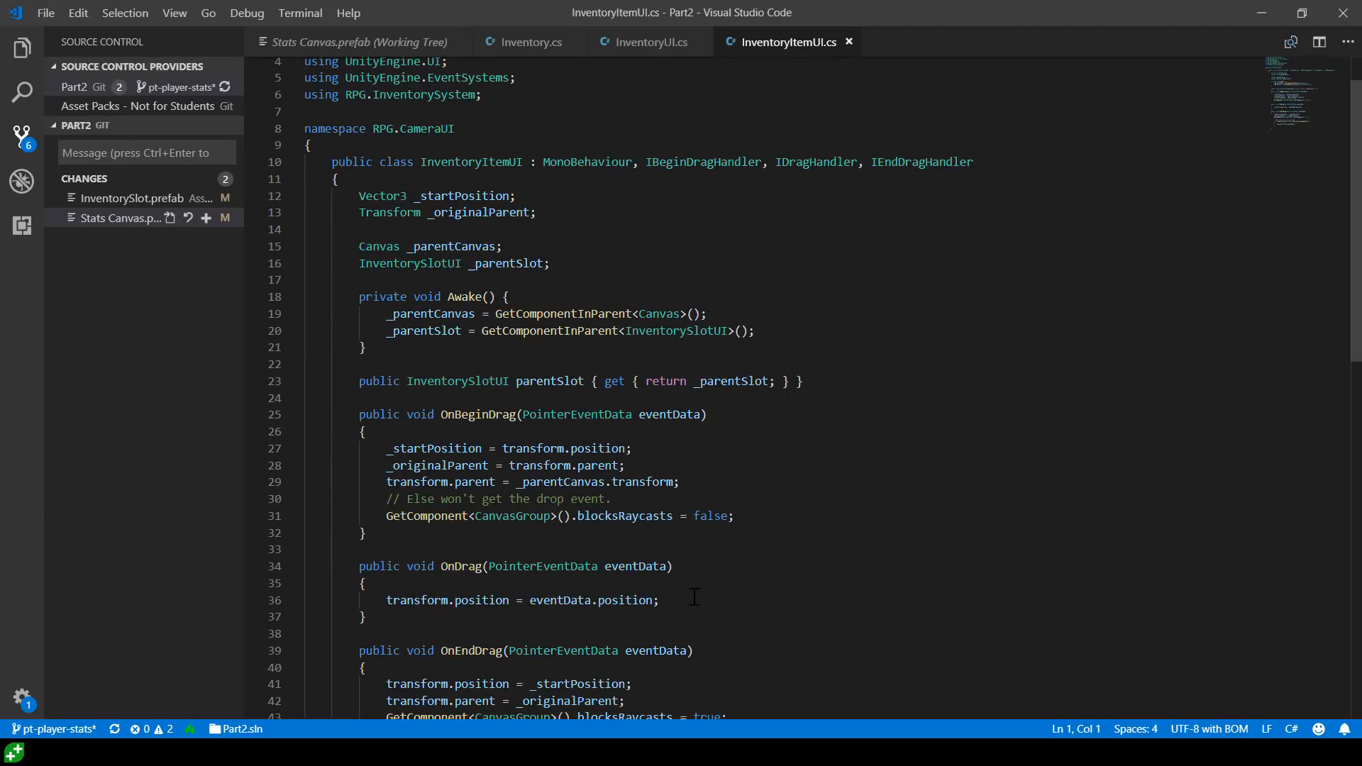
Scroll to the top of InventoryItemUI.cs and focus its editor tab
scroll("up", 3)
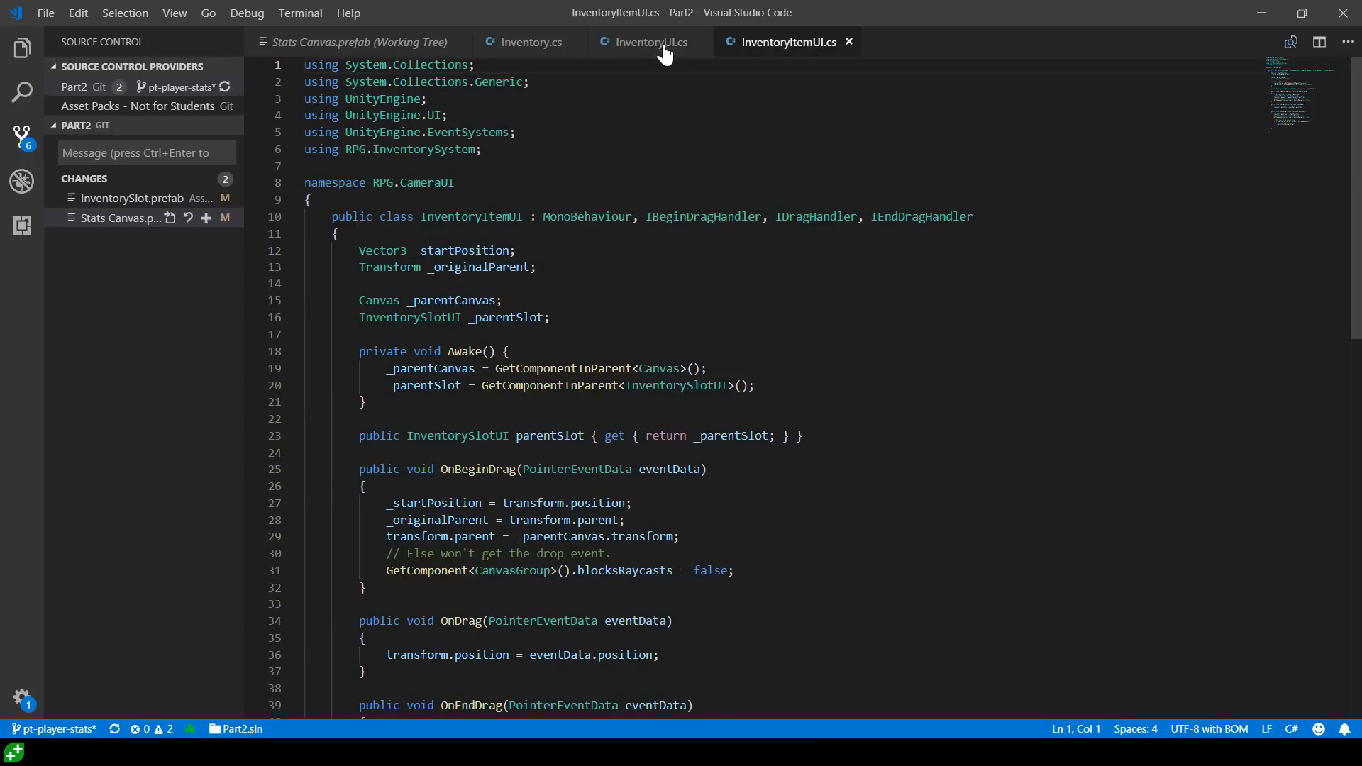
left_click(651, 42)
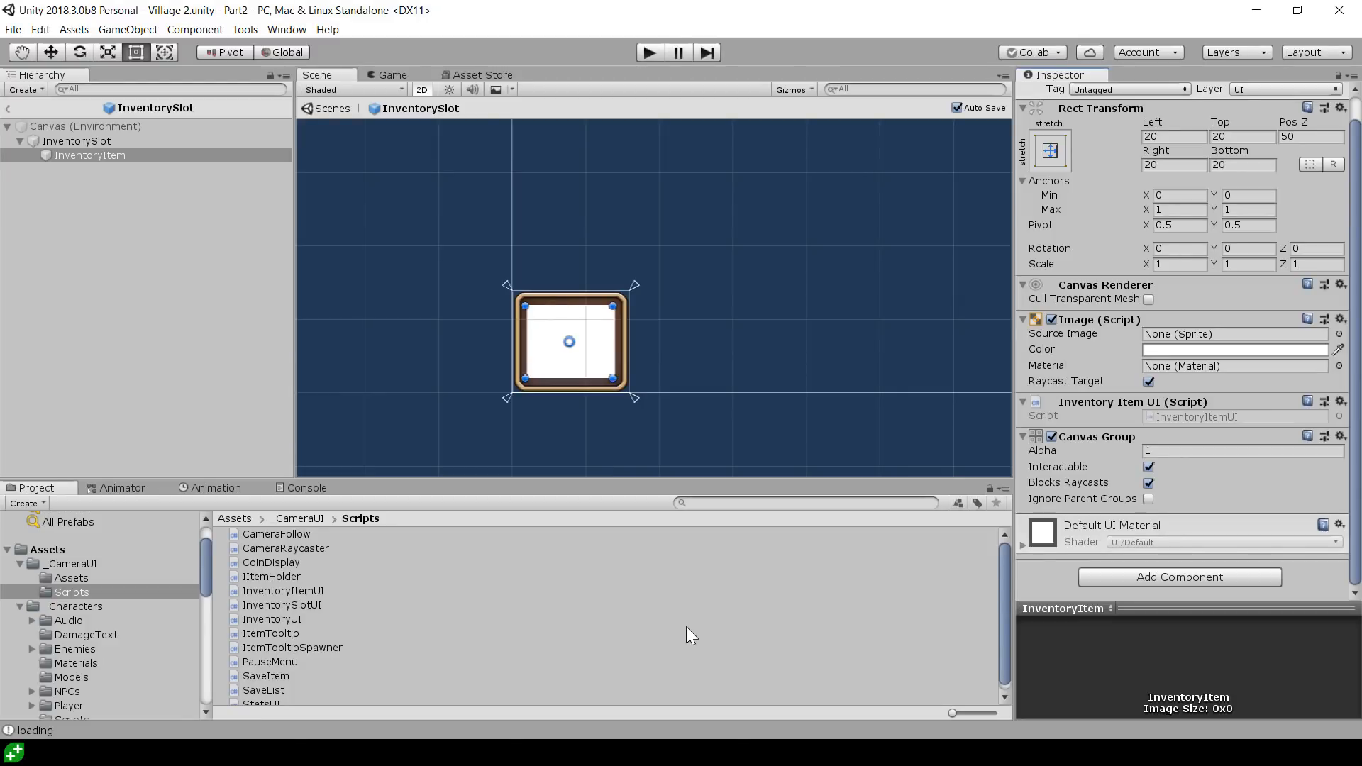
mouse_move(605, 584)
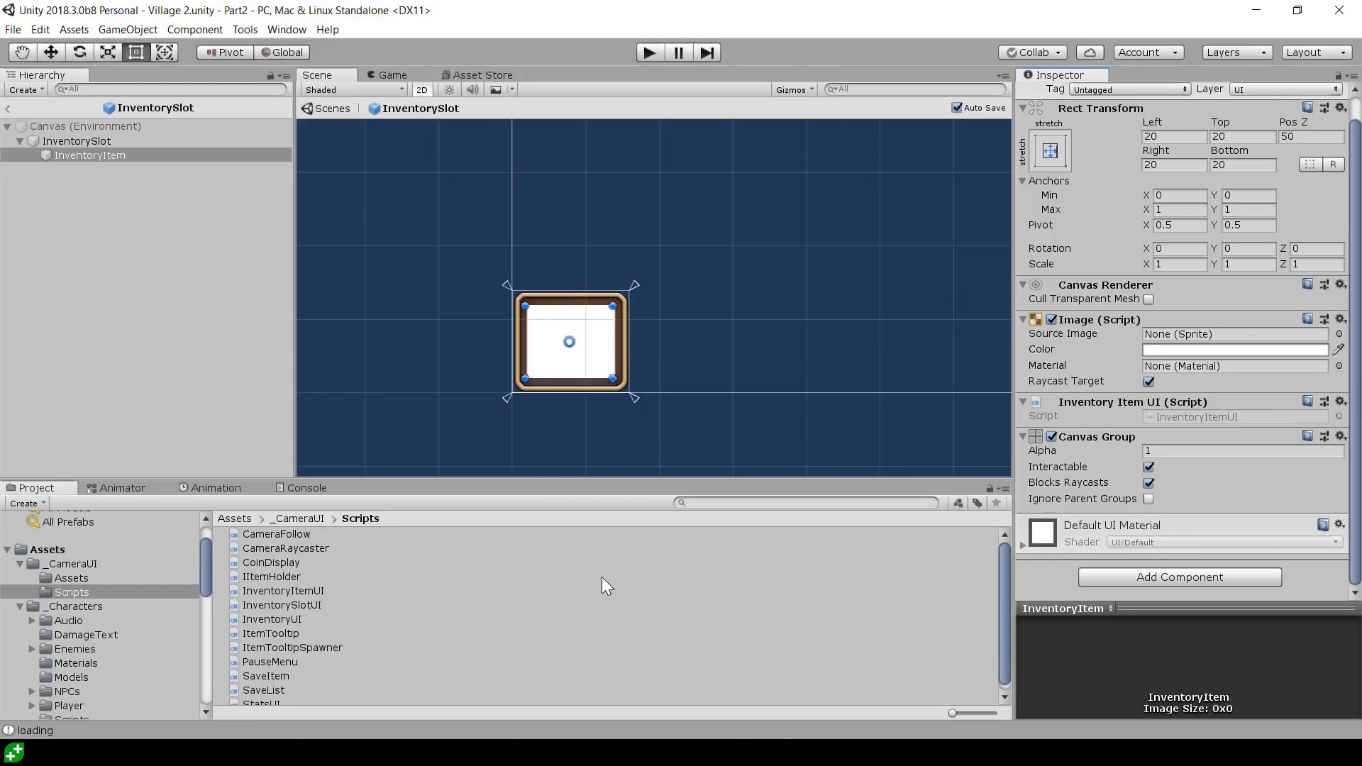
mouse_move(662, 579)
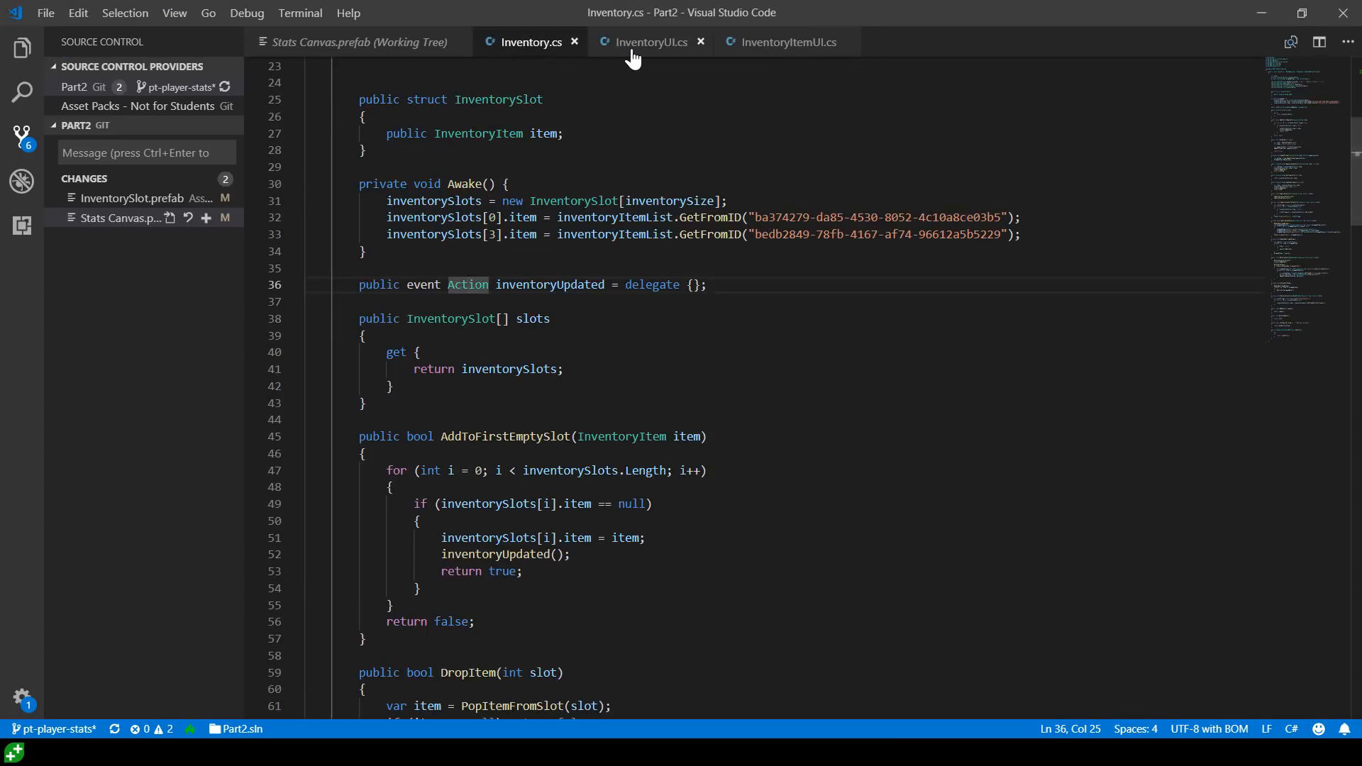
Return to InventoryUI.cs and mark the Redraw method body where item prefabs are instantiated
left_click(649, 42)
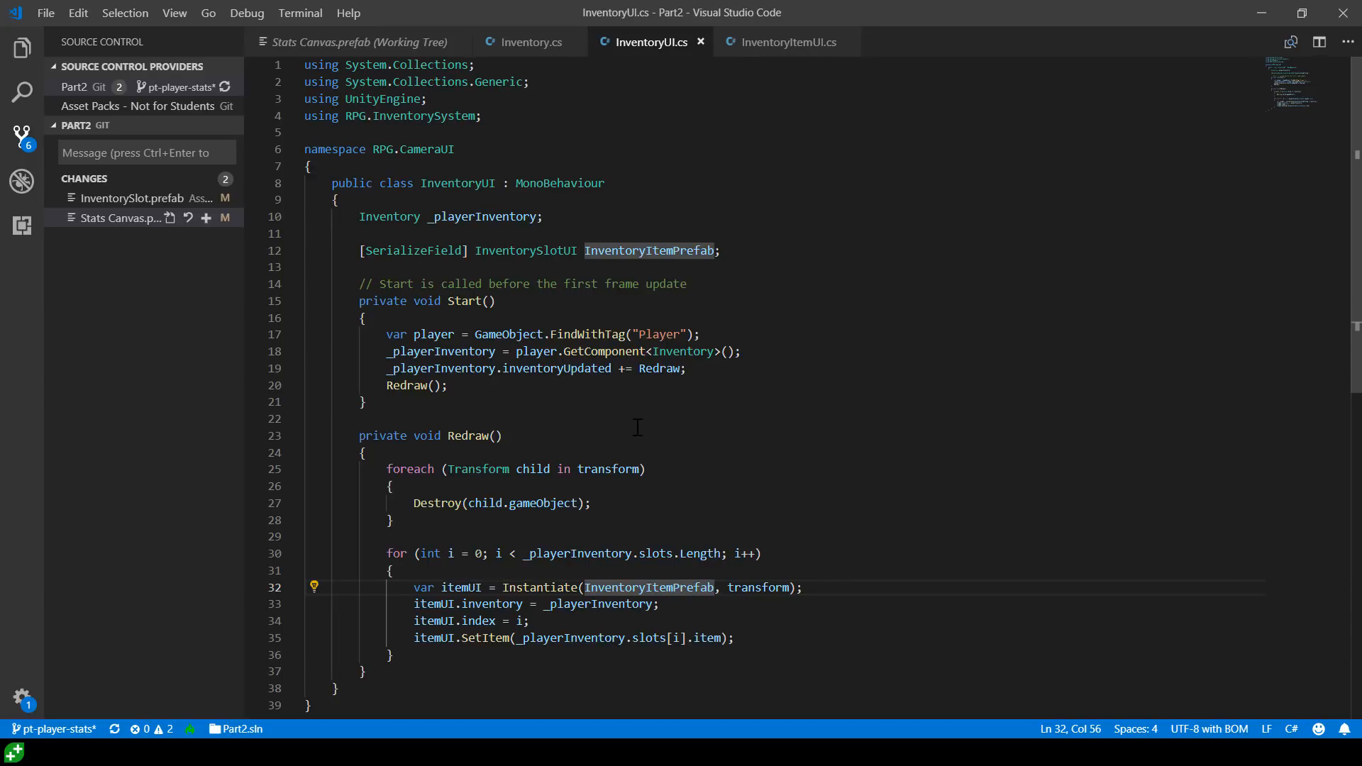
mouse_move(654, 418)
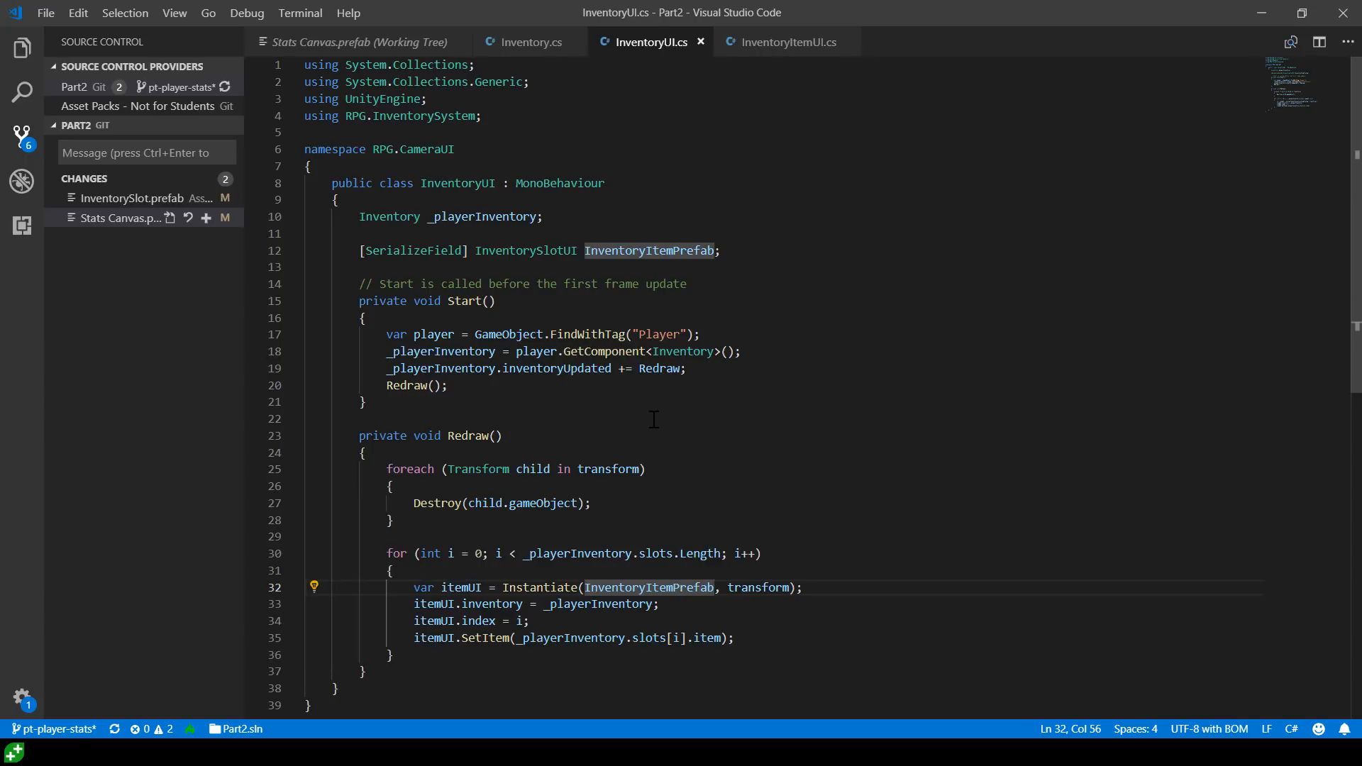
left_click(363, 452)
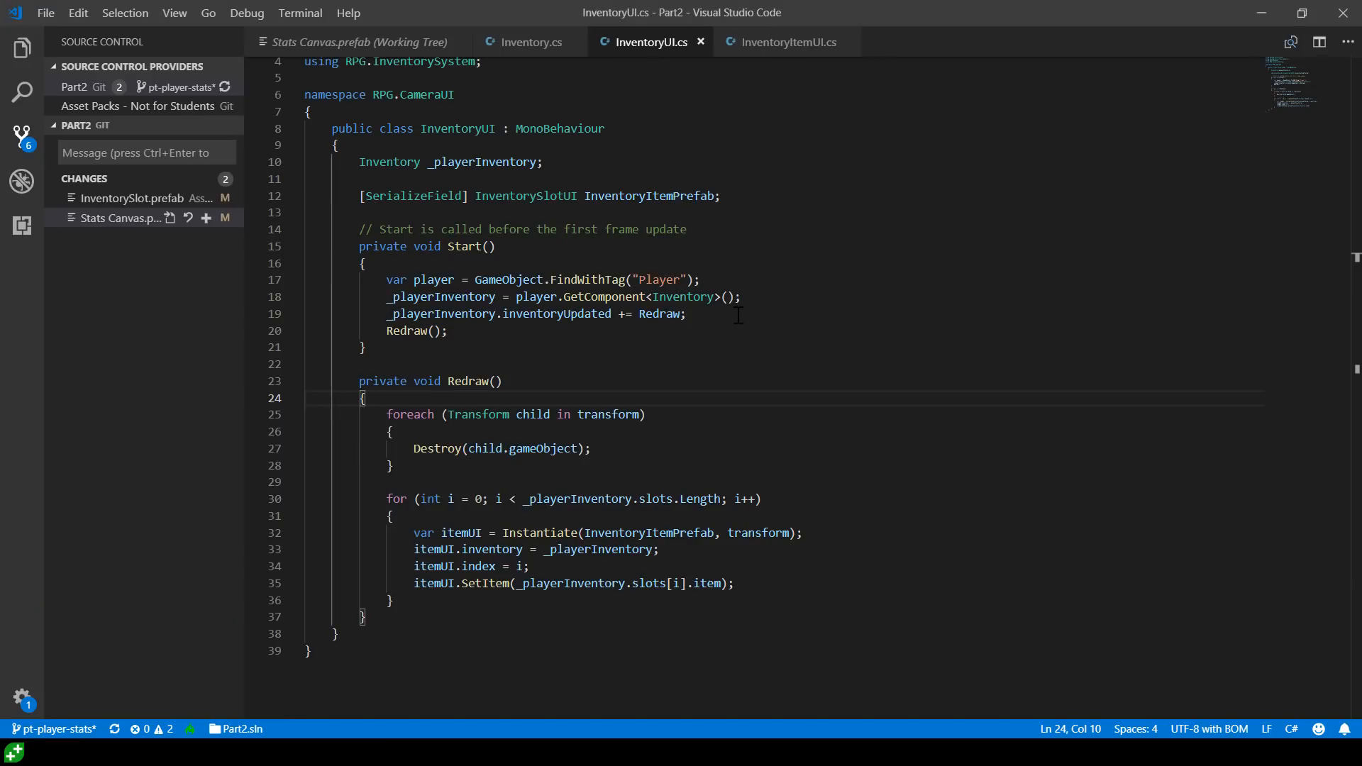
mouse_move(754, 59)
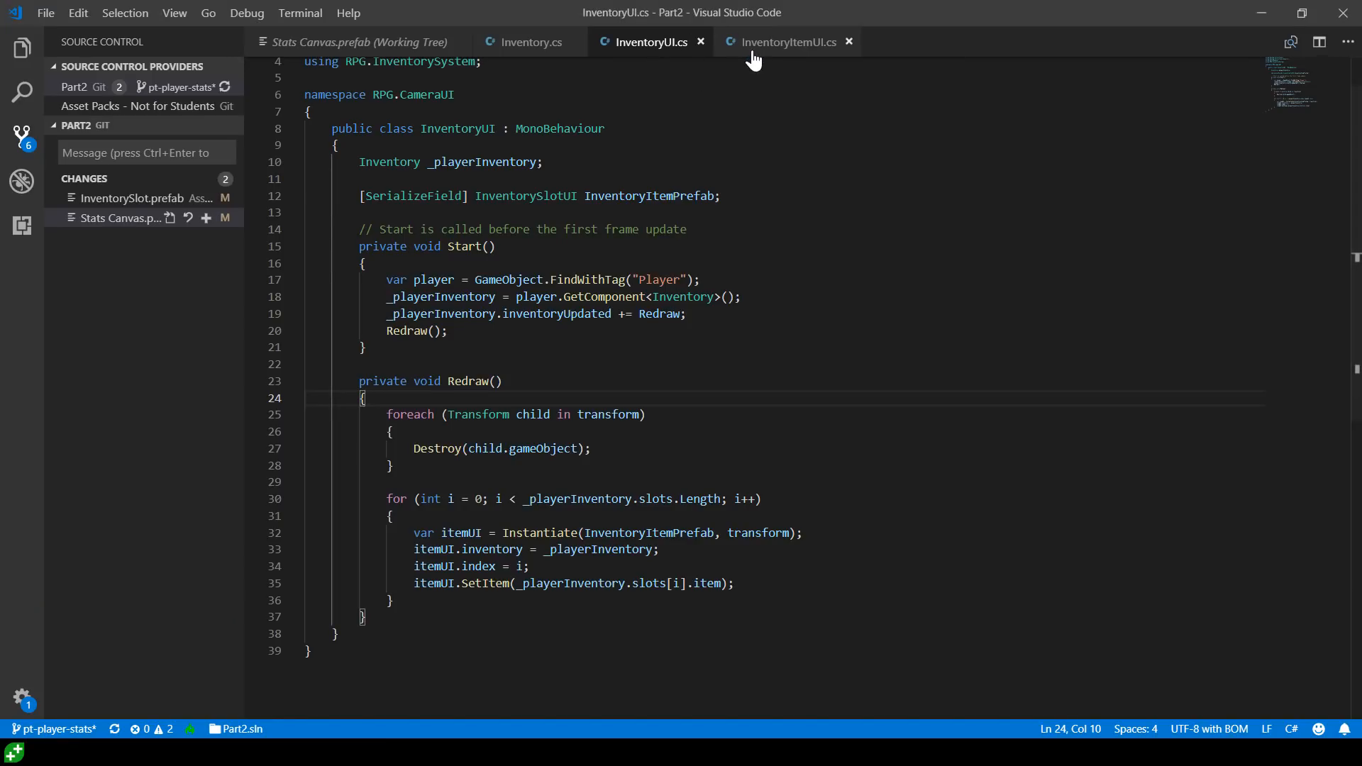
In InventoryItemUI.cs, highlight IBeginDragHandler, IEndDragHandler and the OnEndDrag method
left_click(786, 42)
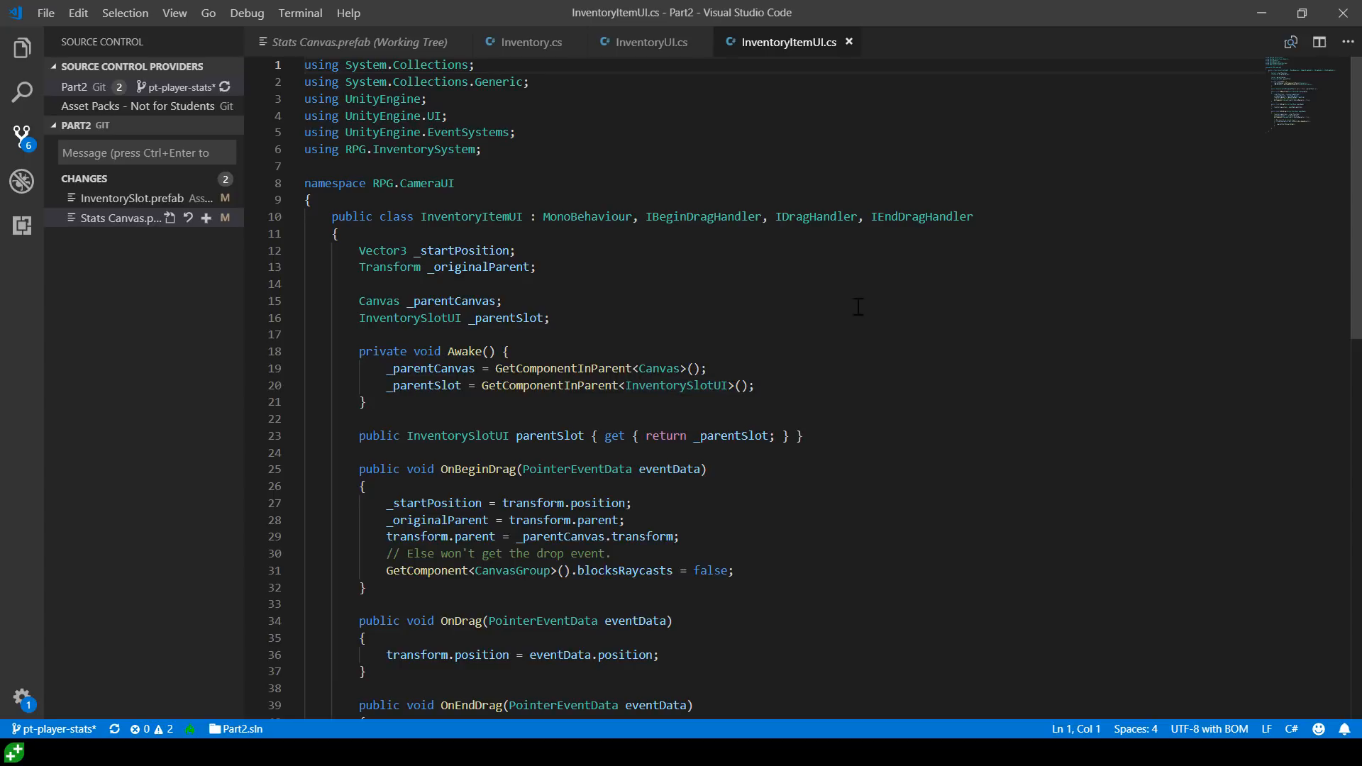
double_click(704, 216)
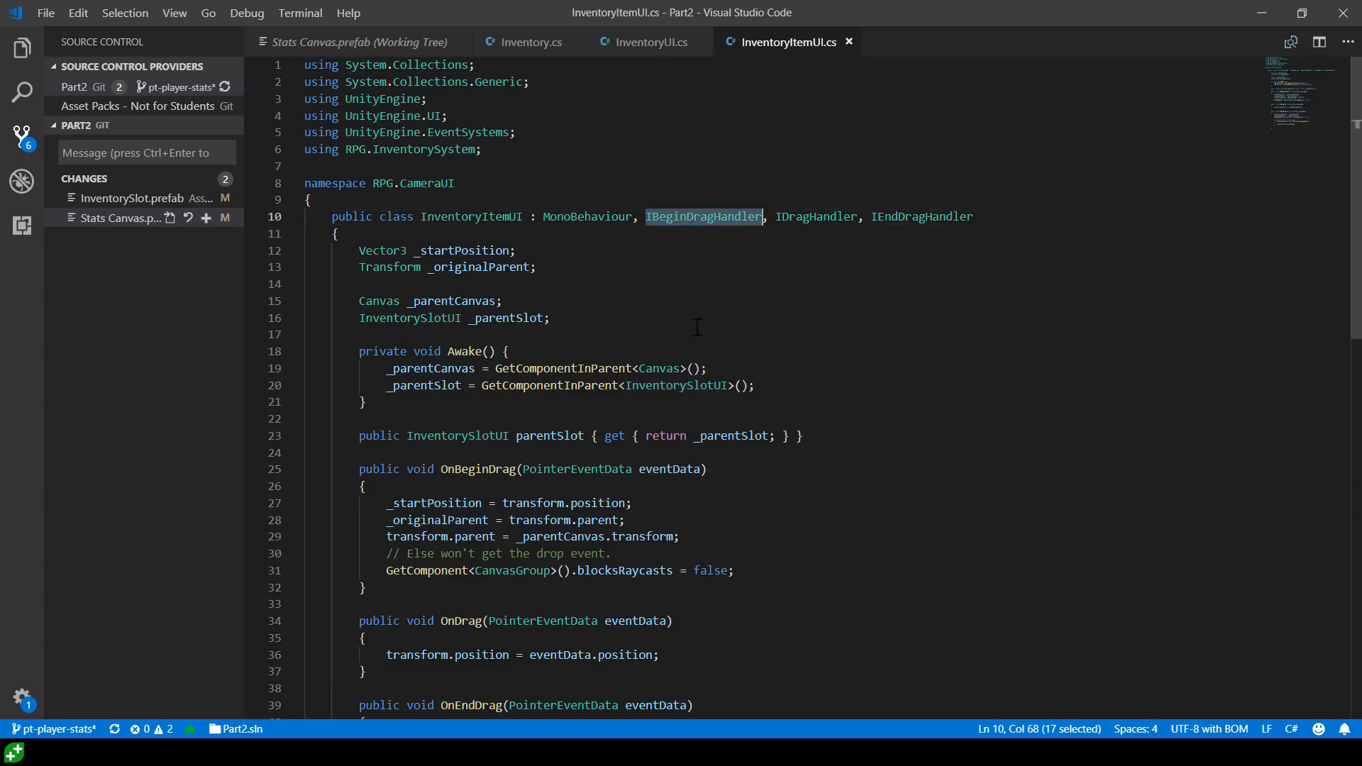
mouse_move(817, 217)
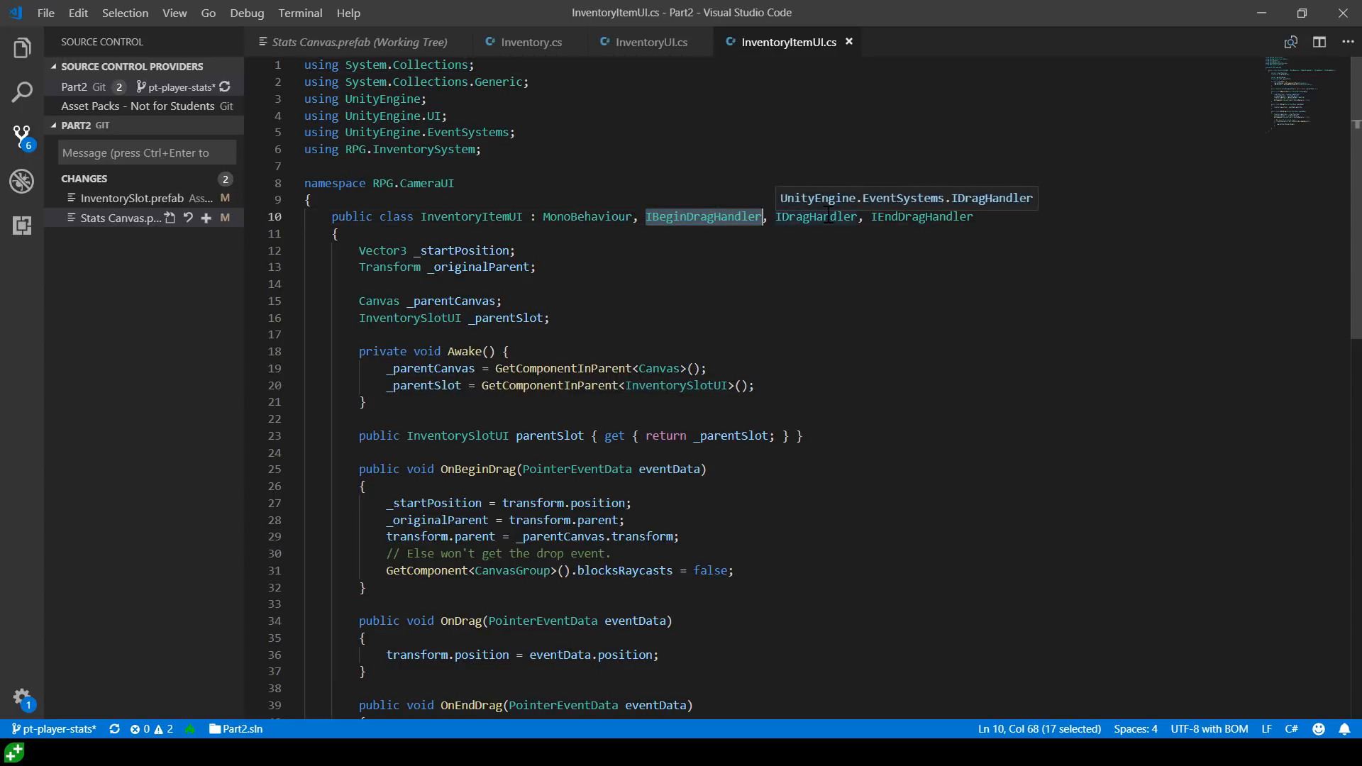
double_click(921, 216)
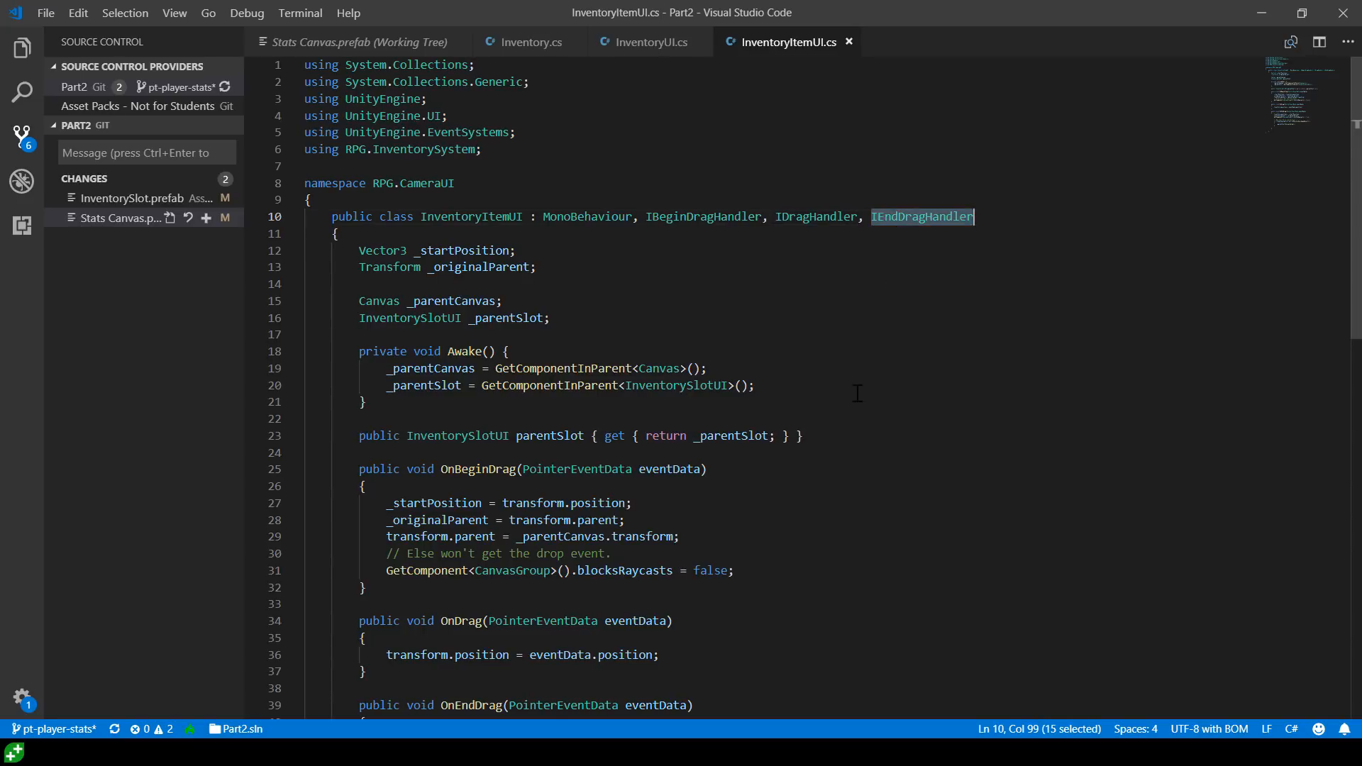
scroll("down", 3)
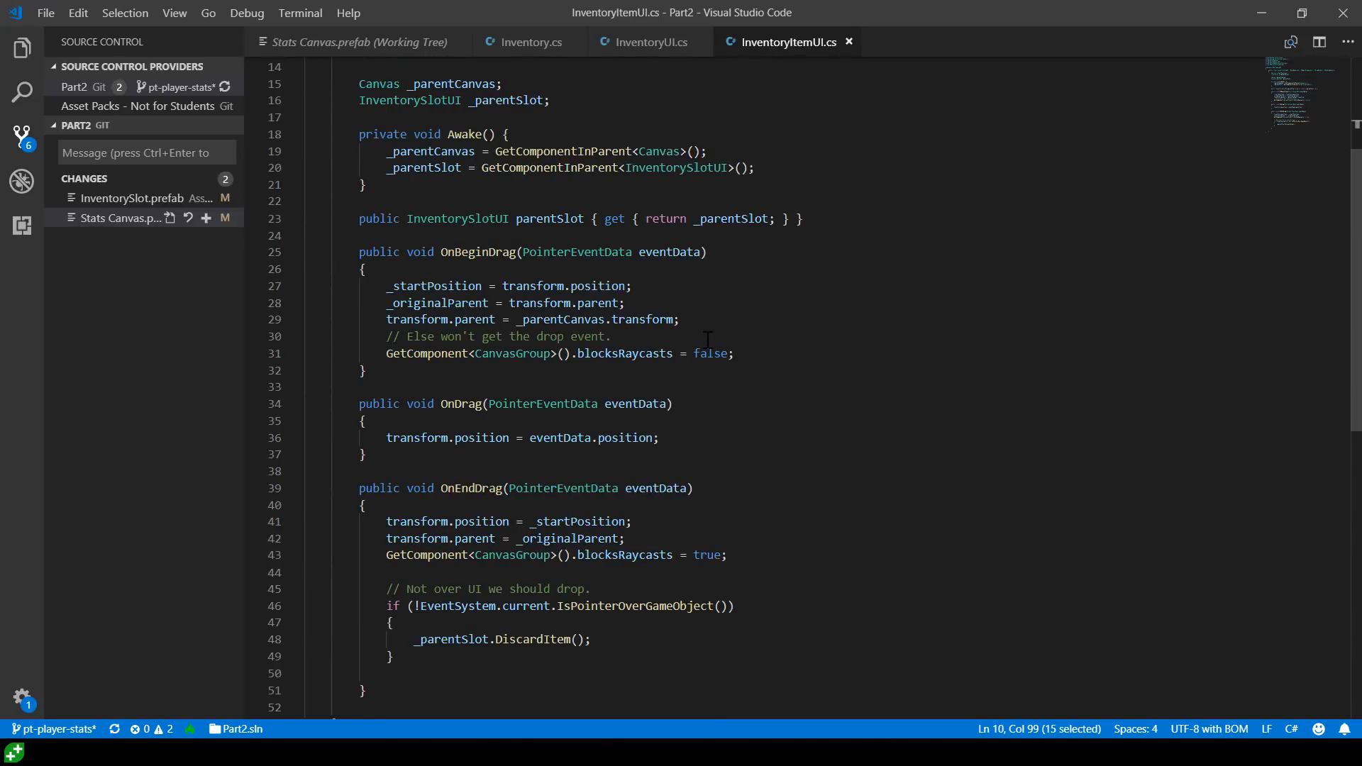
scroll("up", 3)
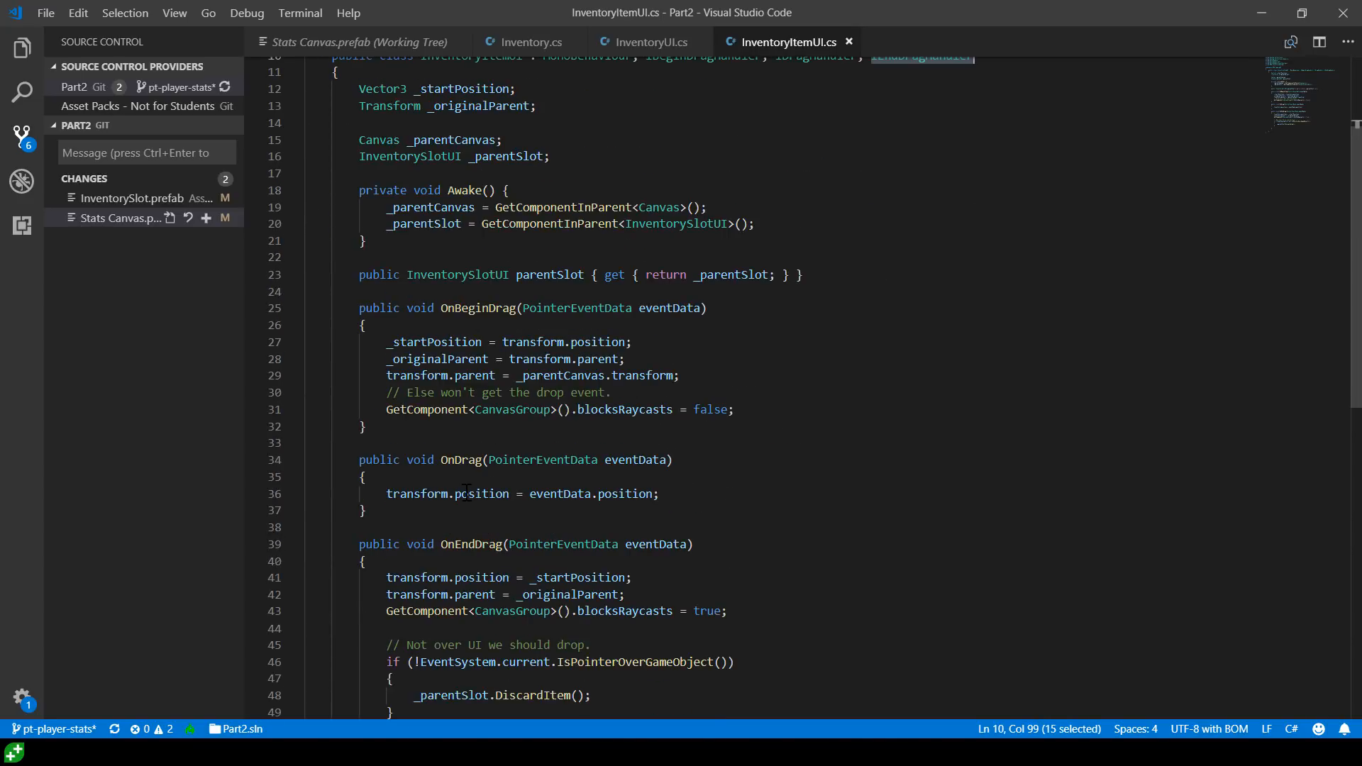
double_click(478, 308)
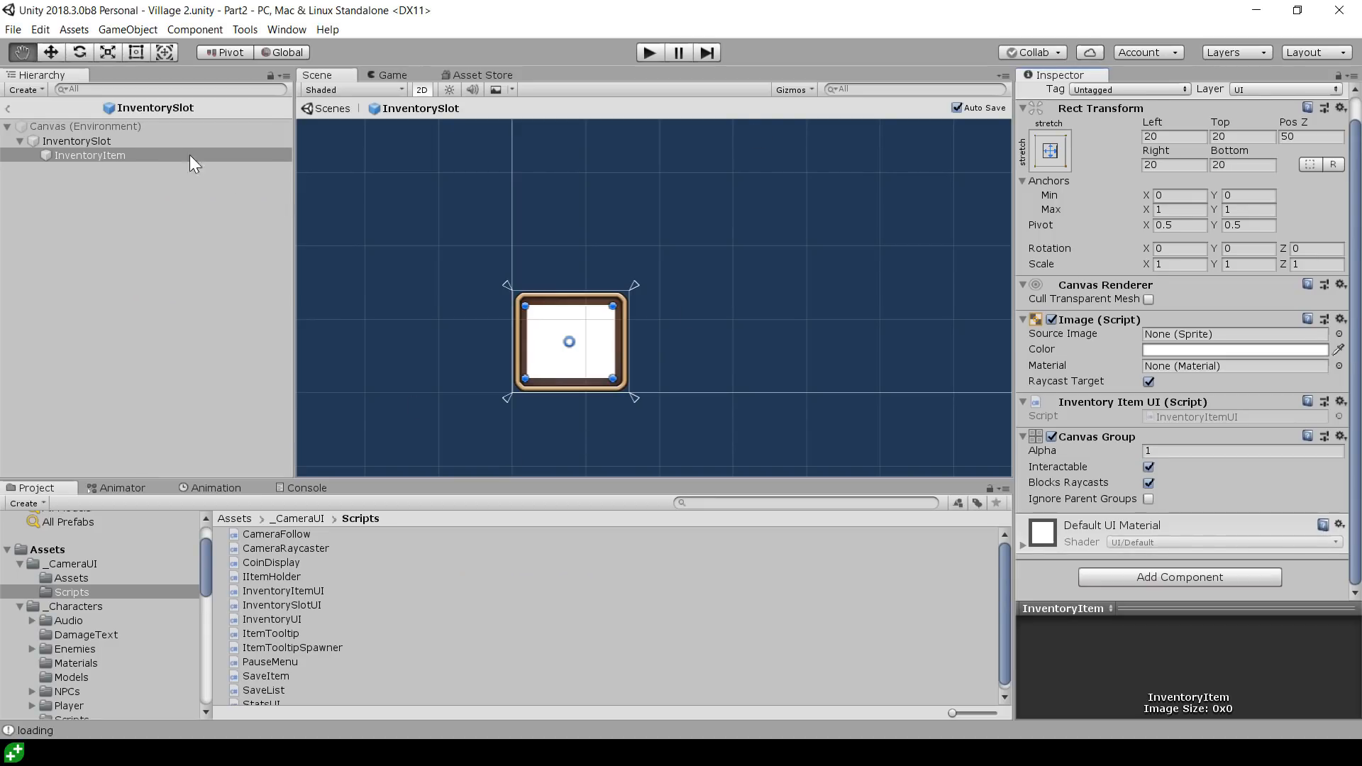
Select InventorySlot, its InventoryItem child, then InventorySlot again in the Hierarchy
left_click(77, 140)
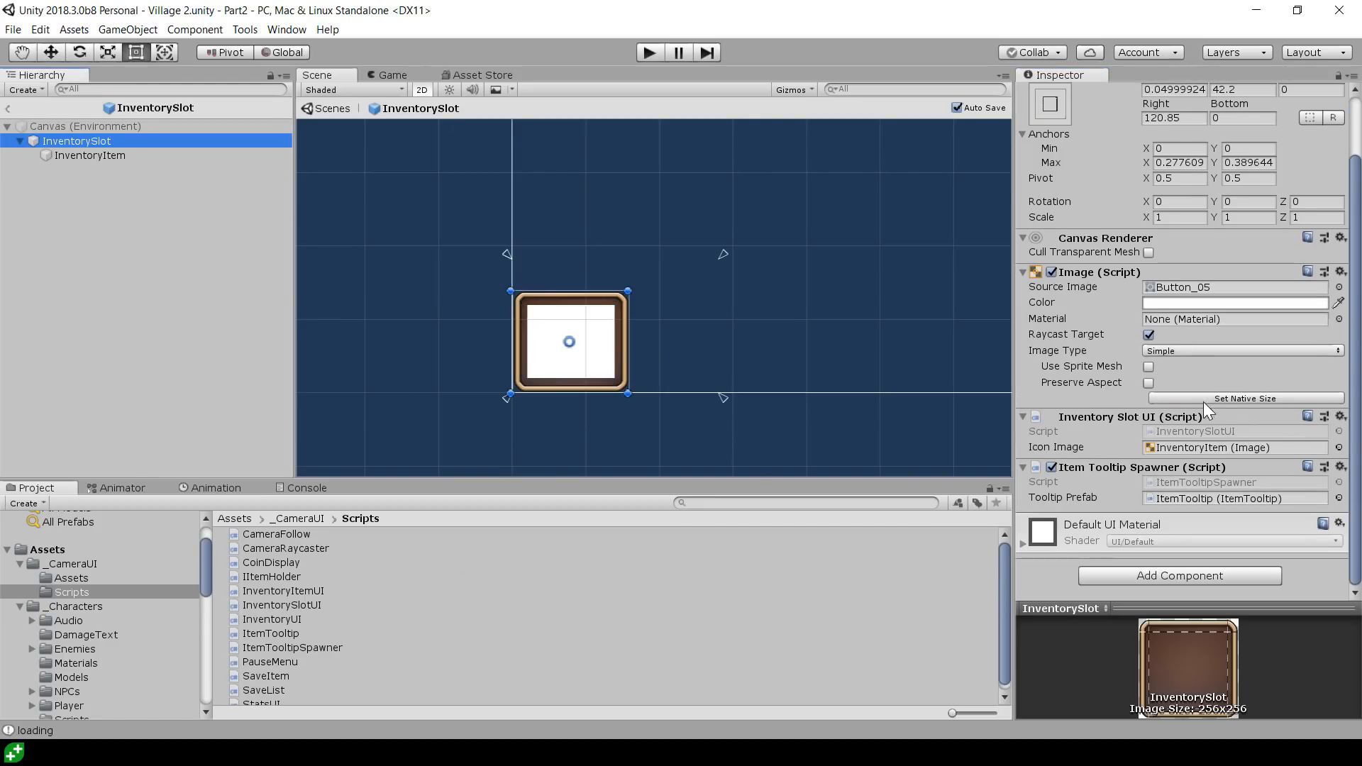
left_click(89, 155)
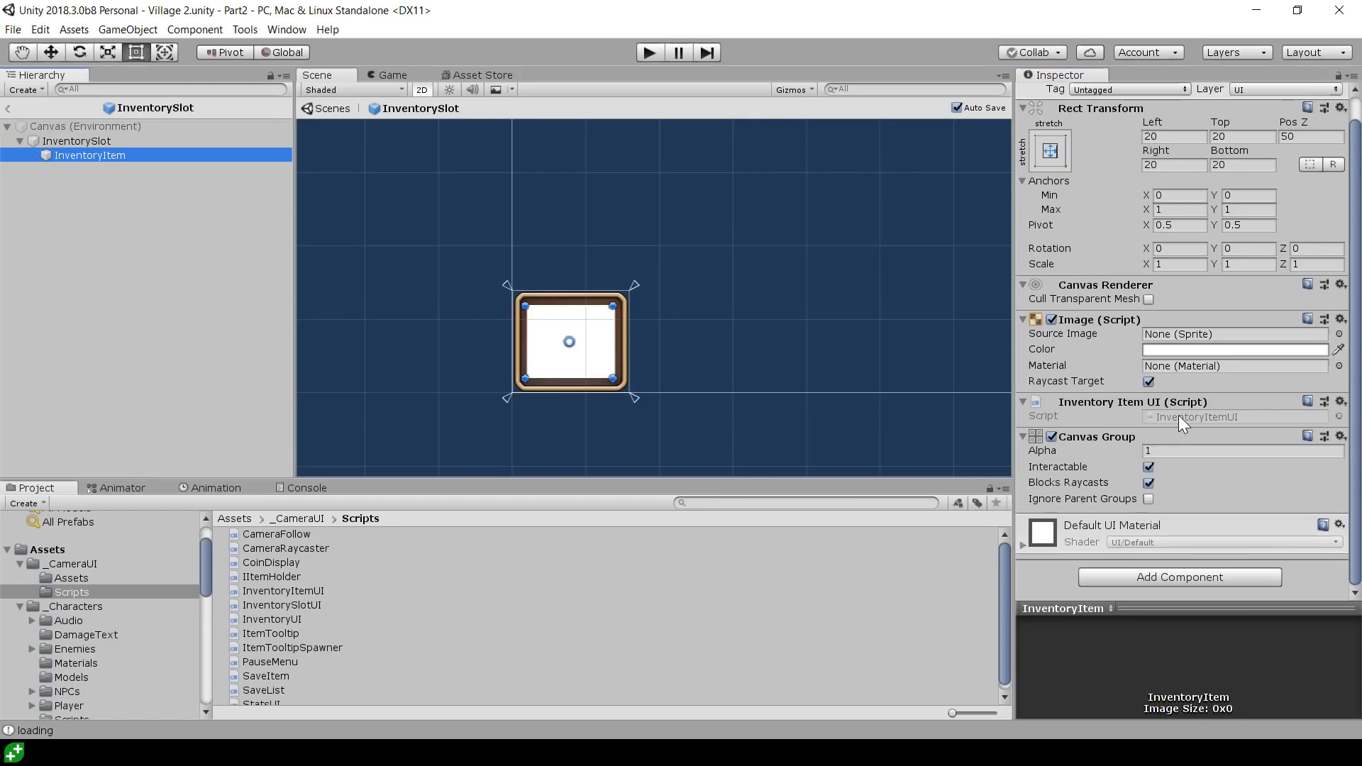
left_click(77, 140)
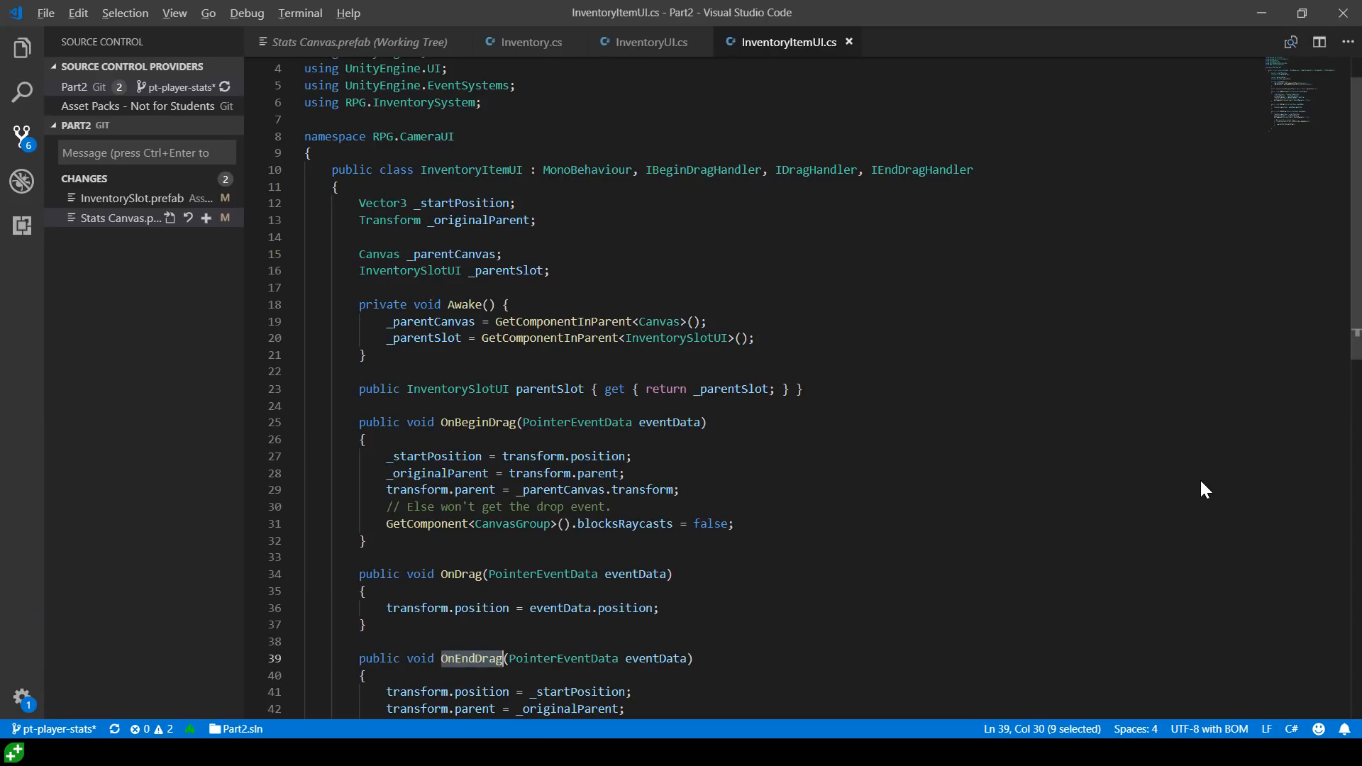
Highlight the IItemHolder interface in InventorySlotUI's class declaration
left_click(933, 42)
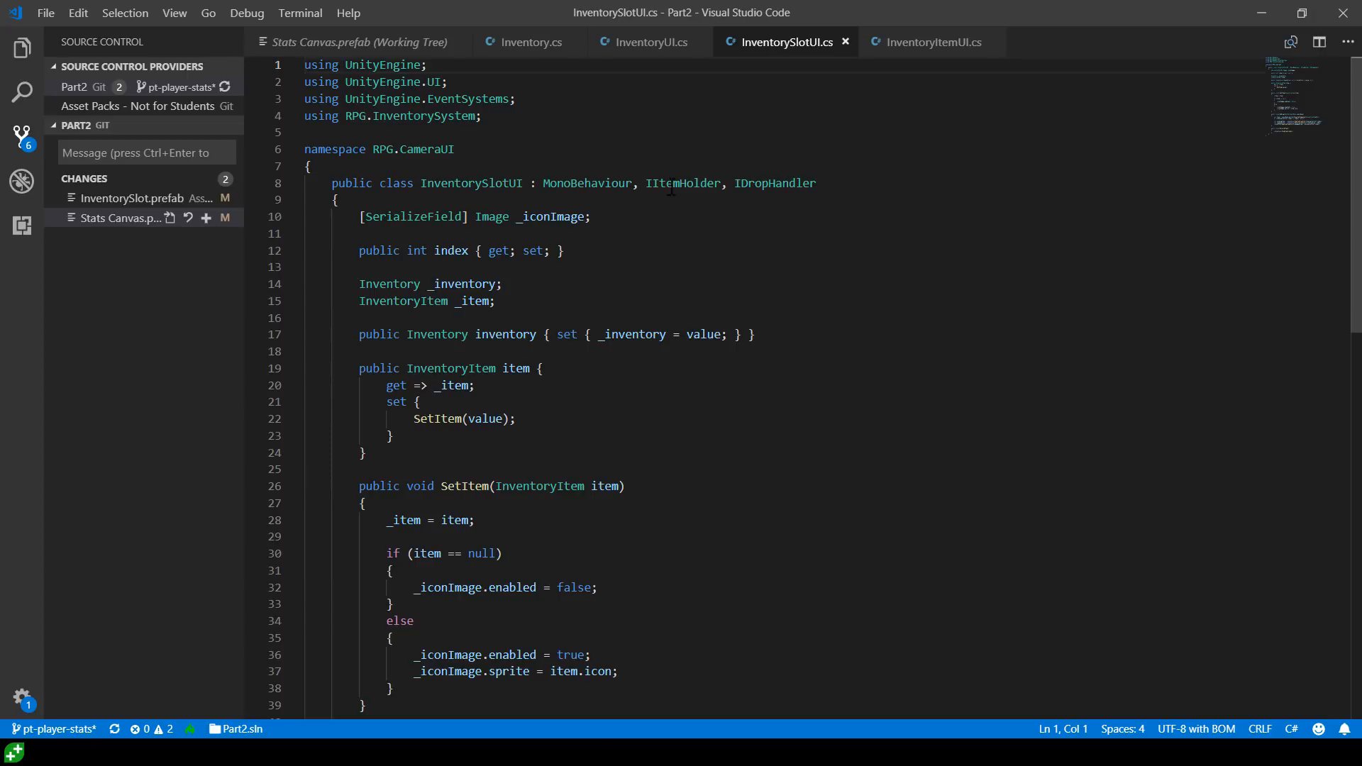
double_click(683, 183)
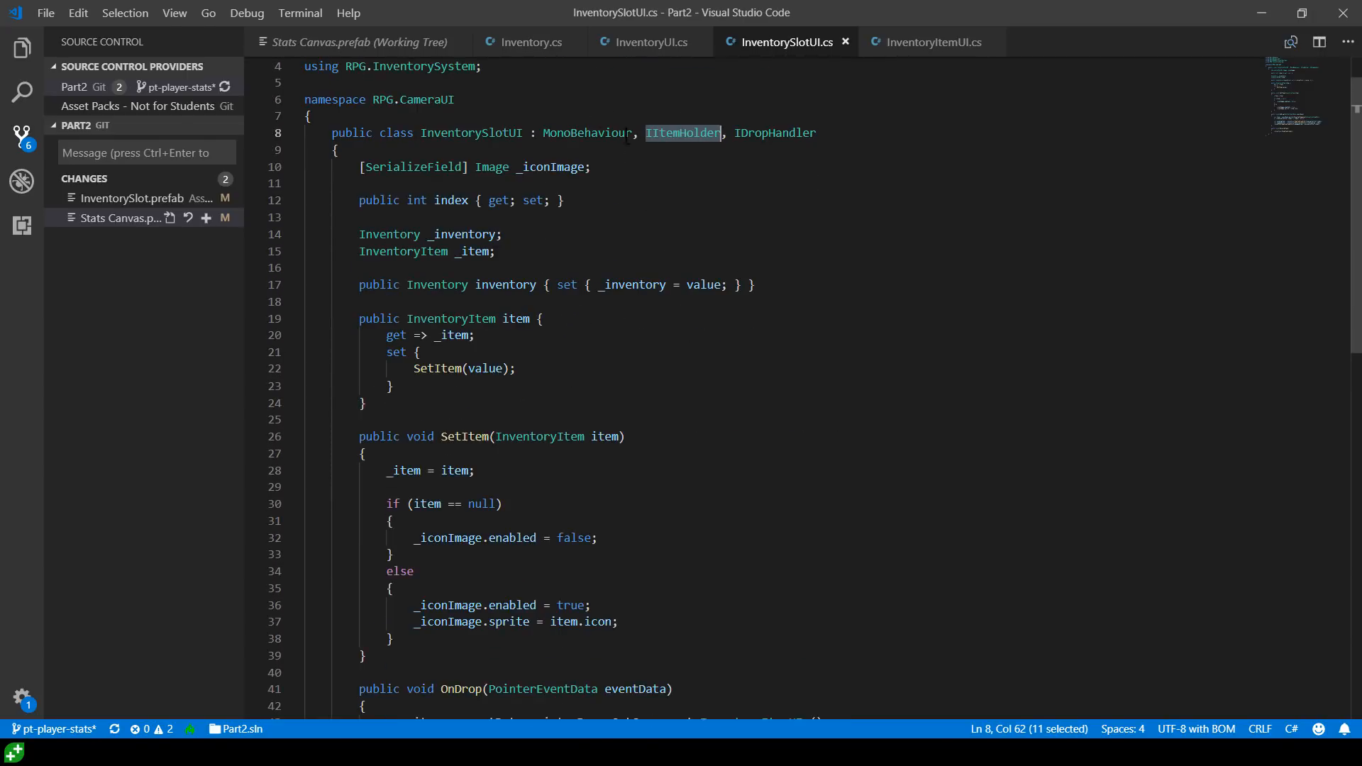
double_click(774, 132)
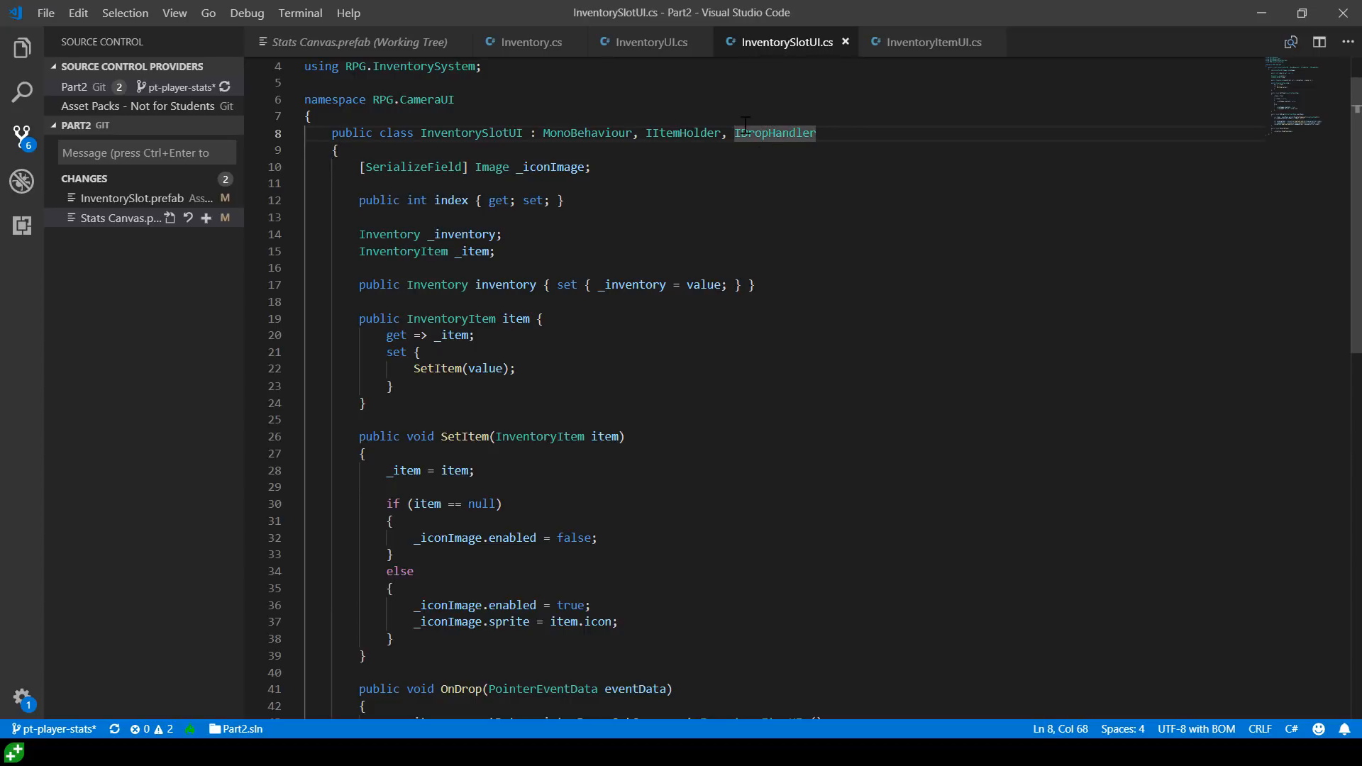
Compare InventoryItemUI's IBeginDragHandler declaration, then return to InventorySlotUI and switch to Unity
left_click(932, 42)
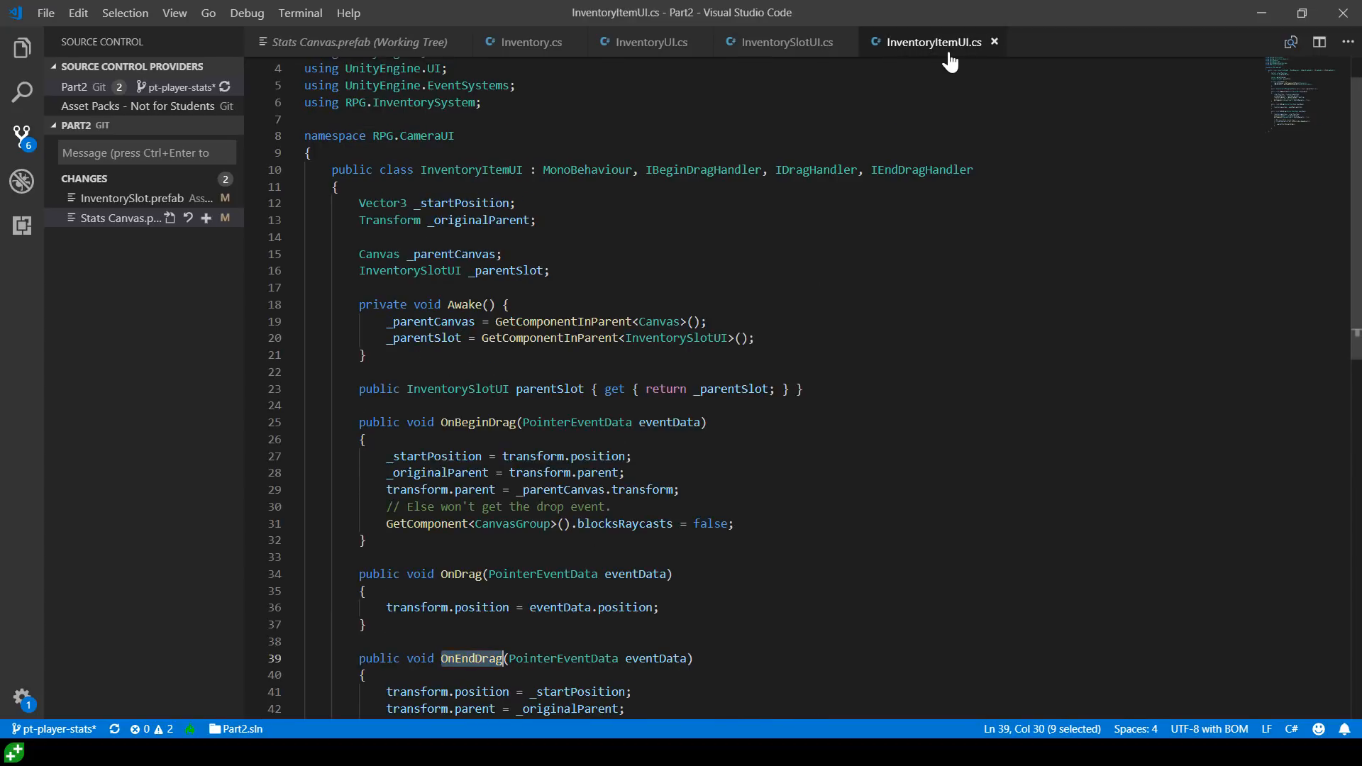
left_click(740, 170)
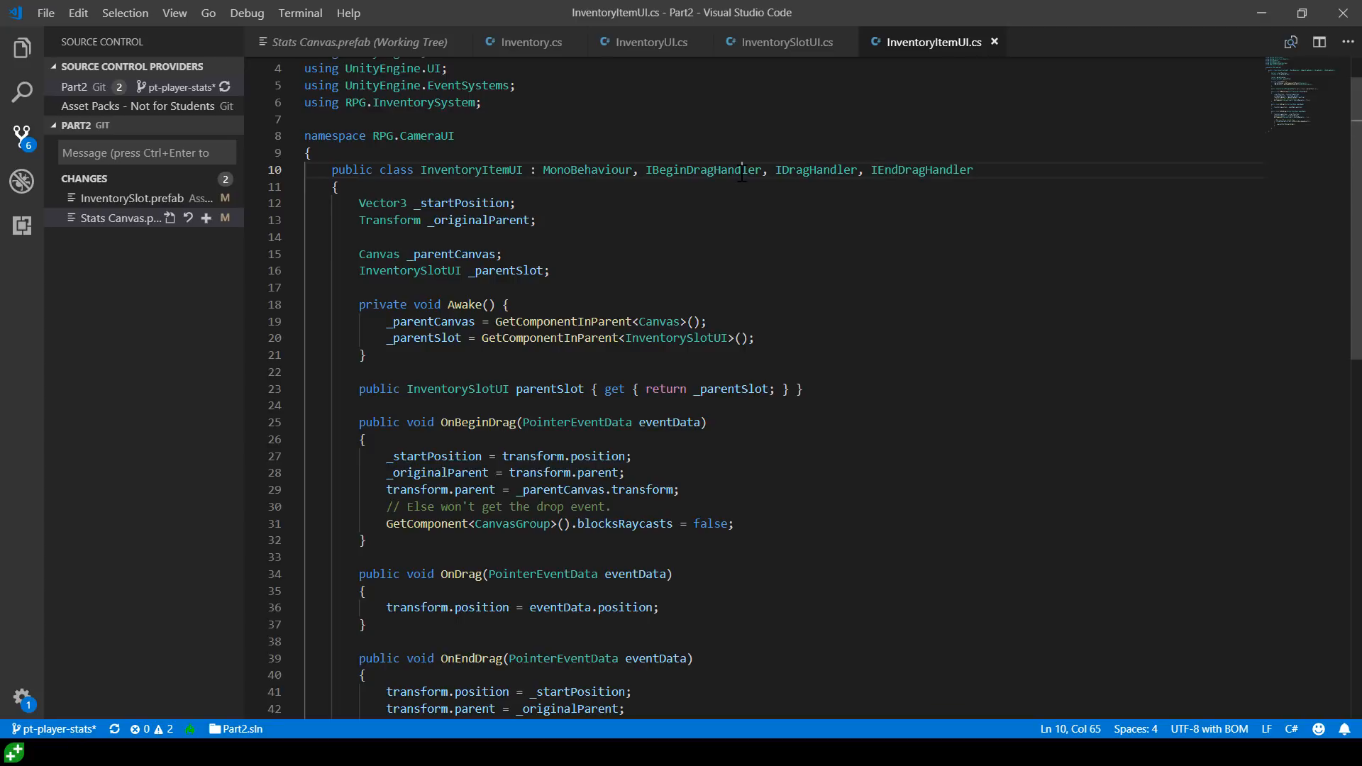
left_click(779, 41)
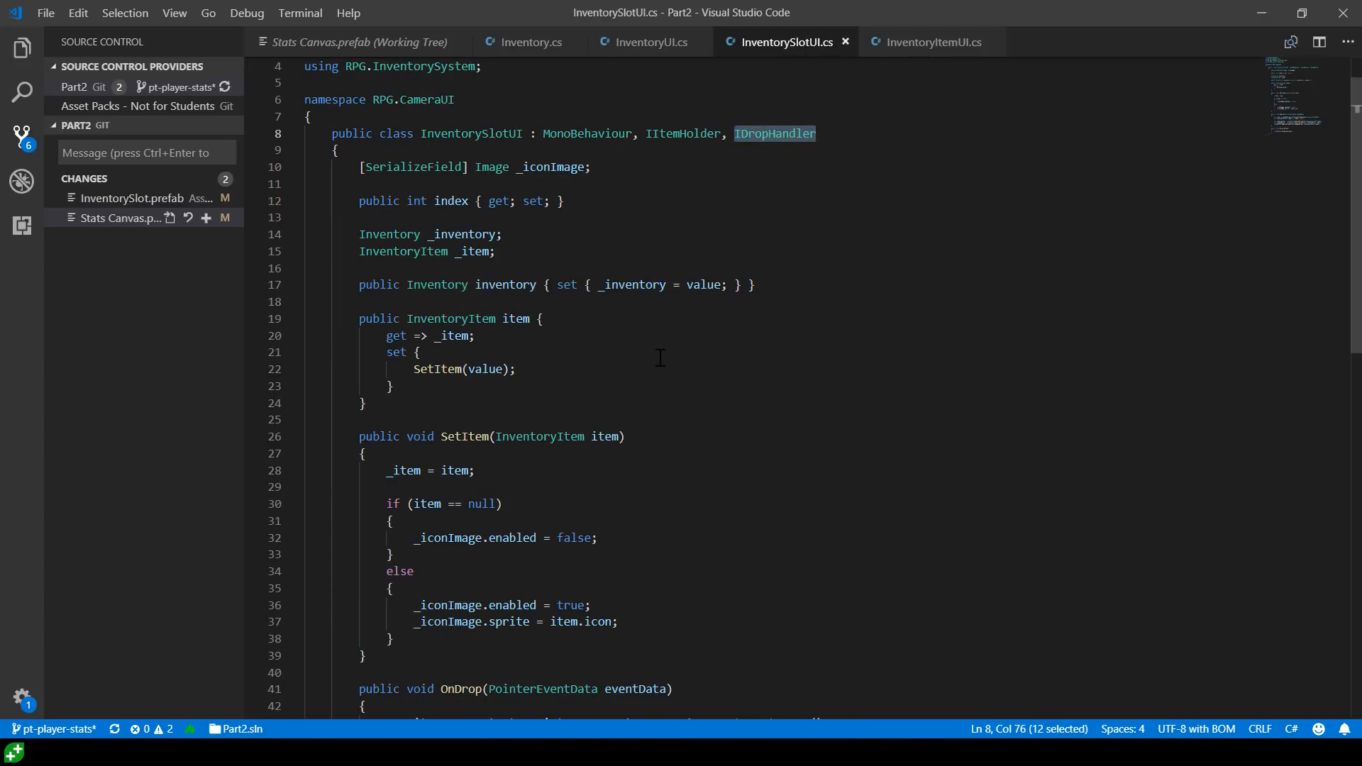
mouse_move(805, 185)
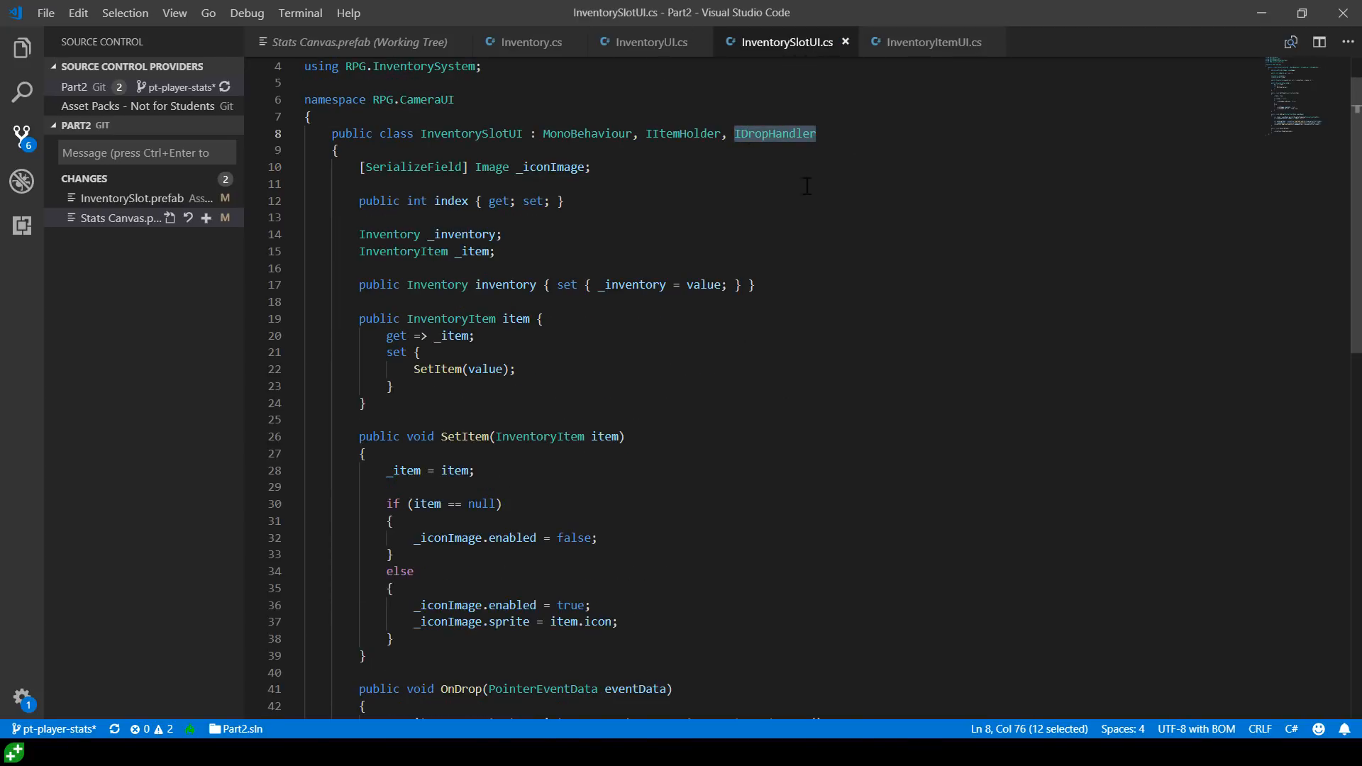
left_click(932, 42)
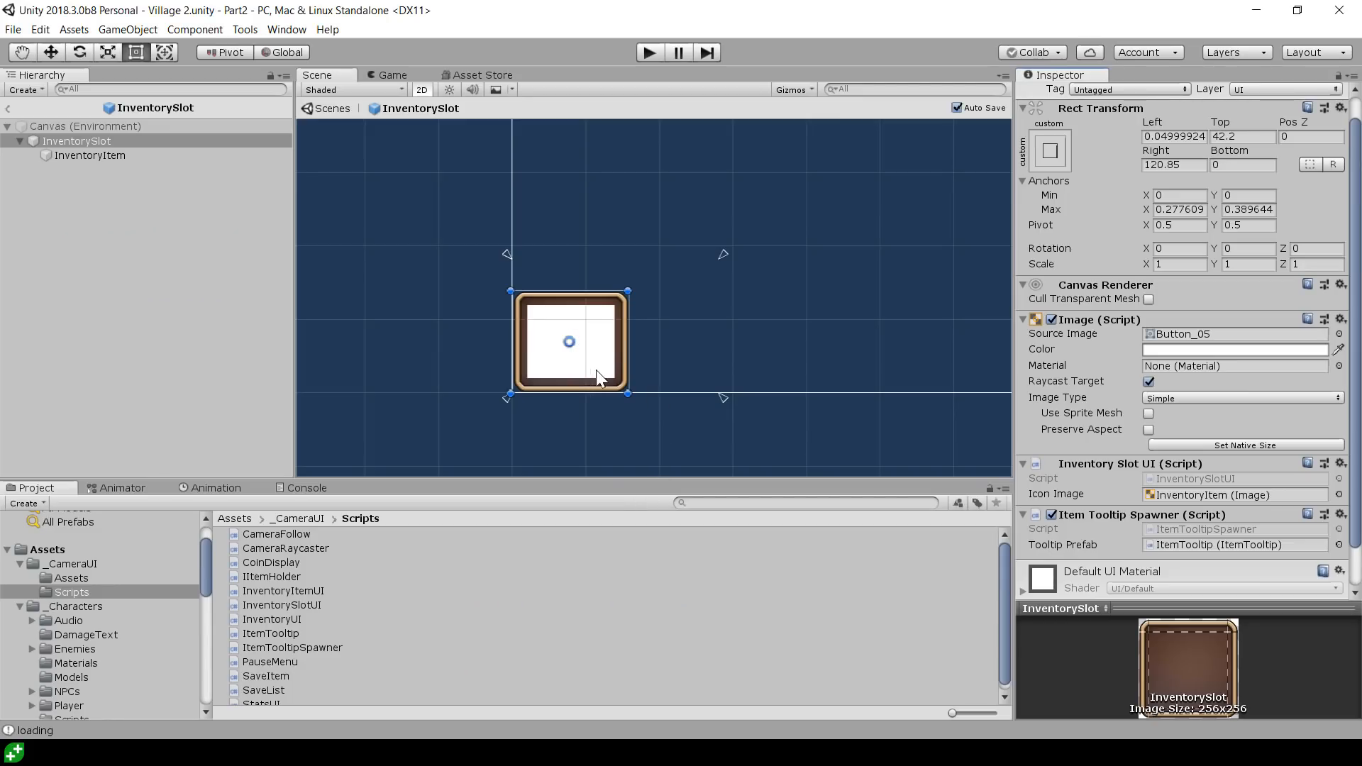
Select InventoryItem, then highlight OnBeginDrag's reparenting to _parentCanvas.transform in InventoryItemUI
left_click(89, 155)
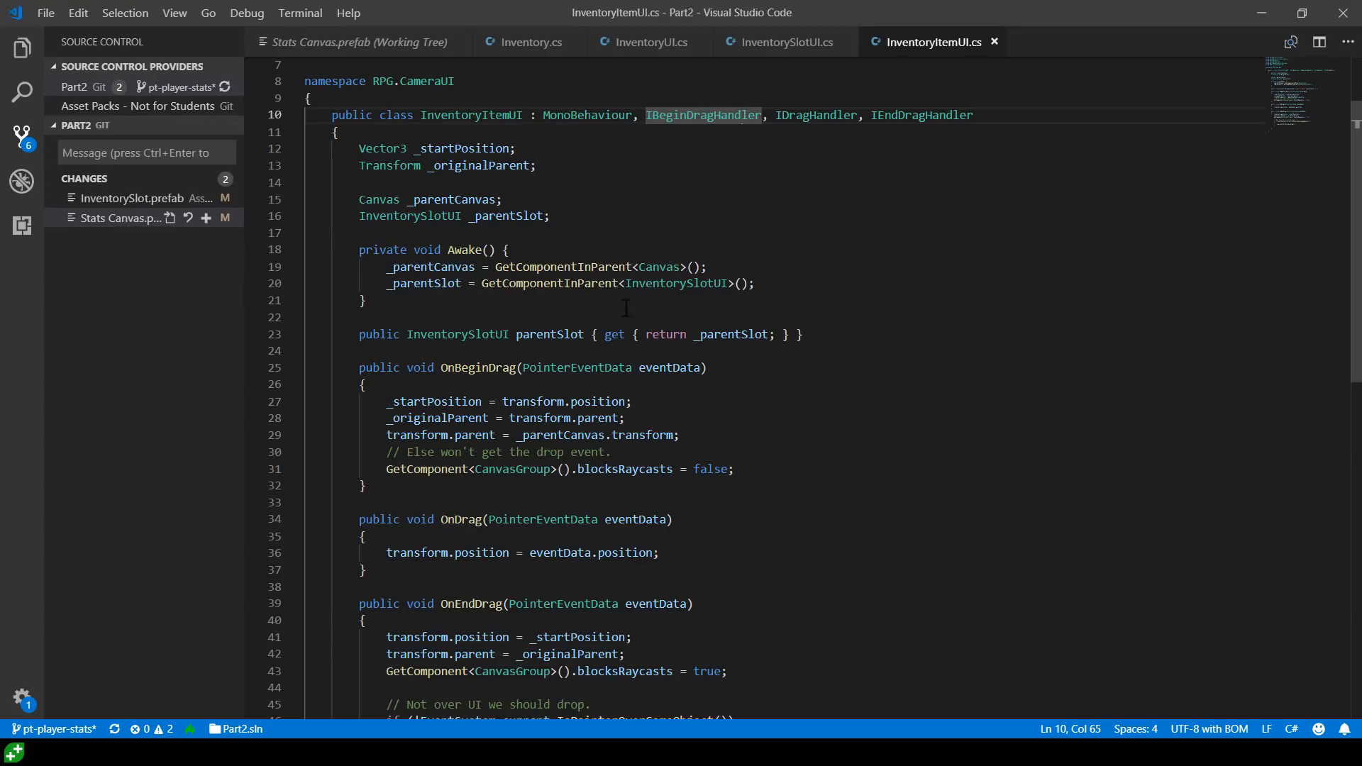
left_click(696, 115)
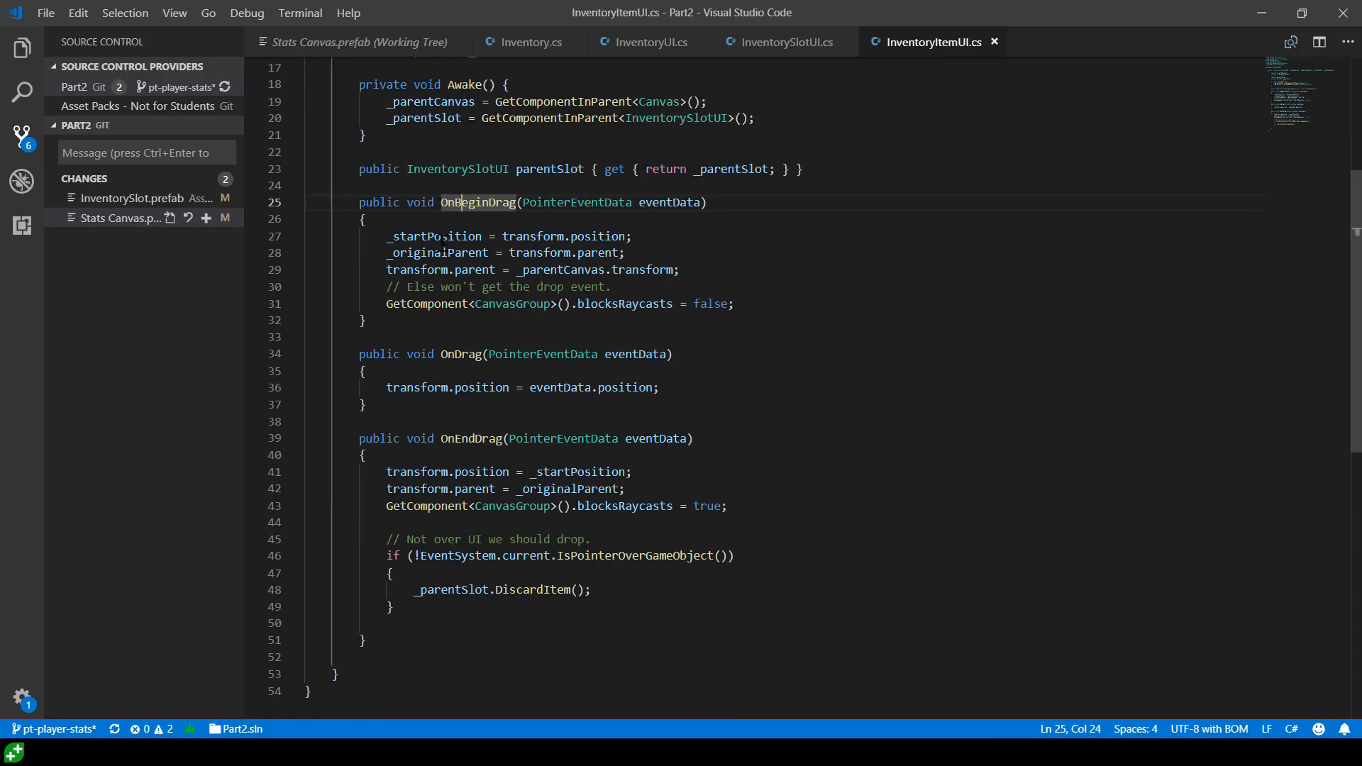
double_click(433, 236)
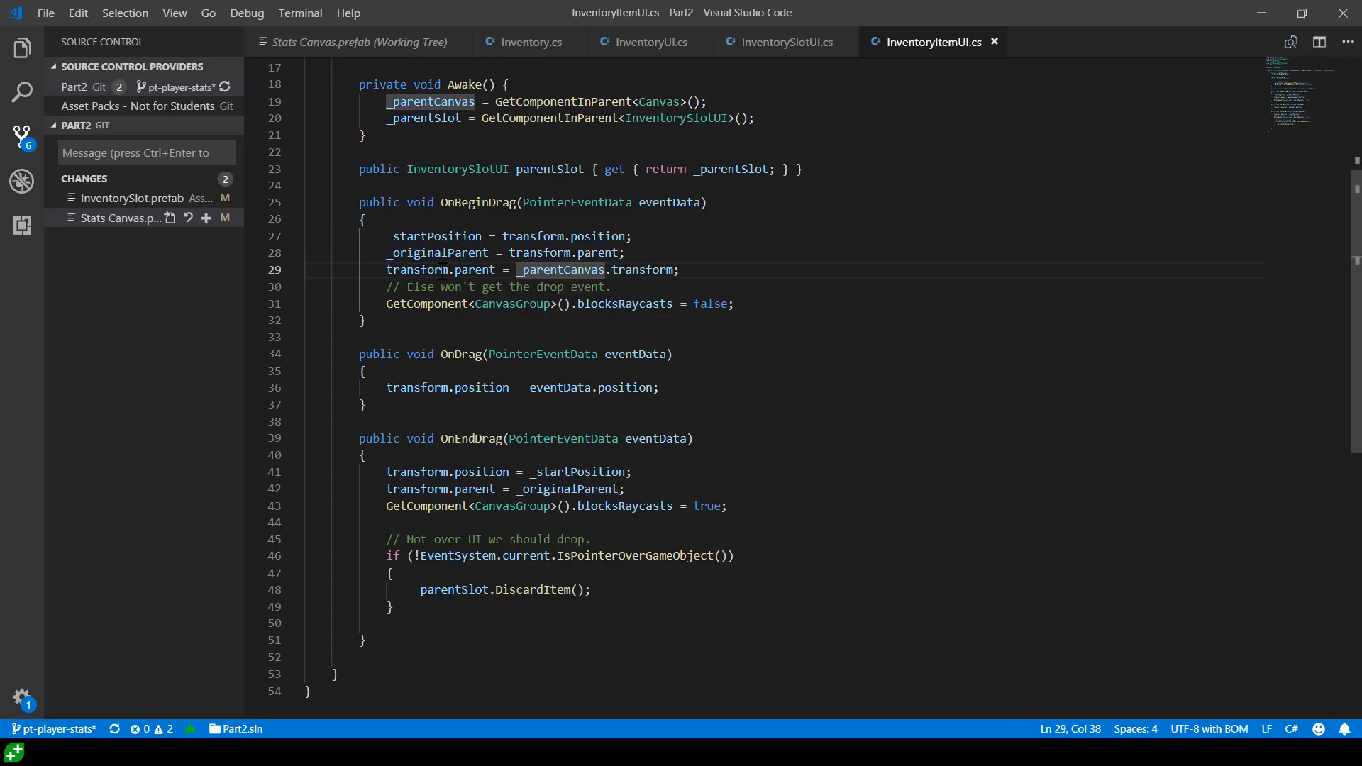
double_click(440, 270)
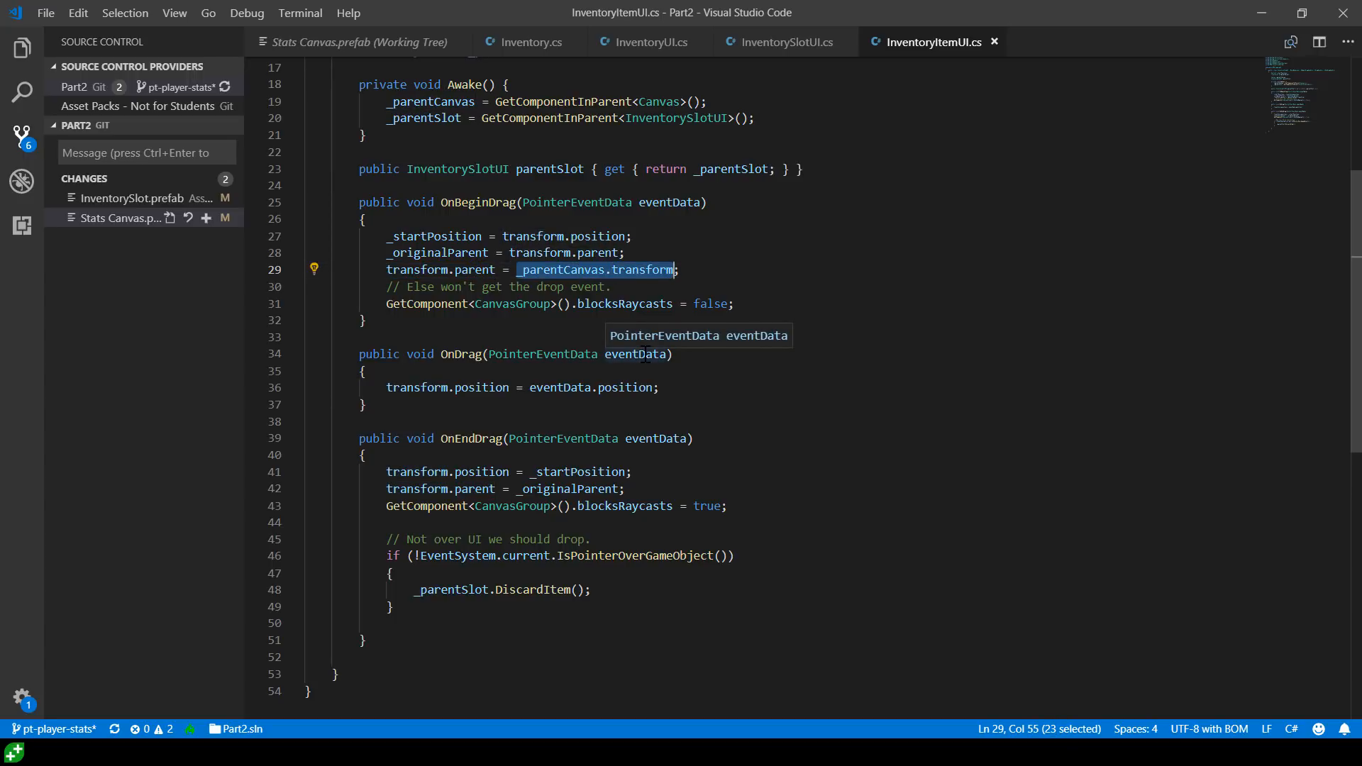
mouse_move(632, 479)
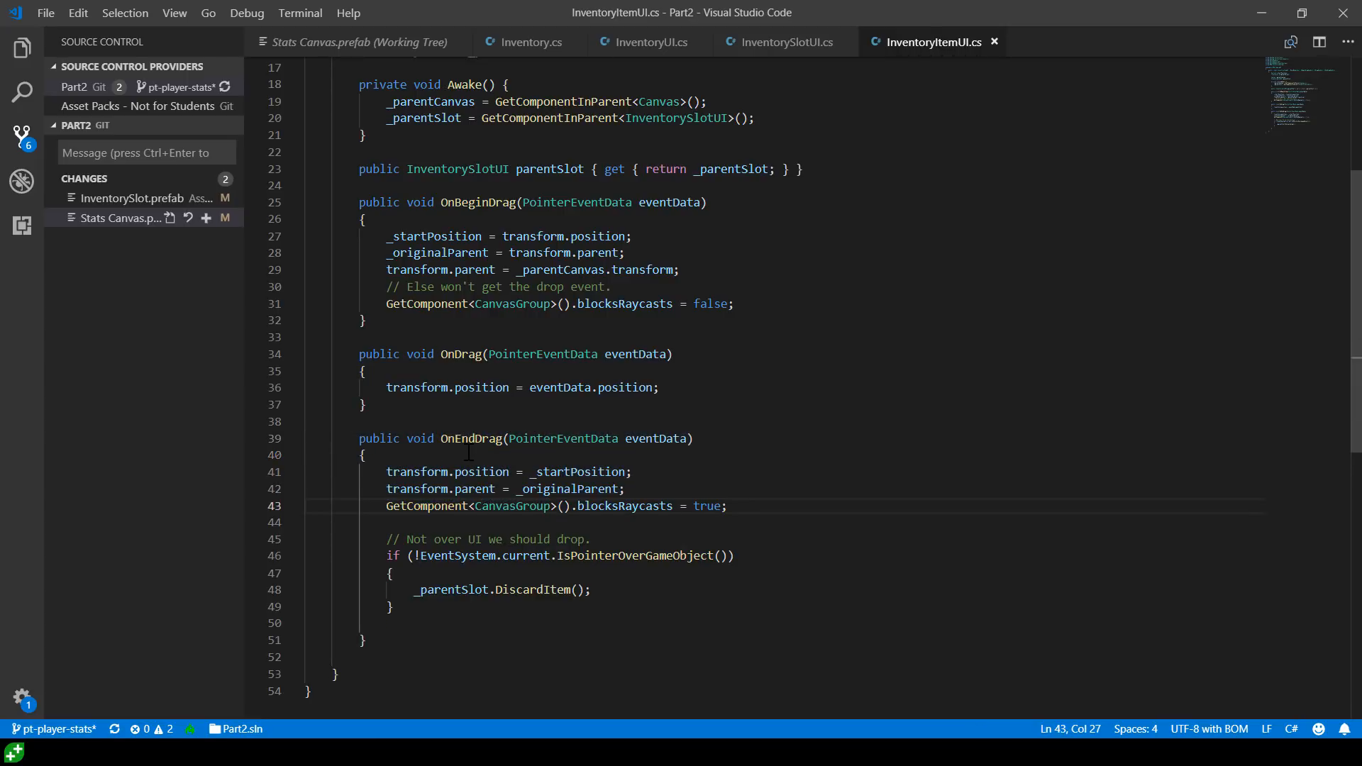
double_click(470, 437)
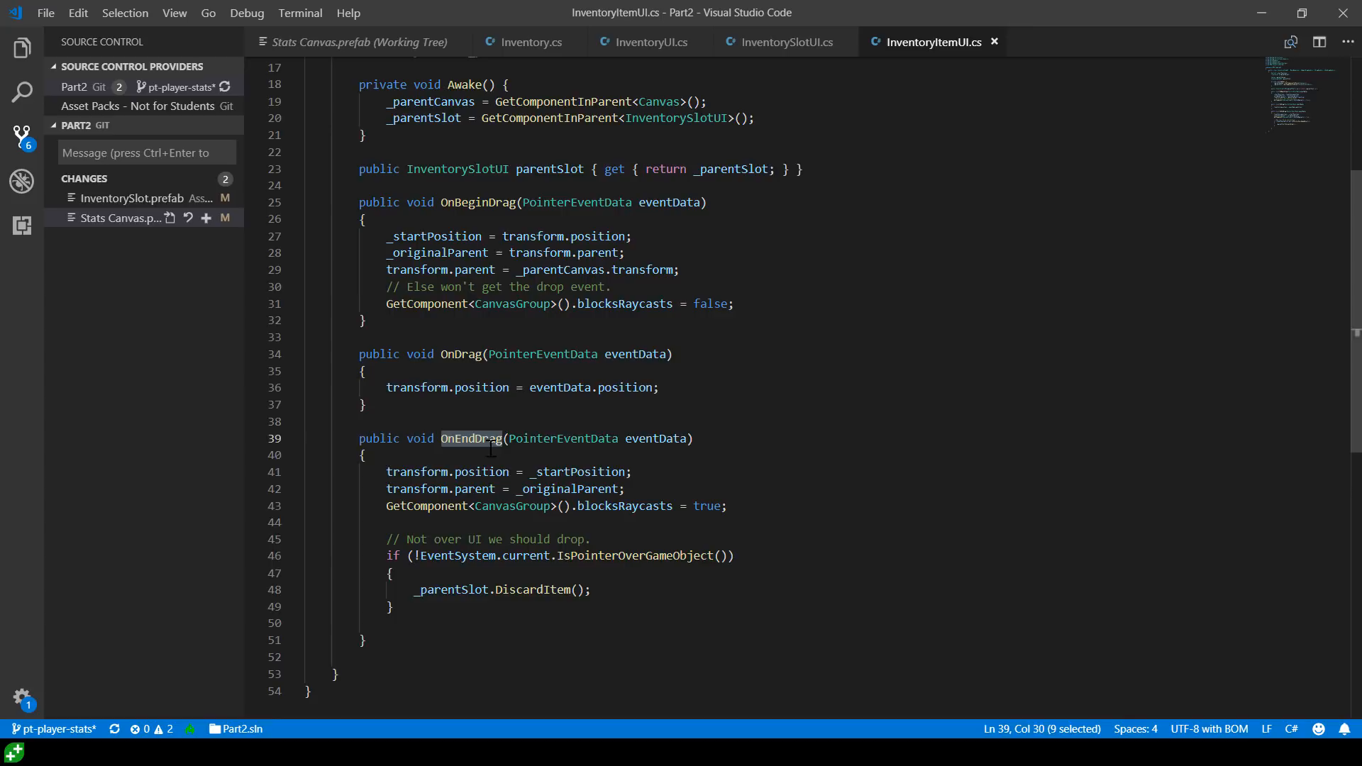
left_click(527, 506)
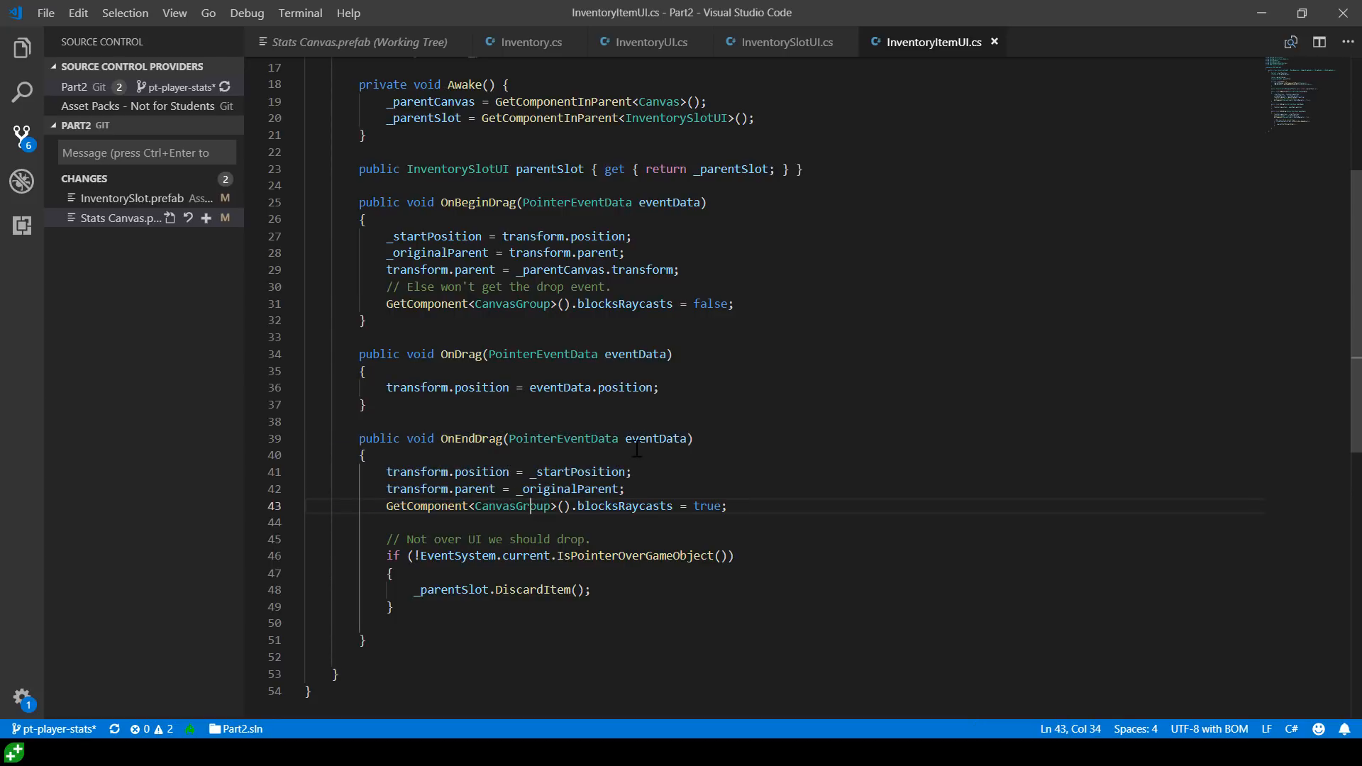
mouse_move(655, 438)
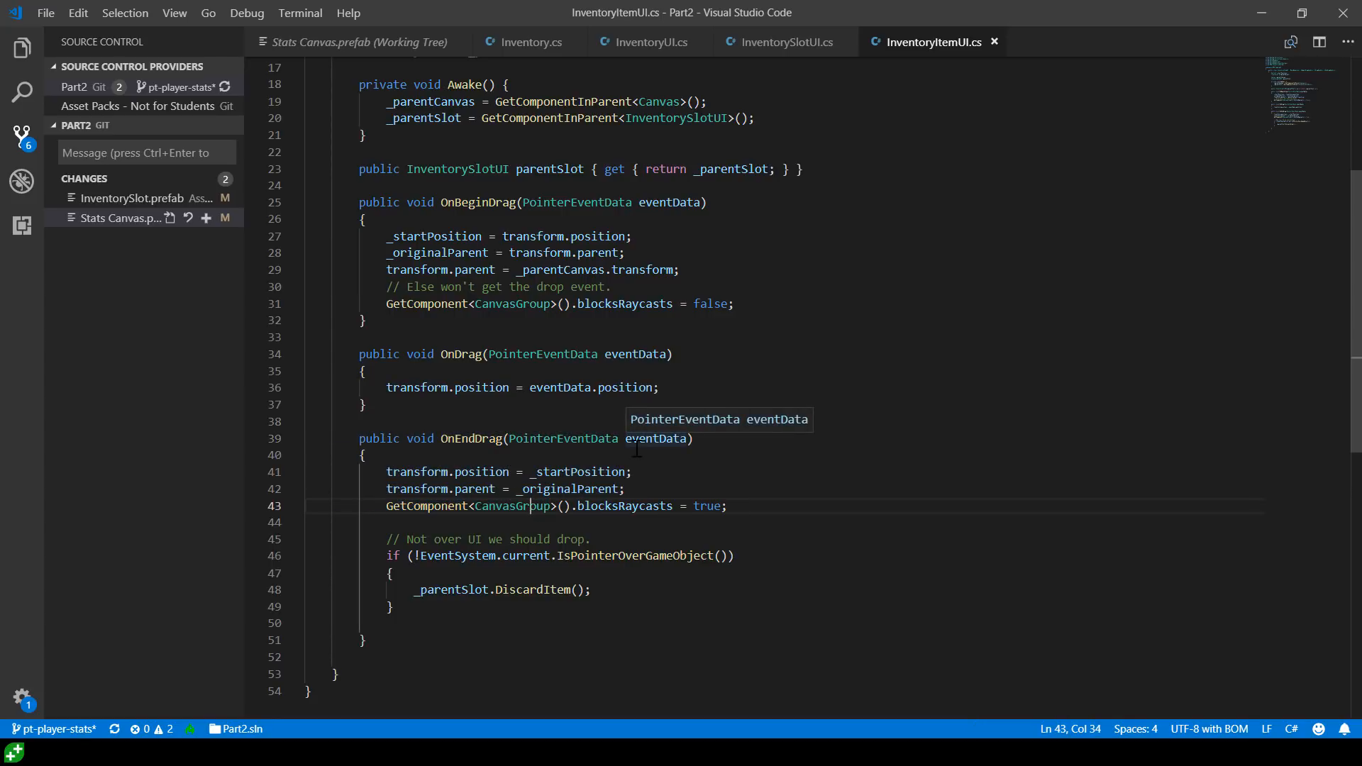
left_click(781, 42)
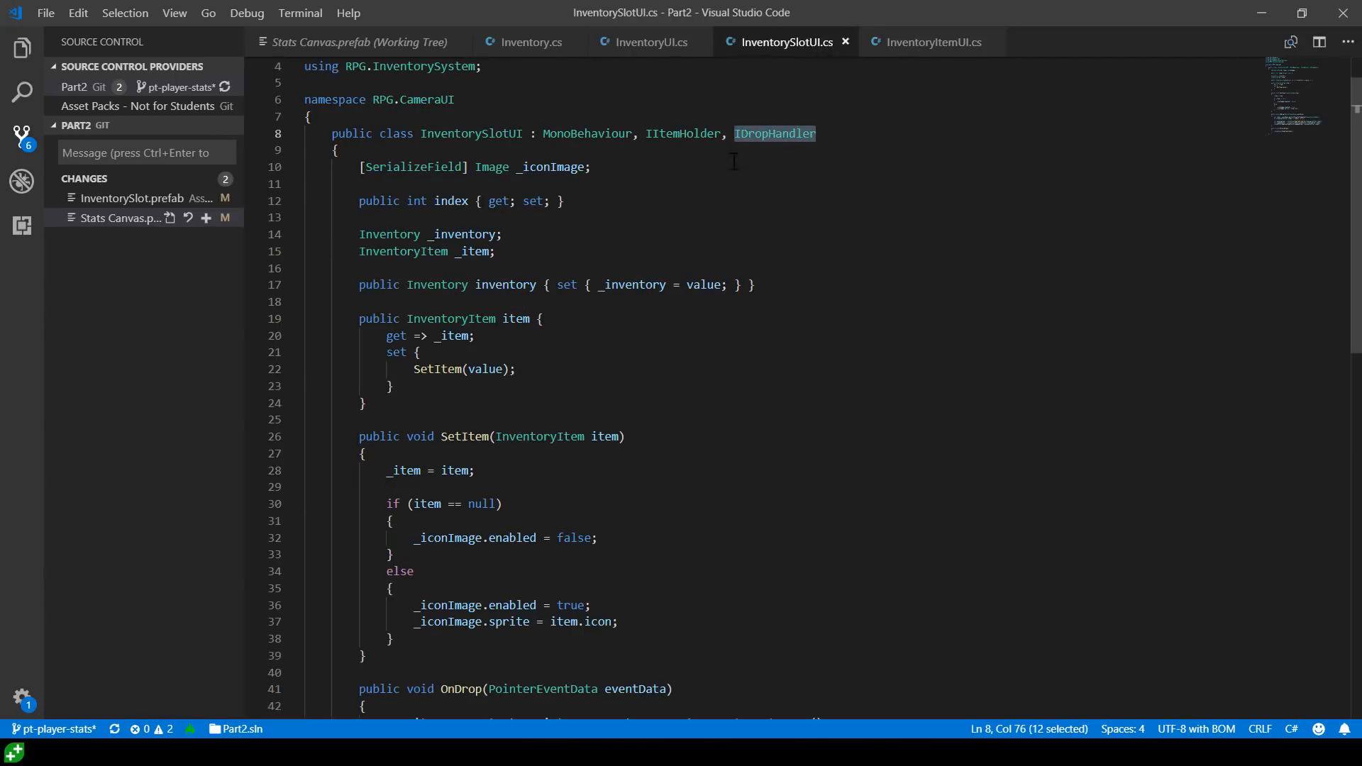
left_click(933, 41)
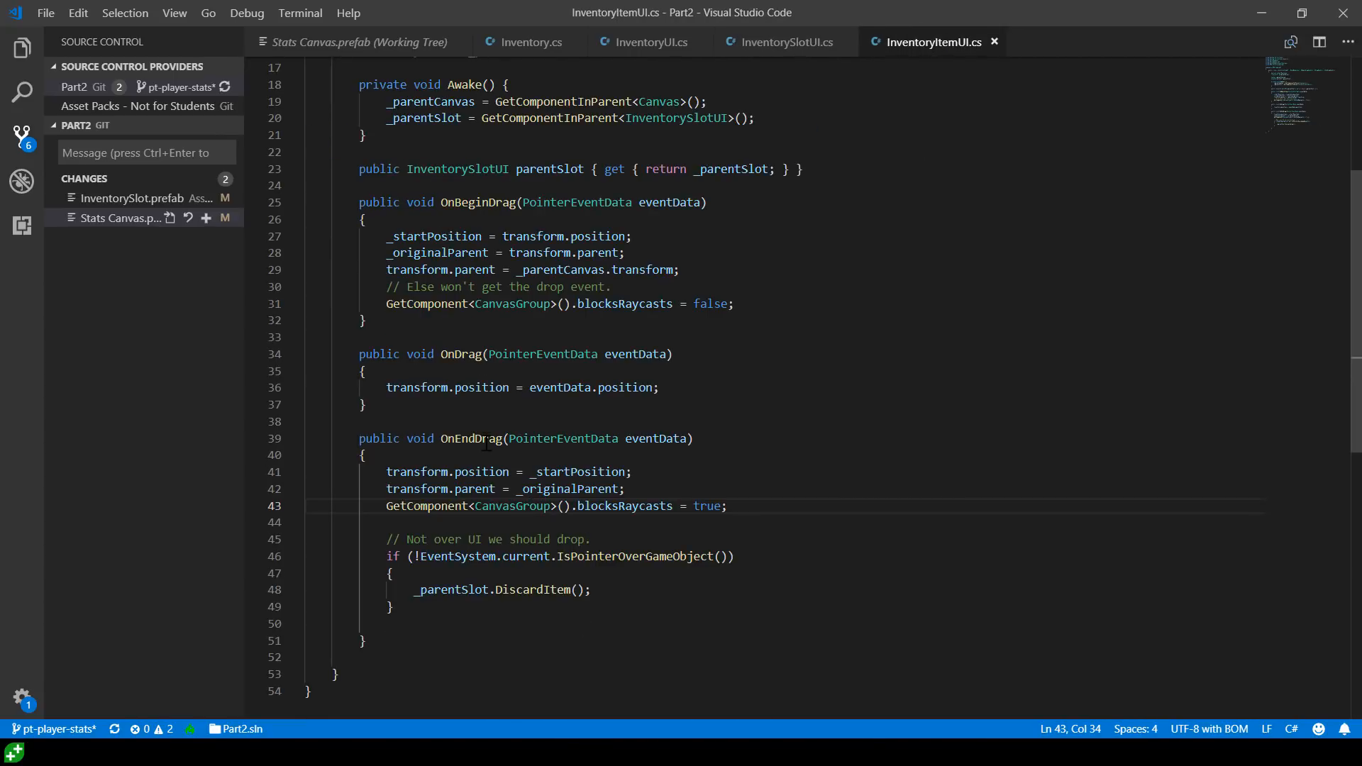
double_click(623, 506)
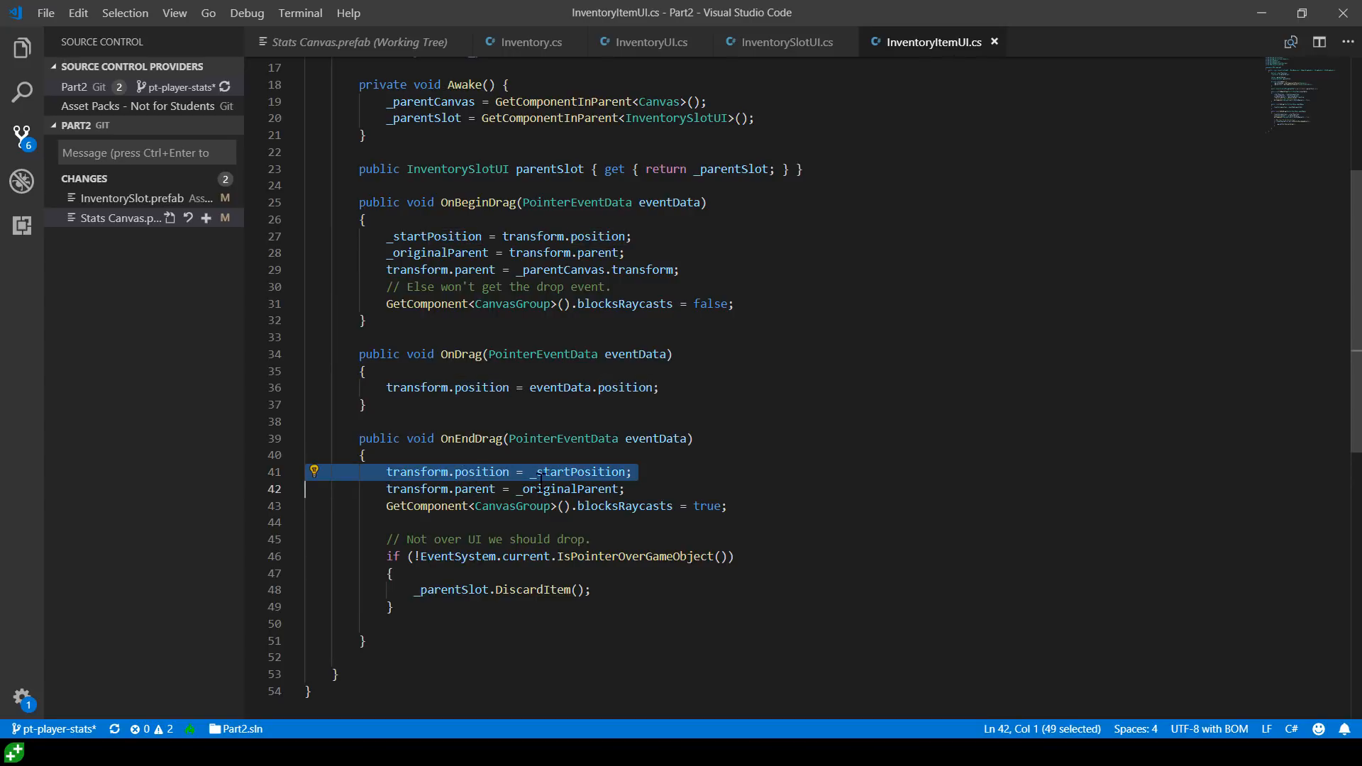
mouse_move(814, 74)
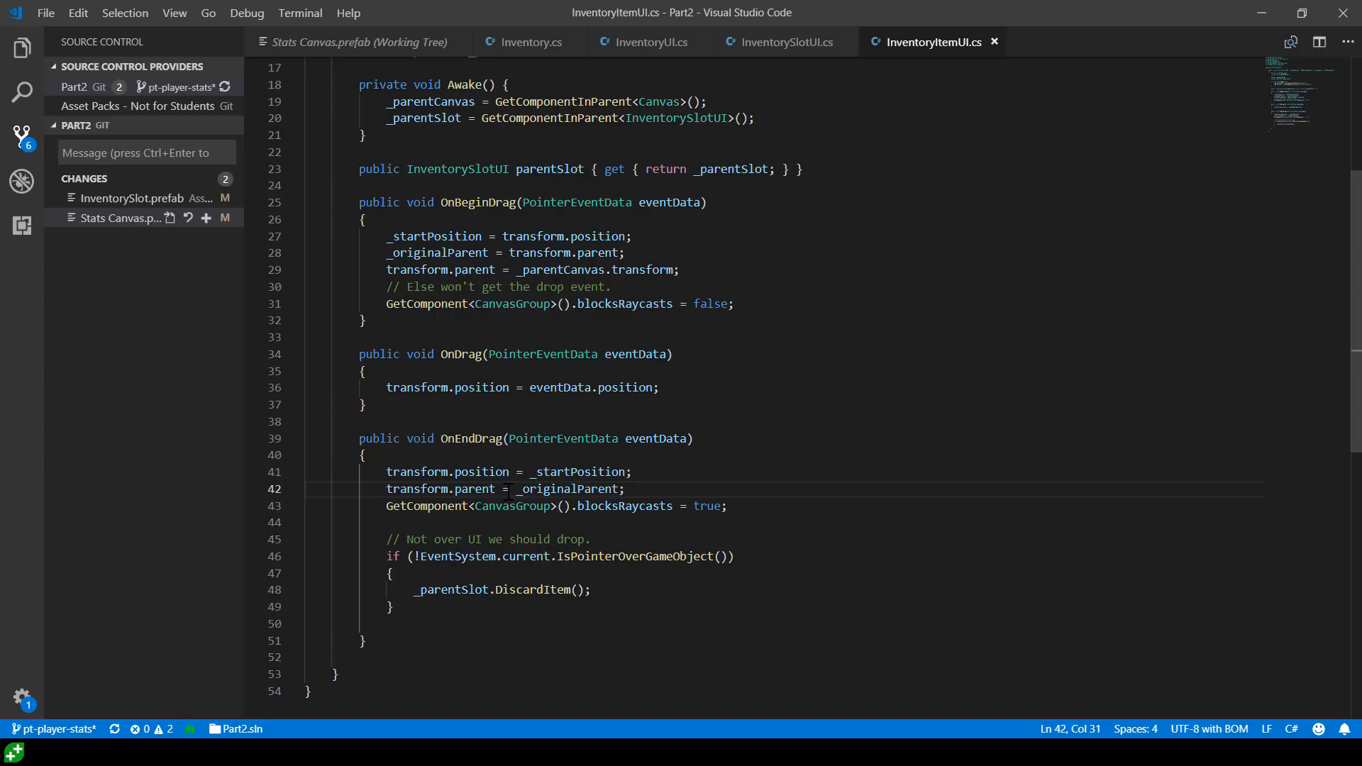
left_click(548, 472)
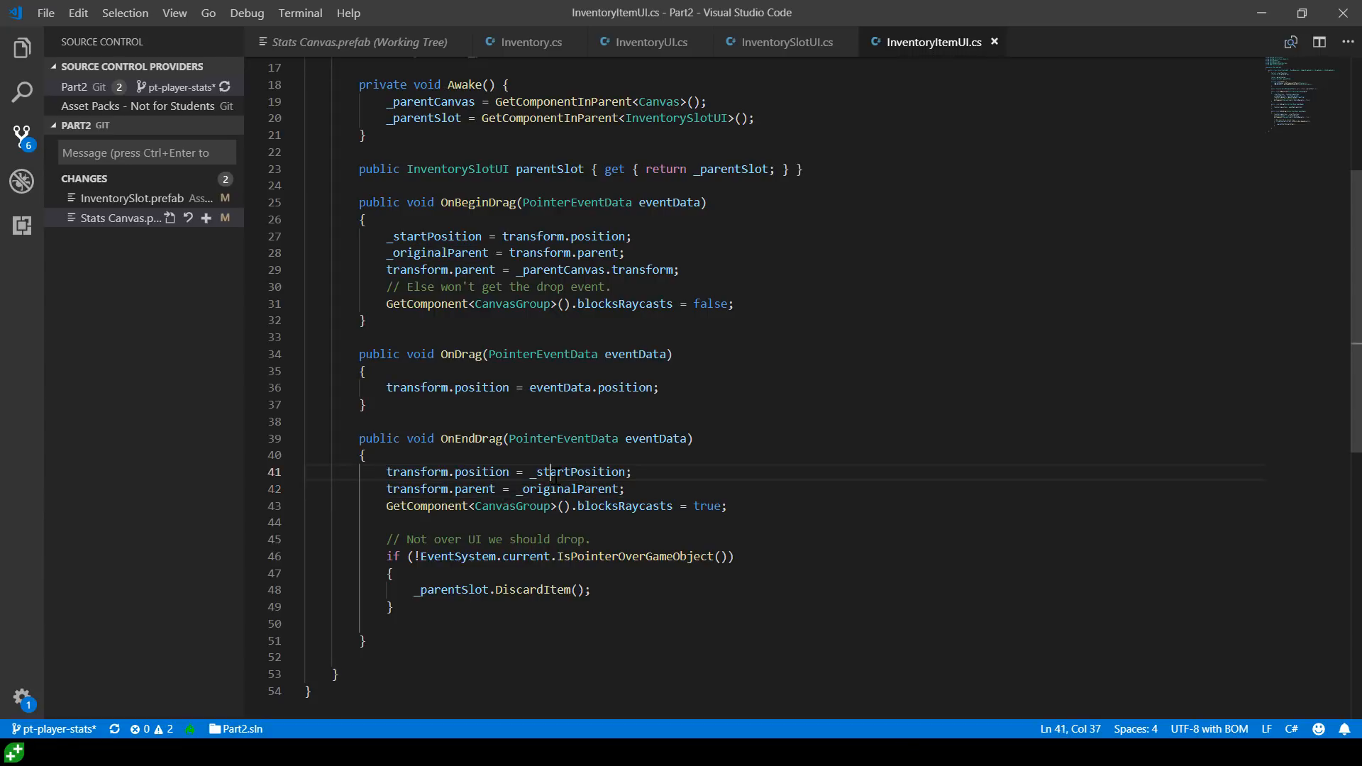
double_click(623, 505)
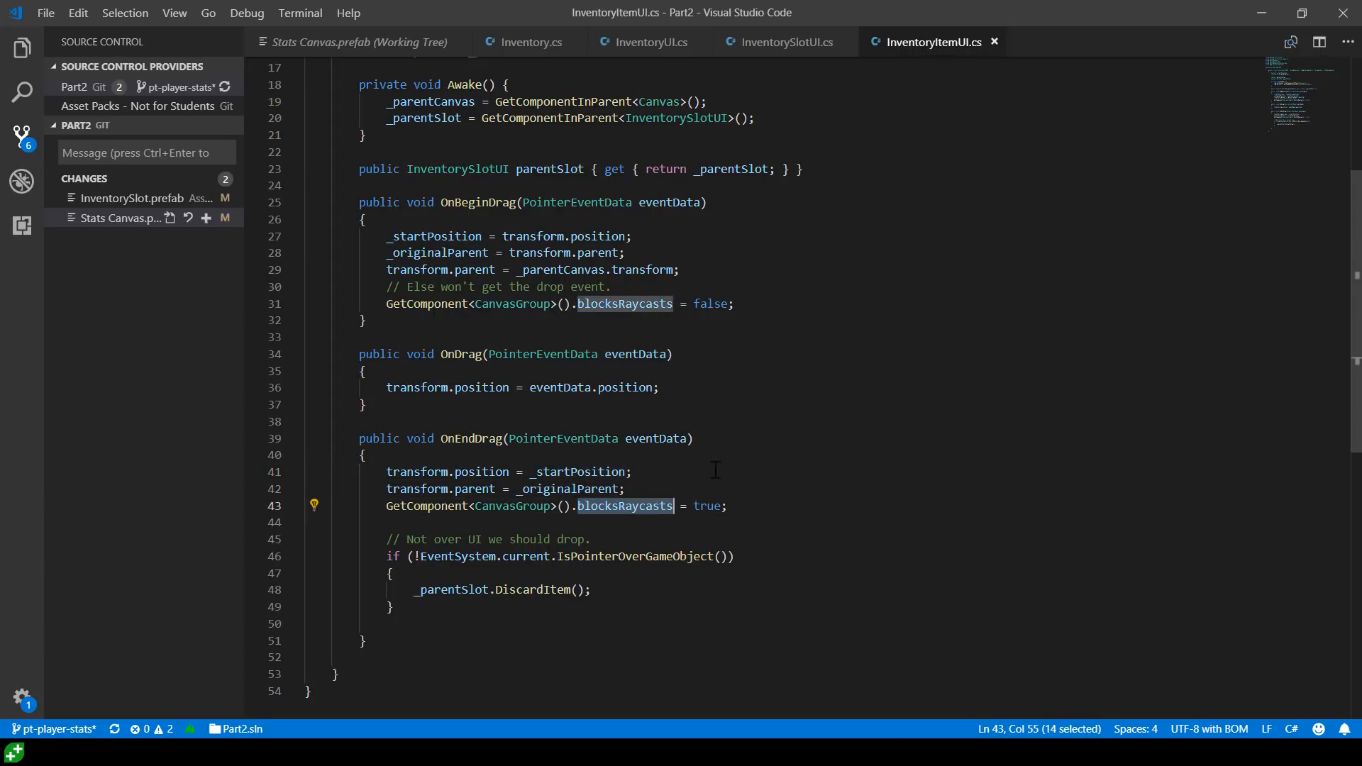
left_click(365, 320)
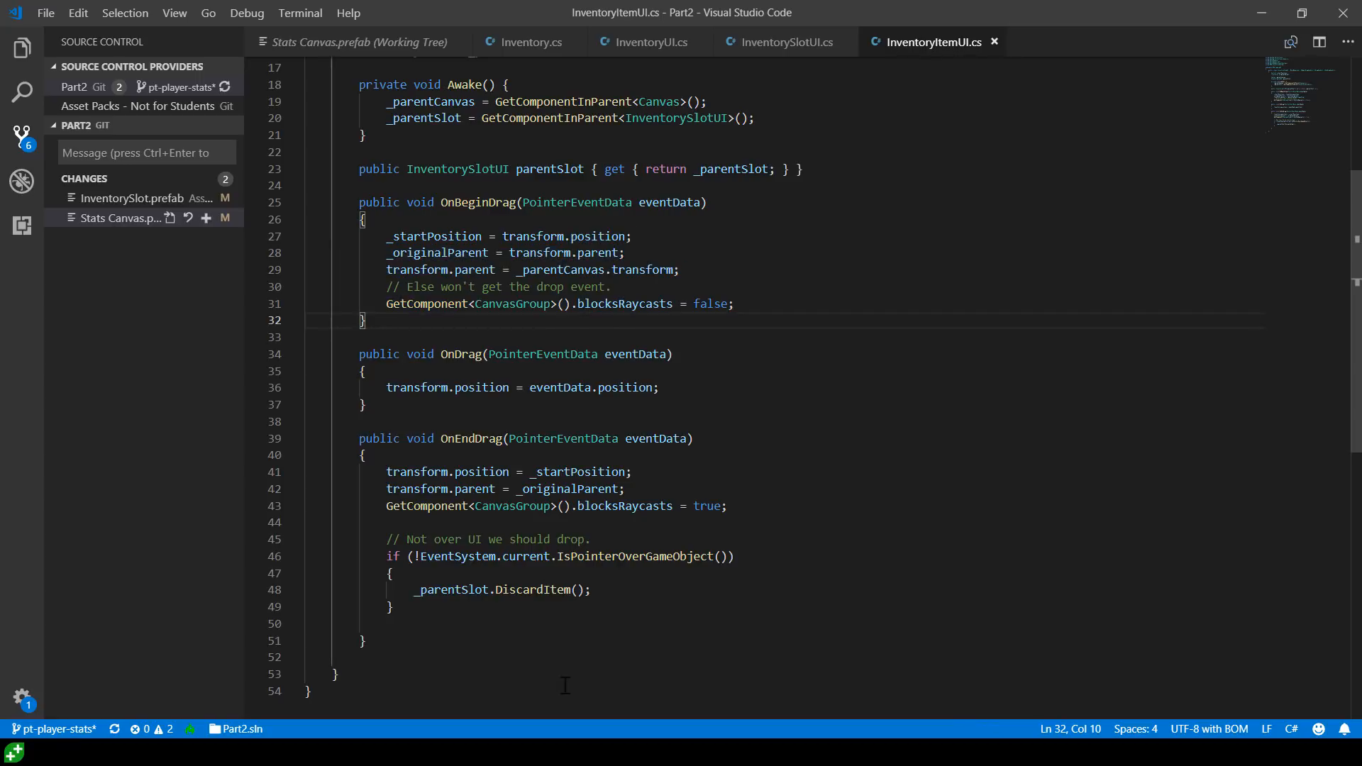
mouse_move(423, 538)
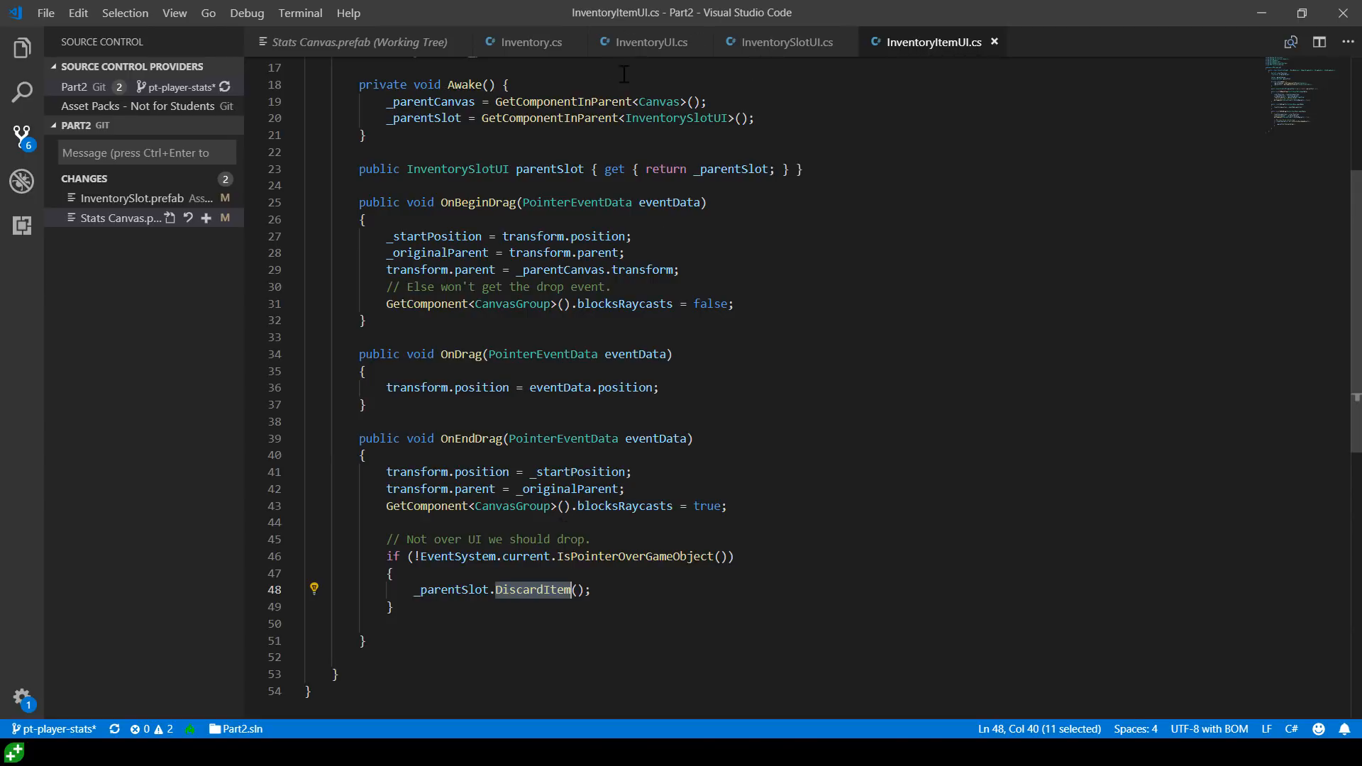
Walk through InventorySlotUI's OnDrop: dragged item lookup, PopItemFromSlot and ReplaceItemInSlot
left_click(782, 41)
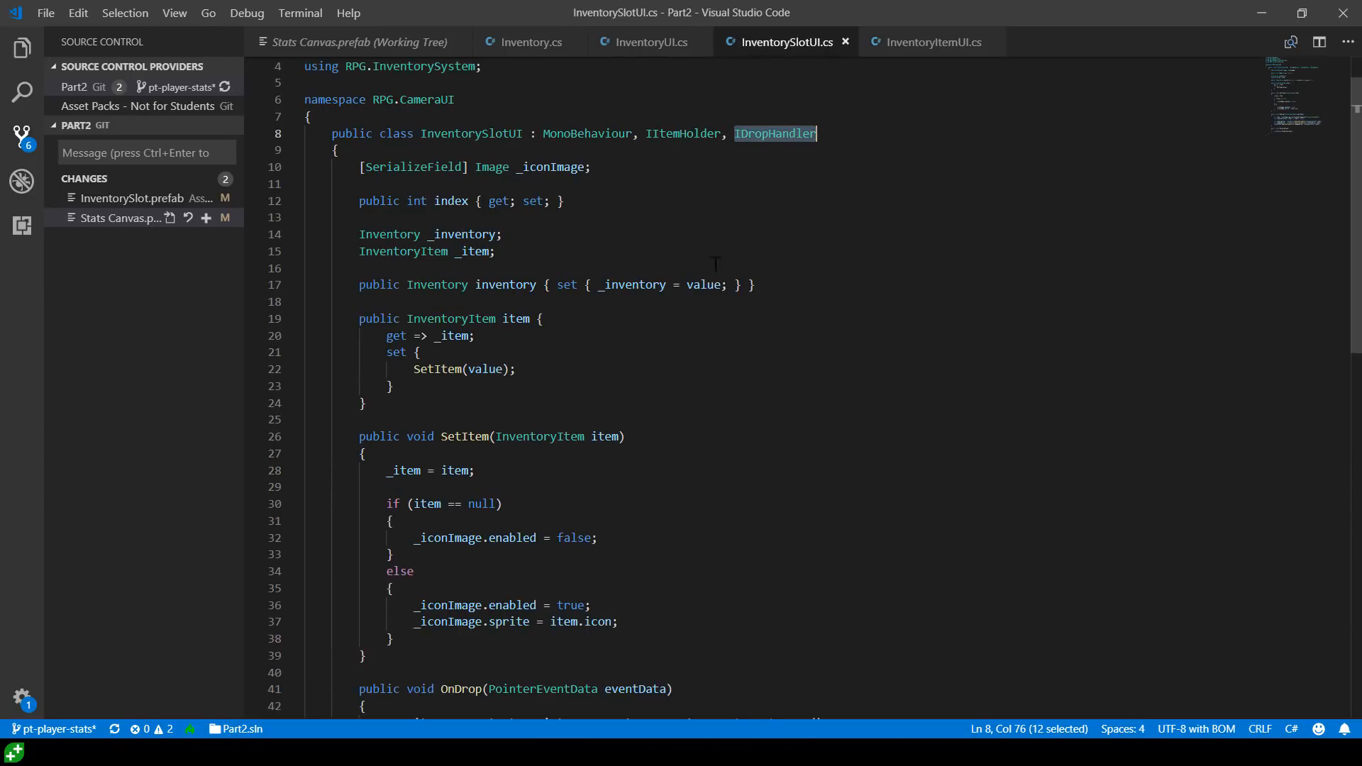
scroll("down", 3)
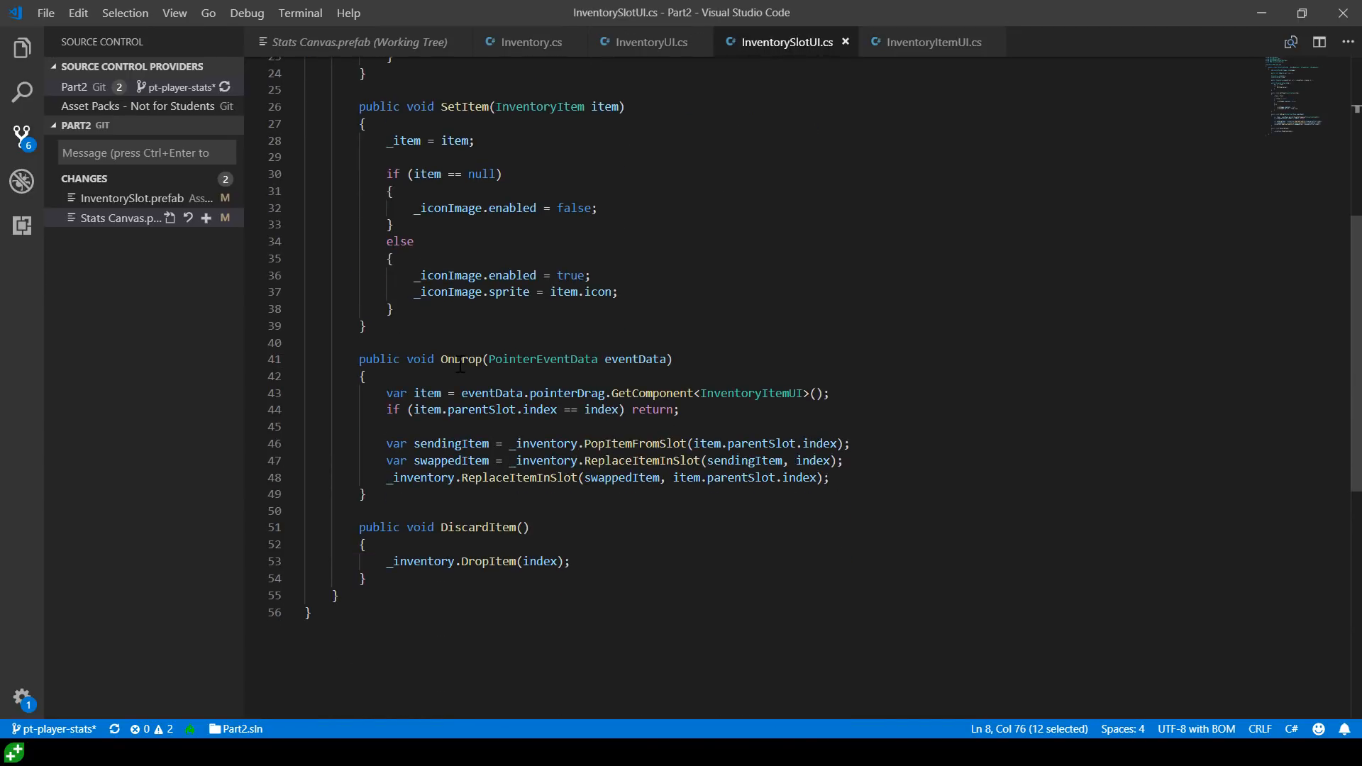
double_click(463, 359)
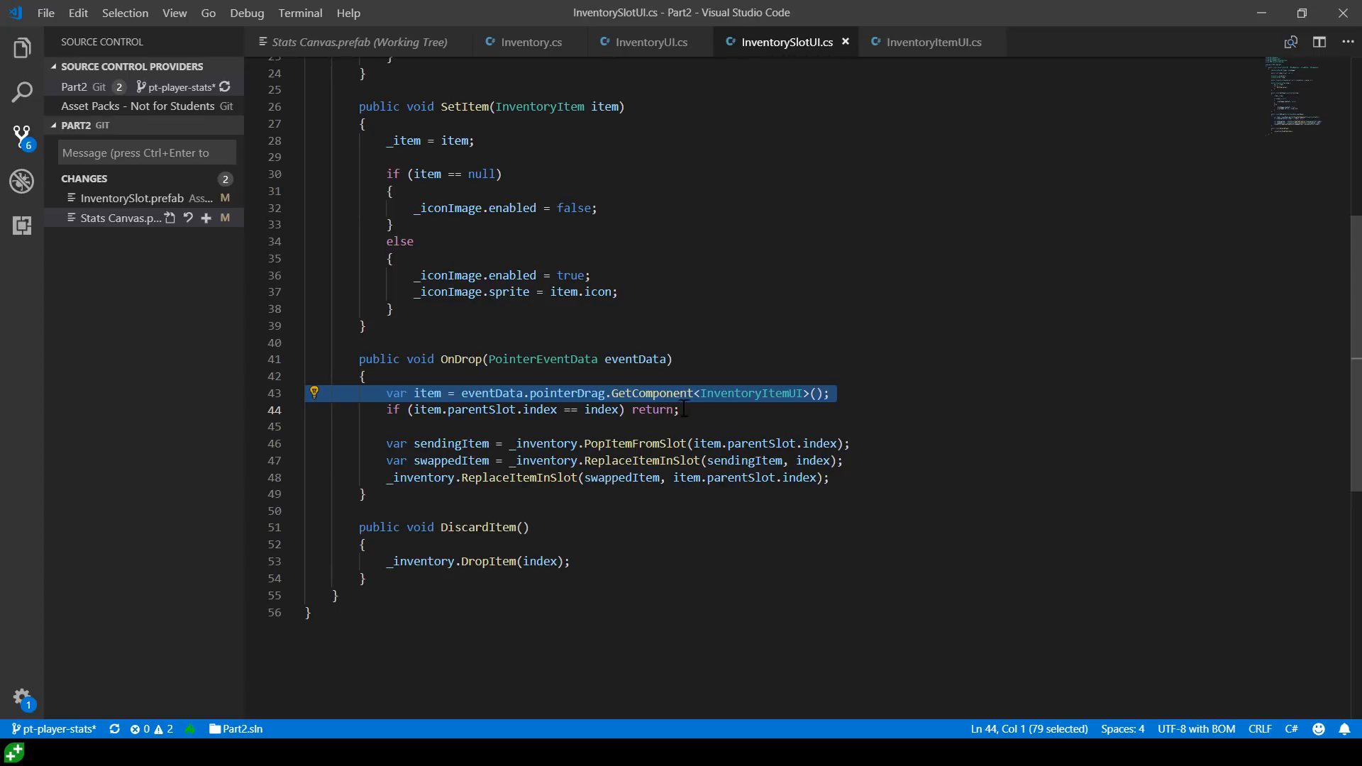
left_click(610, 443)
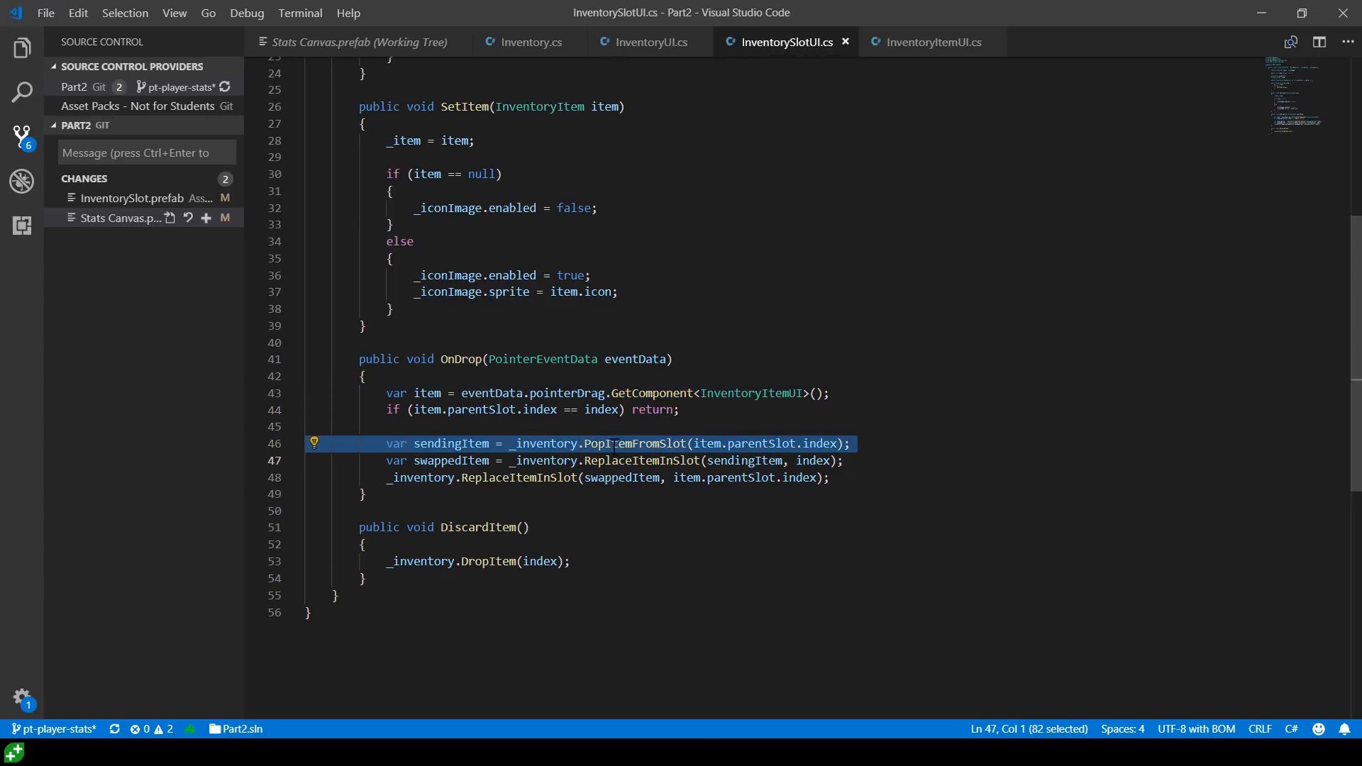
left_click(611, 461)
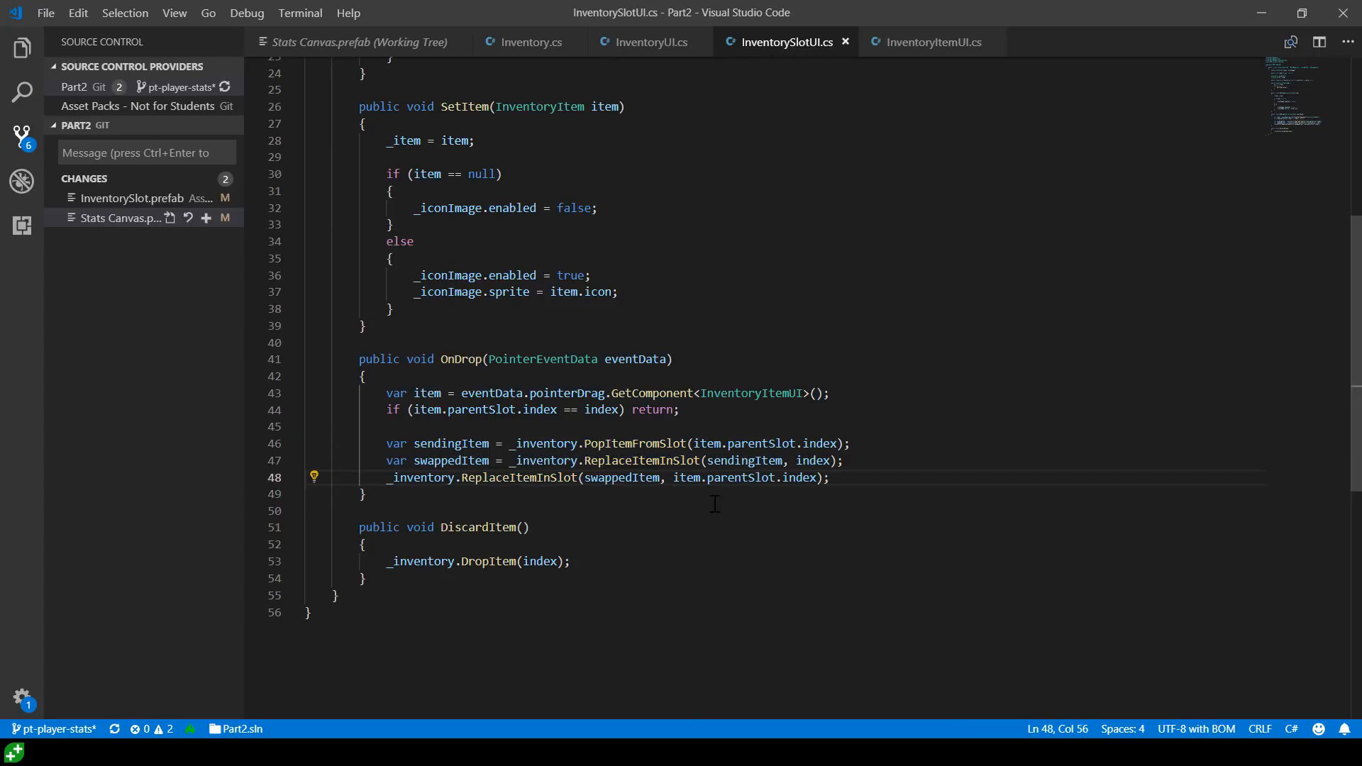
Highlight DiscardItem's DropItem call, then return to Inventory.cs
double_click(488, 561)
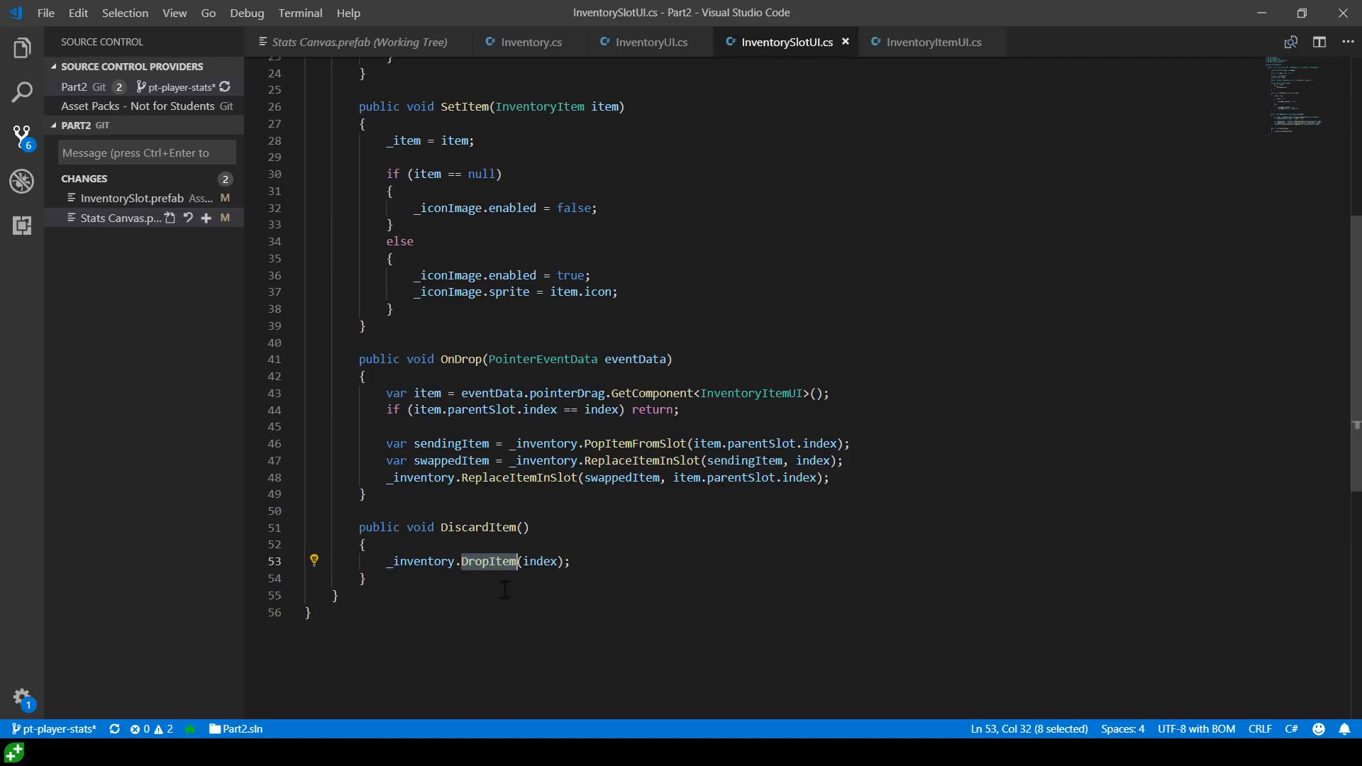
scroll("up", 3)
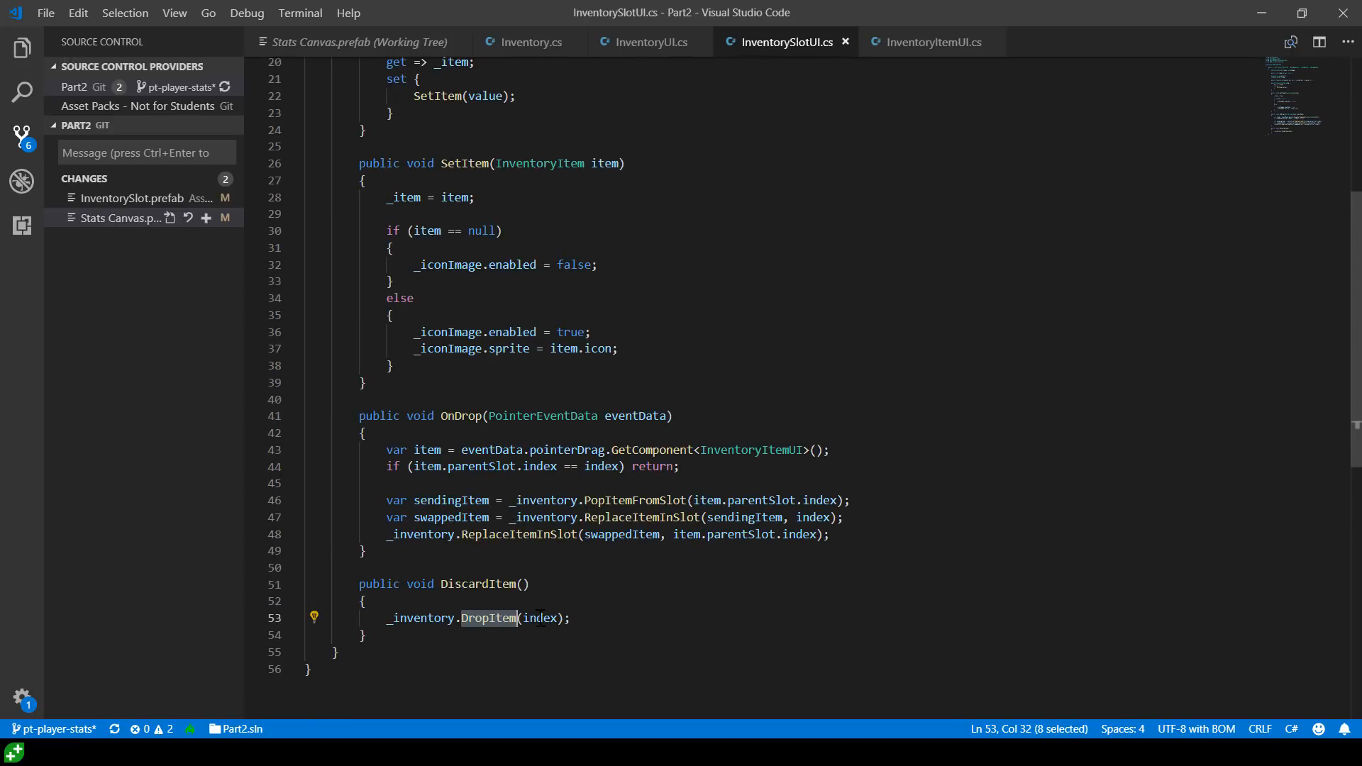
left_click(525, 42)
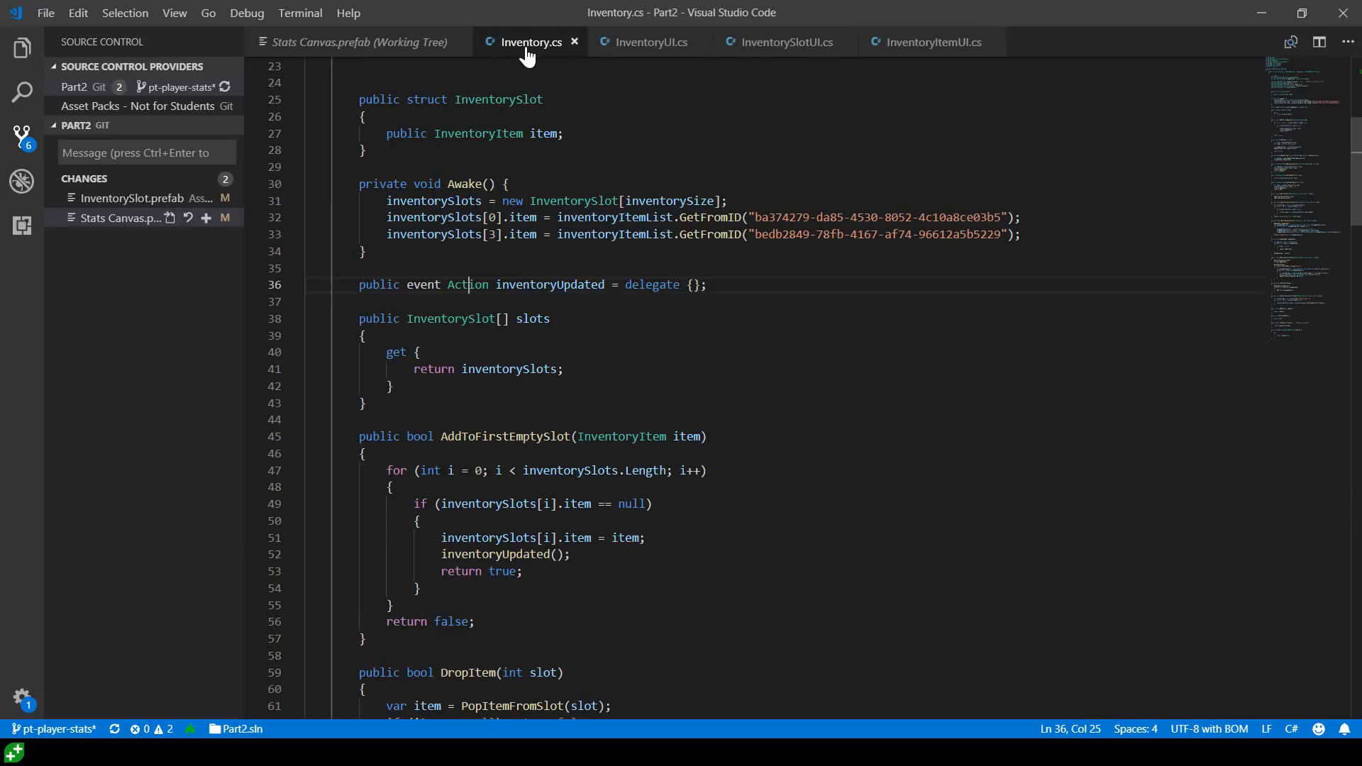
scroll("down", 3)
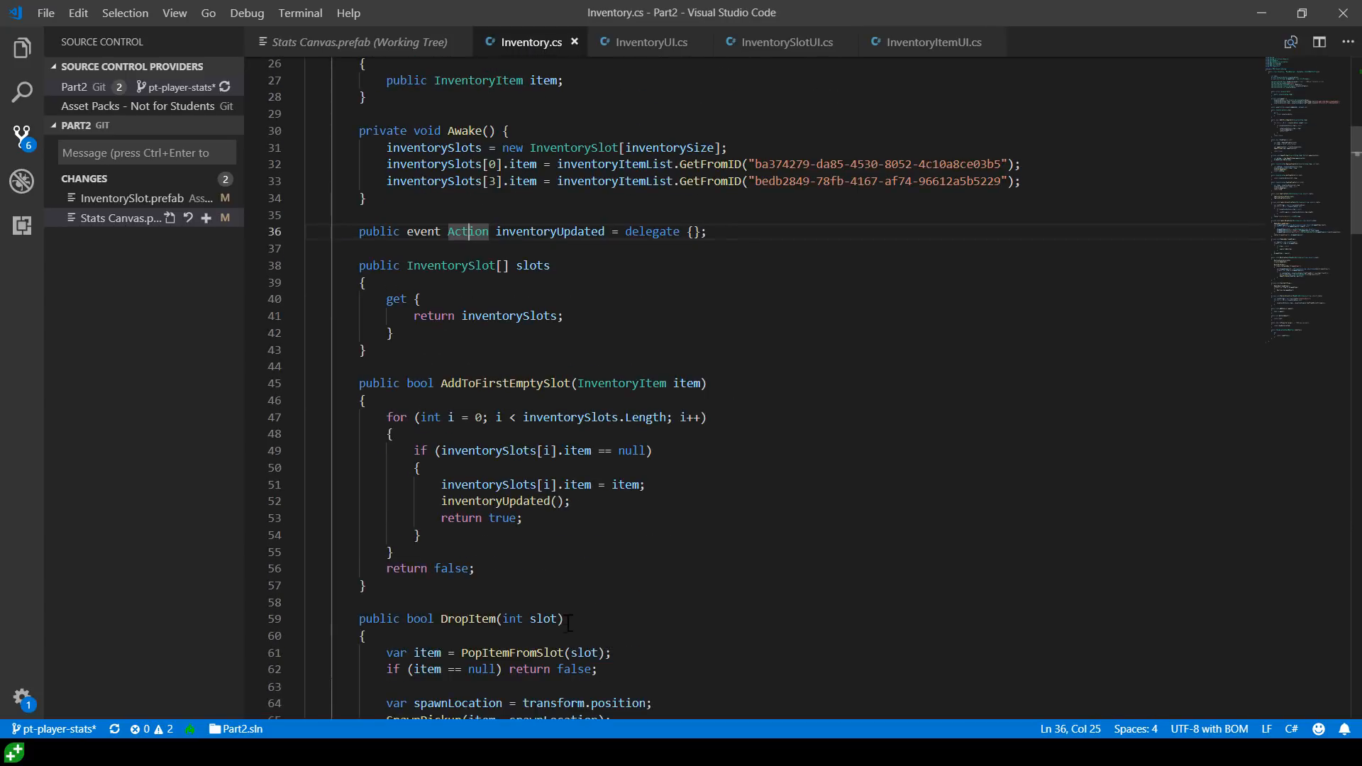
double_click(468, 399)
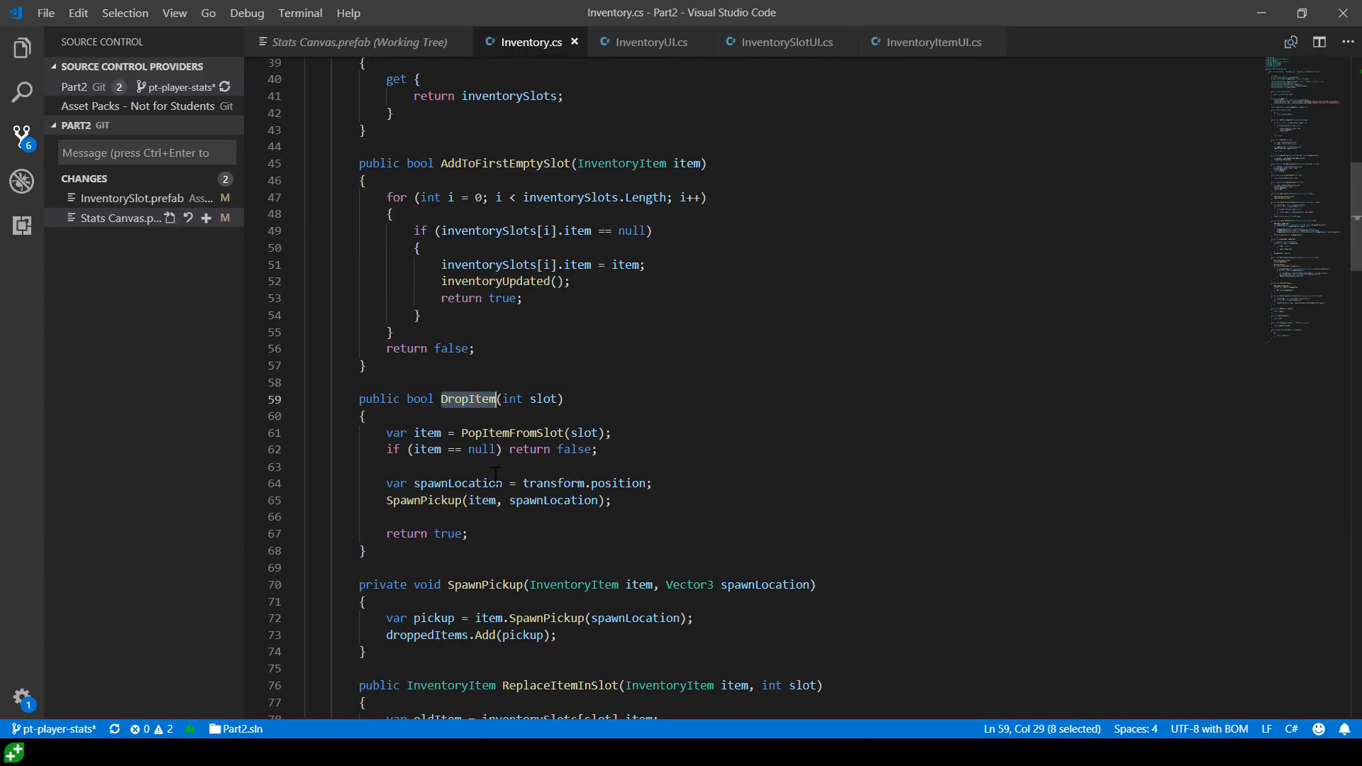
double_click(511, 432)
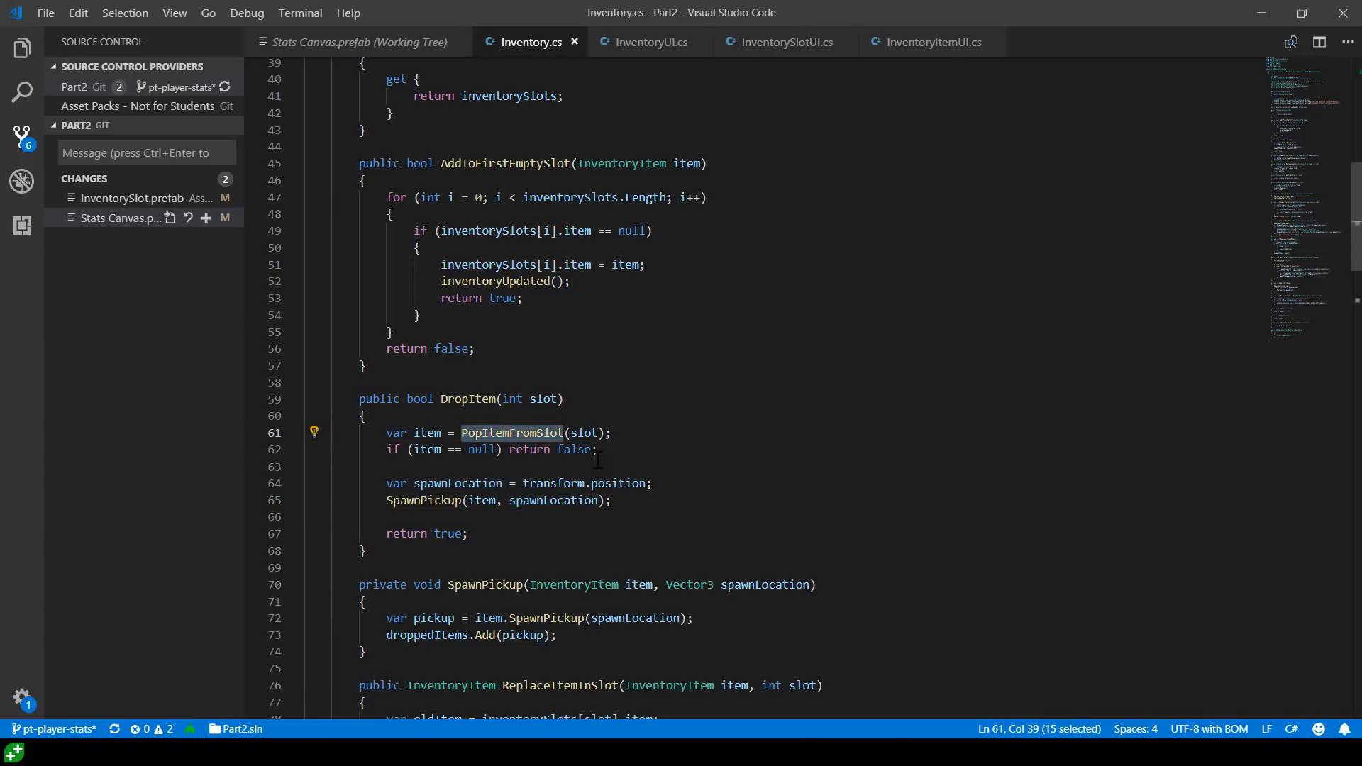
scroll("down", 3)
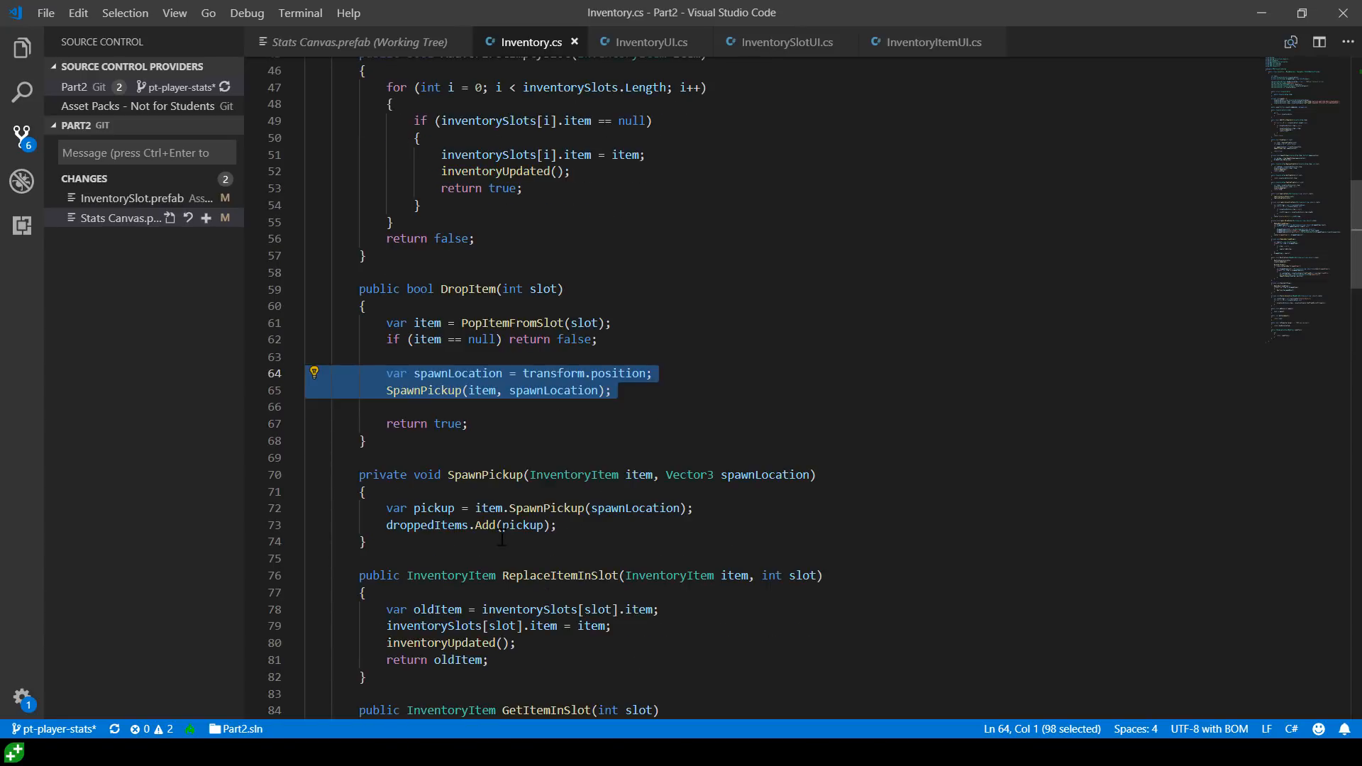
scroll("down", 3)
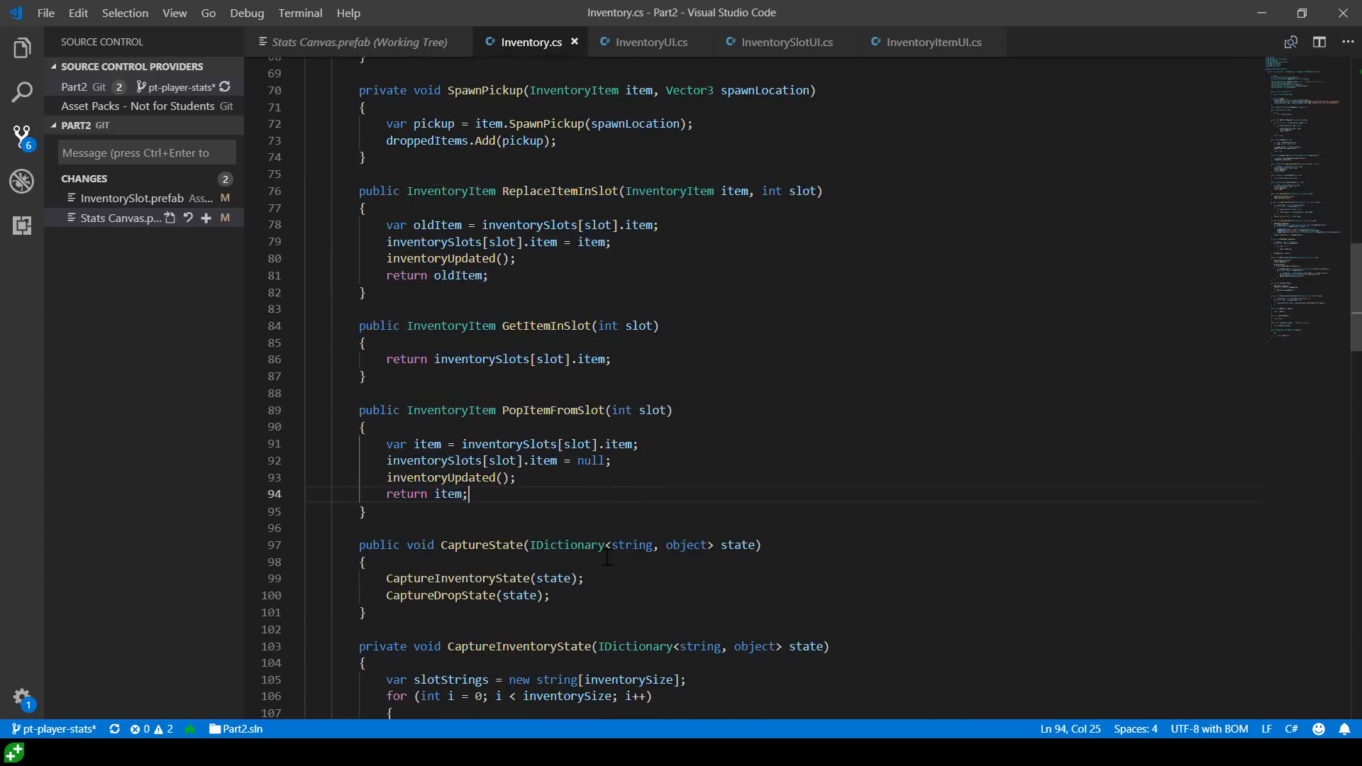
scroll("up", 3)
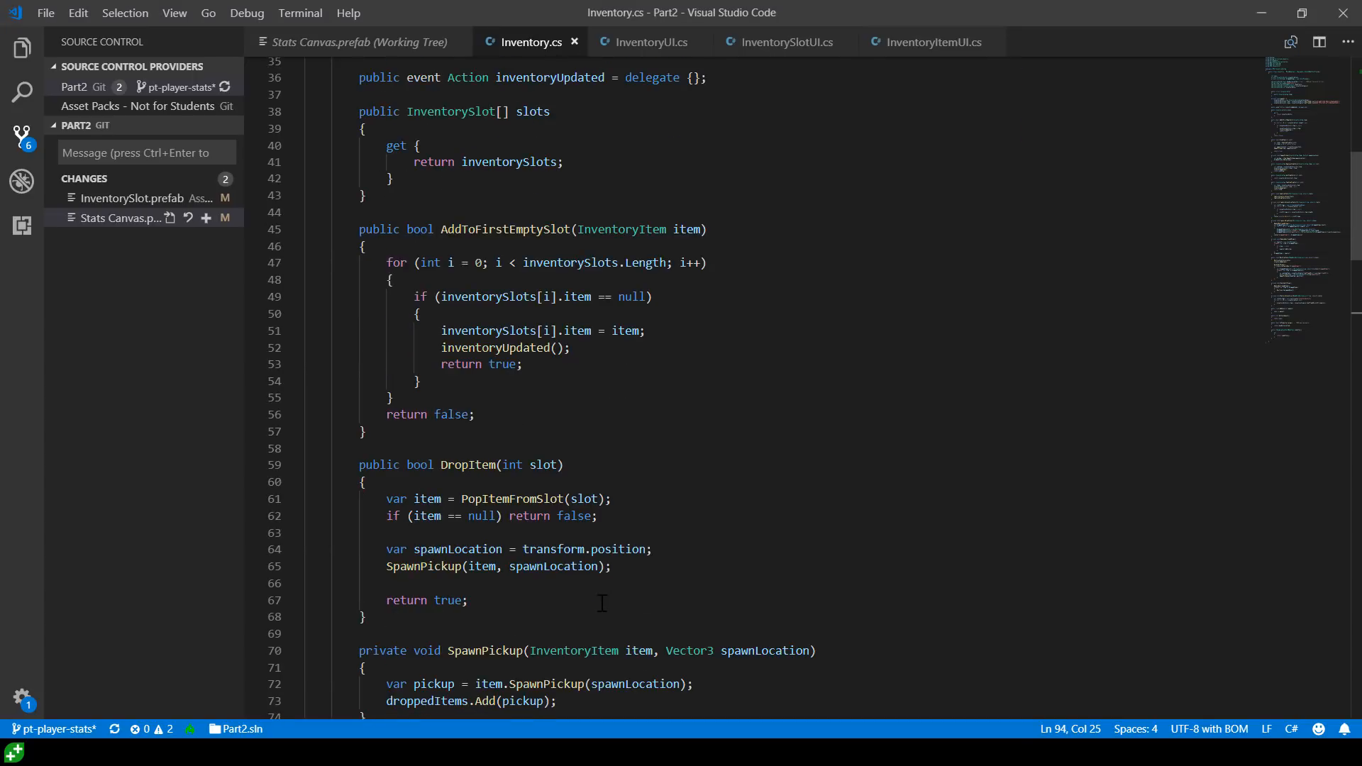
scroll("down", 3)
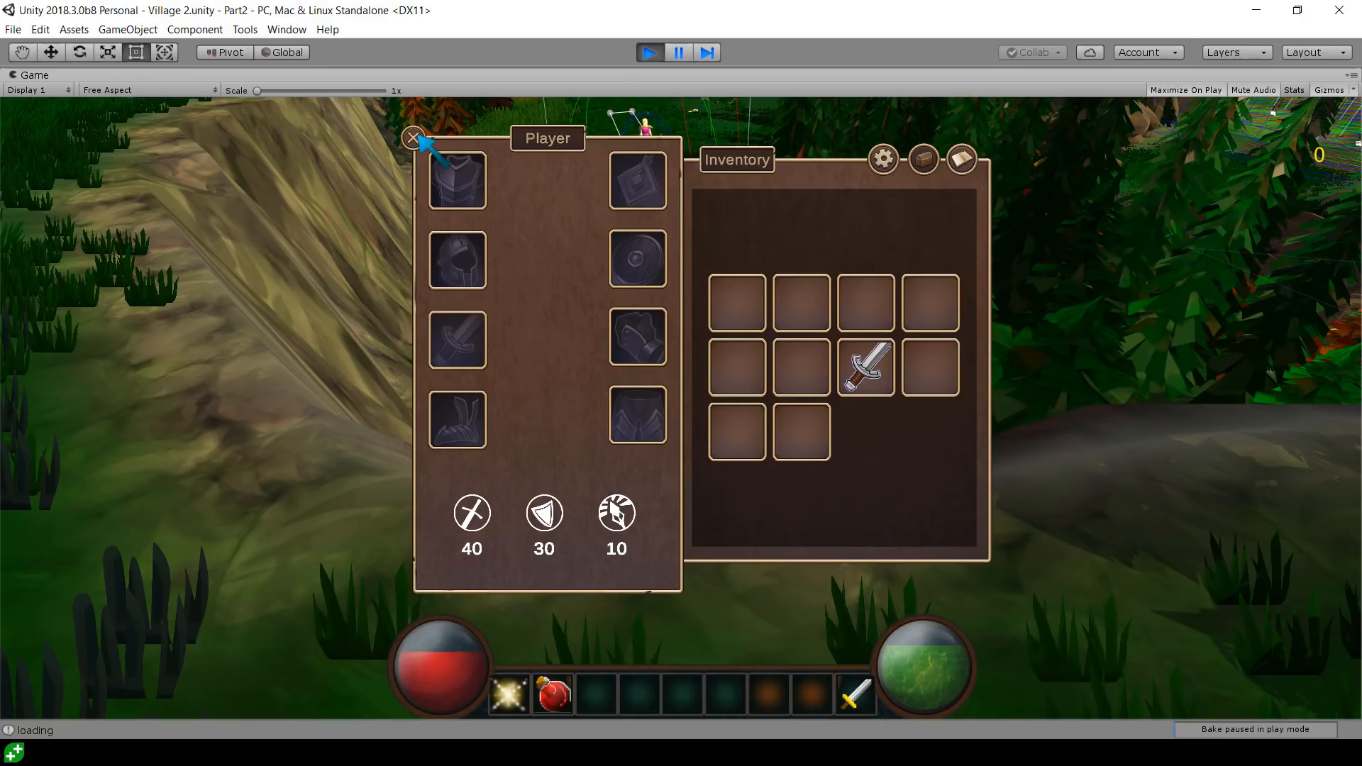
mouse_move(773, 264)
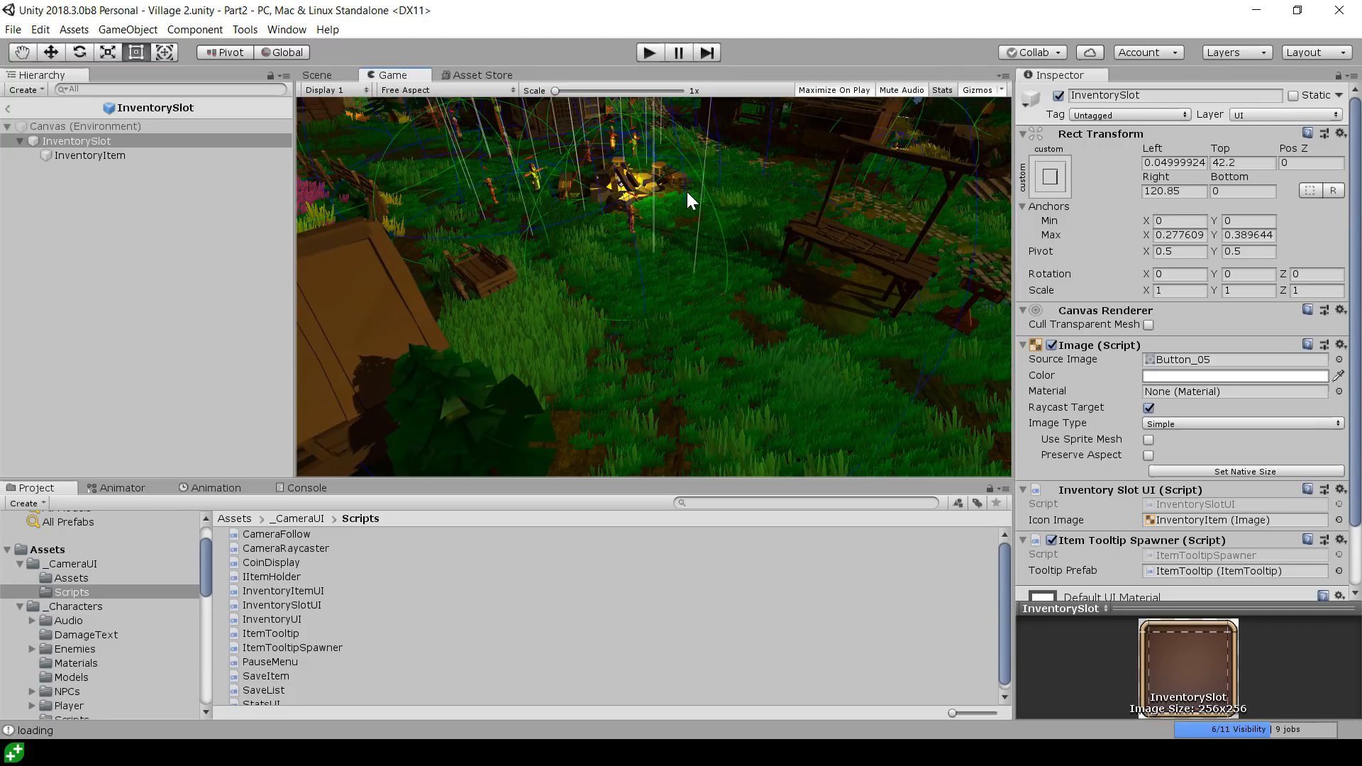
mouse_move(1015, 311)
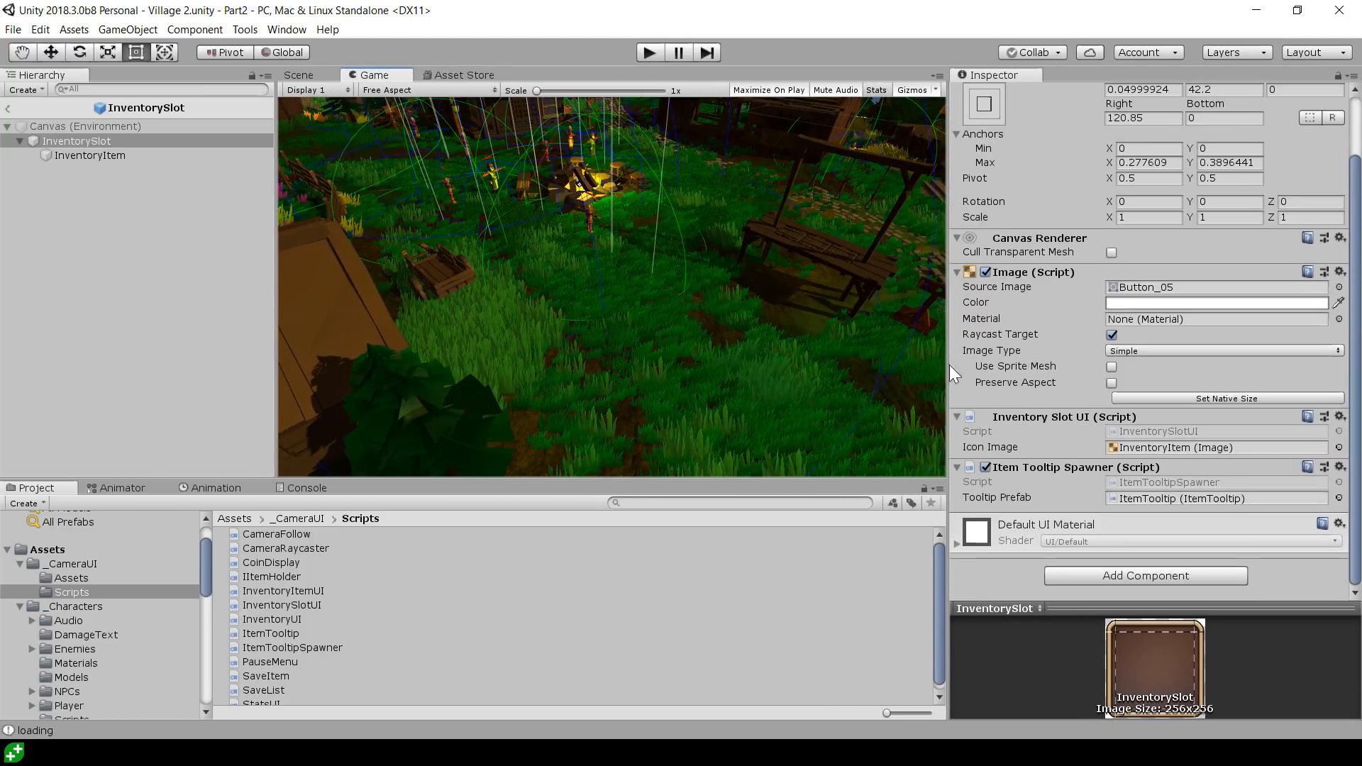
mouse_move(650, 276)
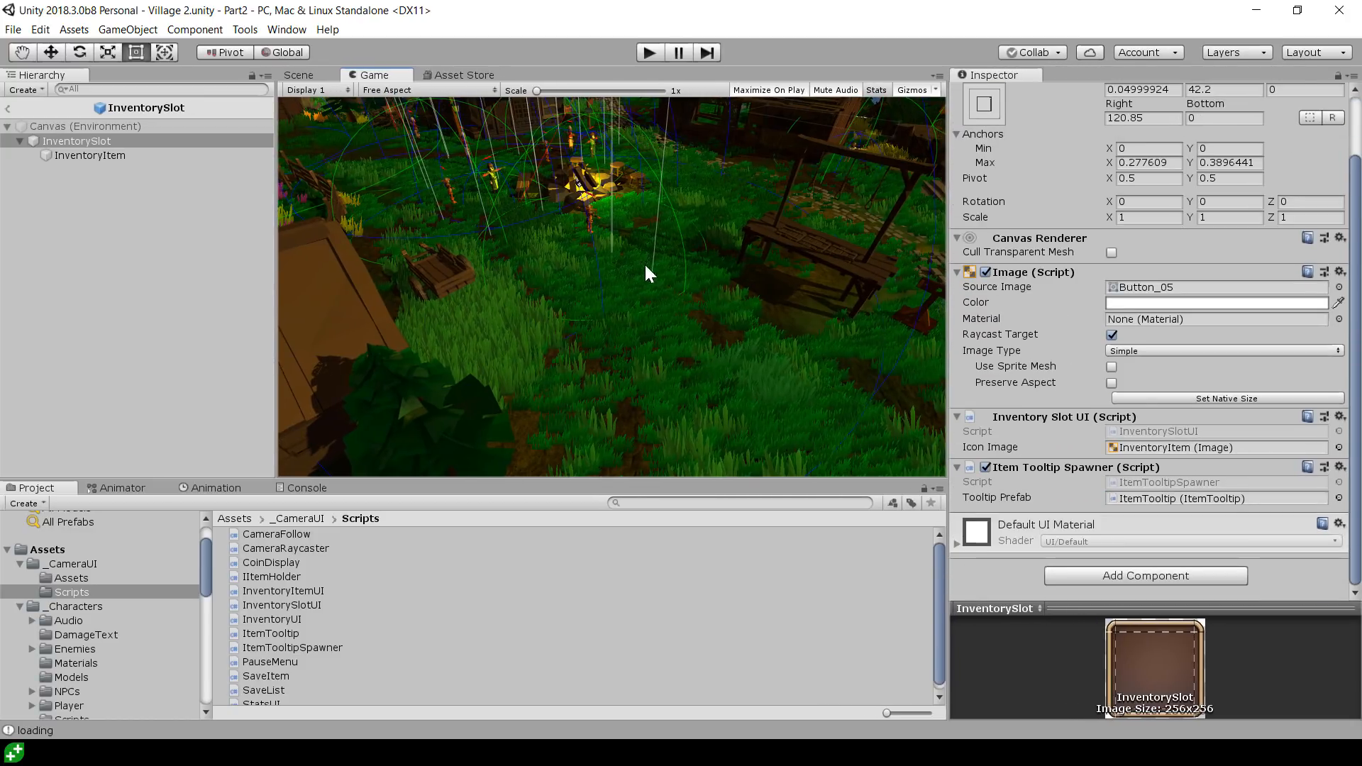
Scroll the InventorySlot prefab's Inspector to the Item Tooltip Spawner component
scroll("up", 3)
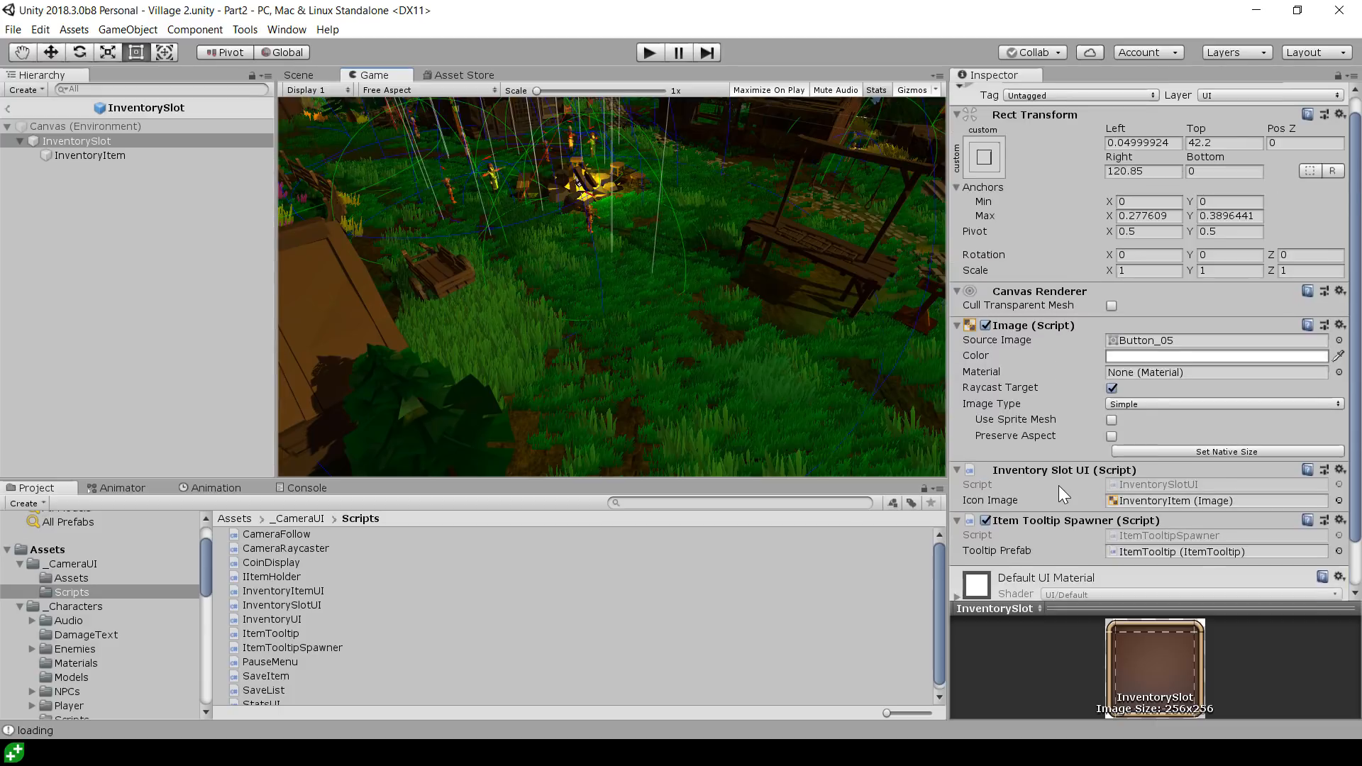
scroll("down", 3)
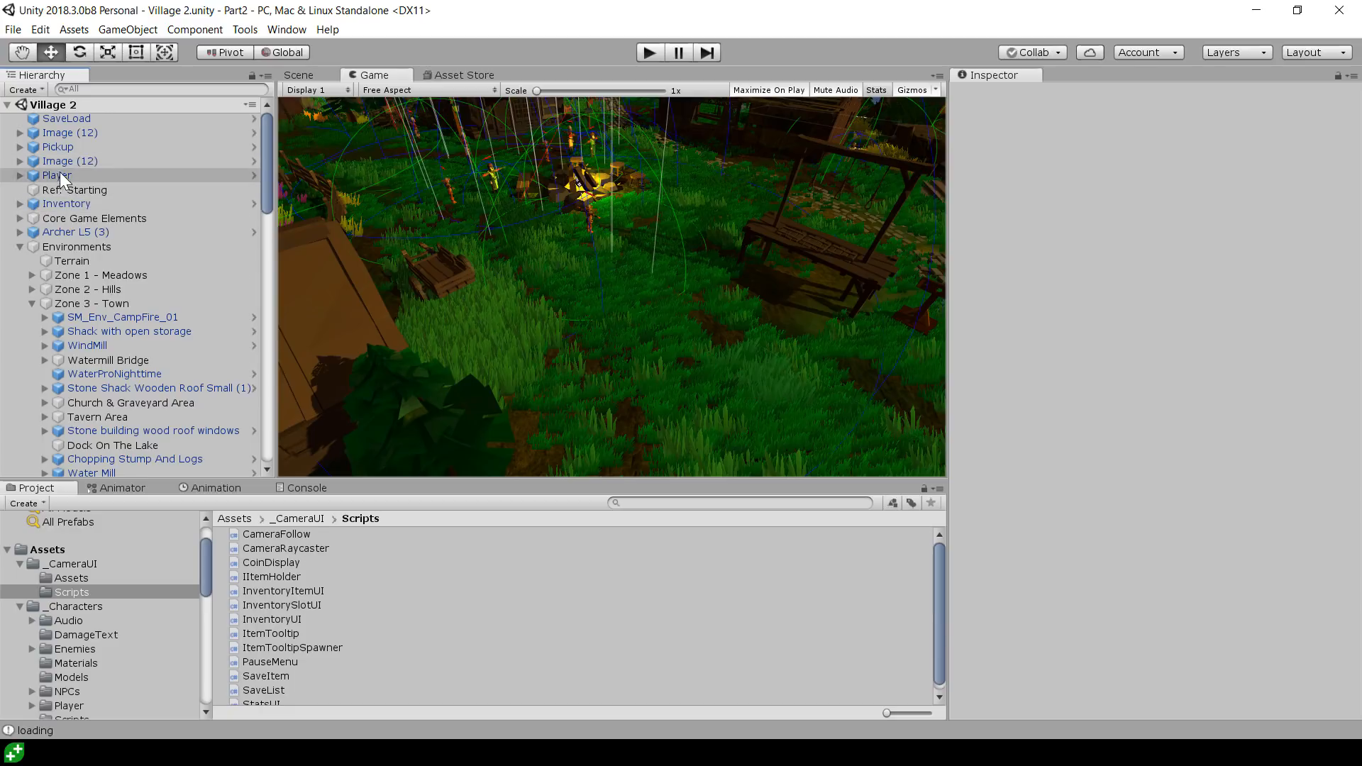
Select Player in the Hierarchy and scroll through its Inspector components
left_click(55, 175)
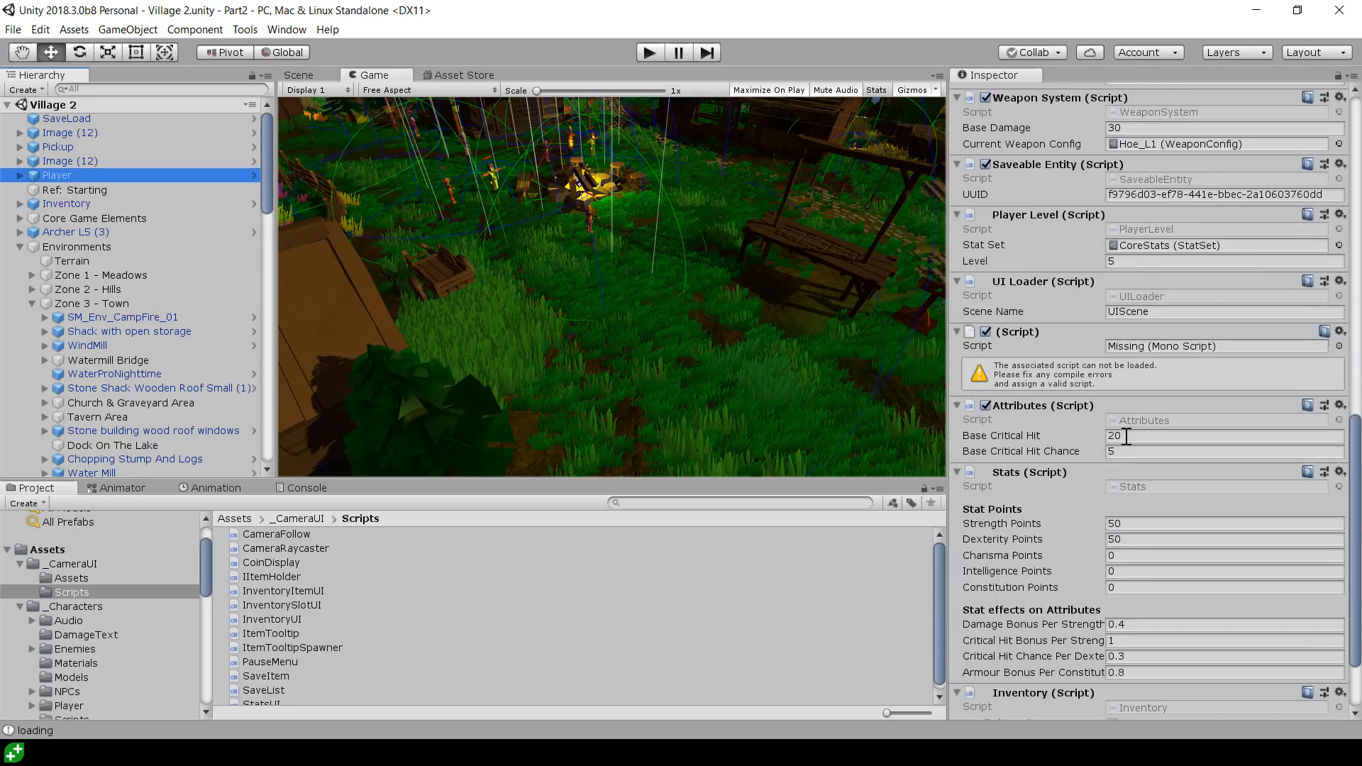
scroll("up", 3)
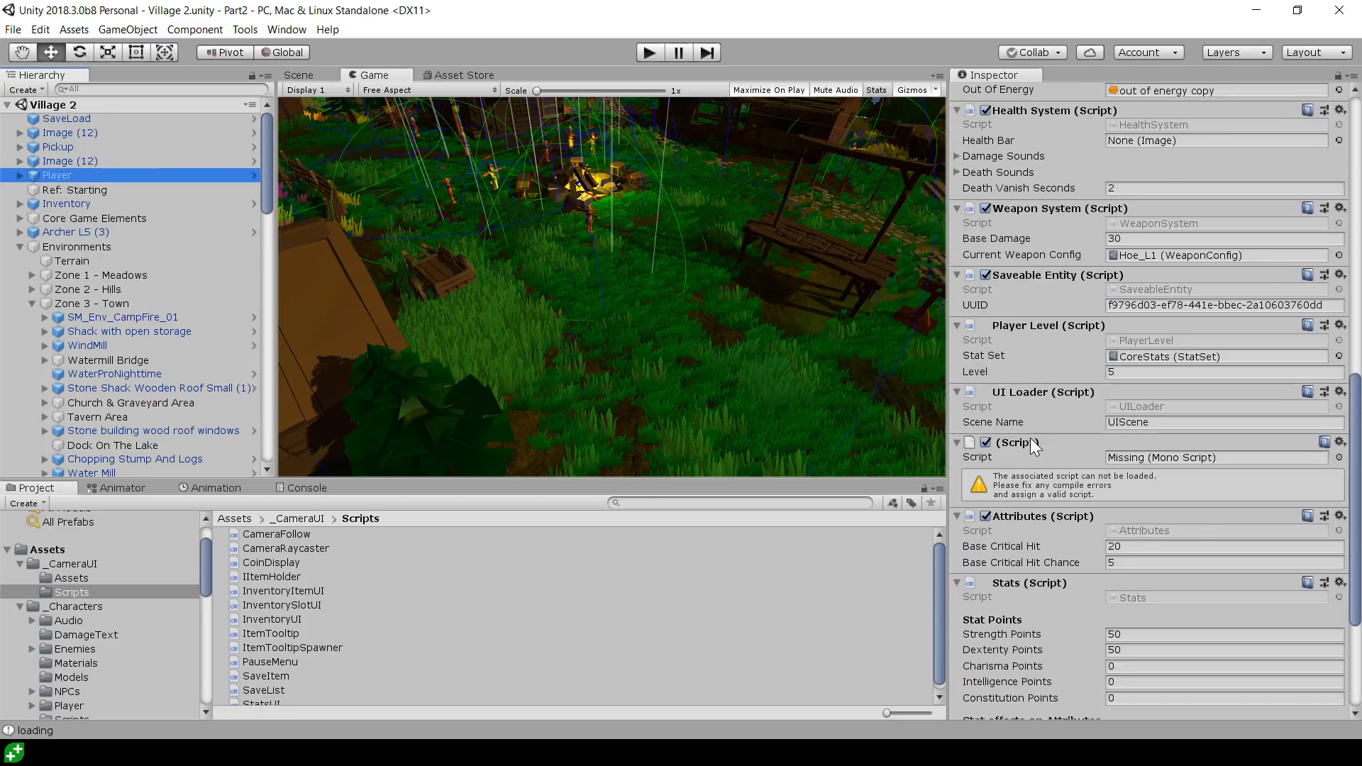
scroll("up", 3)
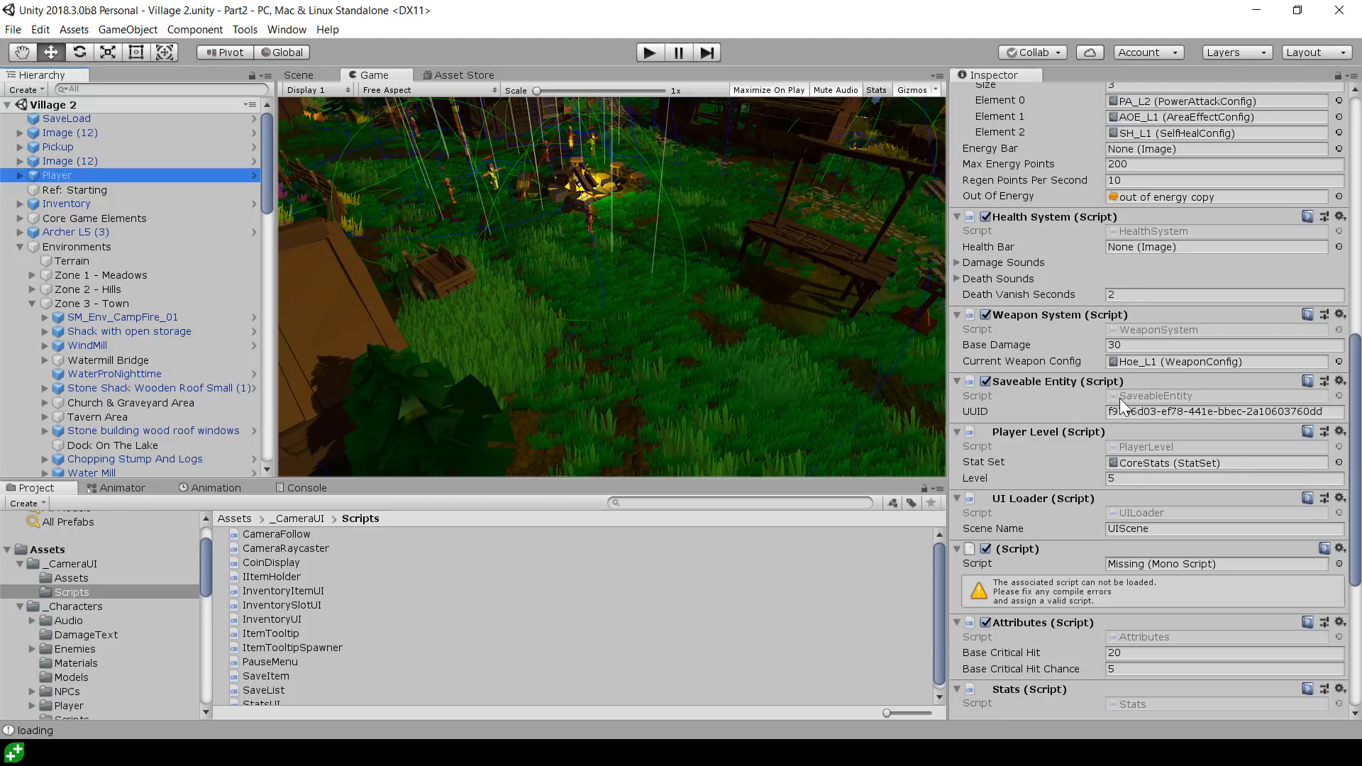
mouse_move(1150, 526)
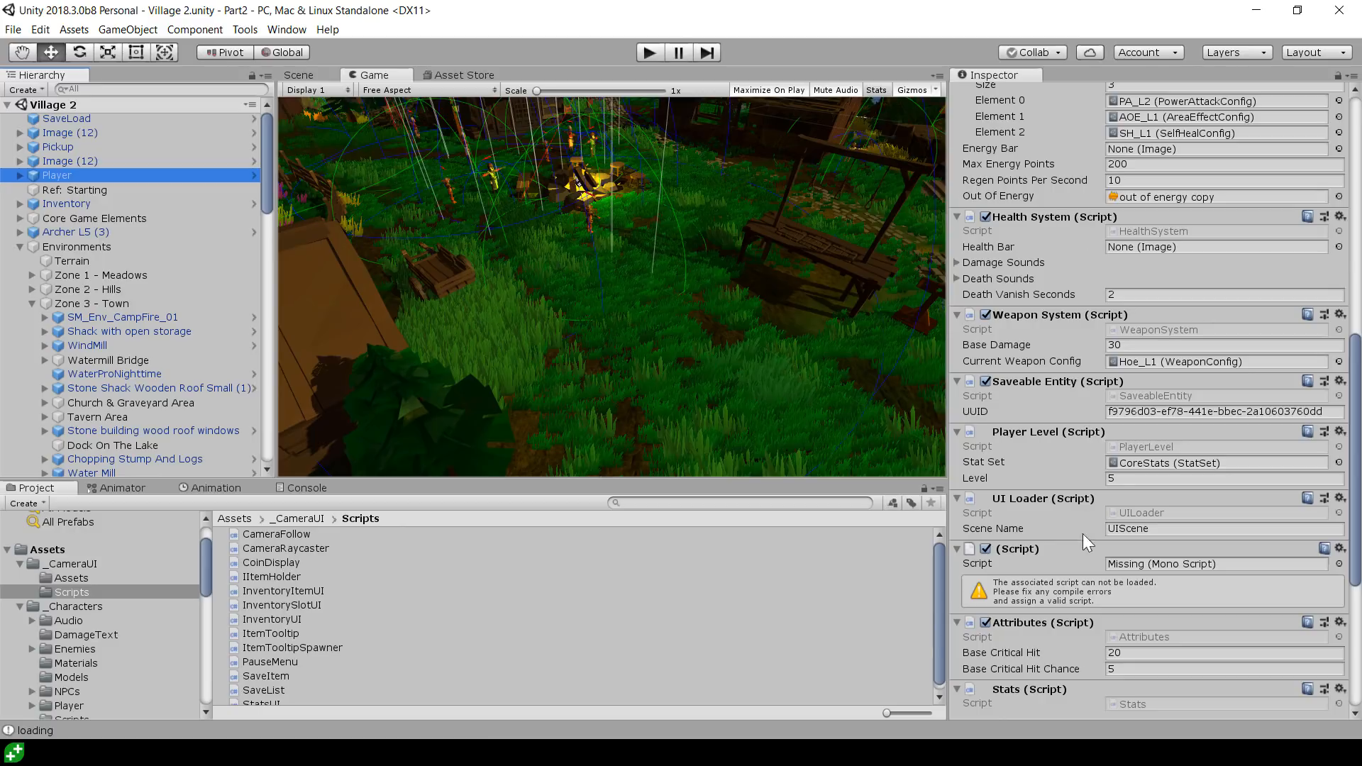
mouse_move(1051, 271)
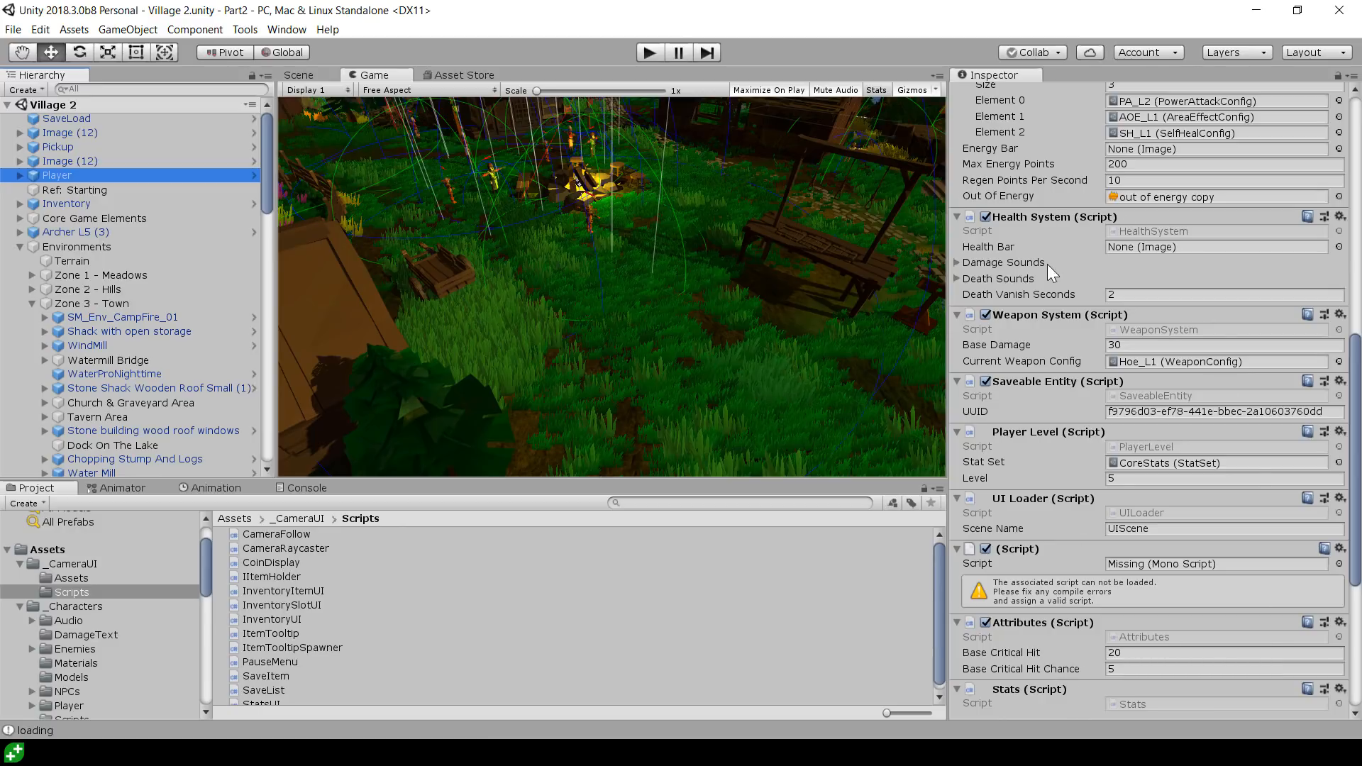
mouse_move(997, 533)
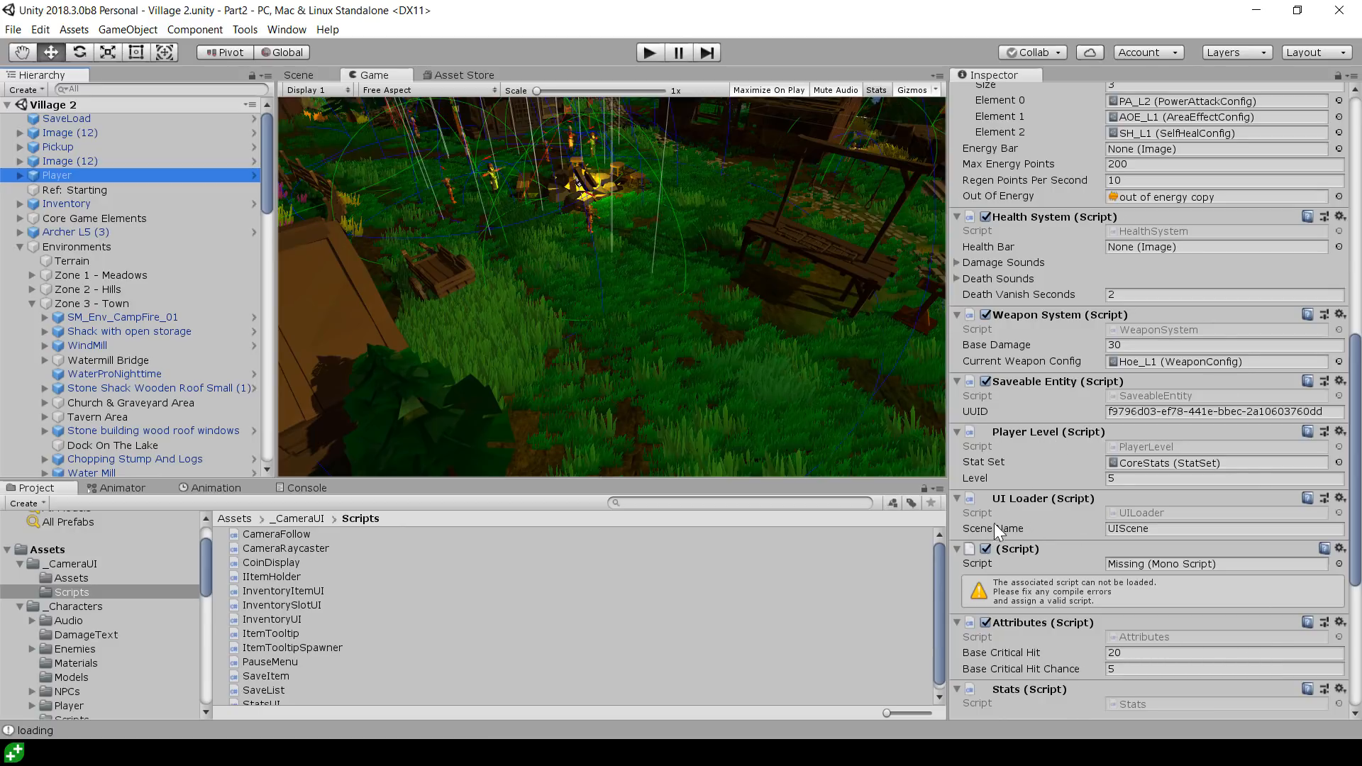
scroll("down", 3)
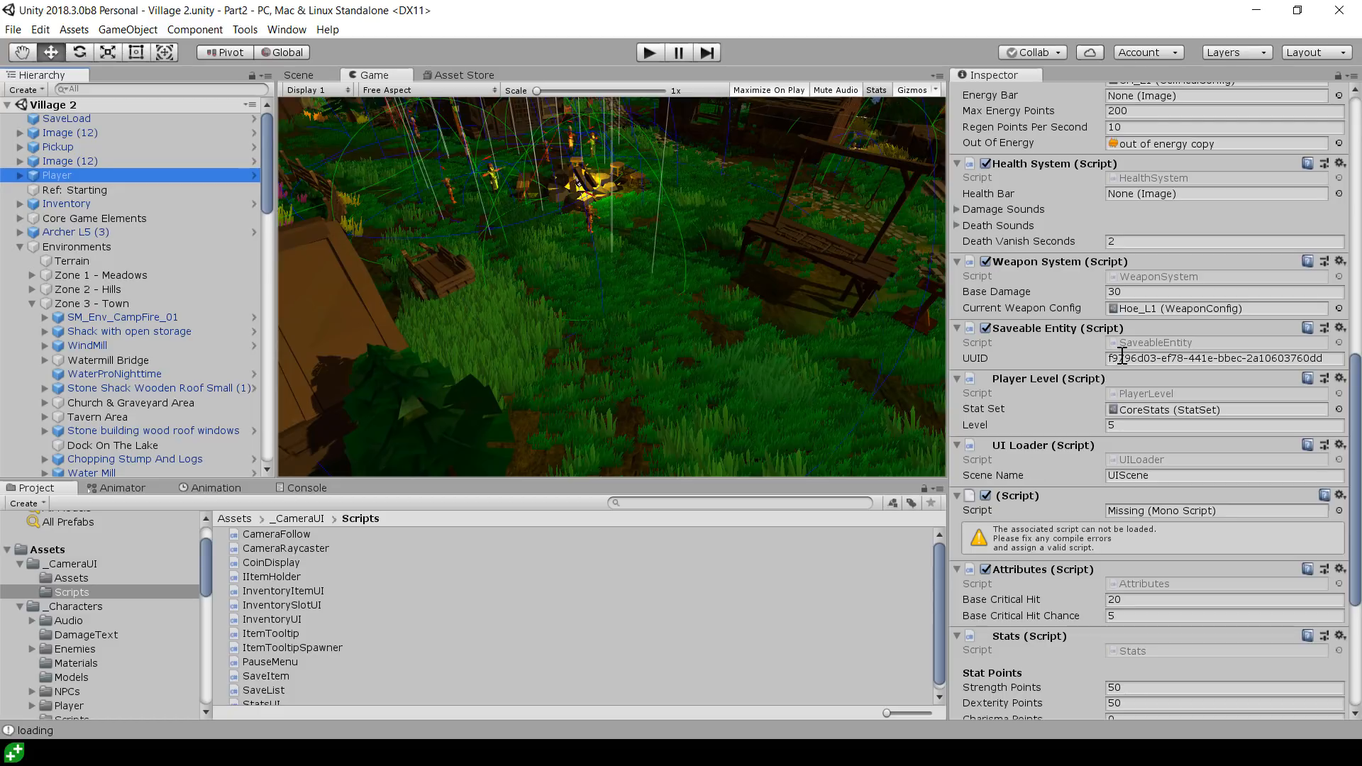
left_click(1225, 357)
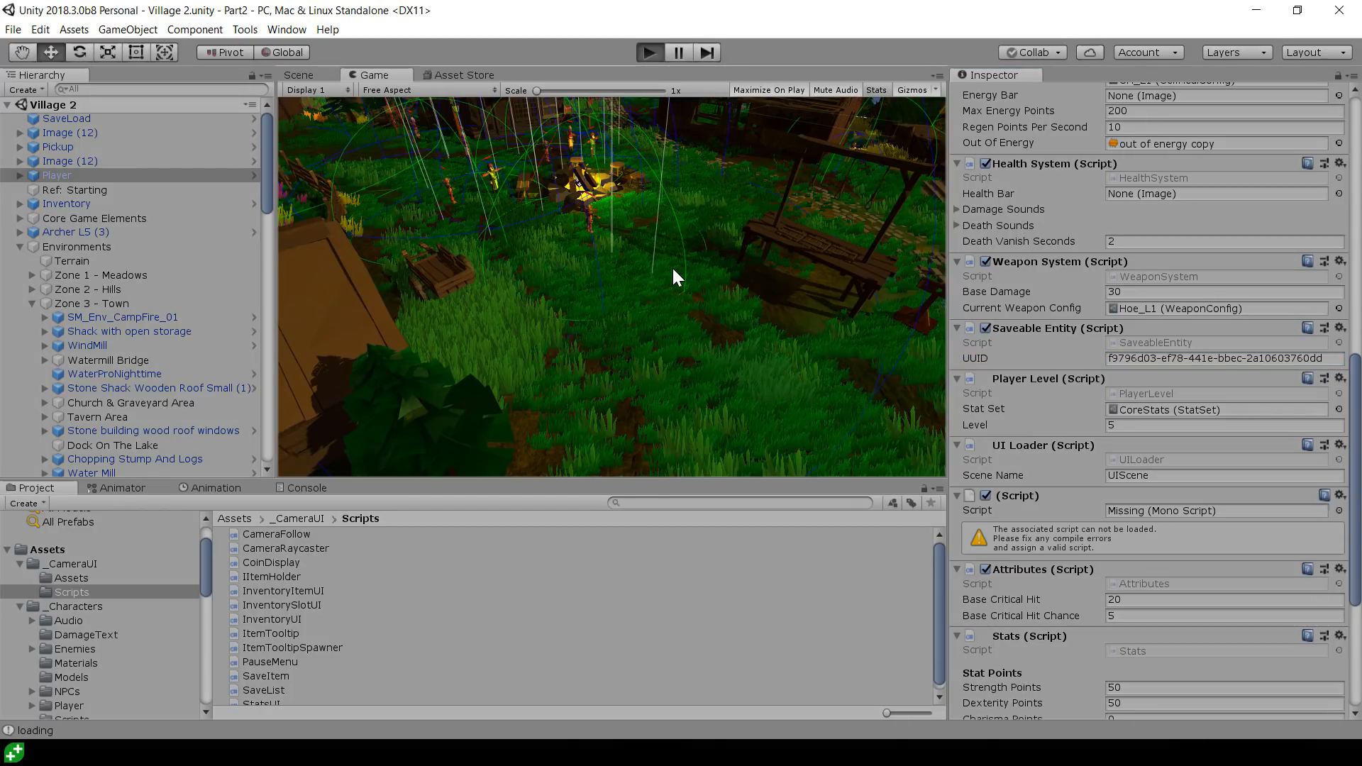
Run the game briefly, stop it, and scroll further through Player's settings
left_click(649, 52)
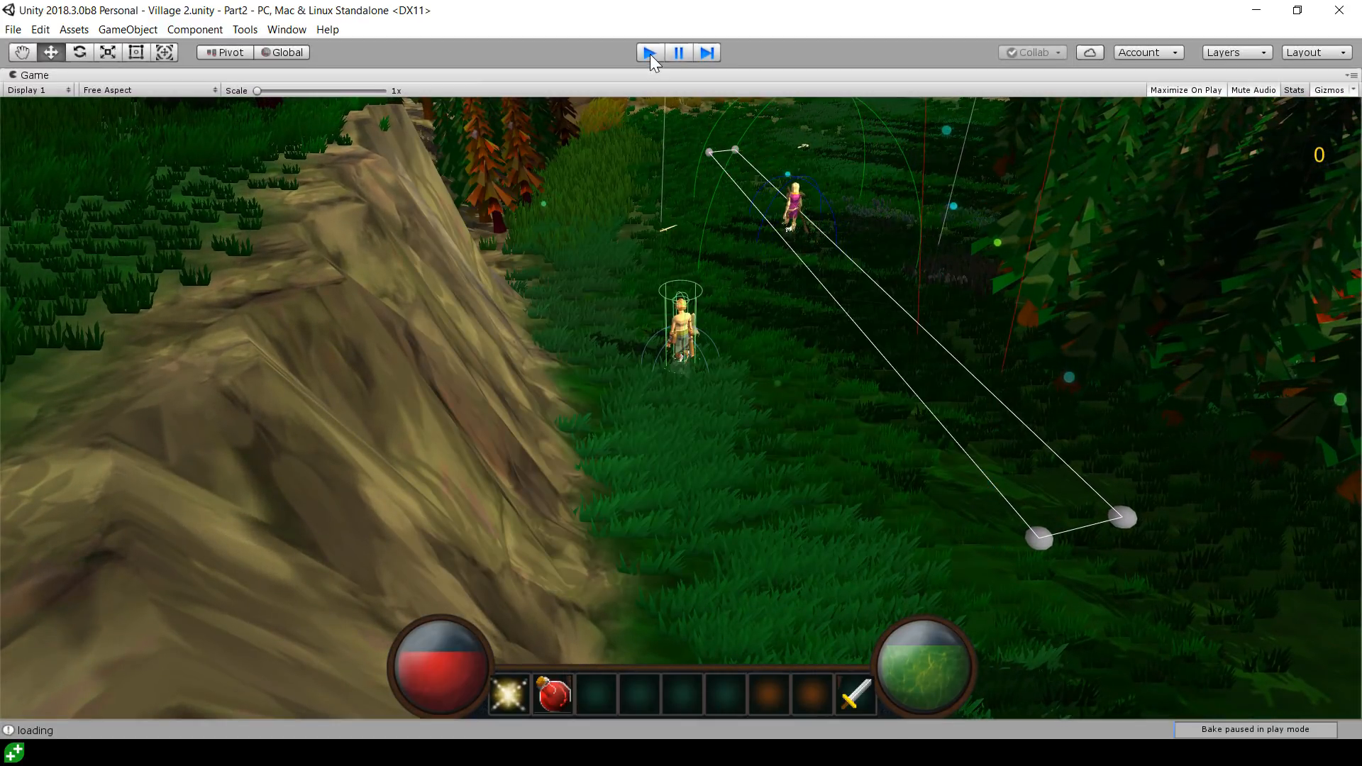
left_click(649, 52)
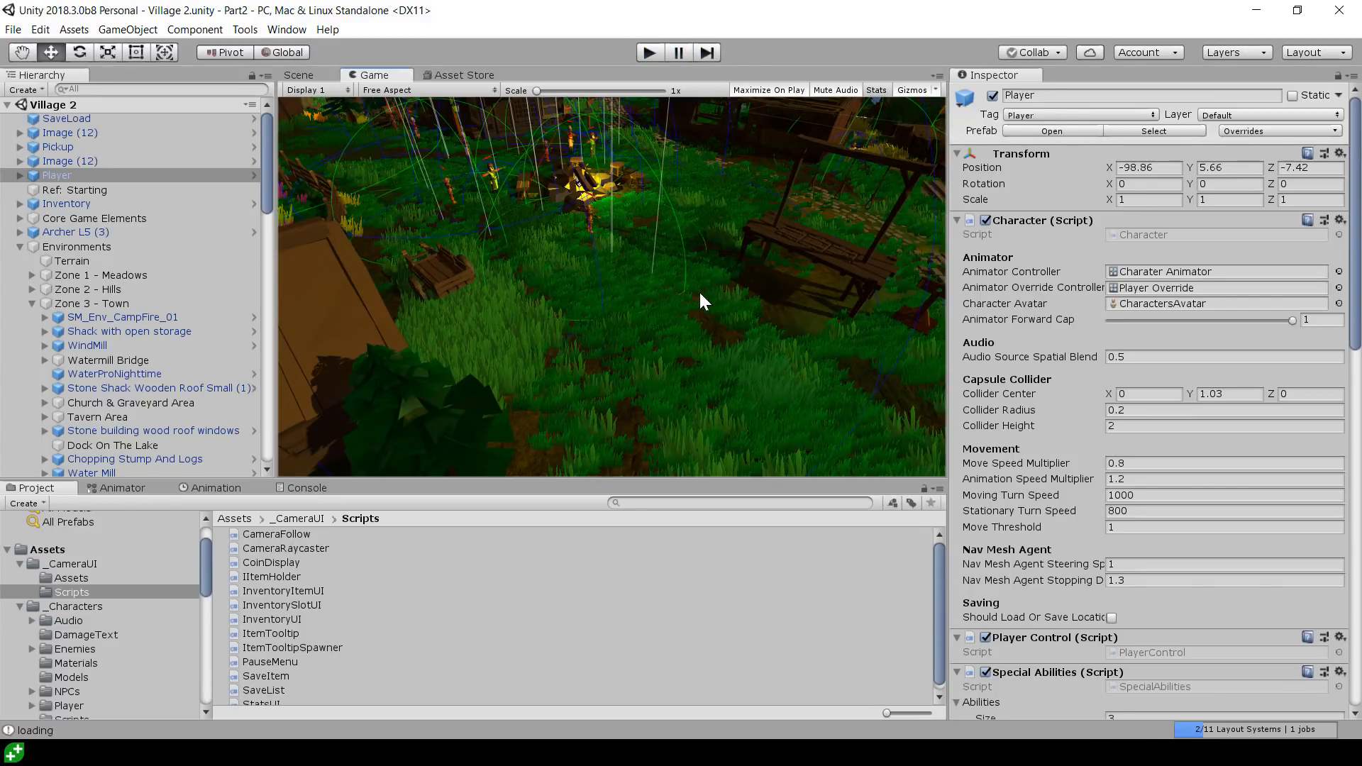
mouse_move(831, 479)
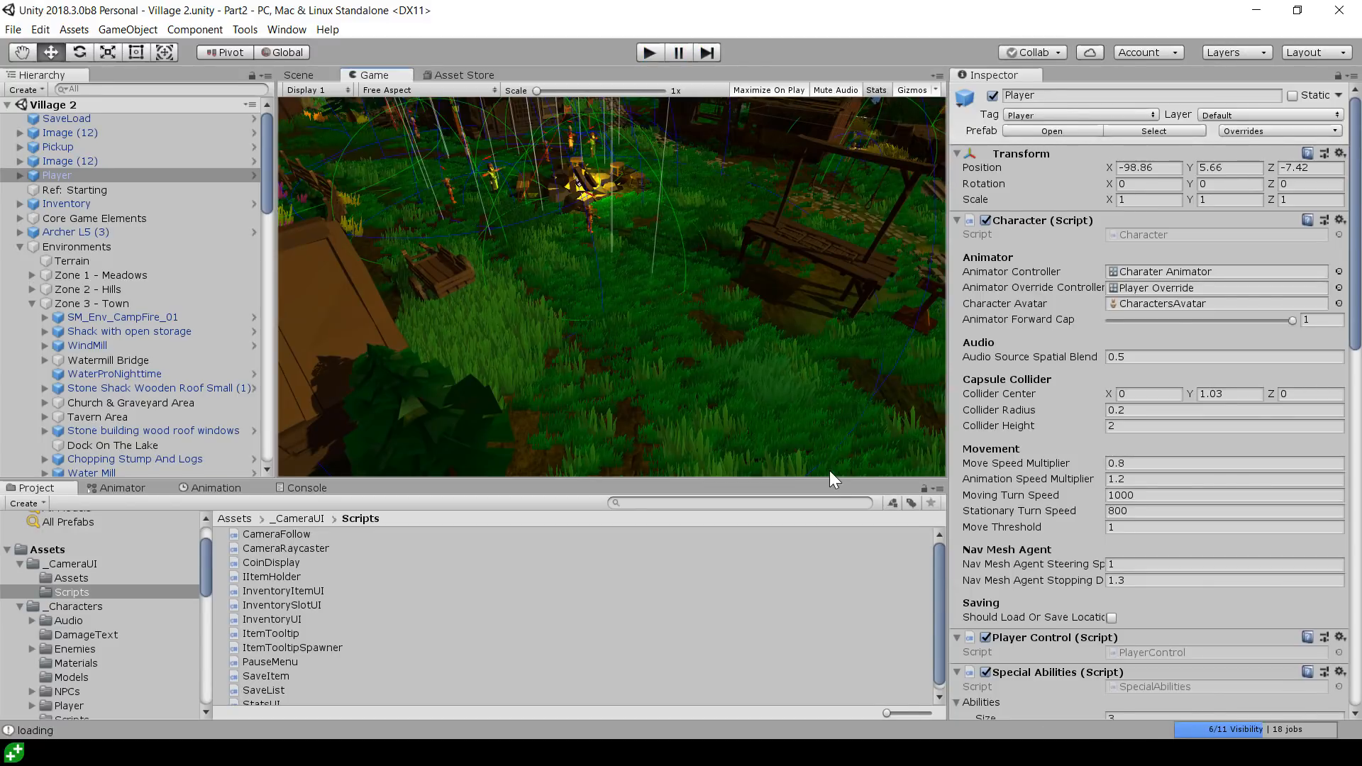
scroll("down", 3)
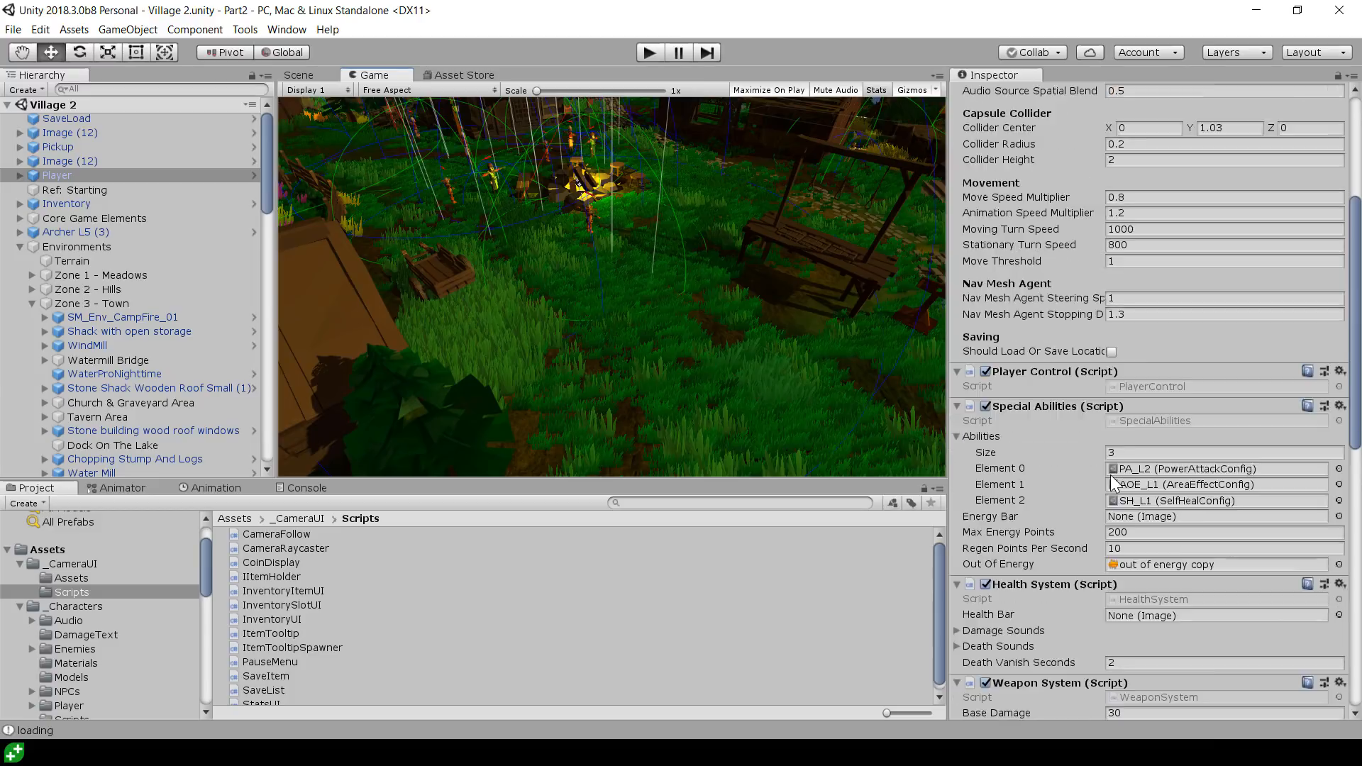
scroll("down", 3)
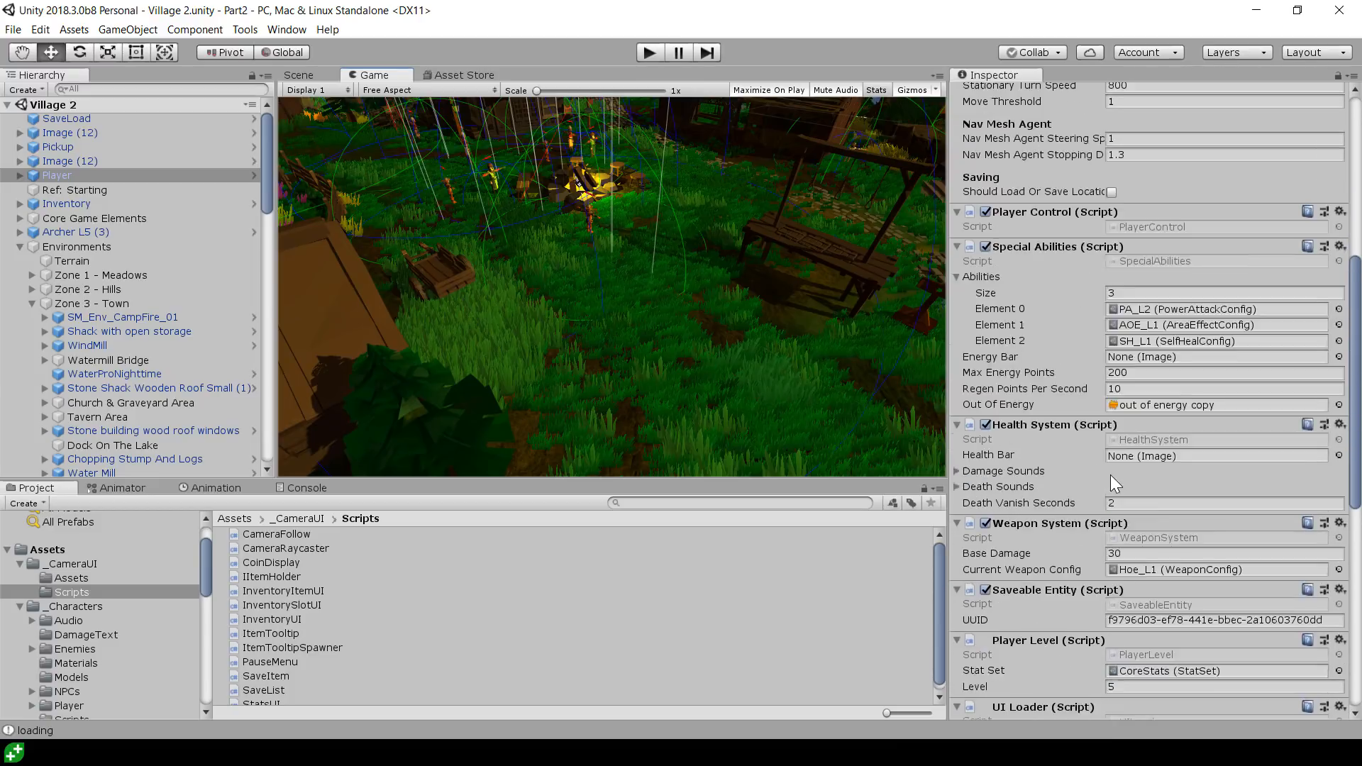
scroll("down", 3)
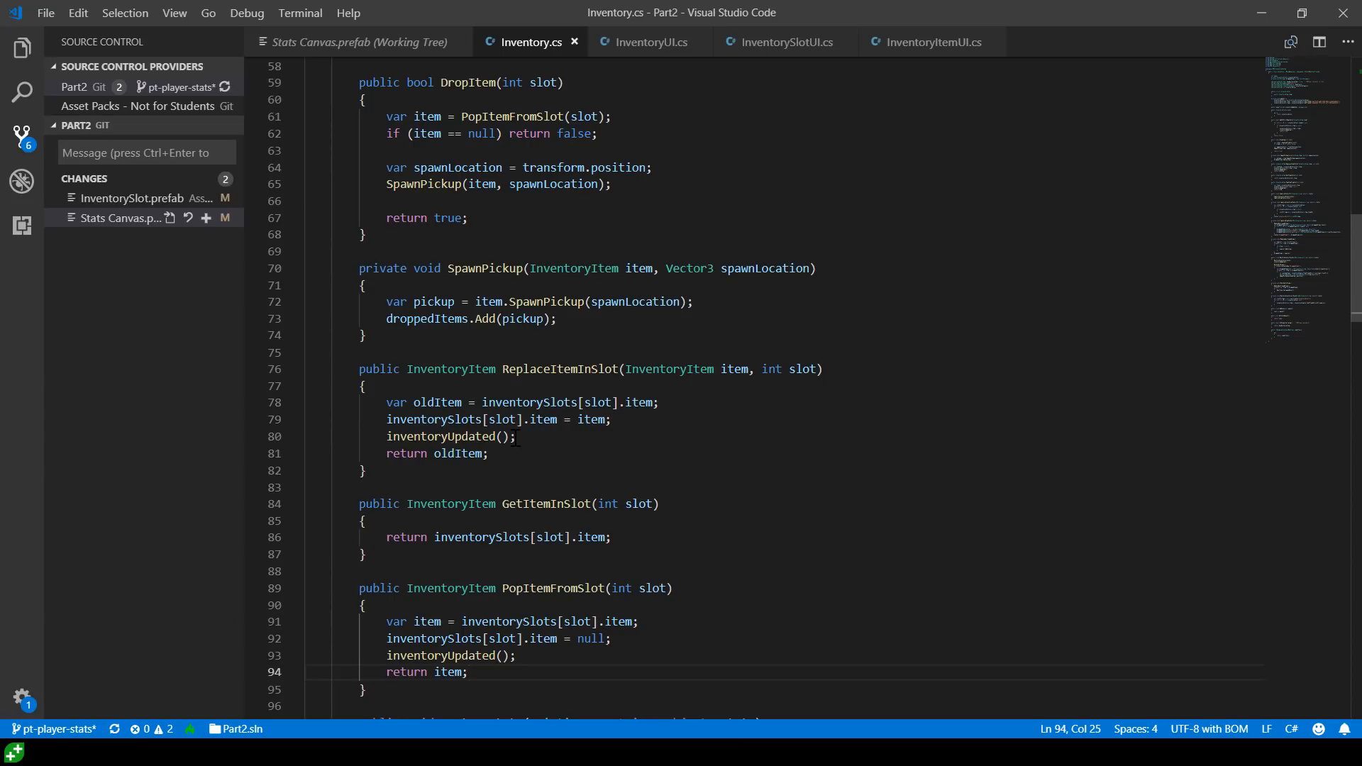
Highlight the CaptureState method and its CaptureInventoryState call in Inventory.cs
scroll("down", 3)
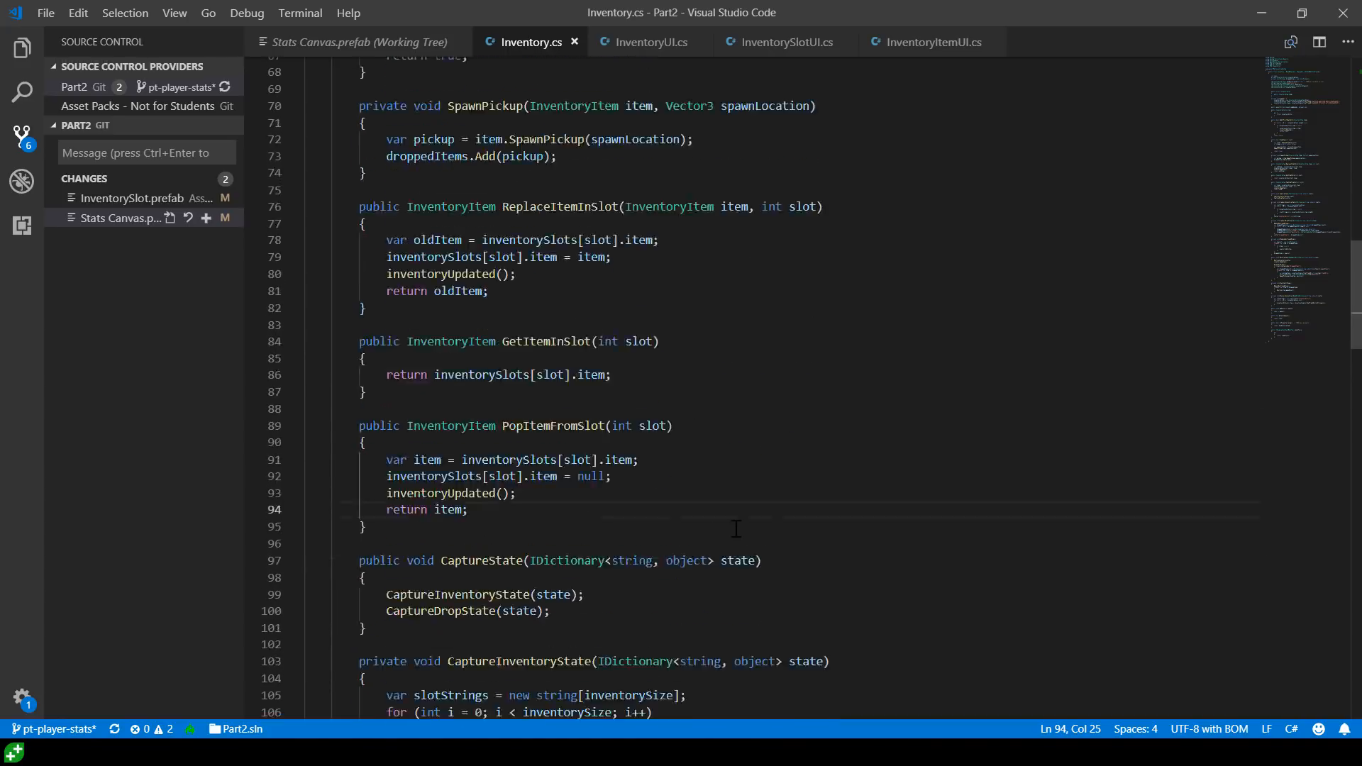
double_click(482, 286)
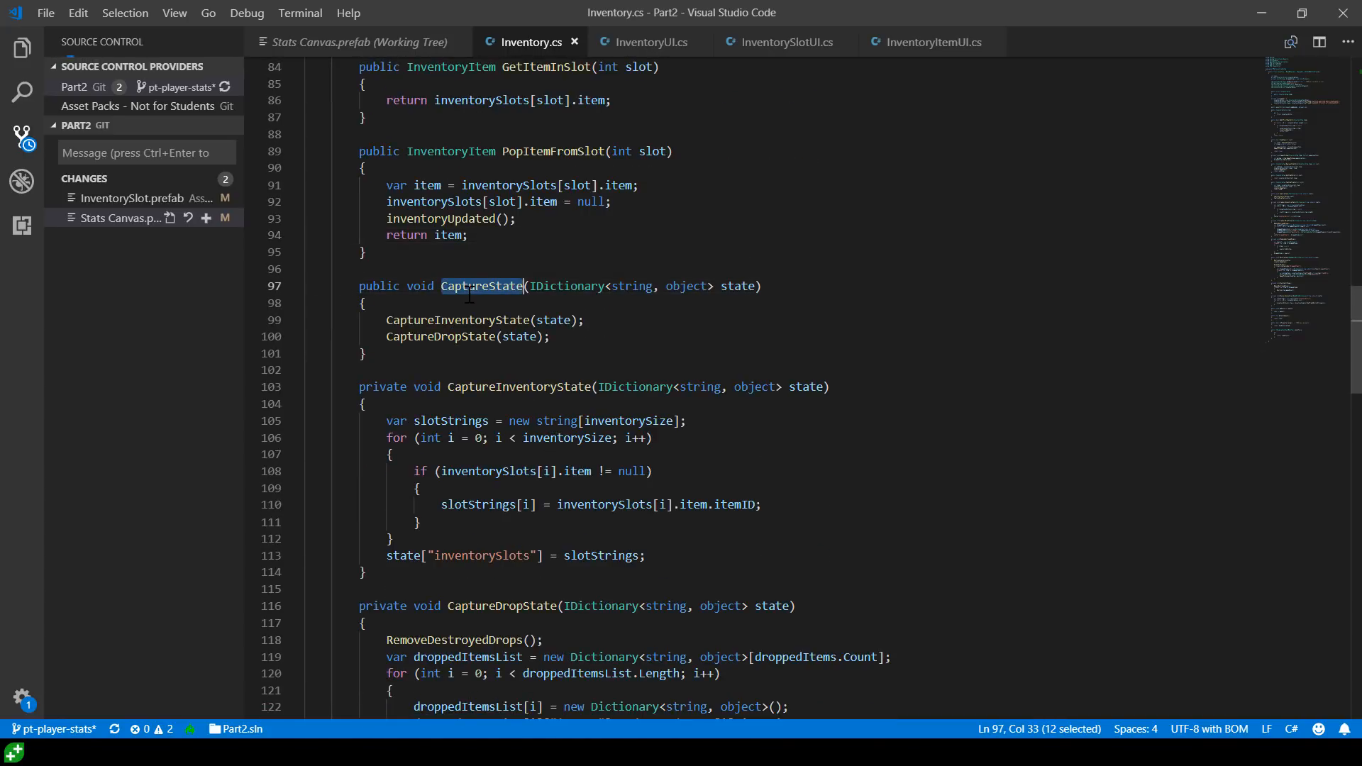
scroll("down", 3)
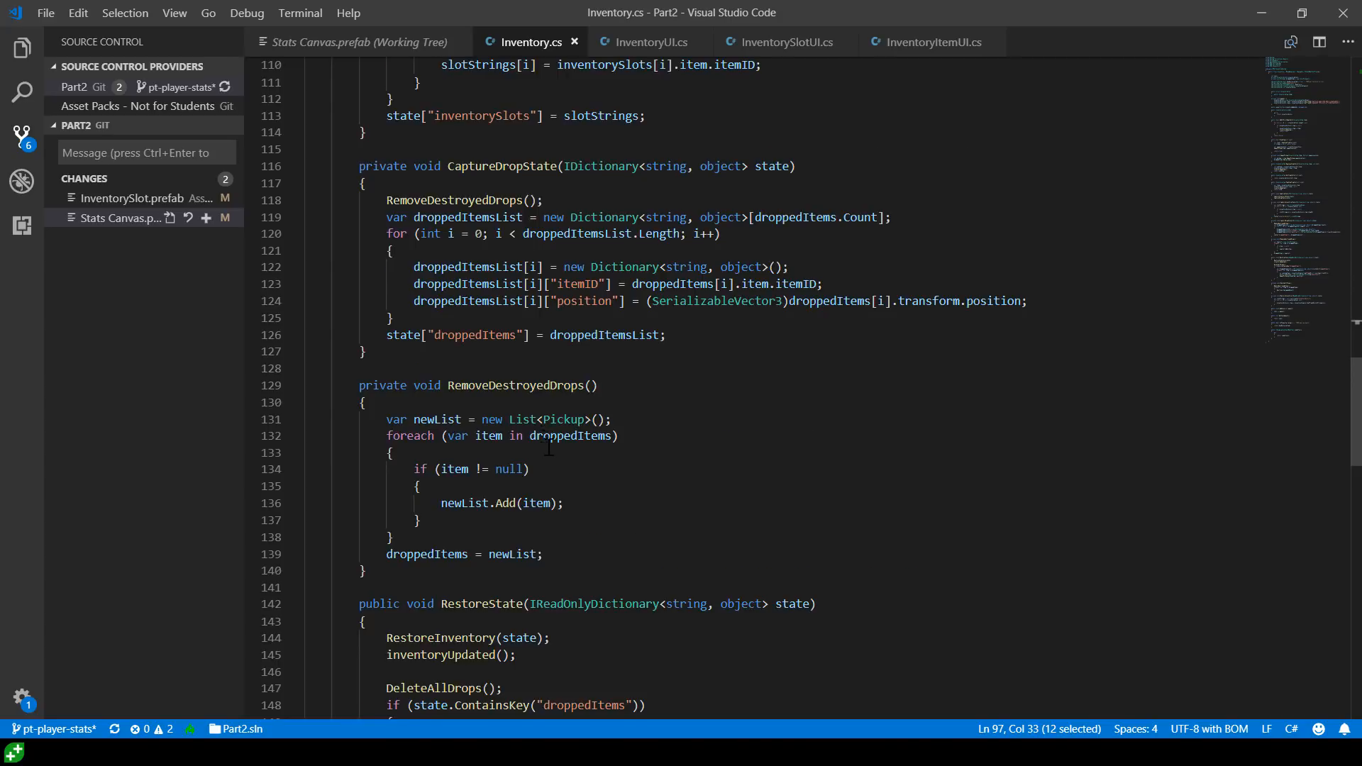
scroll("up", 3)
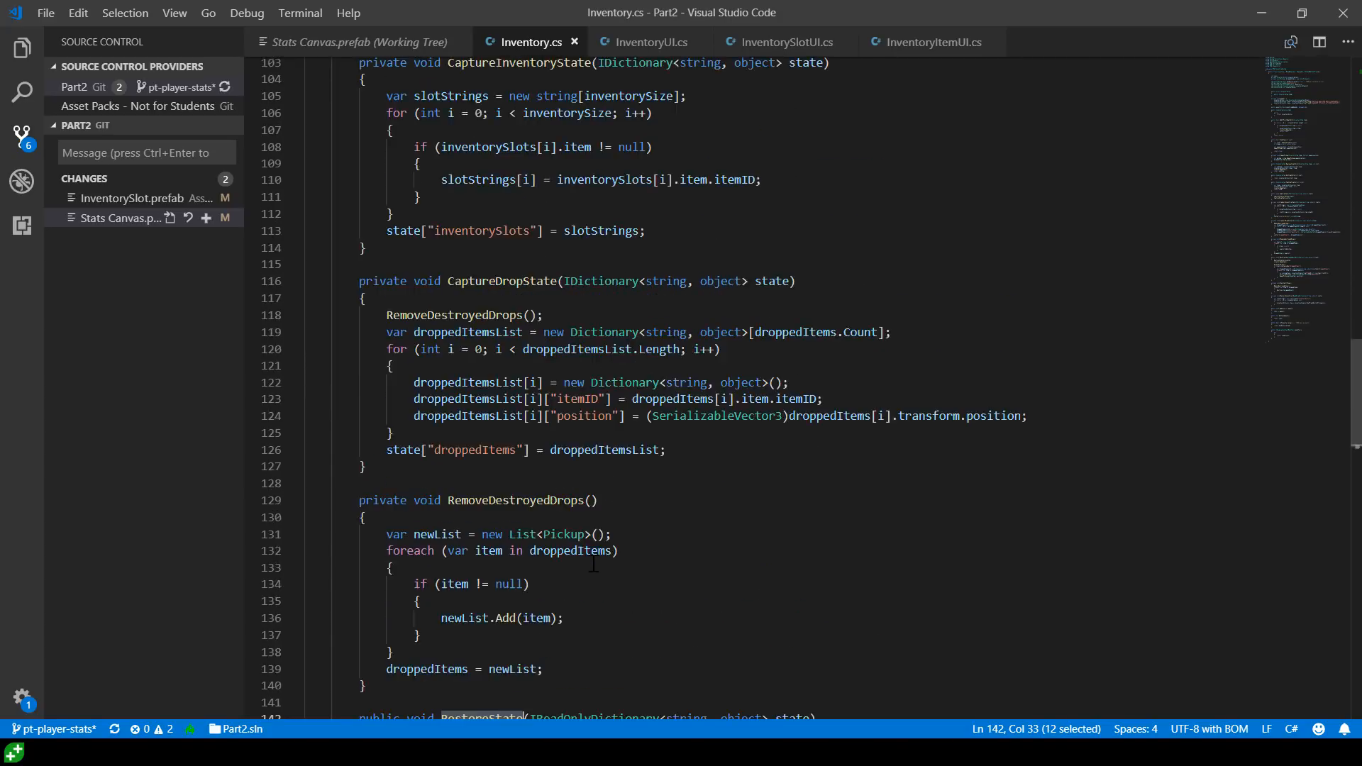
scroll("up", 3)
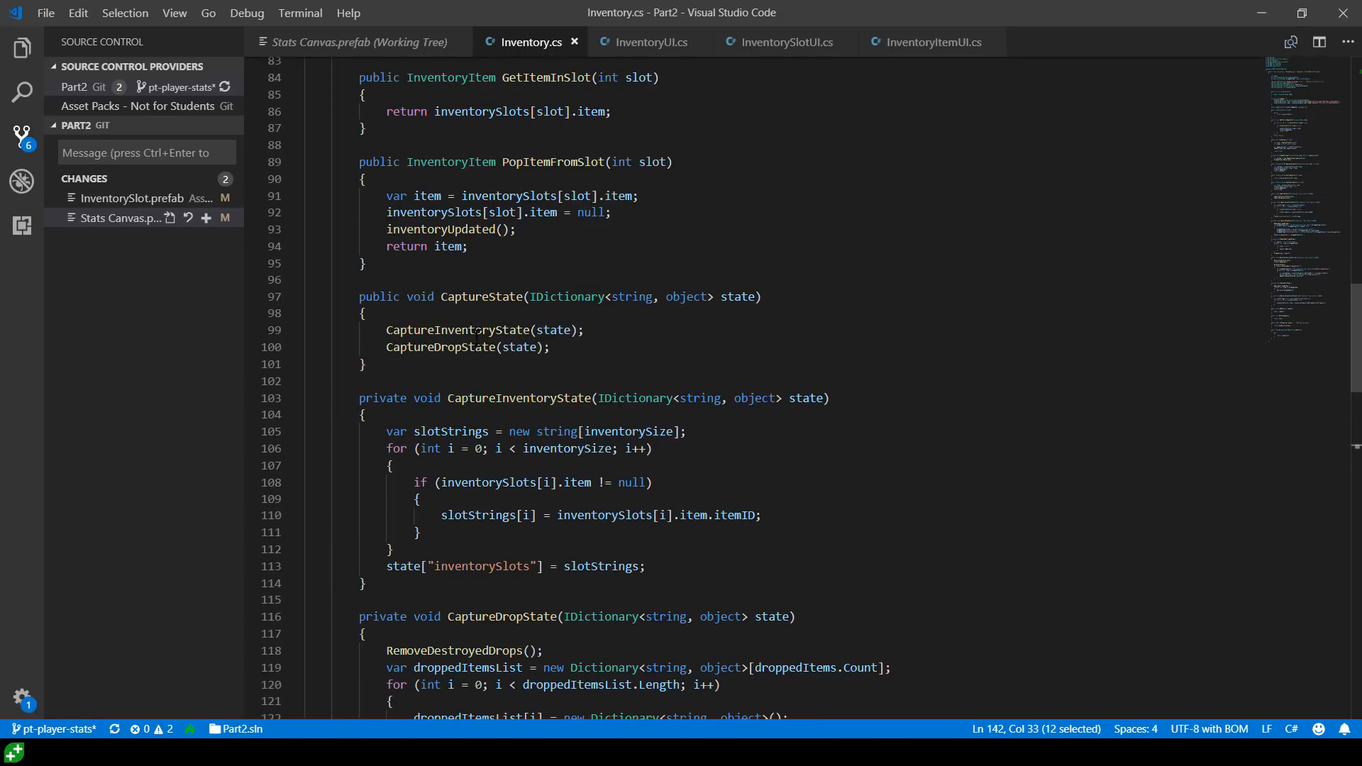
left_click(460, 329)
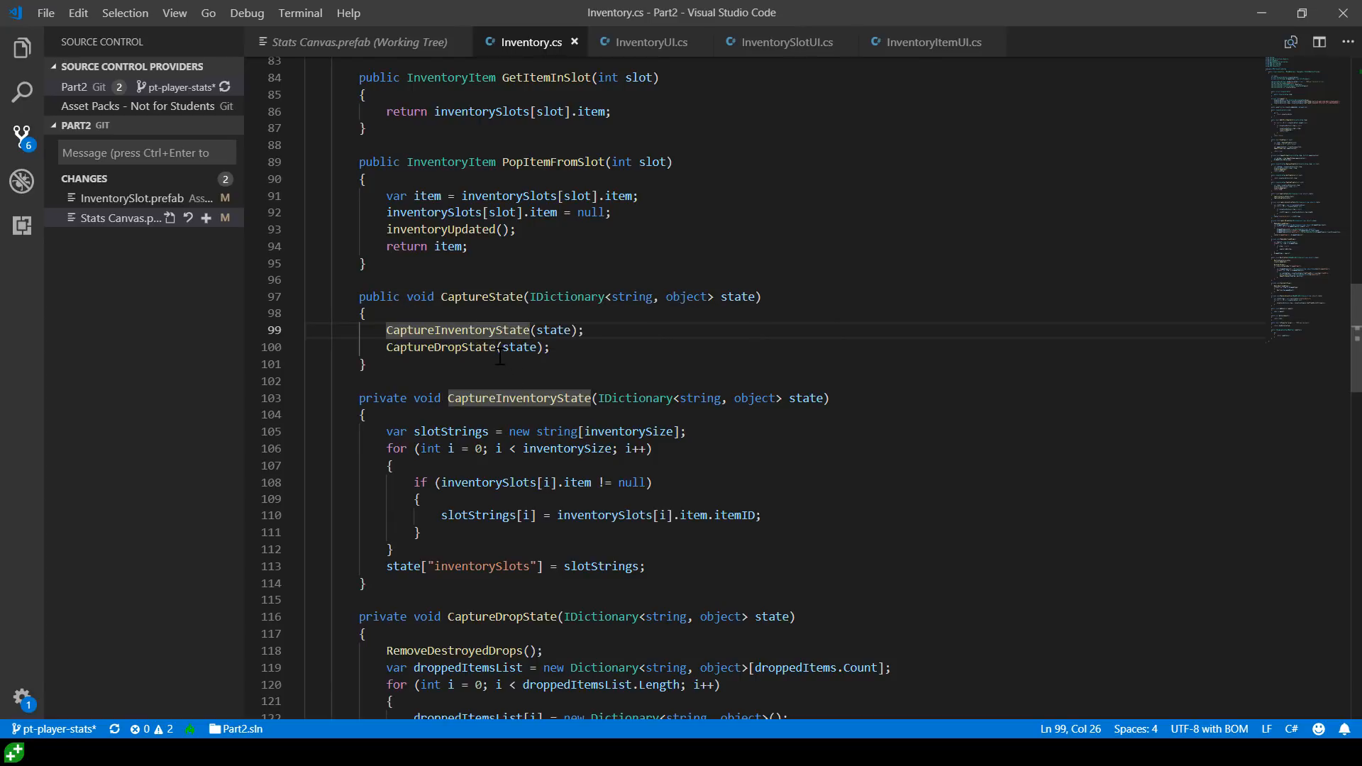
Scroll into CaptureInventoryState and select inventoryItemList to show its uses
scroll("down", 3)
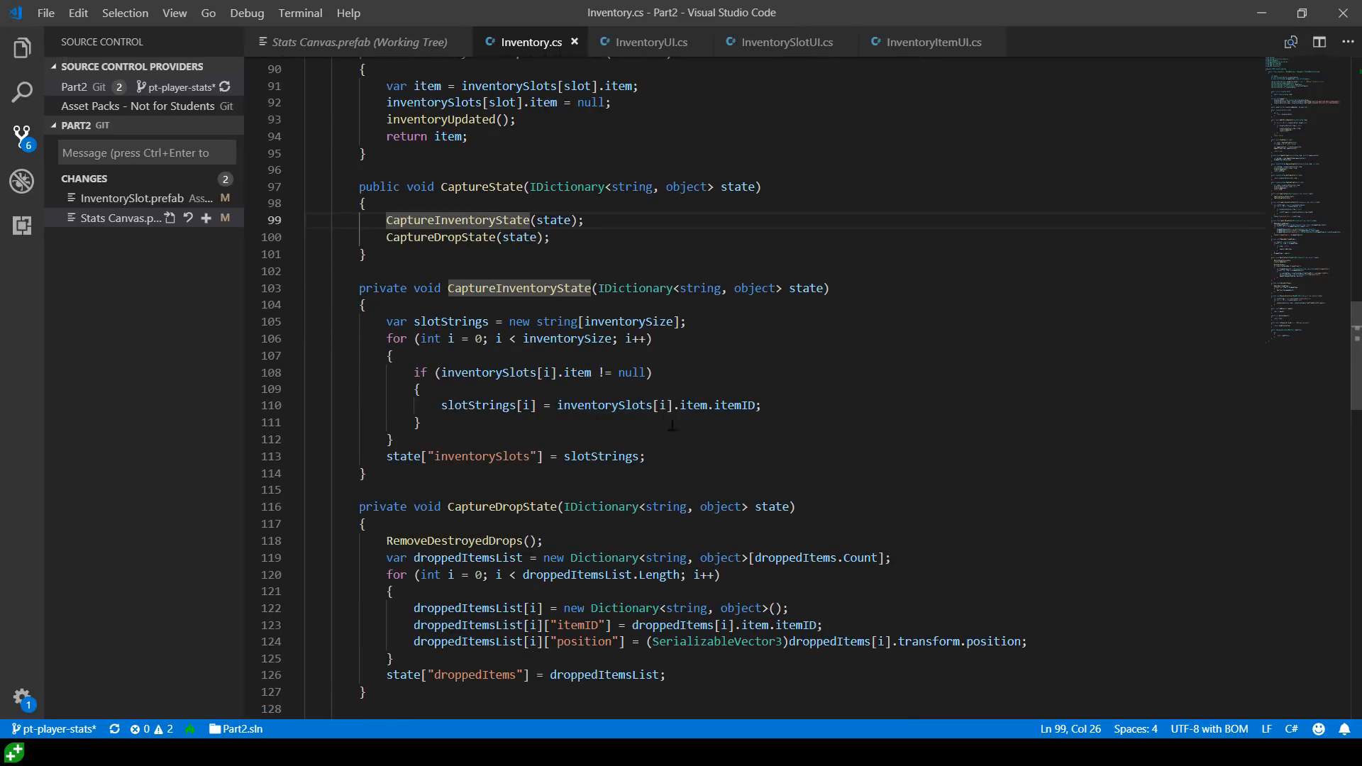
left_click(587, 405)
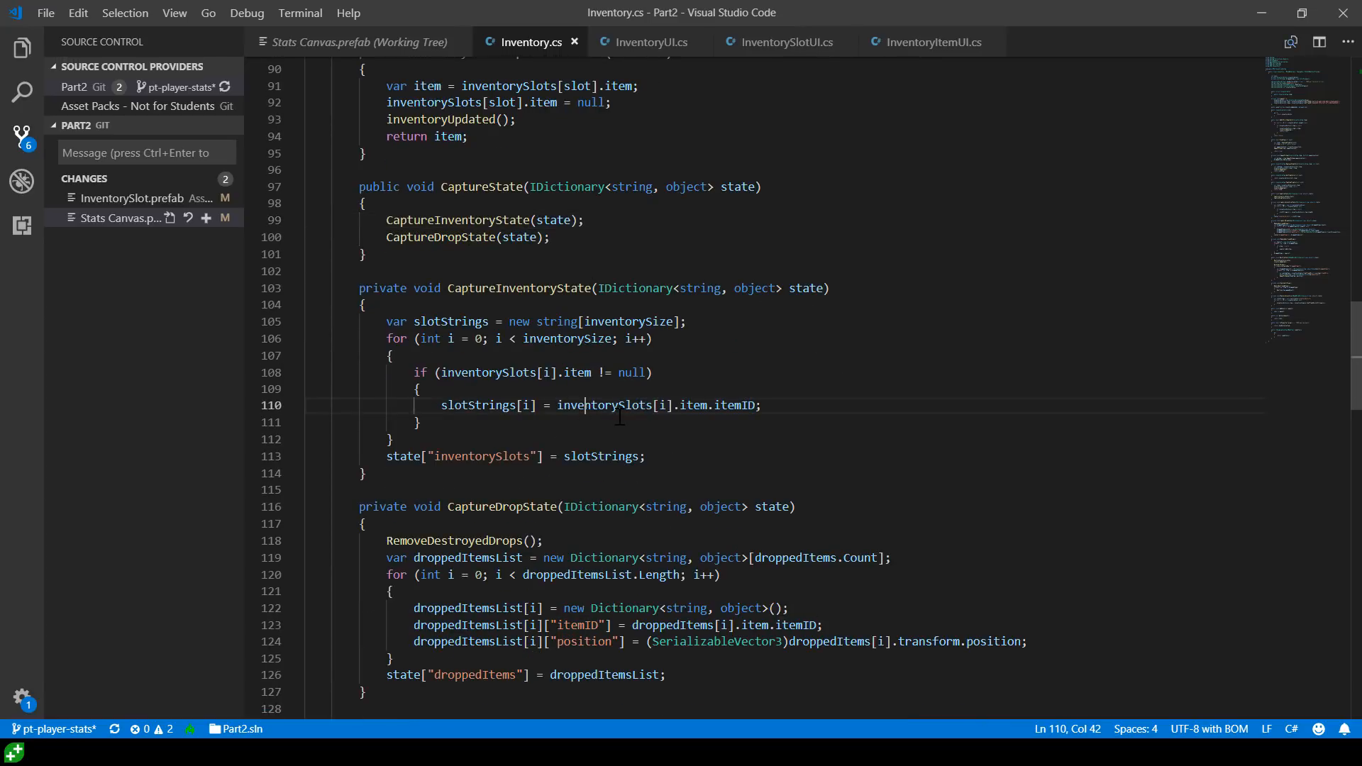
scroll("down", 3)
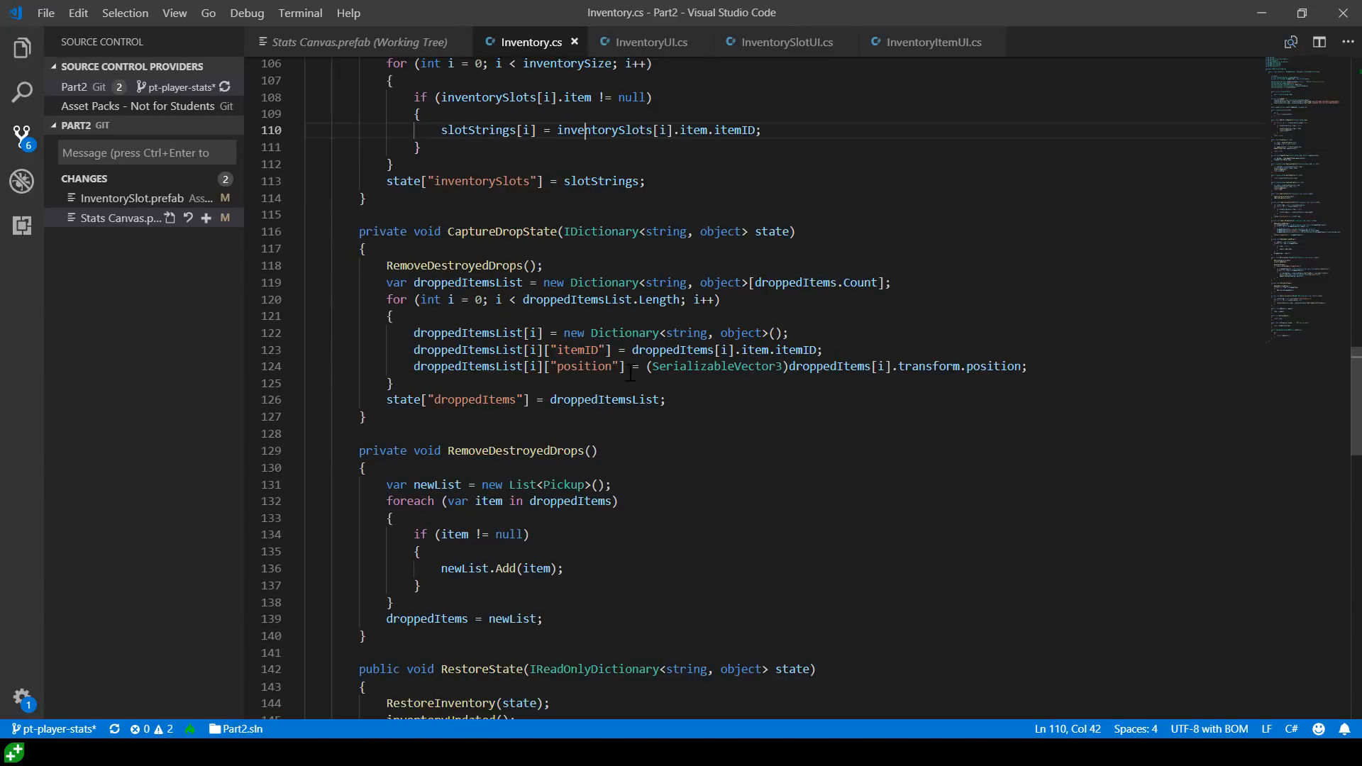
scroll("down", 3)
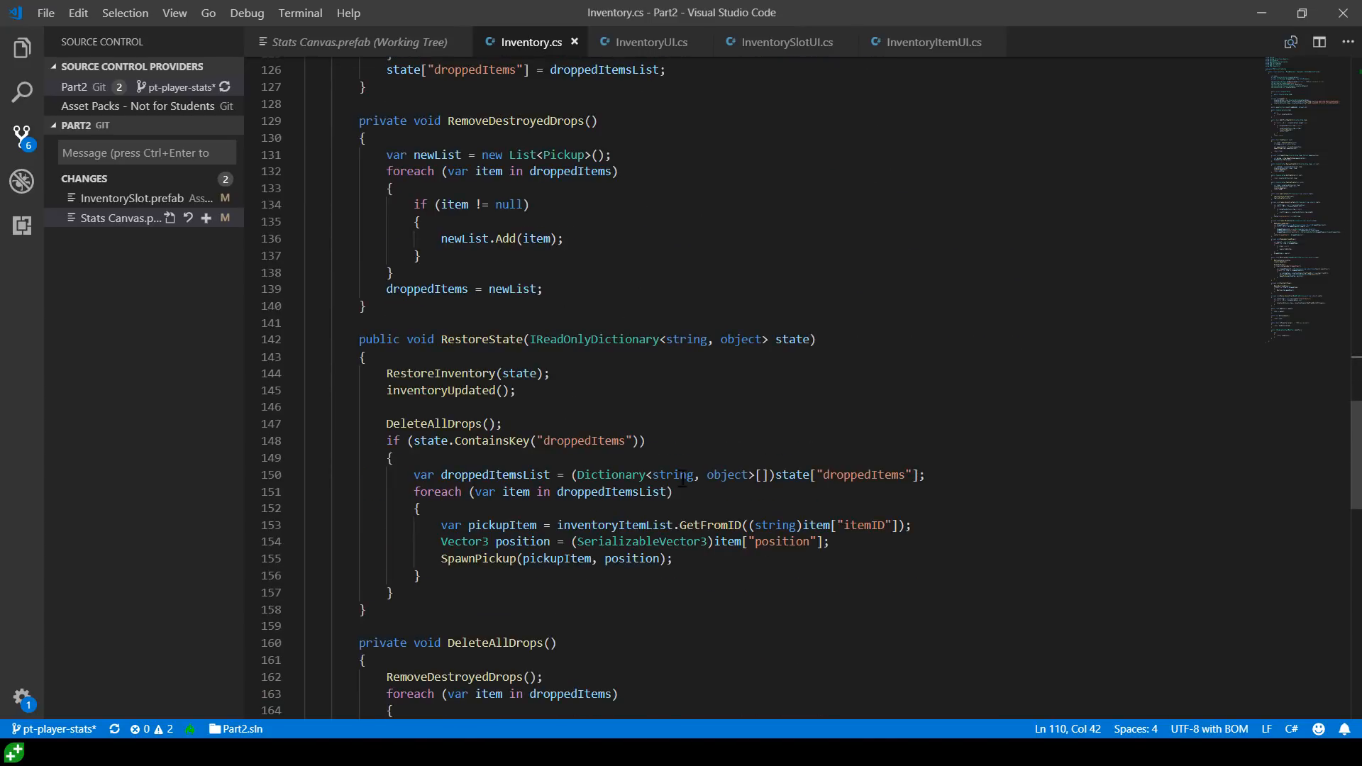
double_click(615, 525)
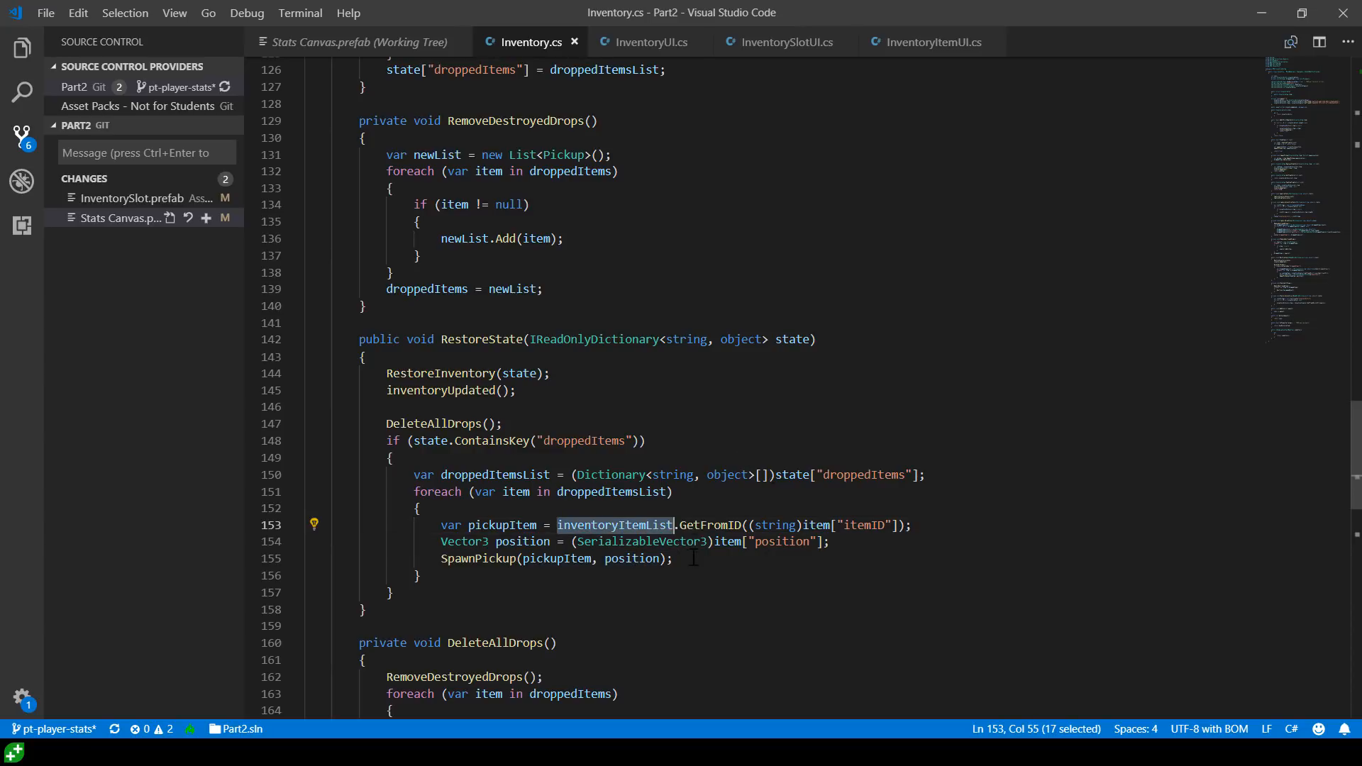
scroll("up", 3)
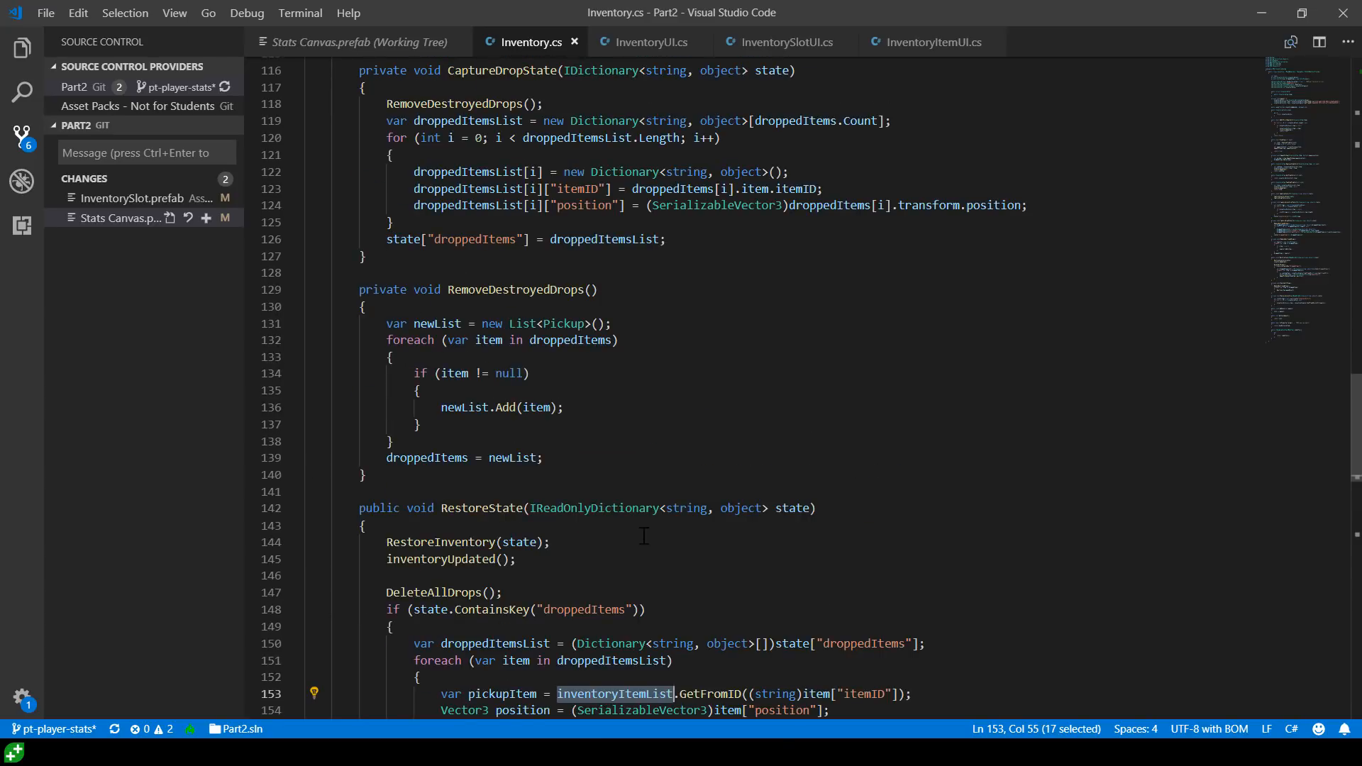
scroll("up", 3)
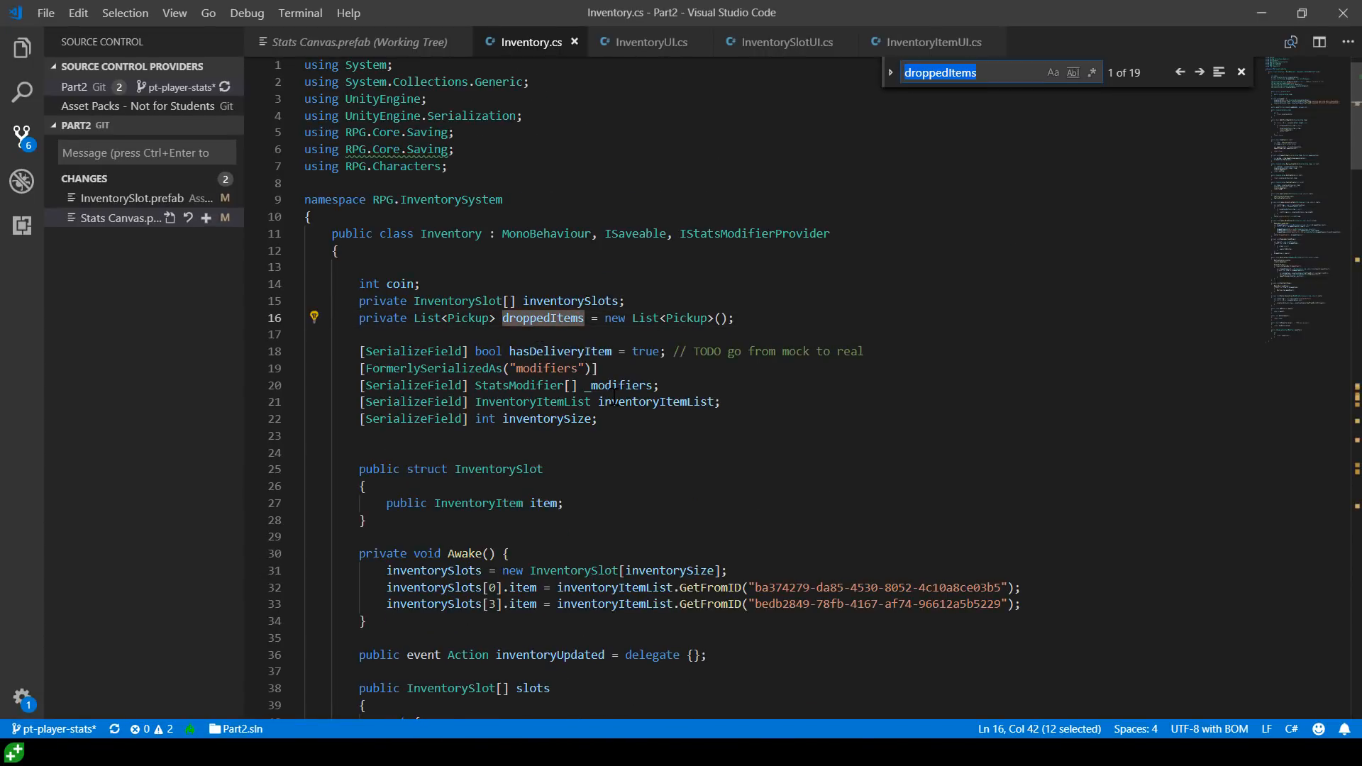
Follow droppedItems to its use in SpawnPickup, then close the search
left_click(1198, 73)
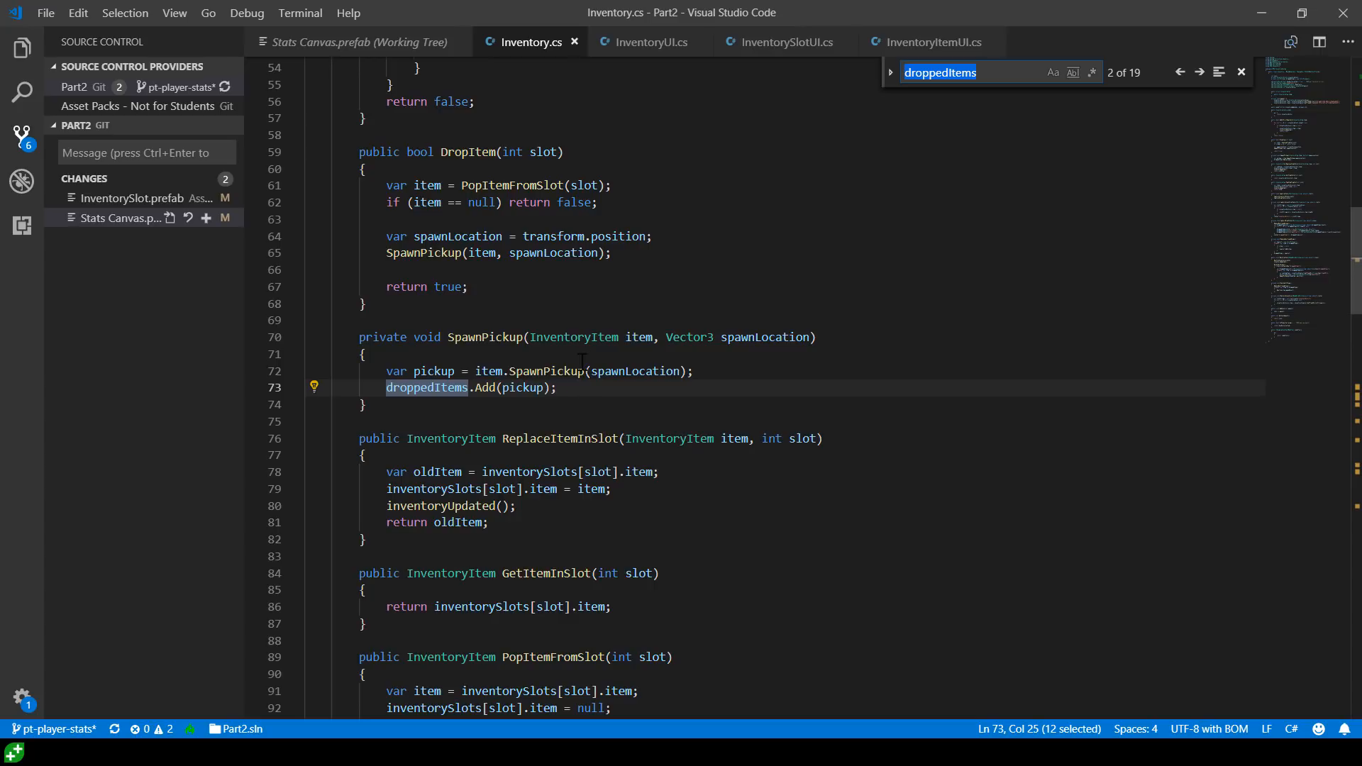
mouse_move(562, 416)
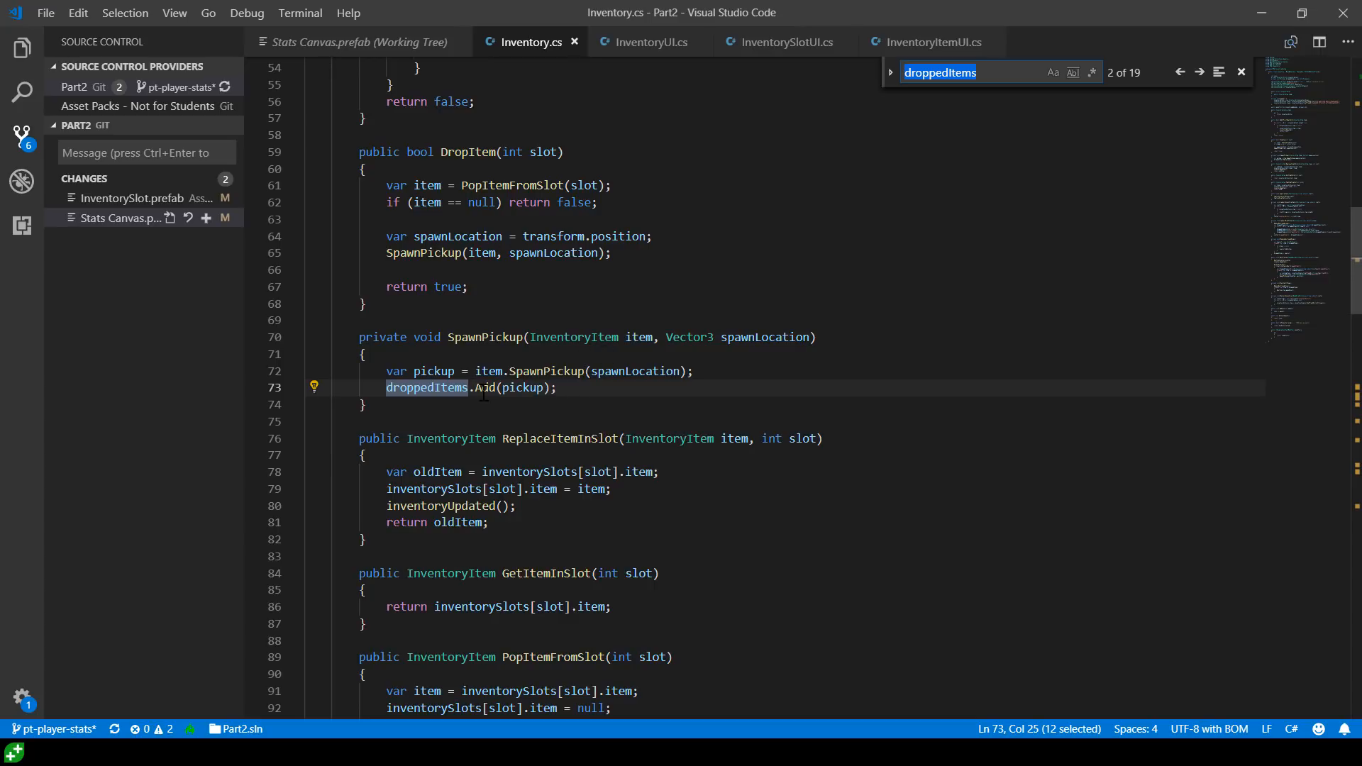
mouse_move(903, 306)
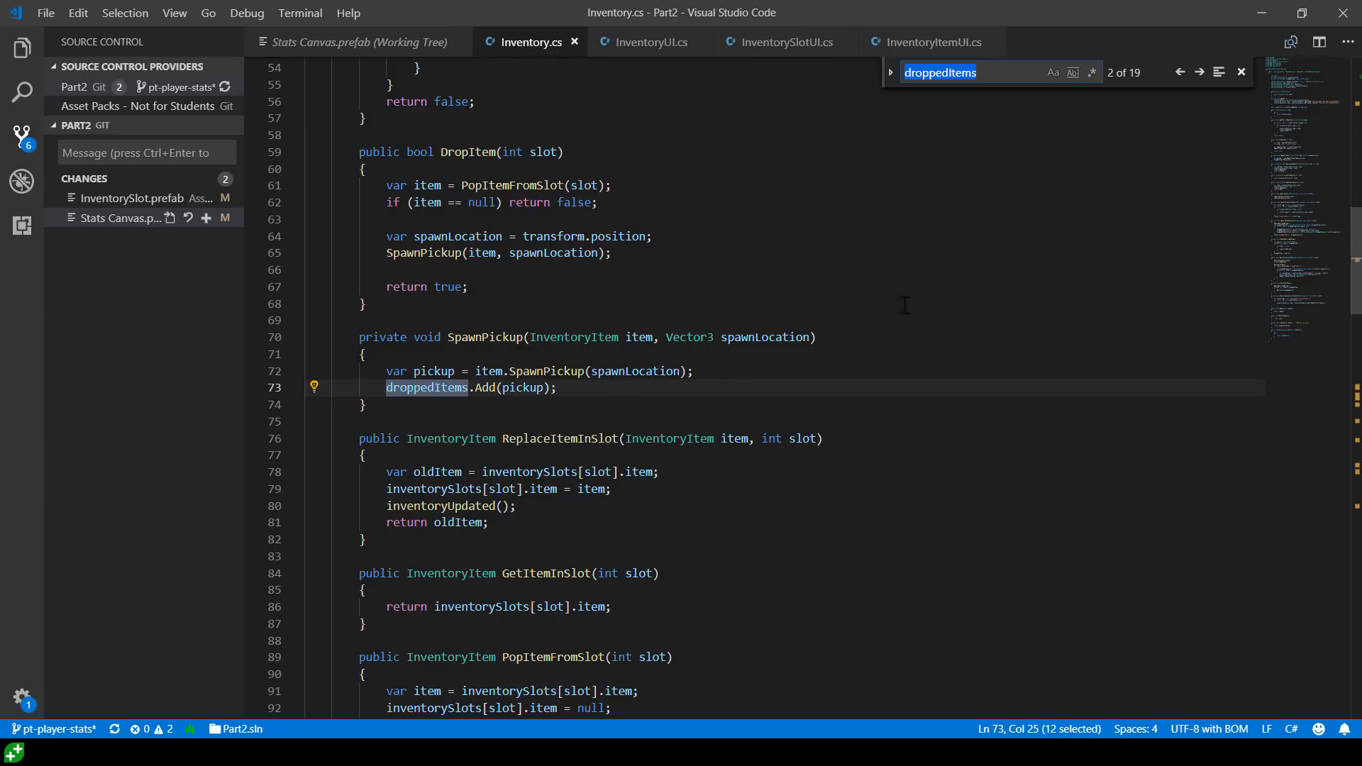
mouse_move(1239, 72)
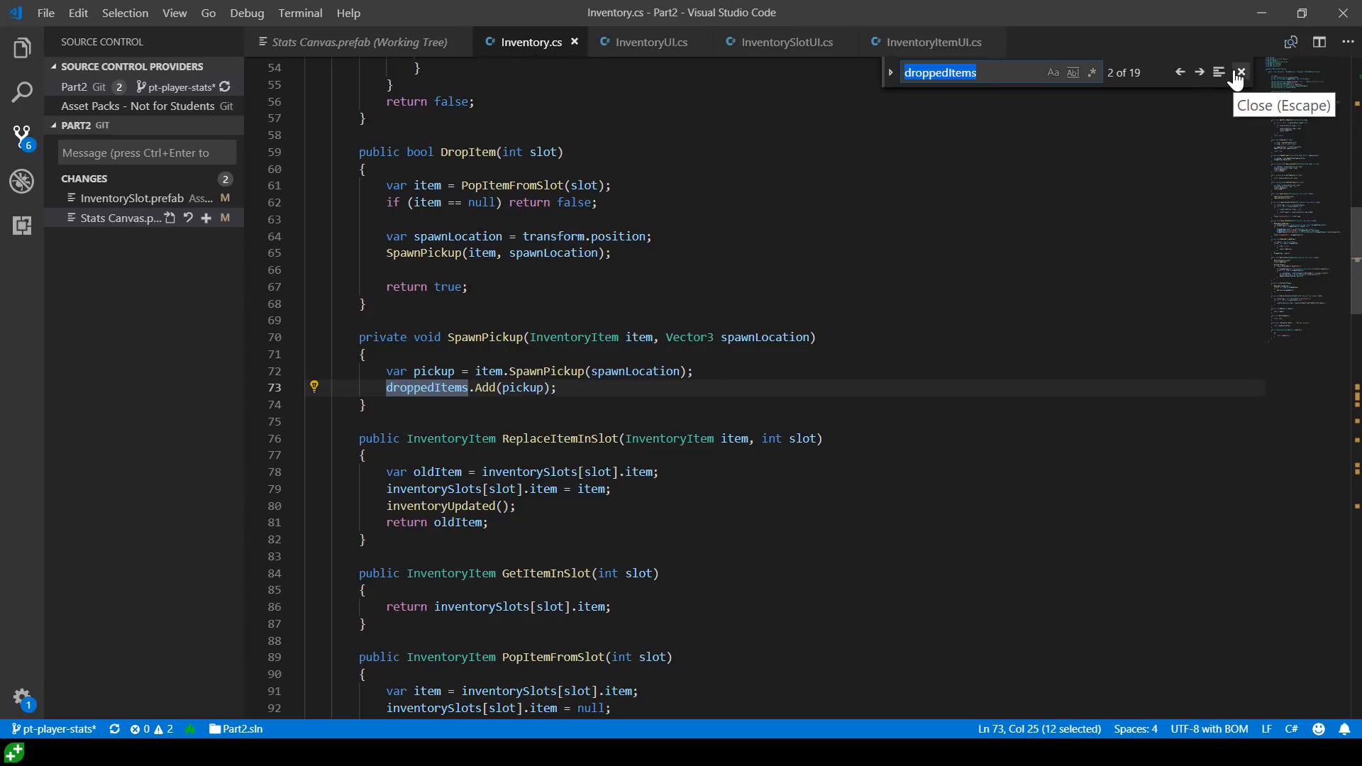
left_click(1239, 73)
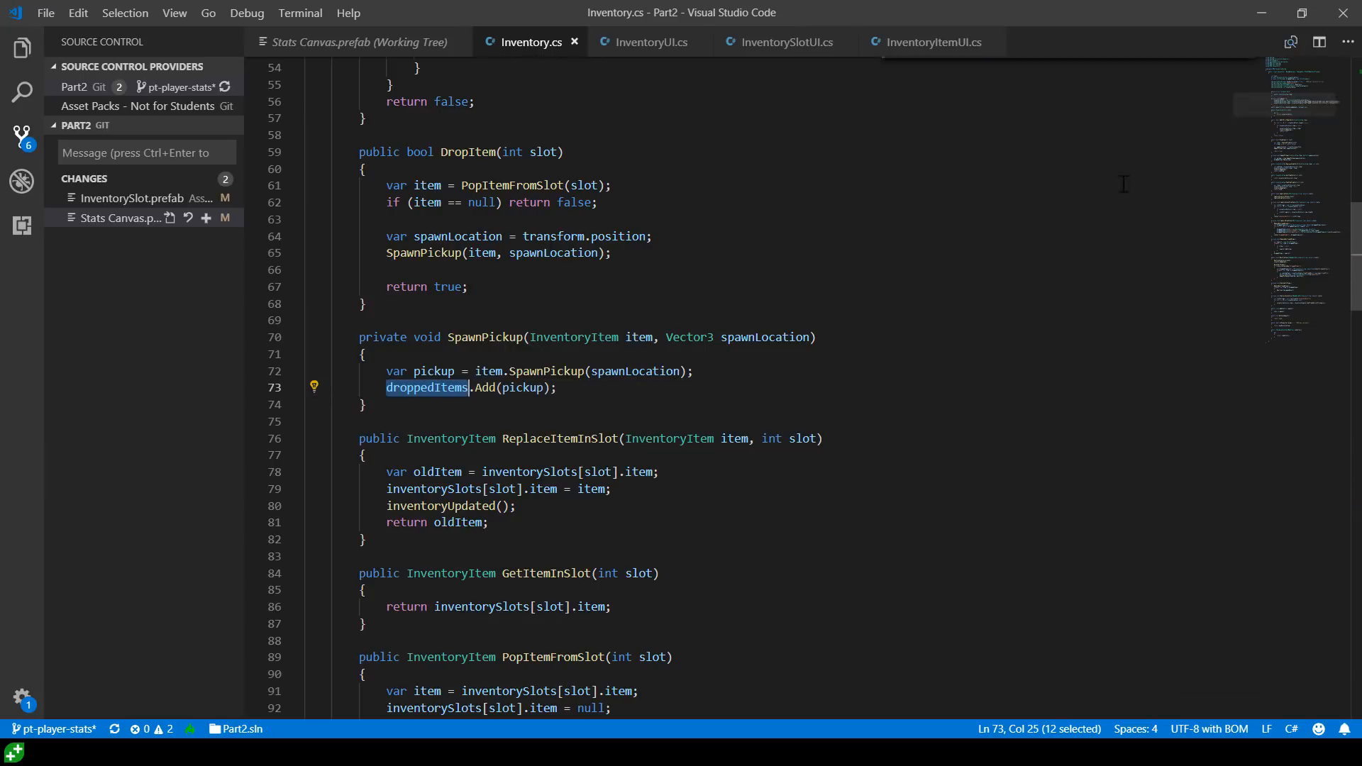
scroll("down", 3)
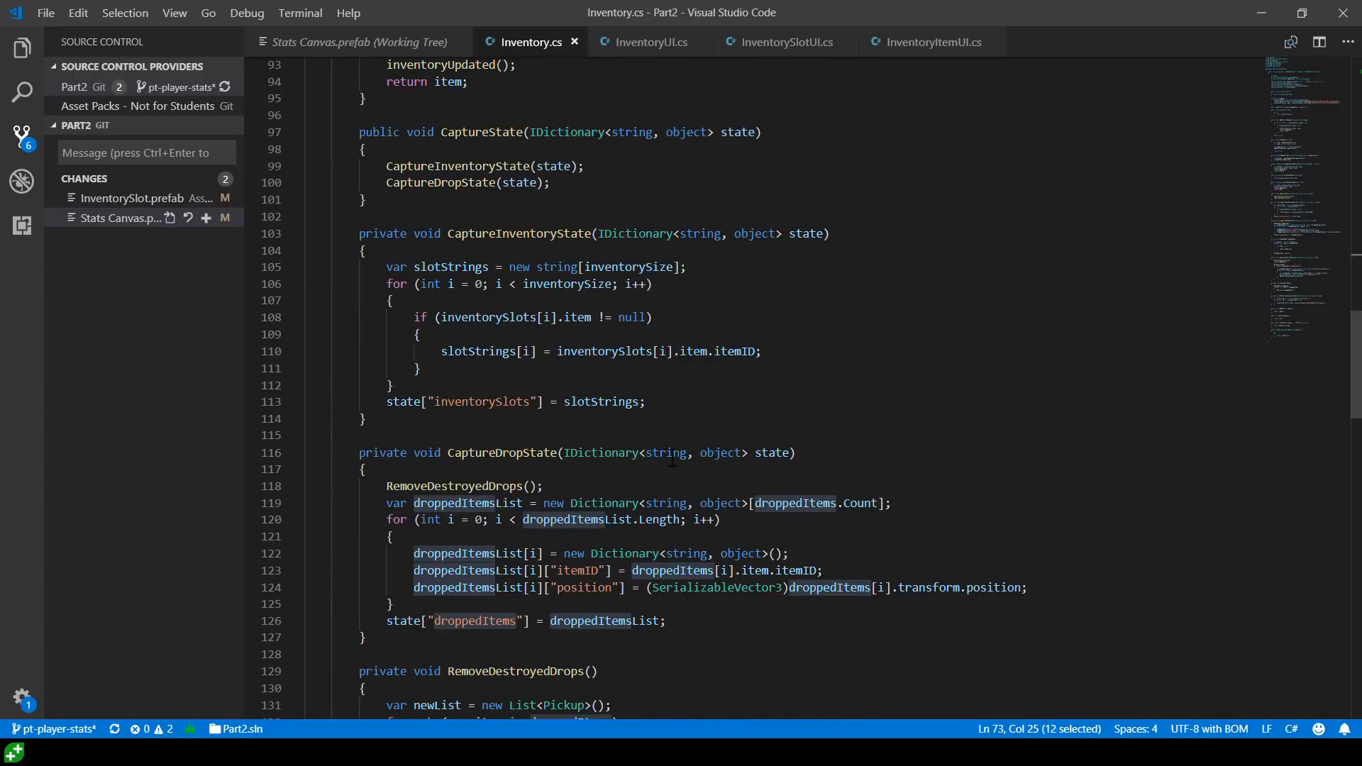
left_click(448, 452)
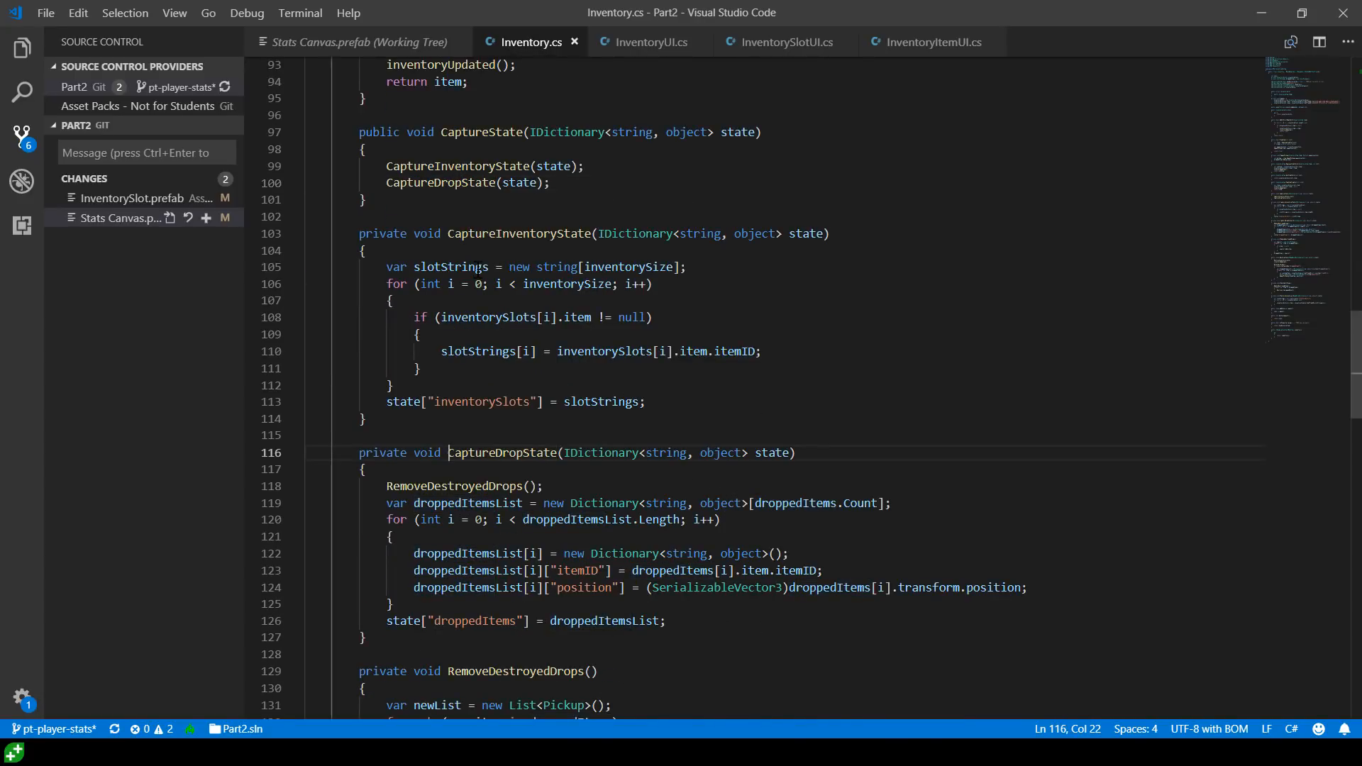
scroll("down", 3)
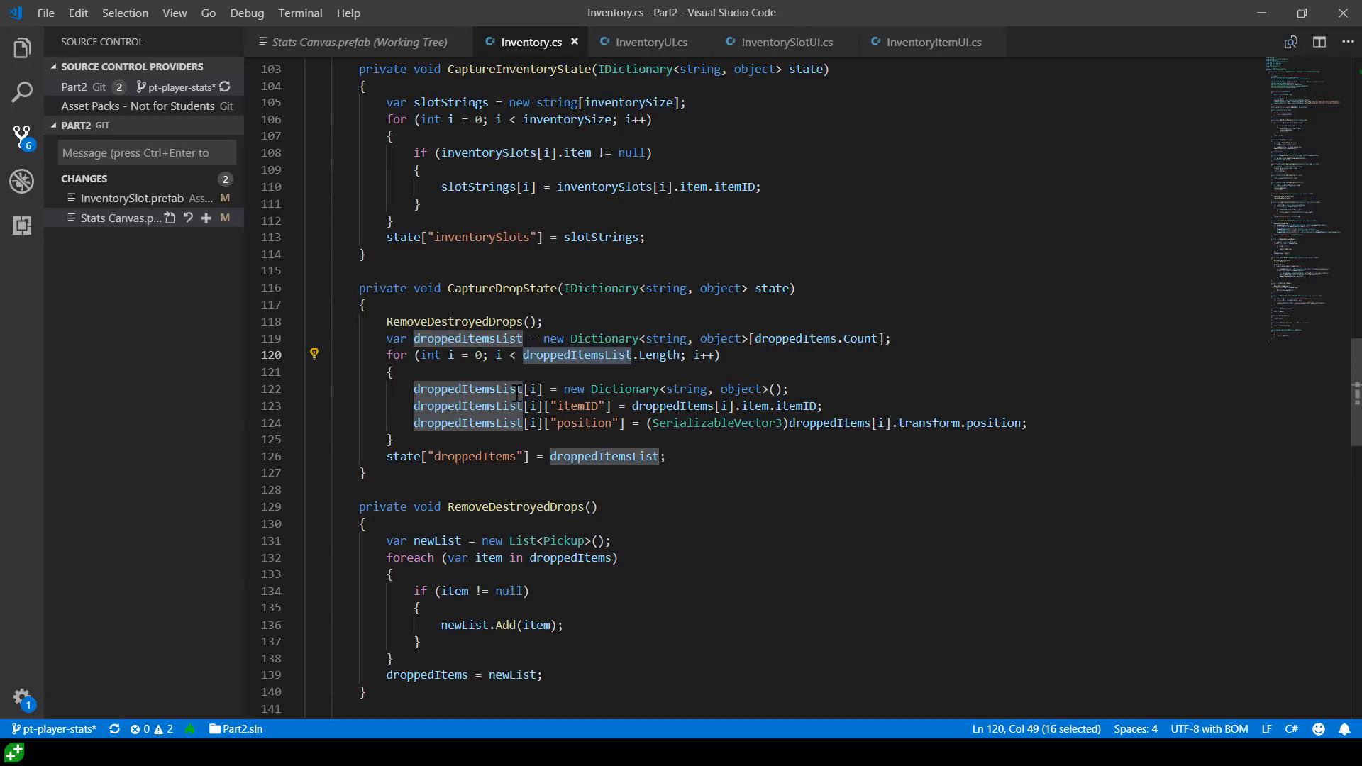
double_click(623, 388)
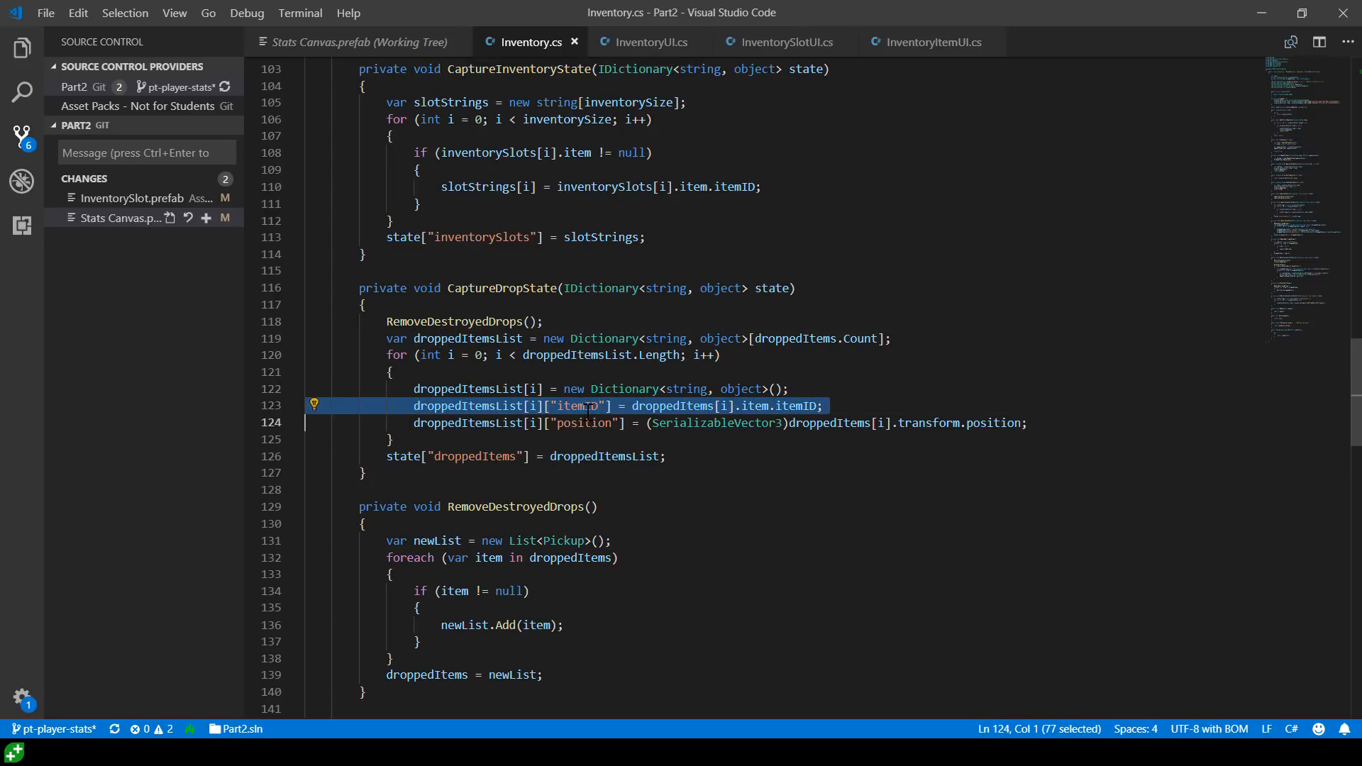
left_click(584, 423)
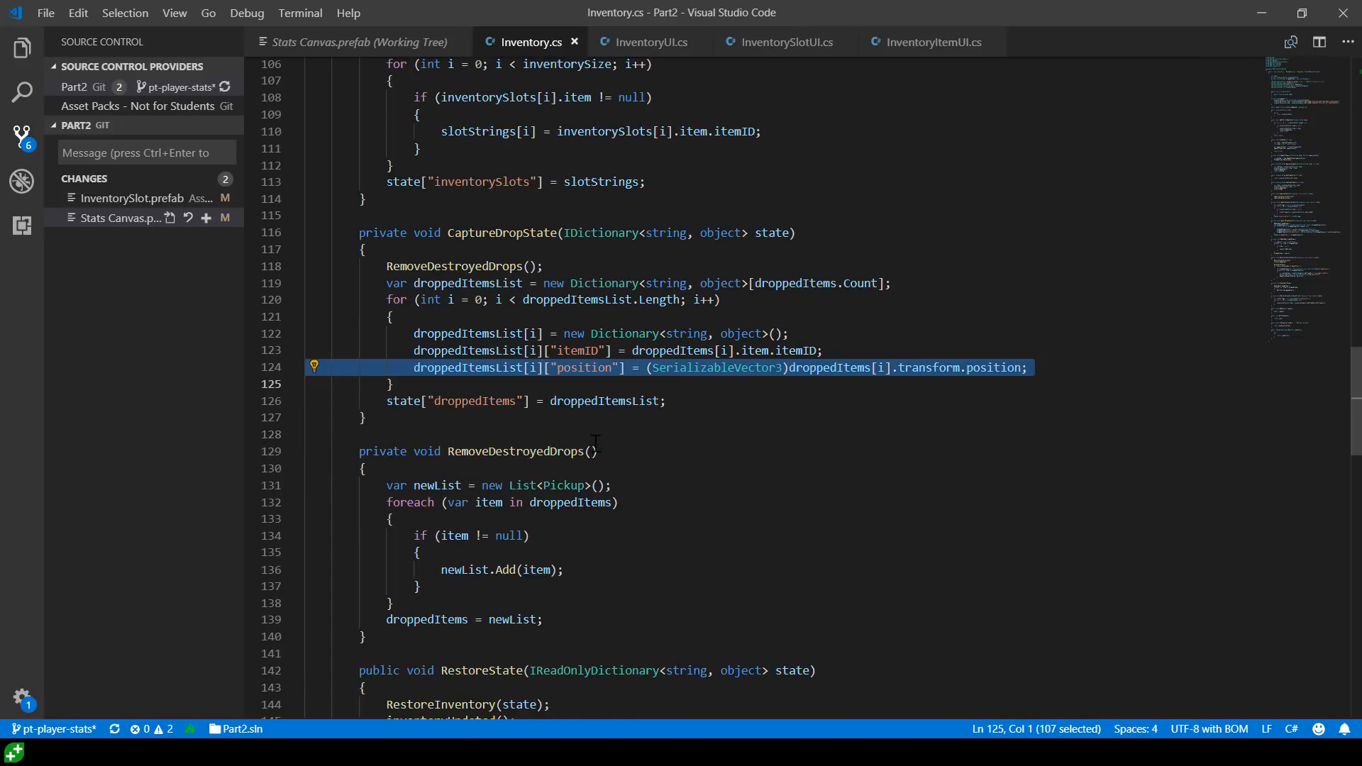
scroll("down", 3)
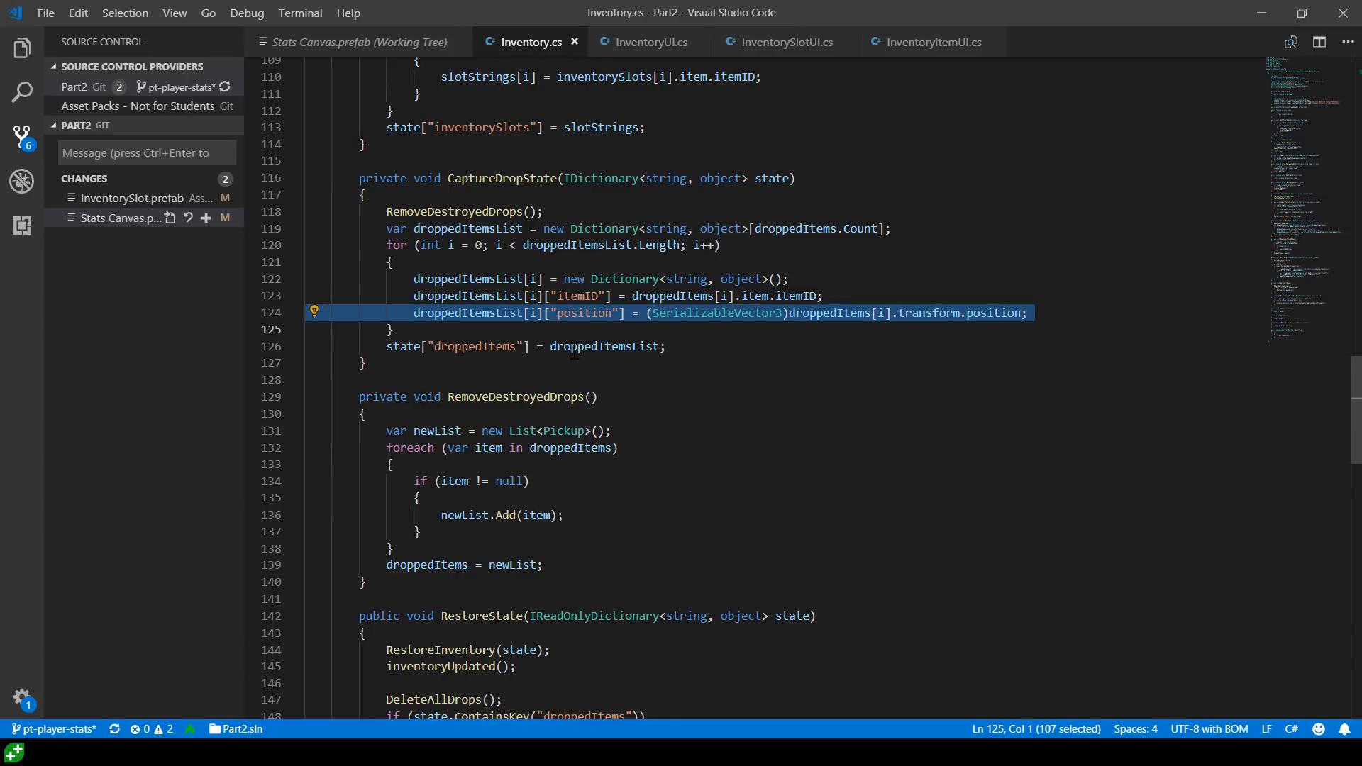
scroll("down", 3)
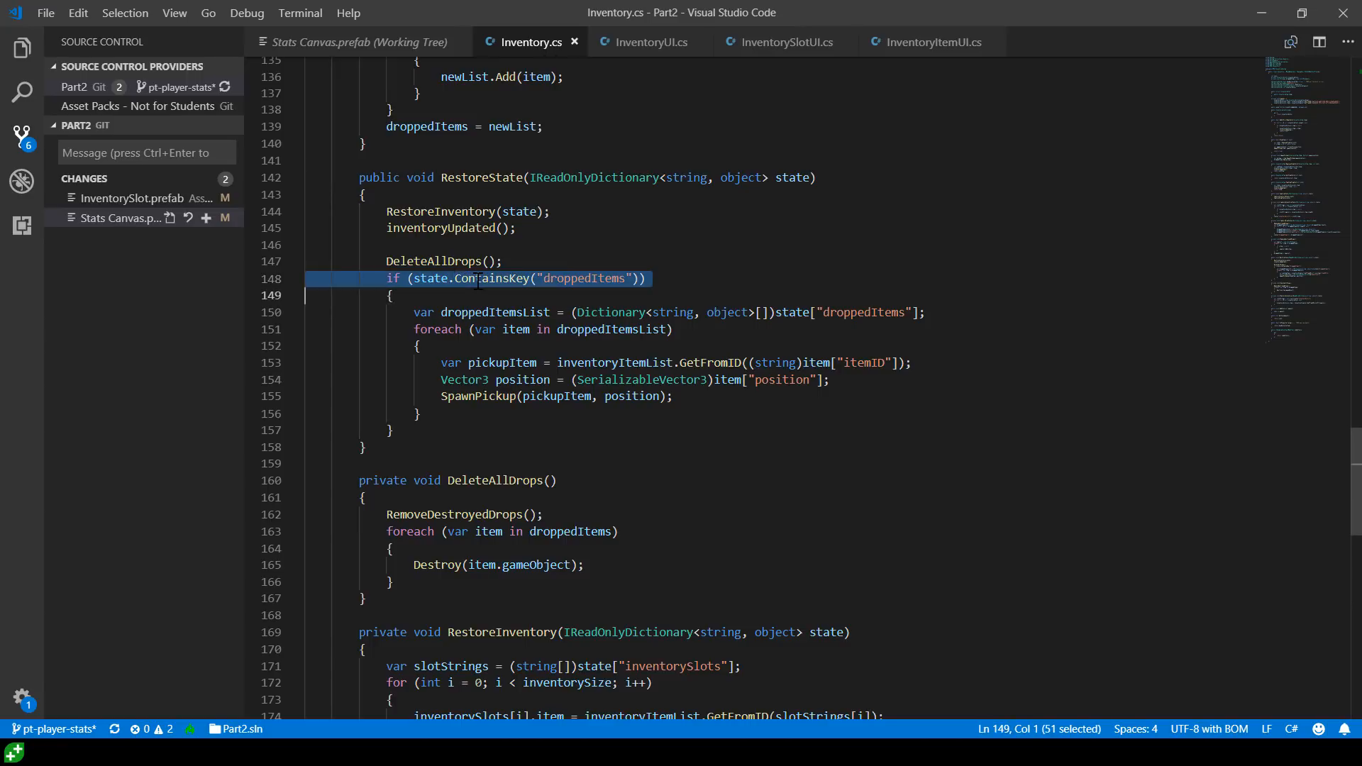
Inspect droppedItemsList and the DeleteAllDrops call in RestoreState, then show the Explorer file list
left_click(597, 329)
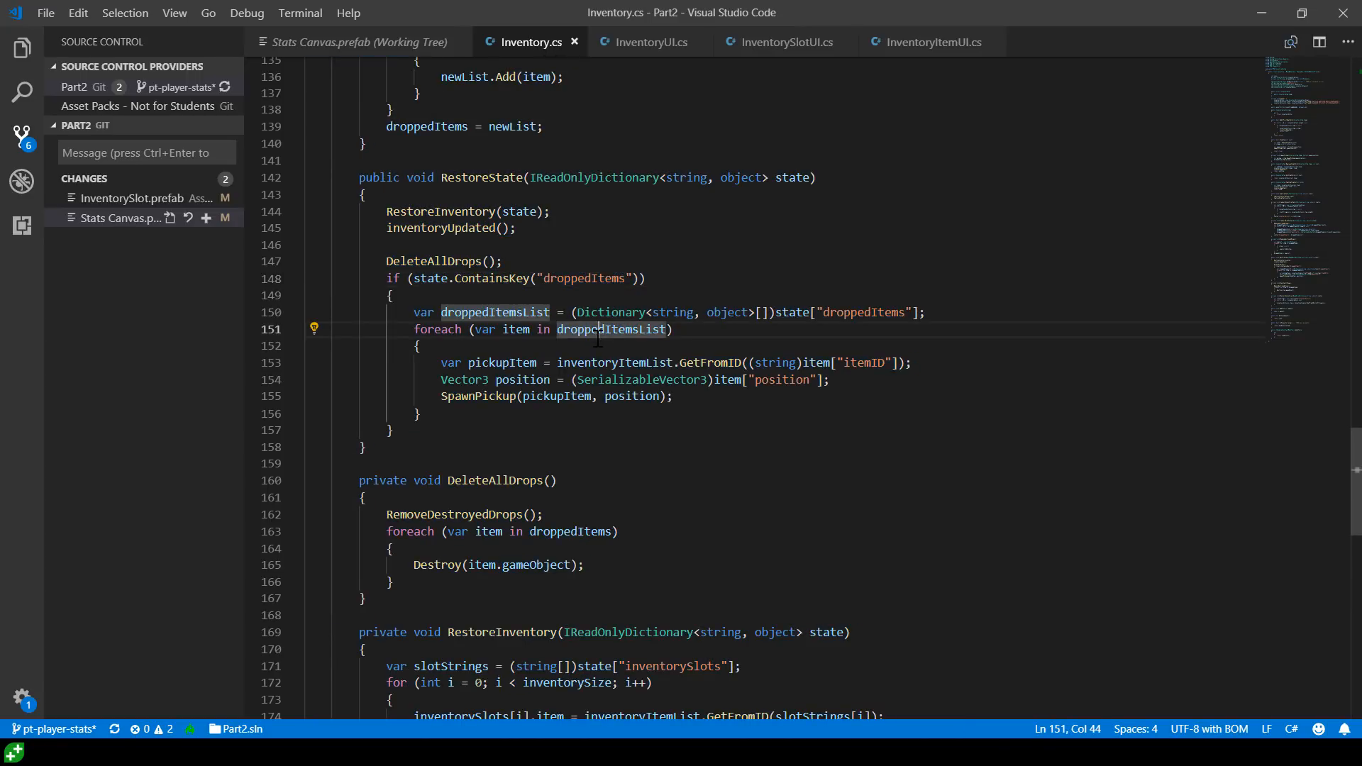
left_click(503, 261)
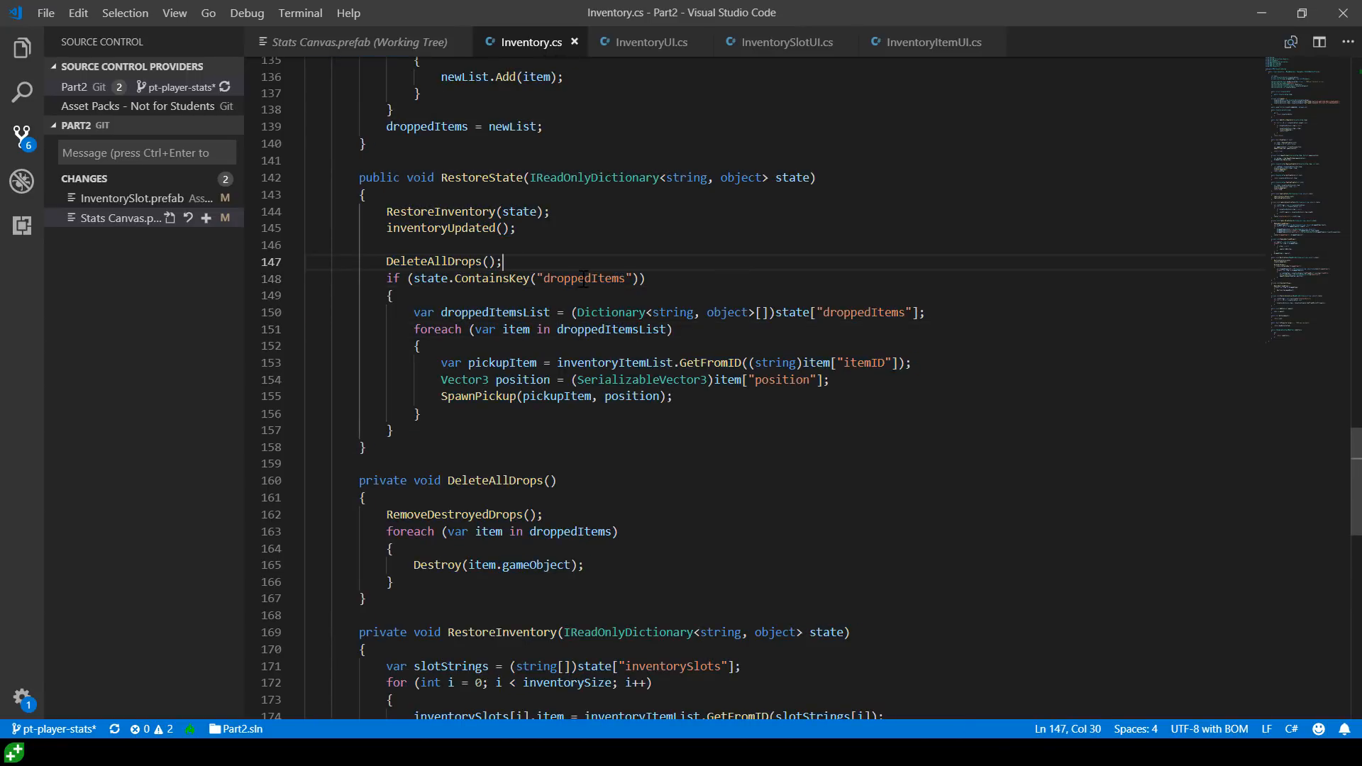
left_click(646, 278)
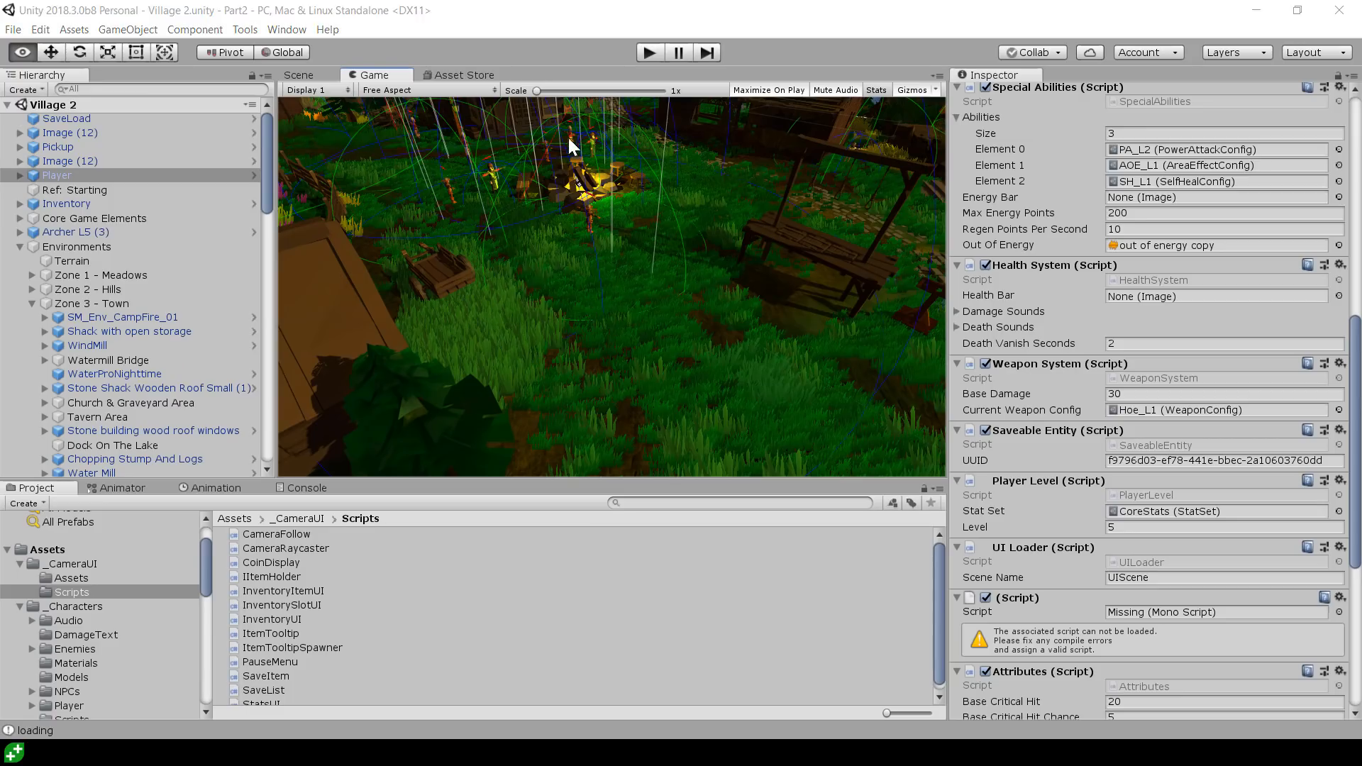
mouse_move(541, 489)
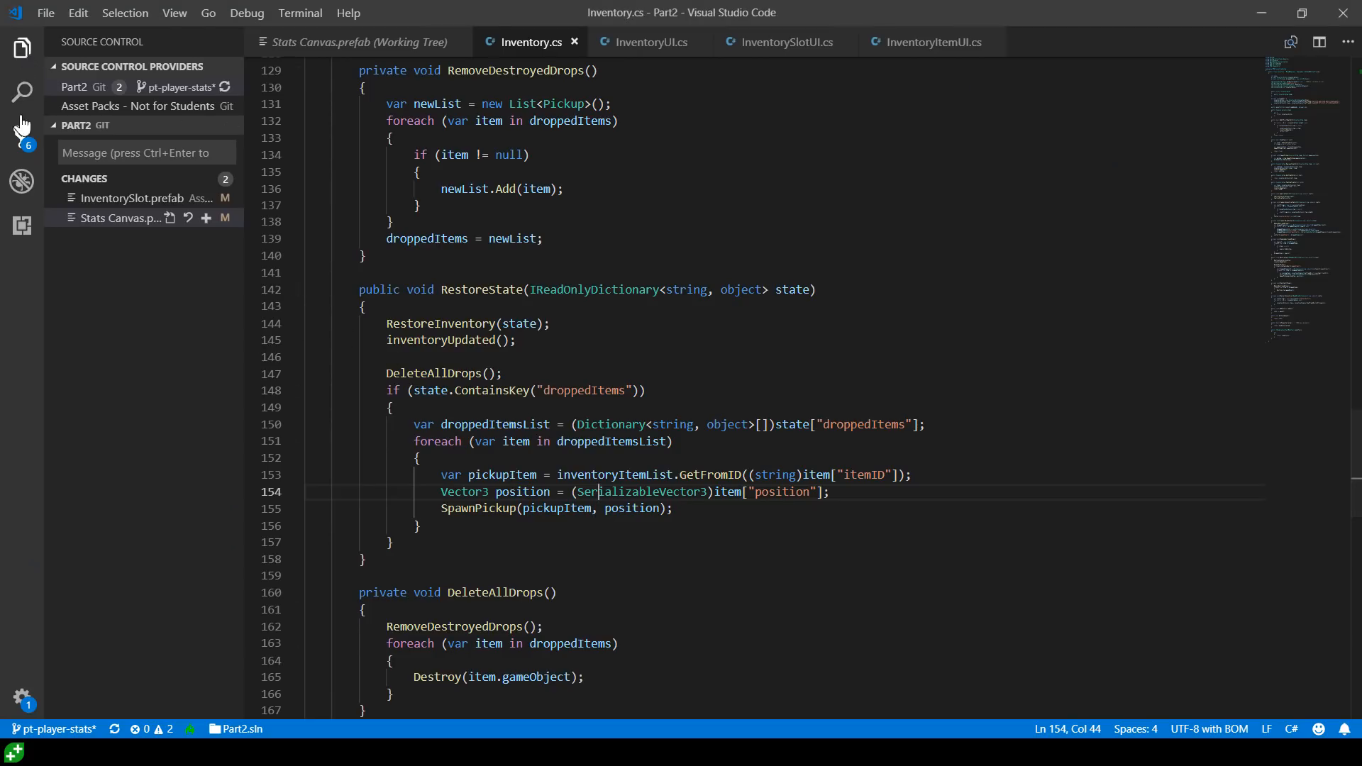
left_click(21, 48)
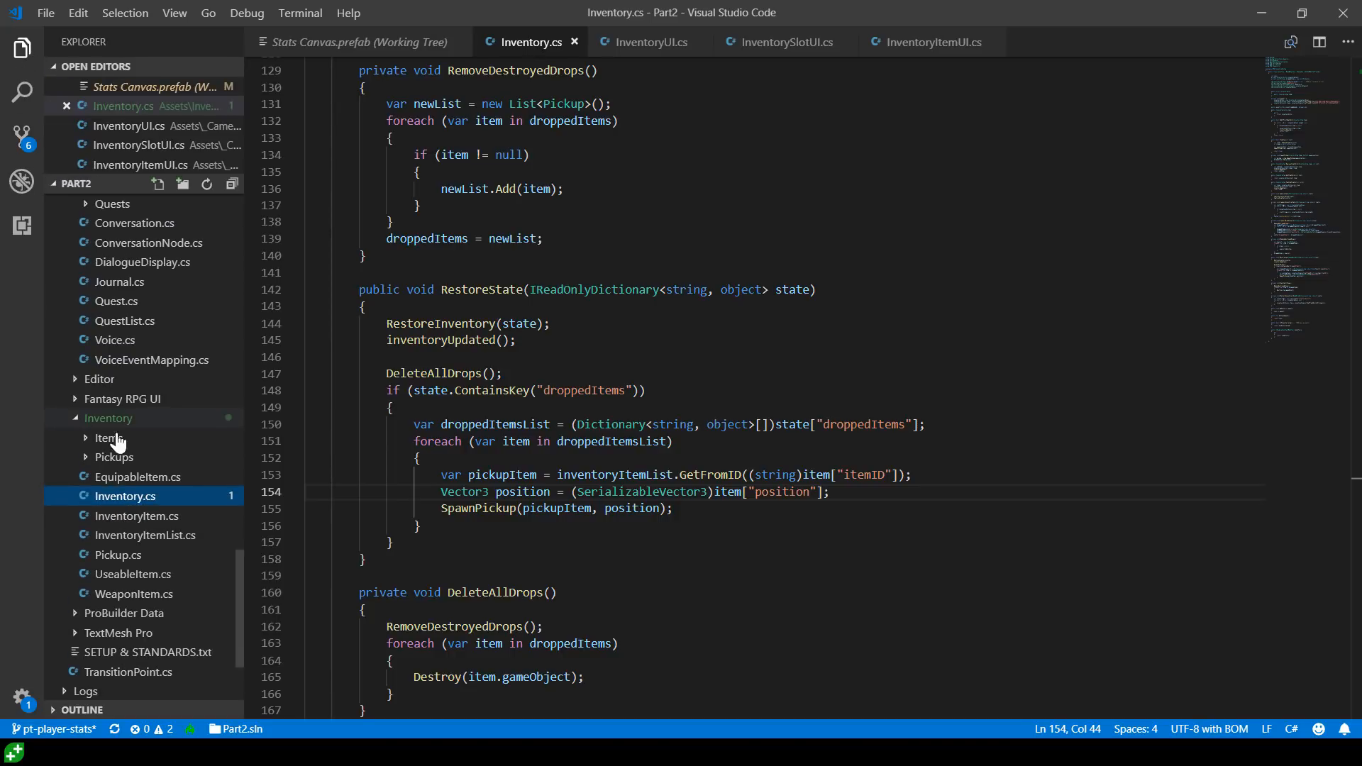
mouse_move(179, 502)
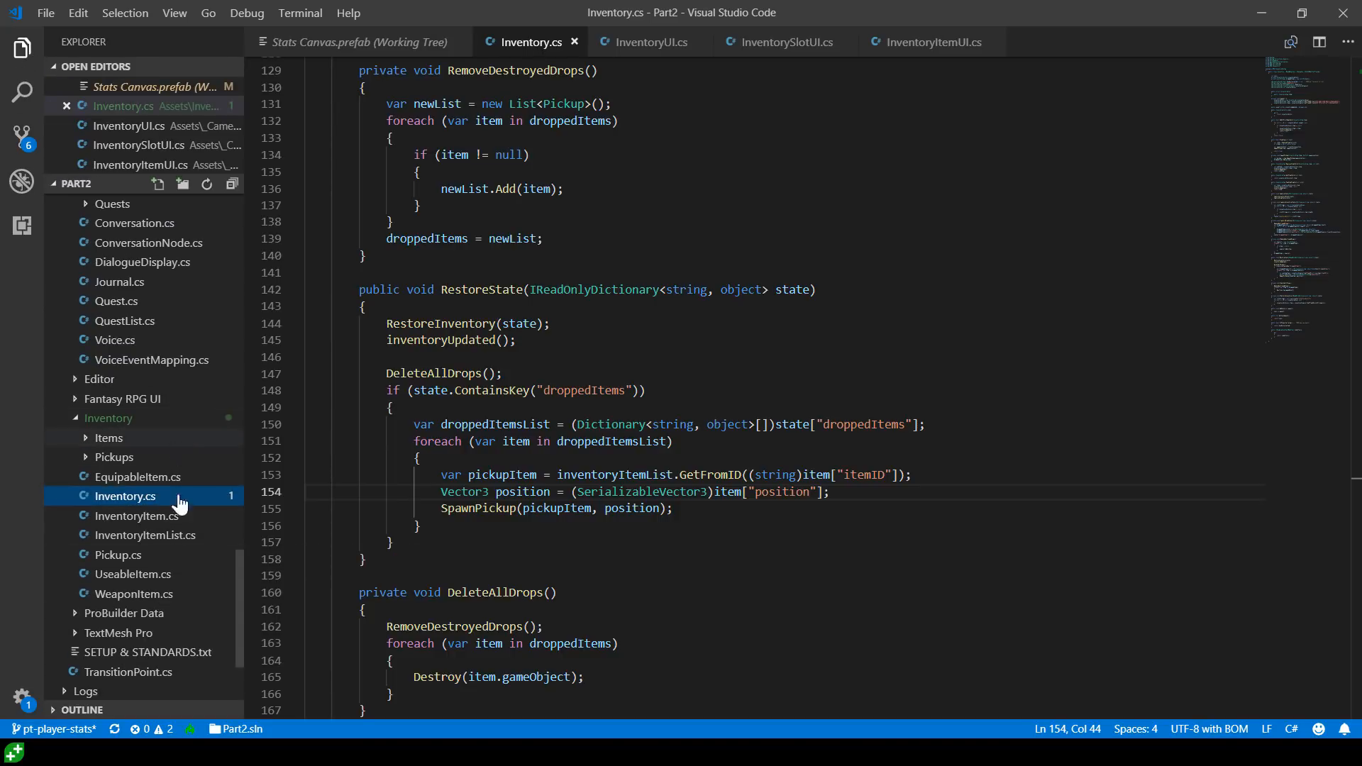
Open InventoryItem.cs and examine its _icon field and _pickup field usages
left_click(136, 515)
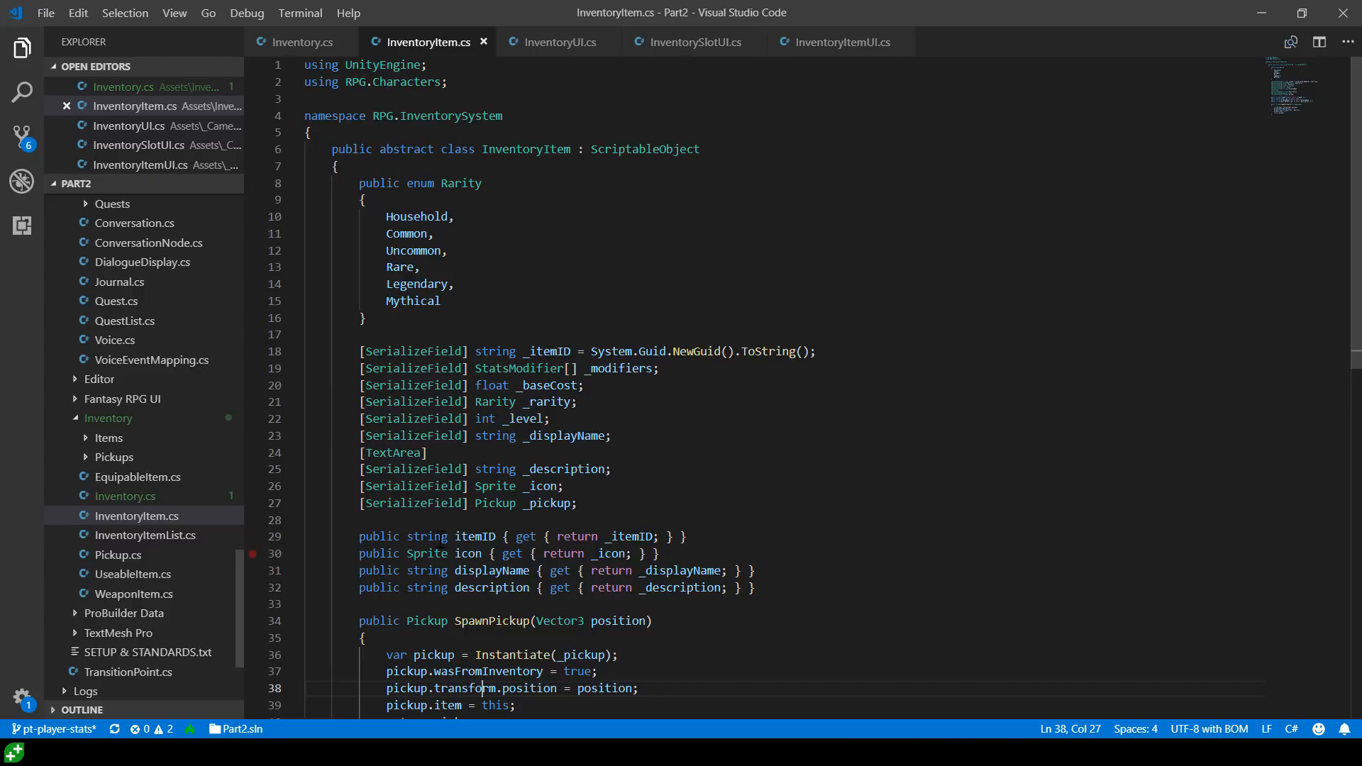
mouse_move(686, 348)
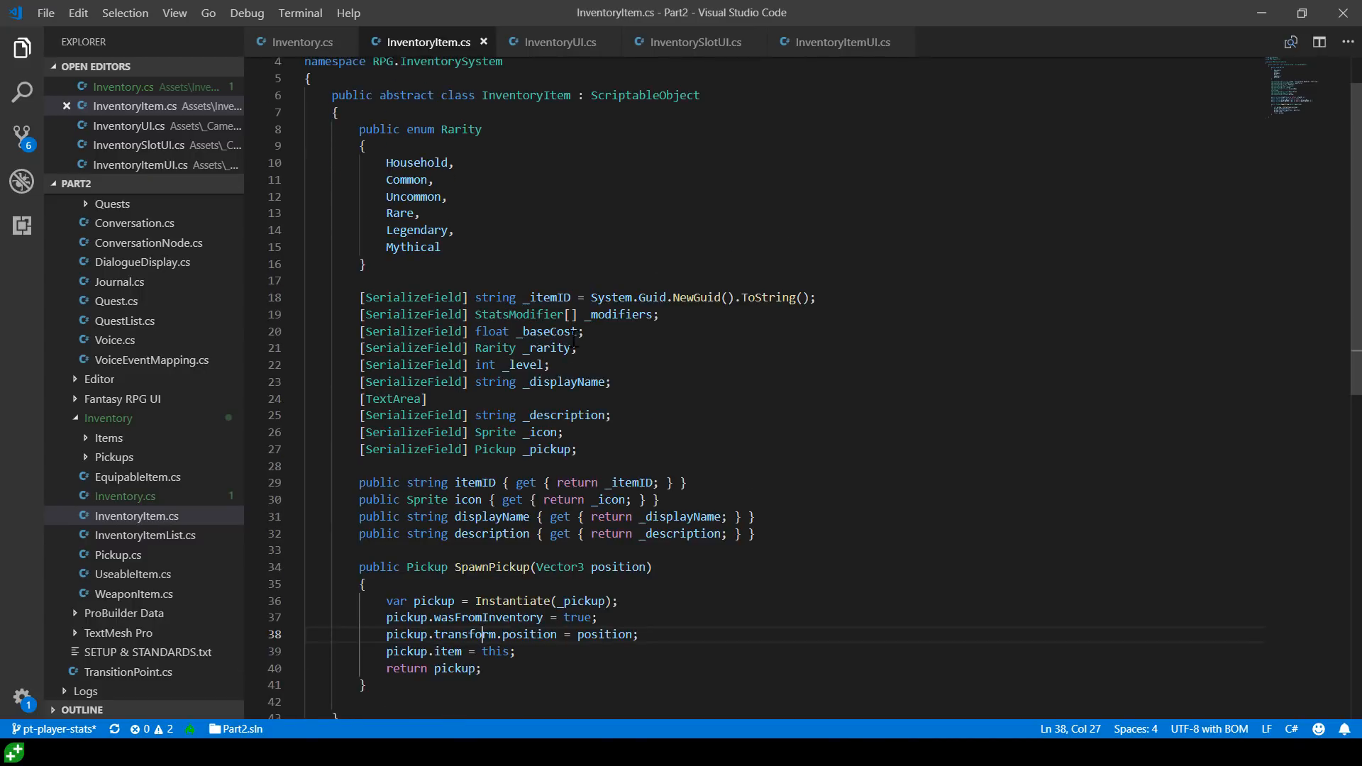
left_click(551, 348)
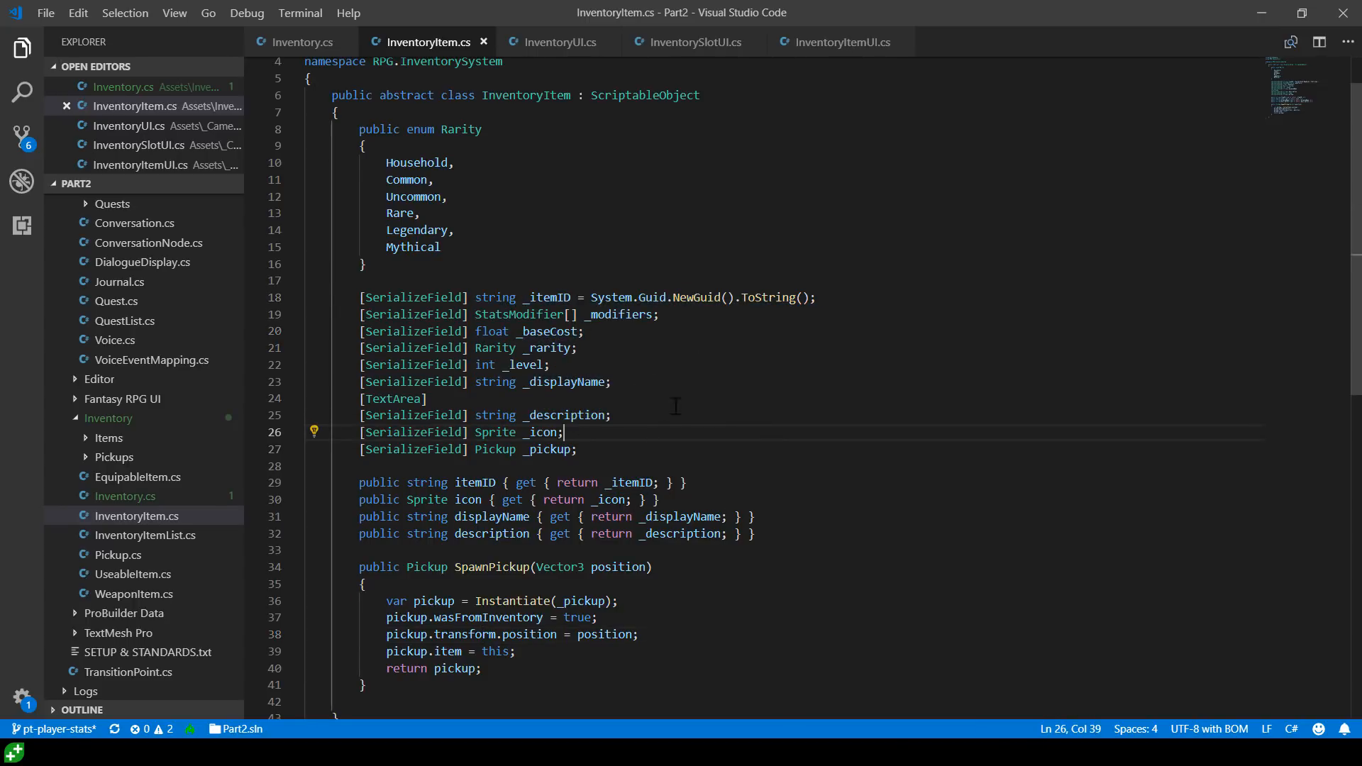
mouse_move(738, 440)
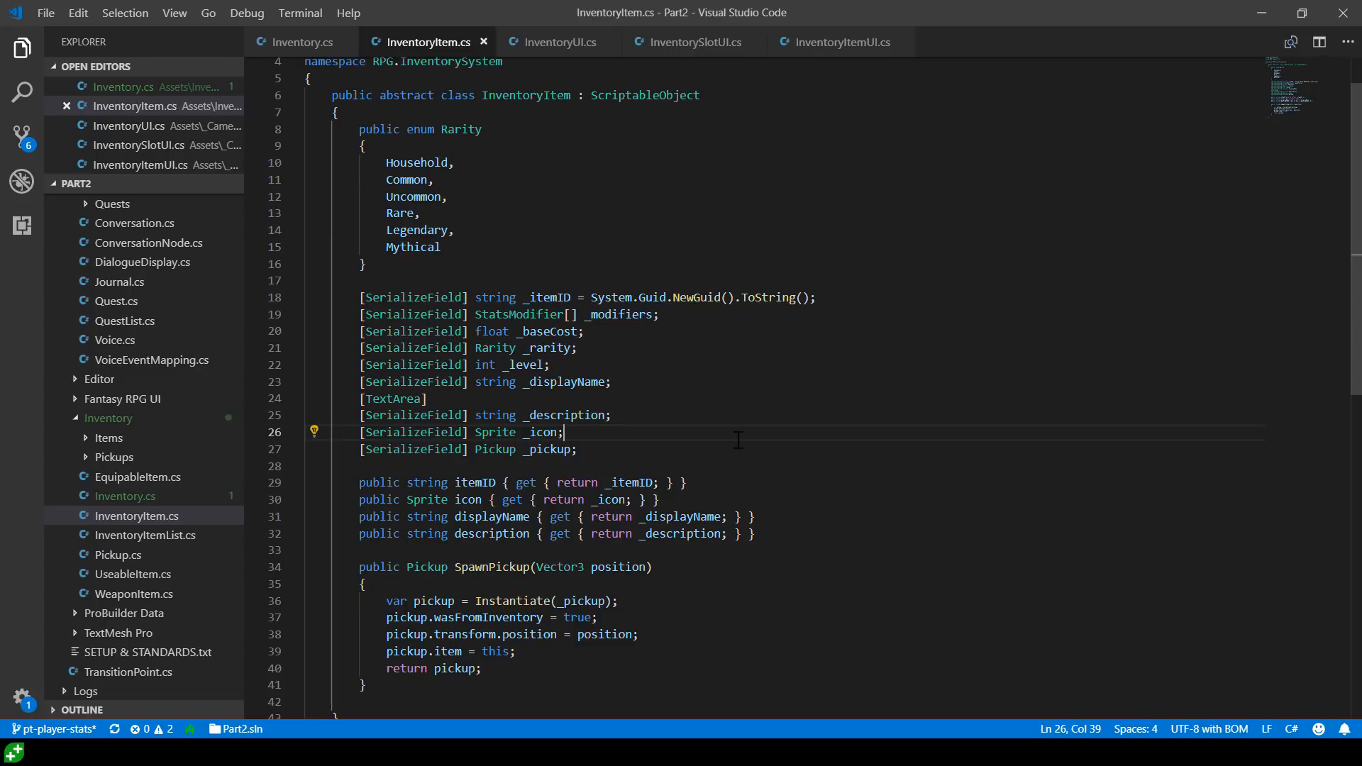
mouse_move(531, 432)
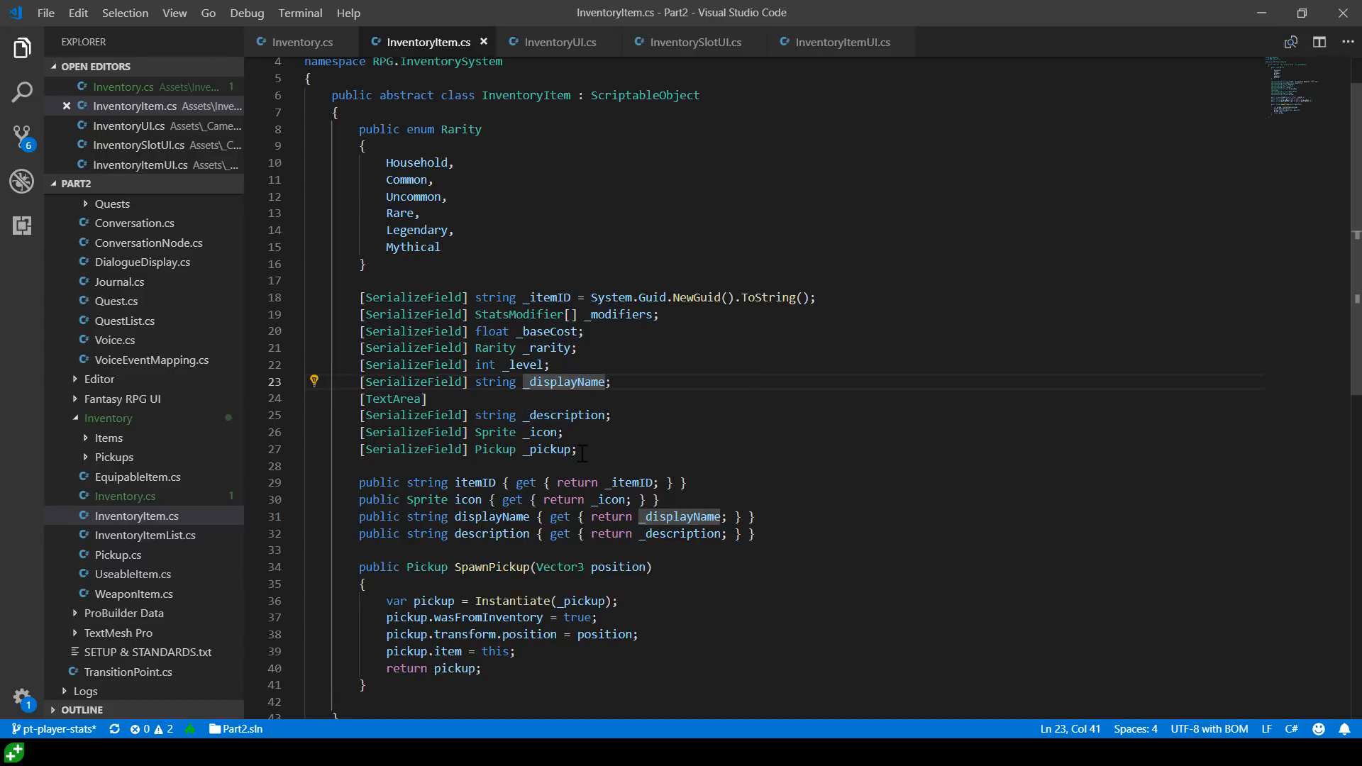
left_click(547, 449)
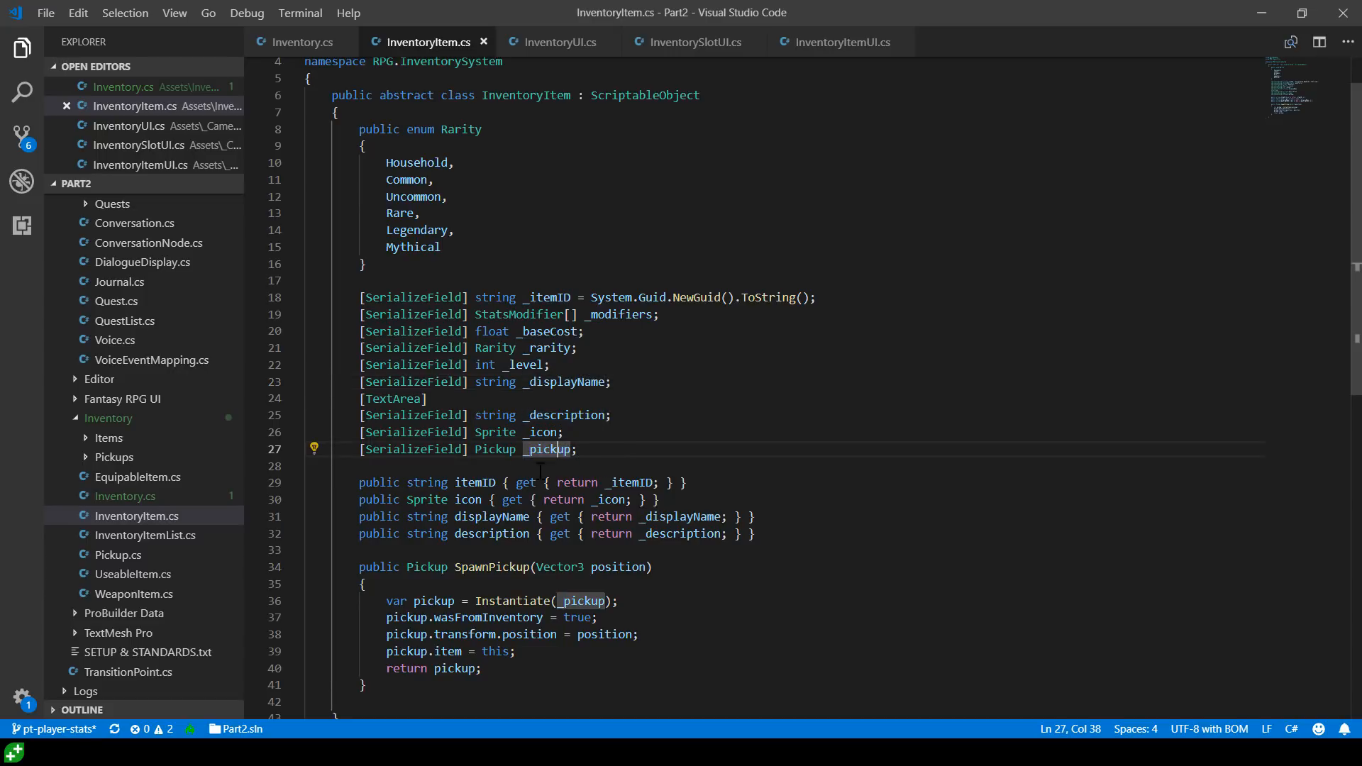
mouse_move(495, 449)
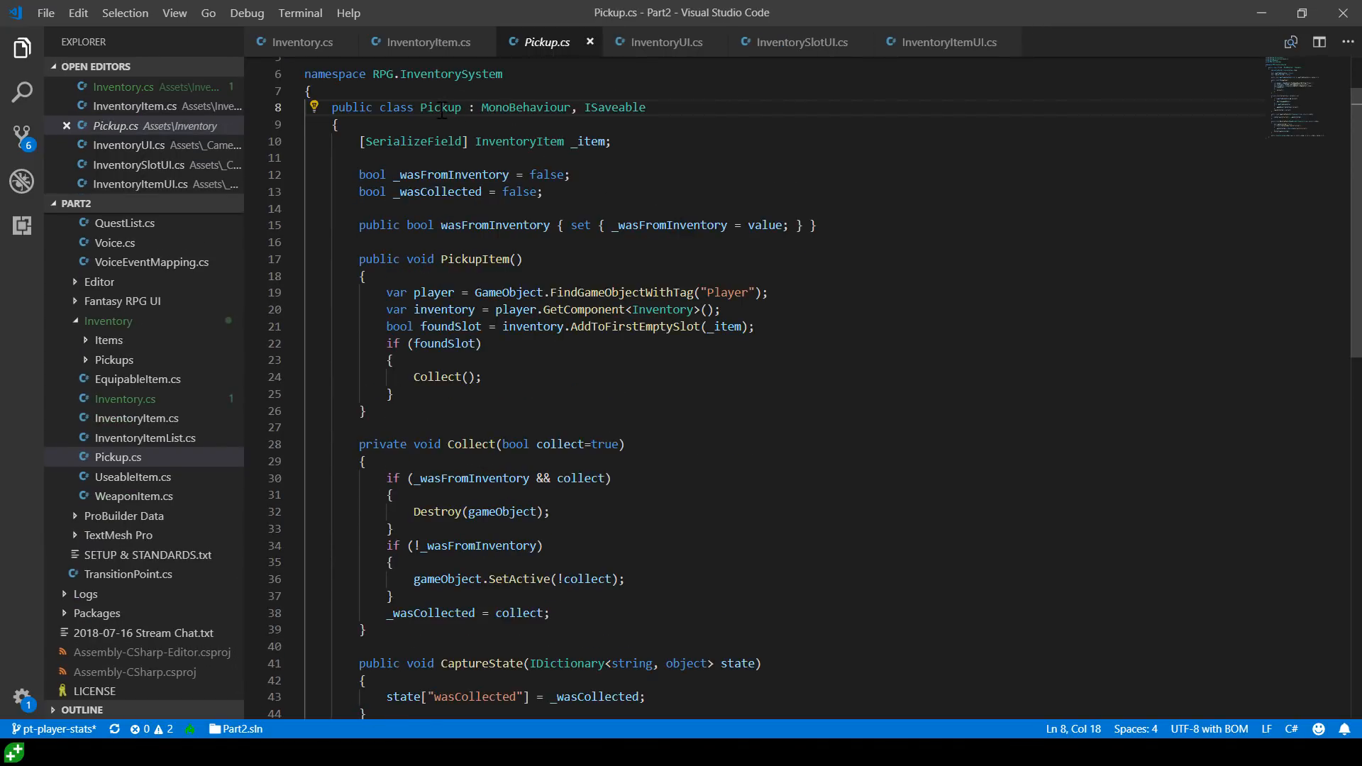
mouse_move(429, 42)
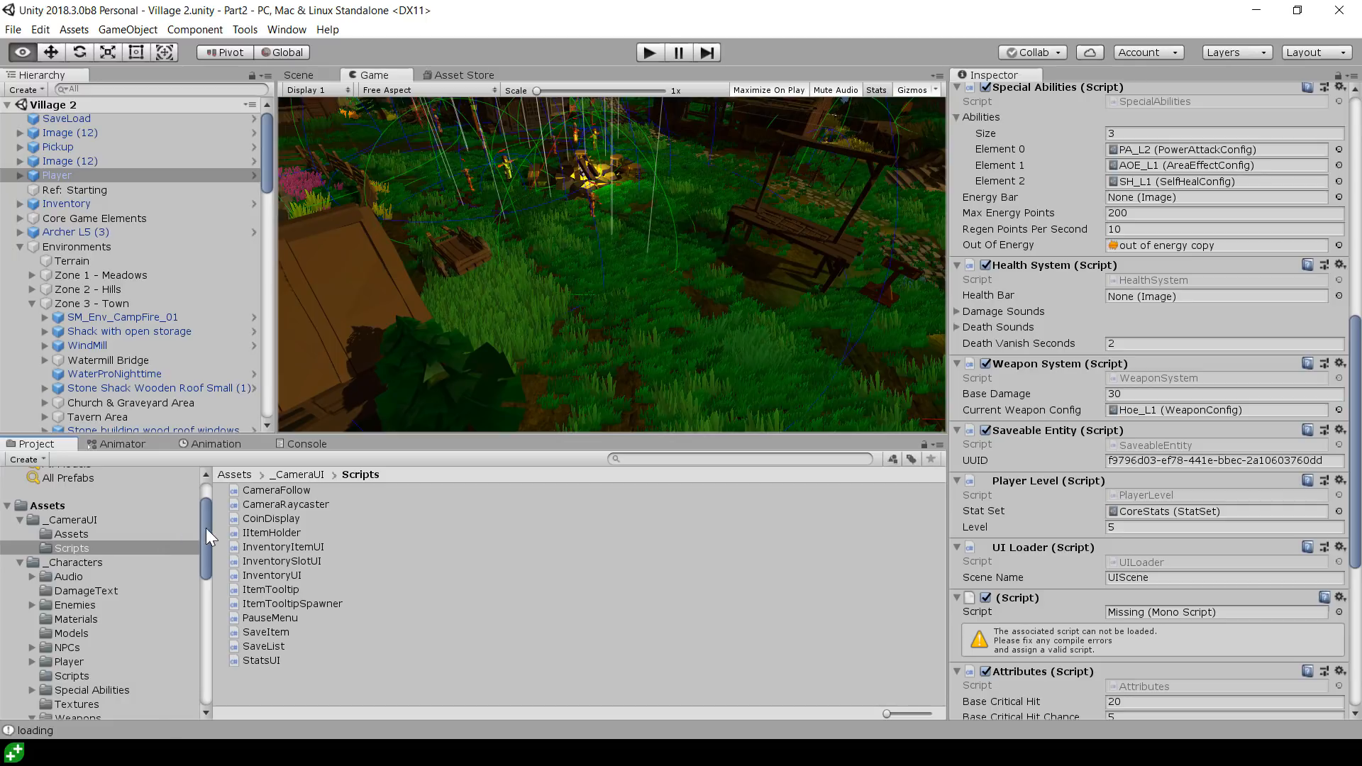
From _MainIndex, follow Bastard Sword L0 to its Pickup prefab and view the sword model
scroll("down", 3)
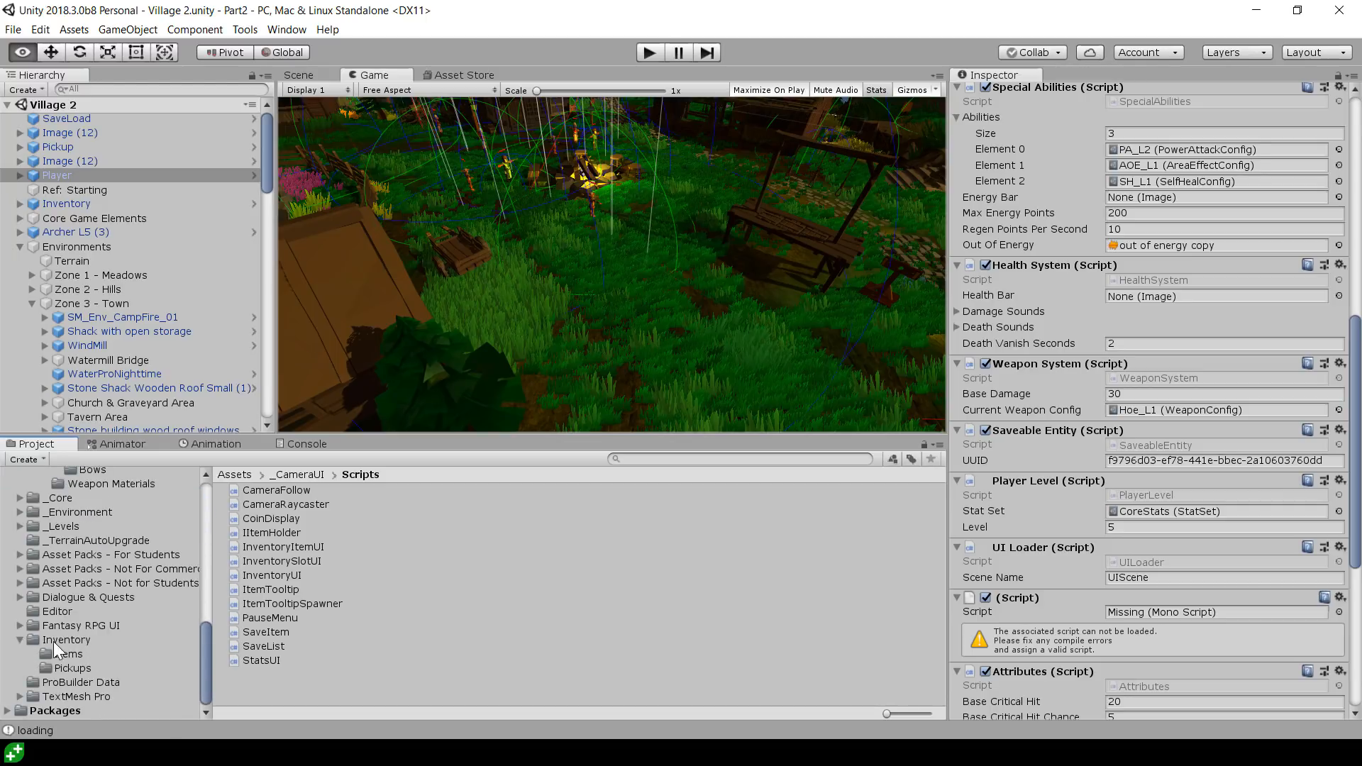
left_click(66, 653)
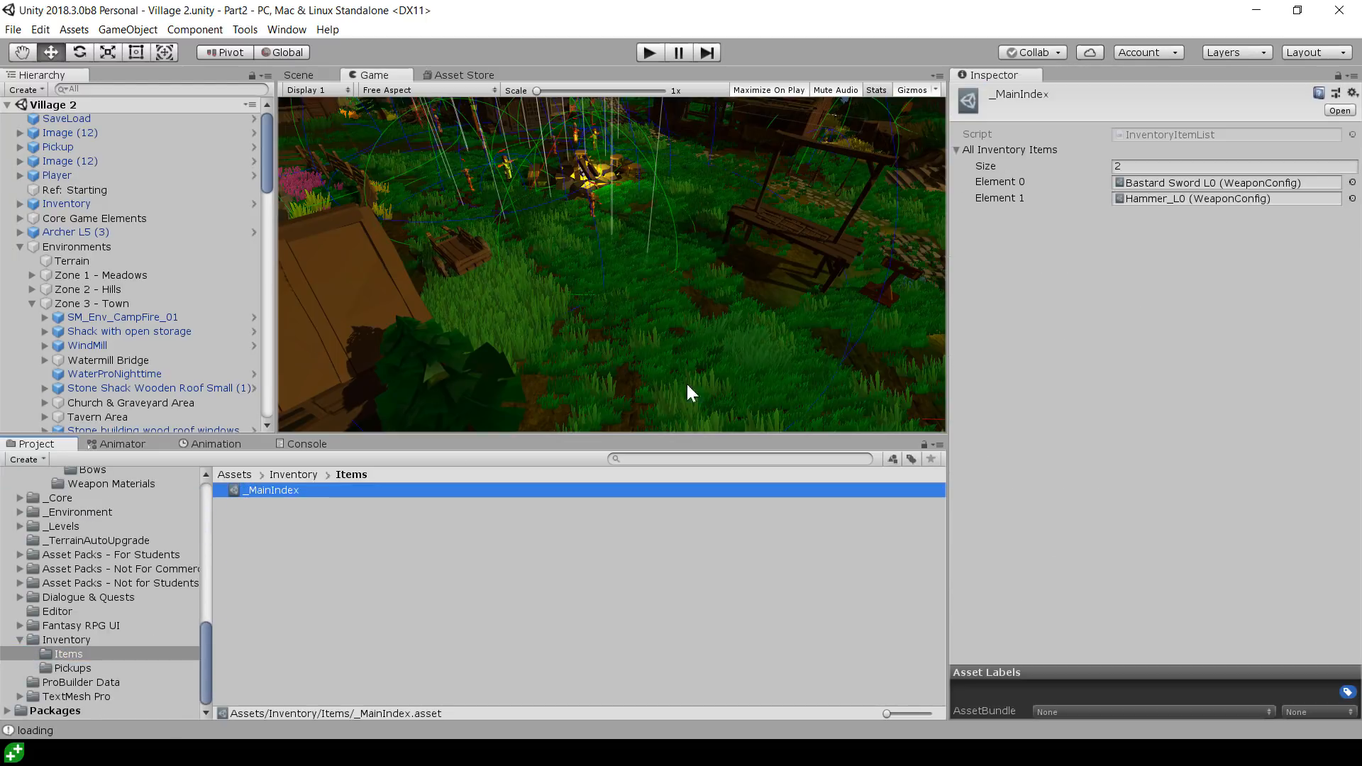
left_click(1227, 182)
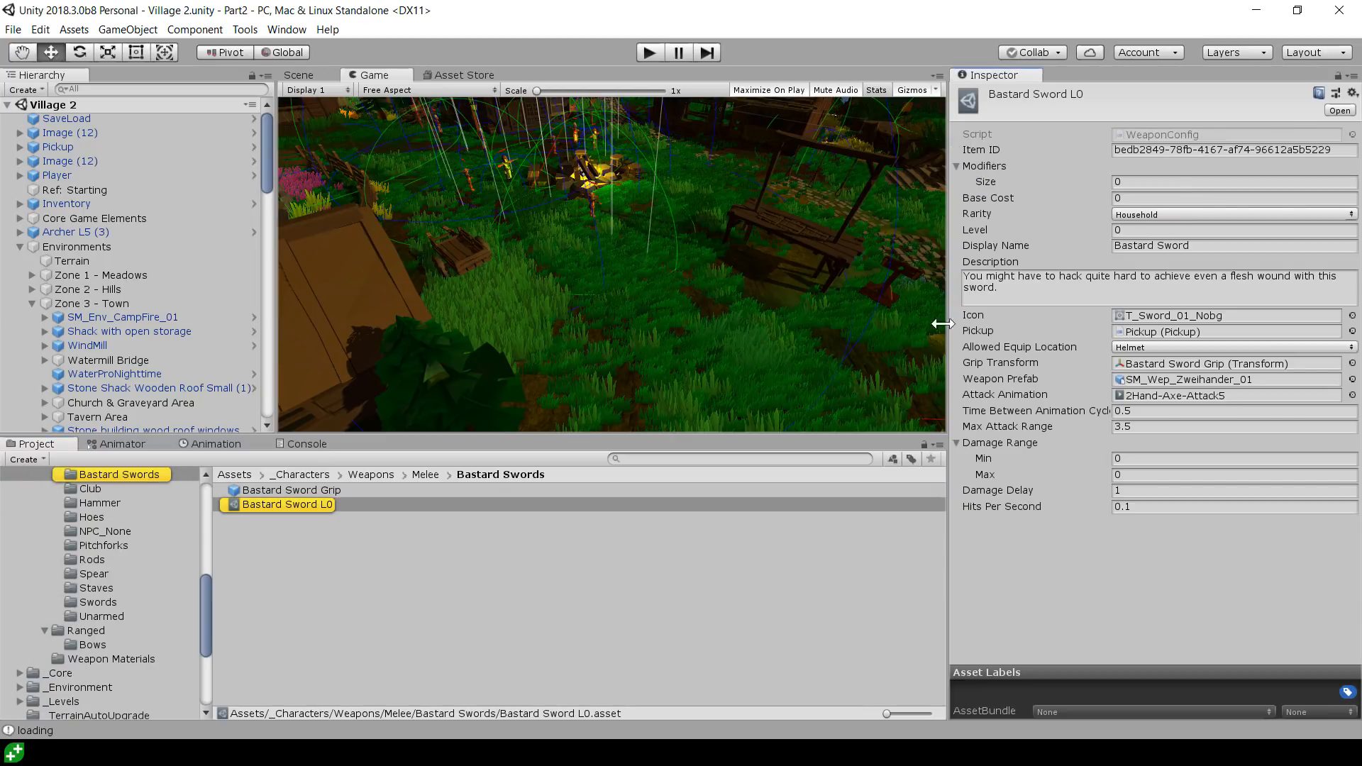
mouse_move(1207, 403)
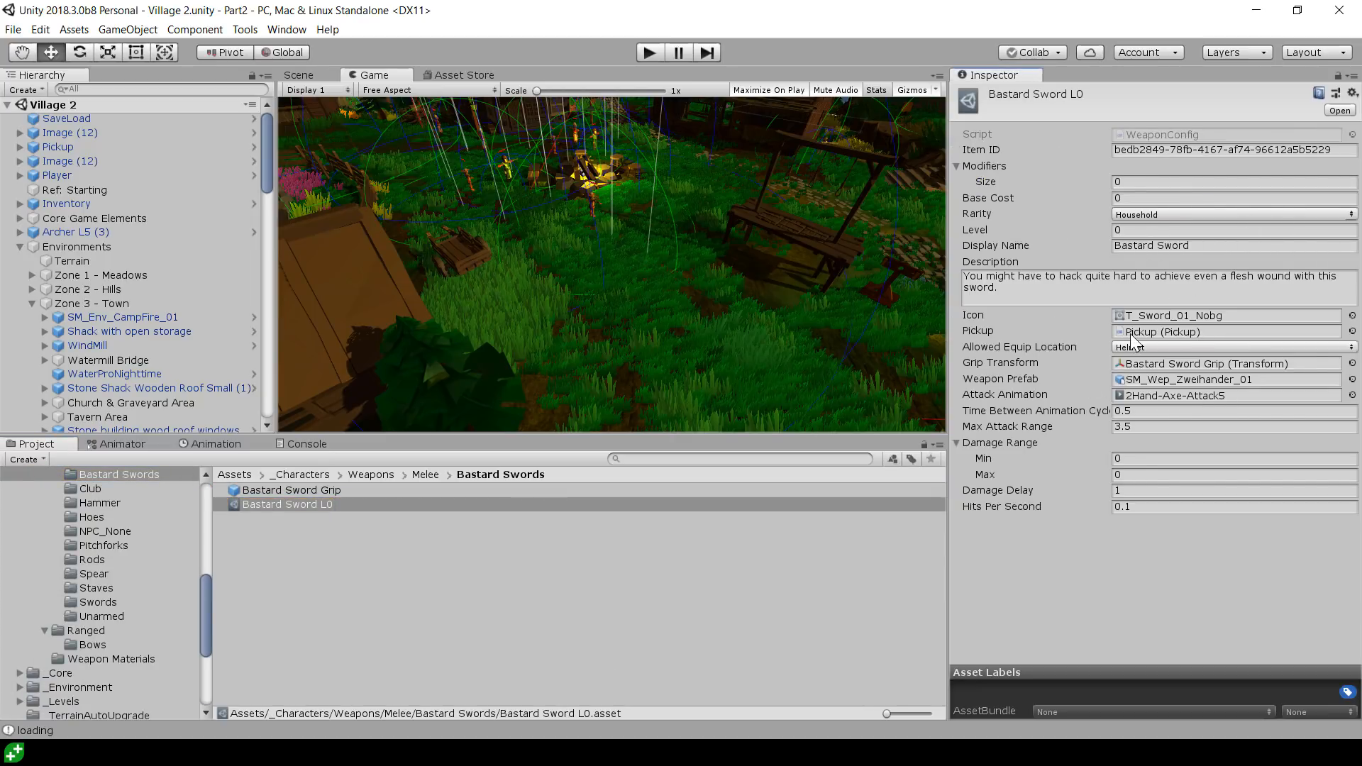
left_click(1224, 331)
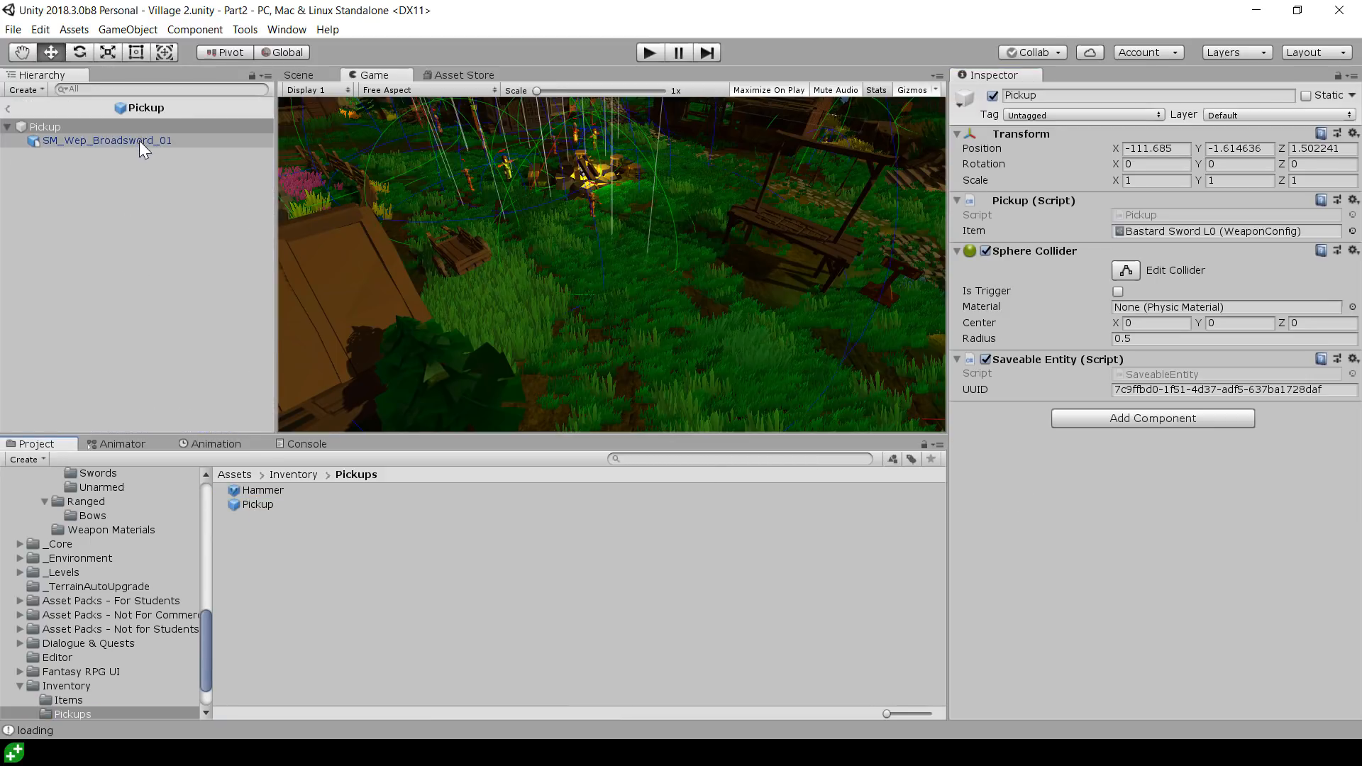
left_click(299, 74)
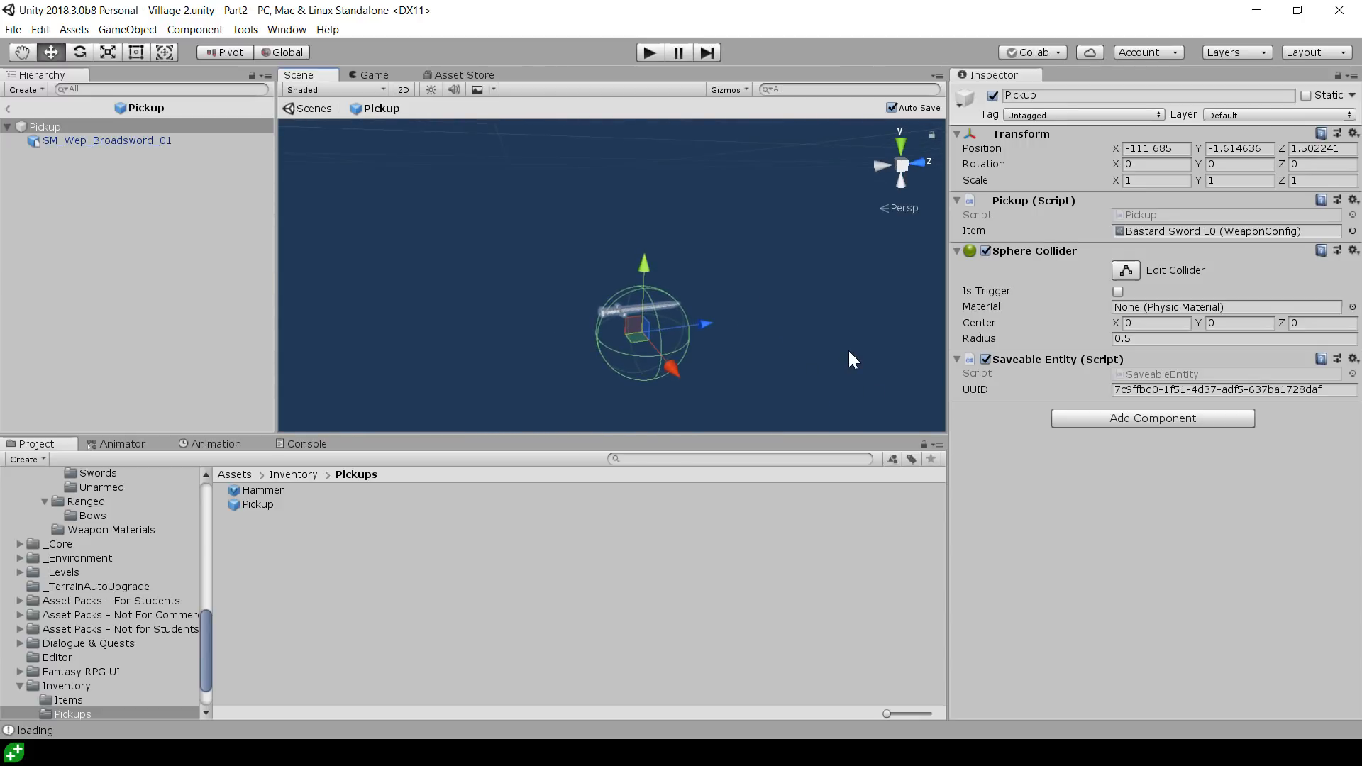
mouse_move(1197, 233)
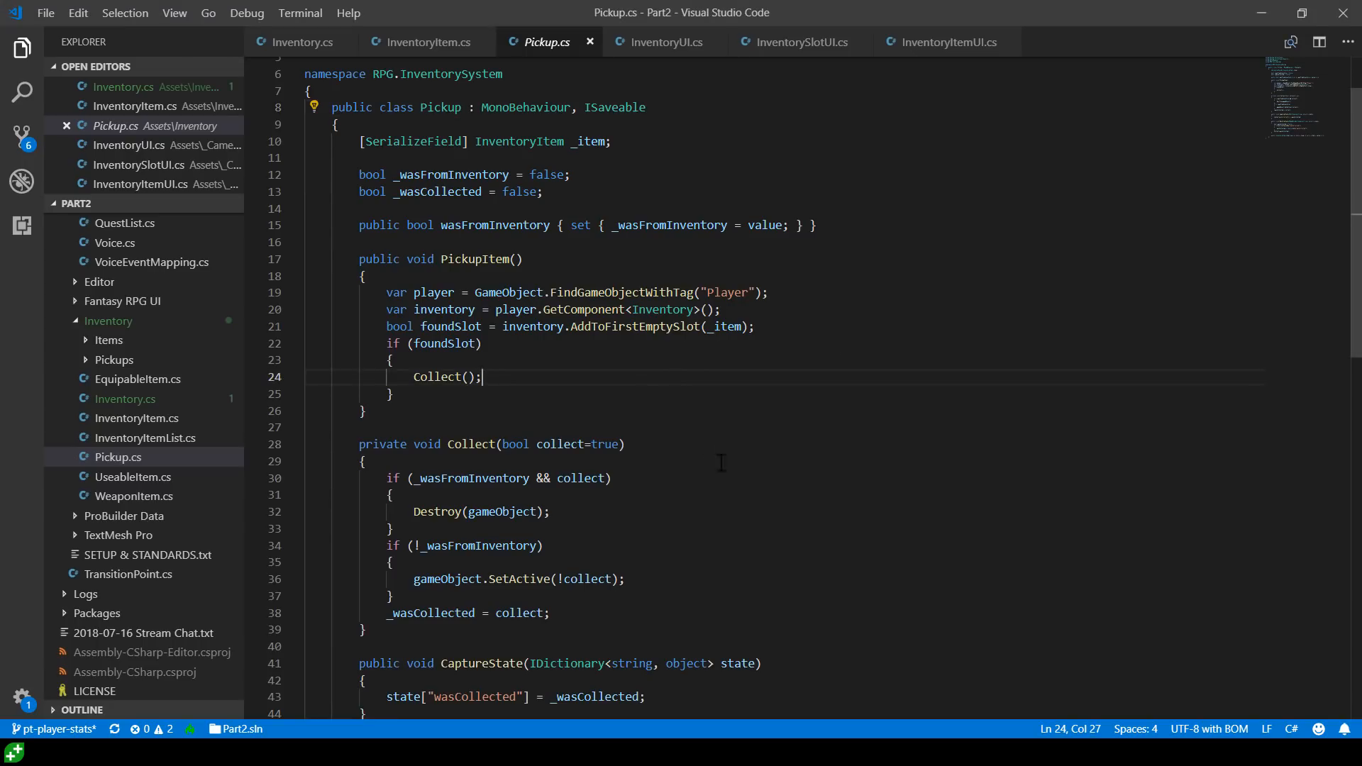
Read through Pickup.cs, marking where Collect and RestoreState end, then switch to InventoryItem.cs
scroll("up", 3)
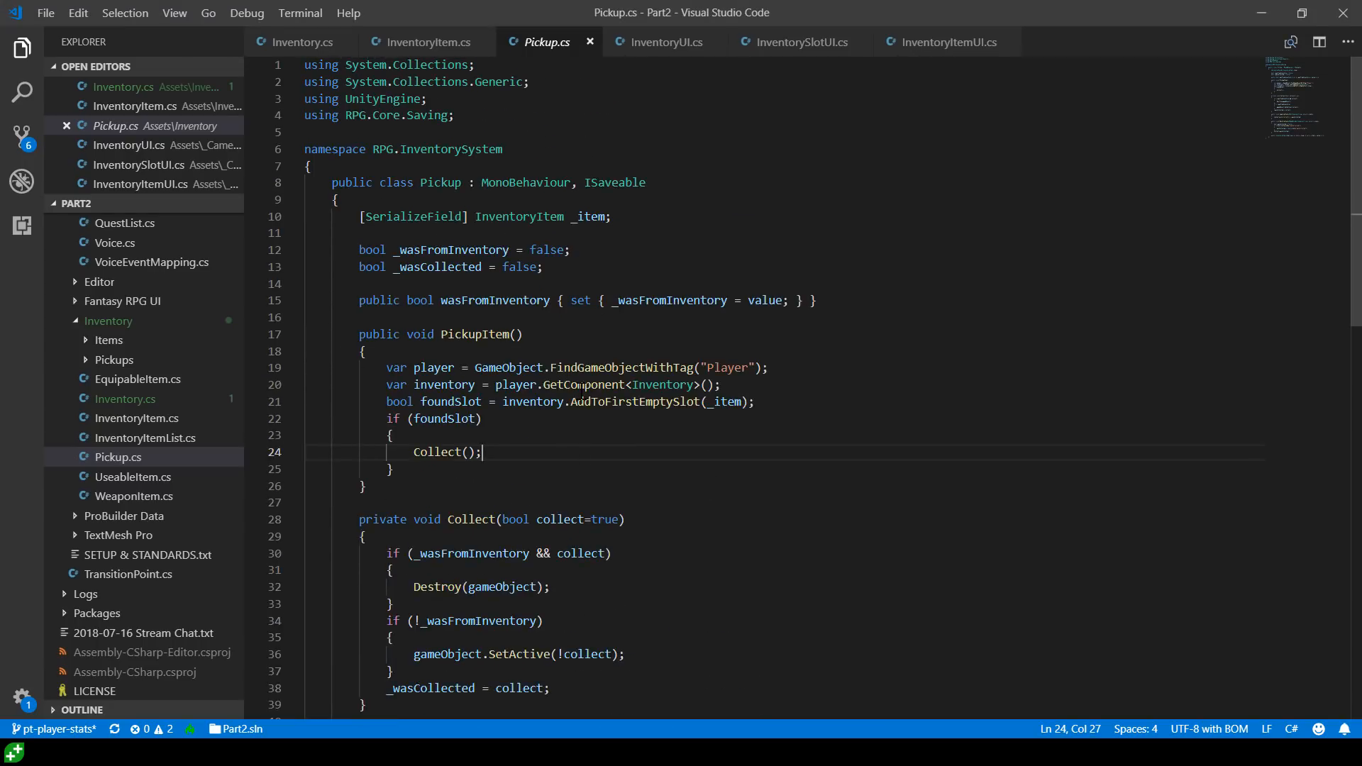
scroll("down", 3)
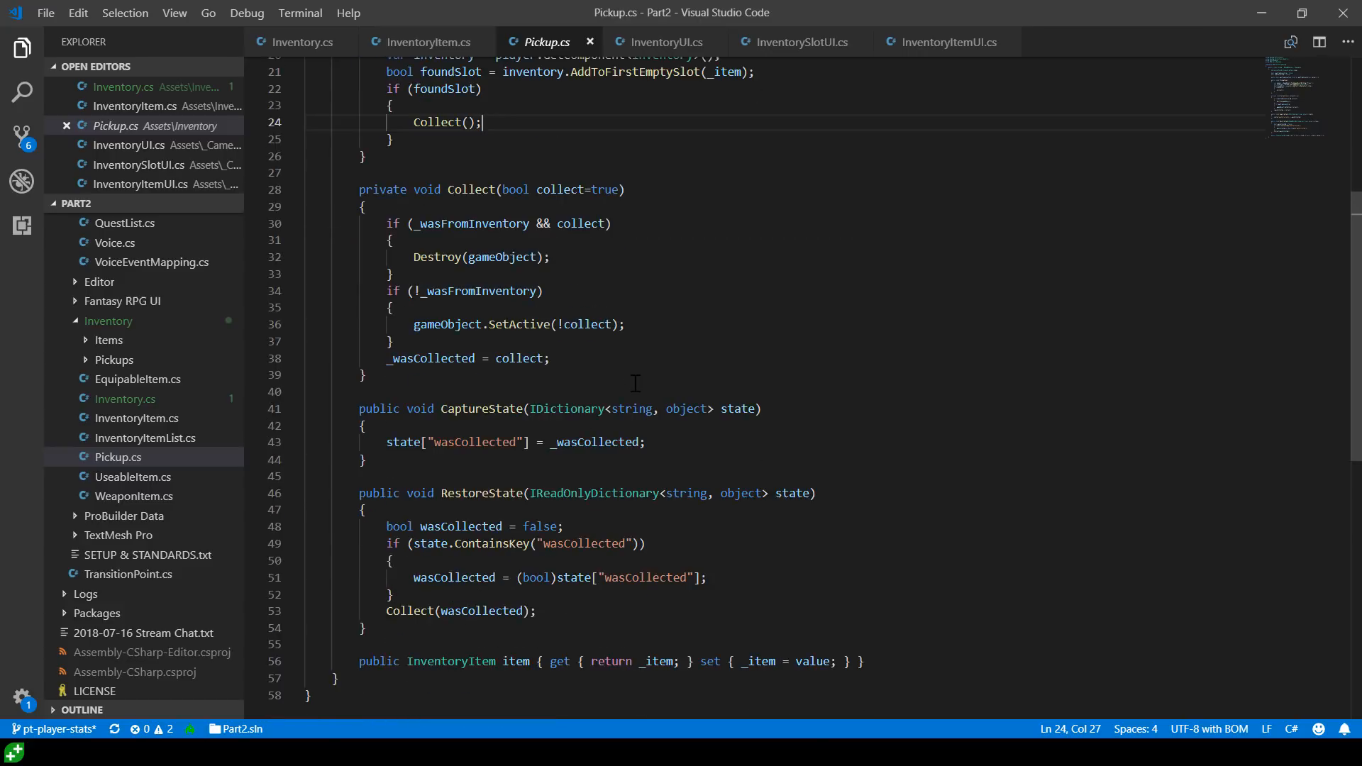
left_click(366, 375)
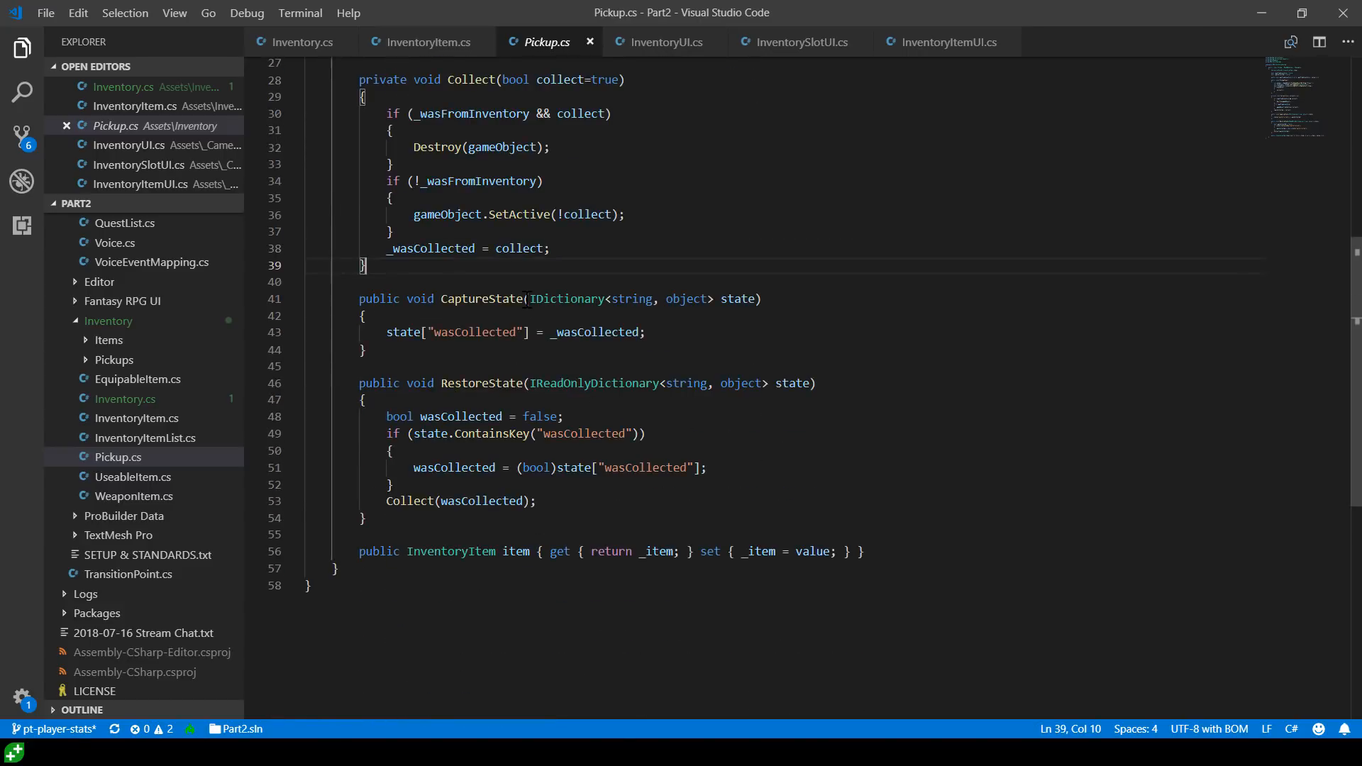
left_click(369, 518)
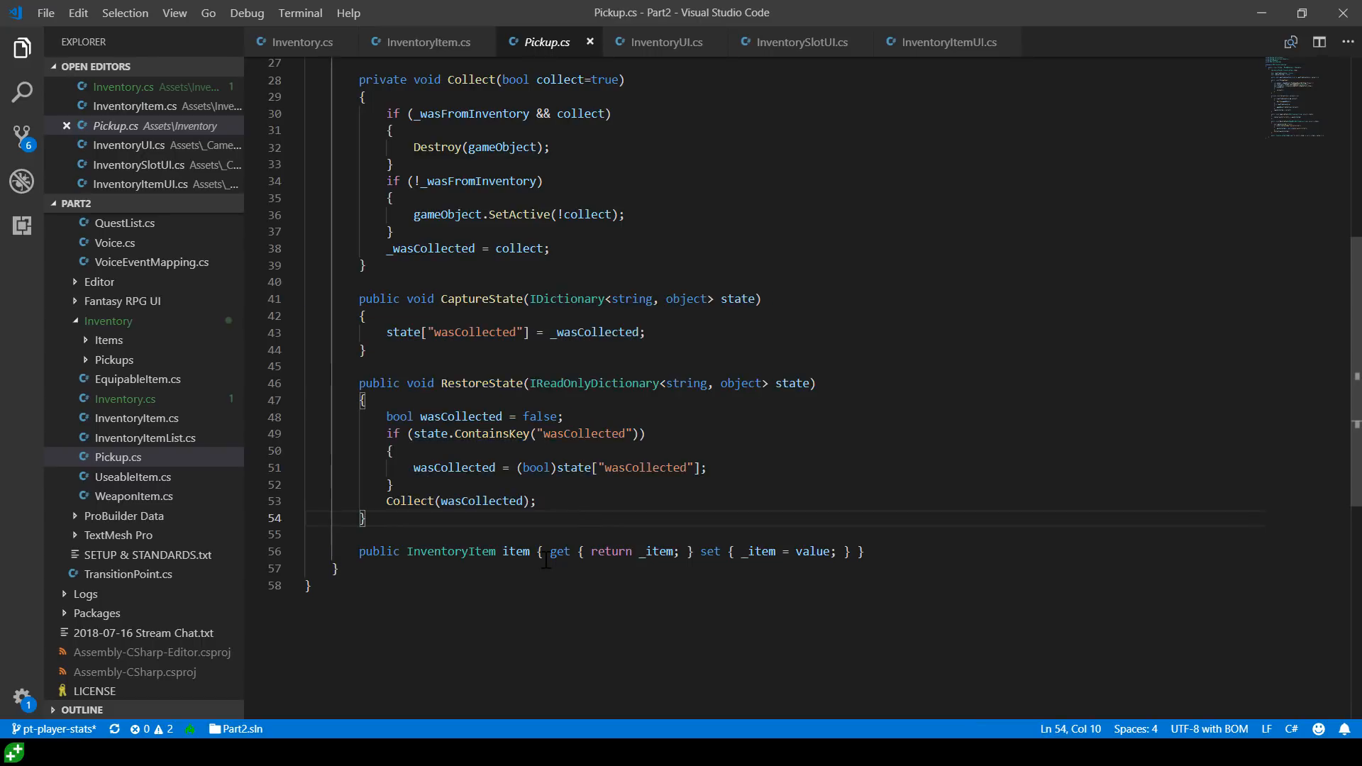
scroll("up", 3)
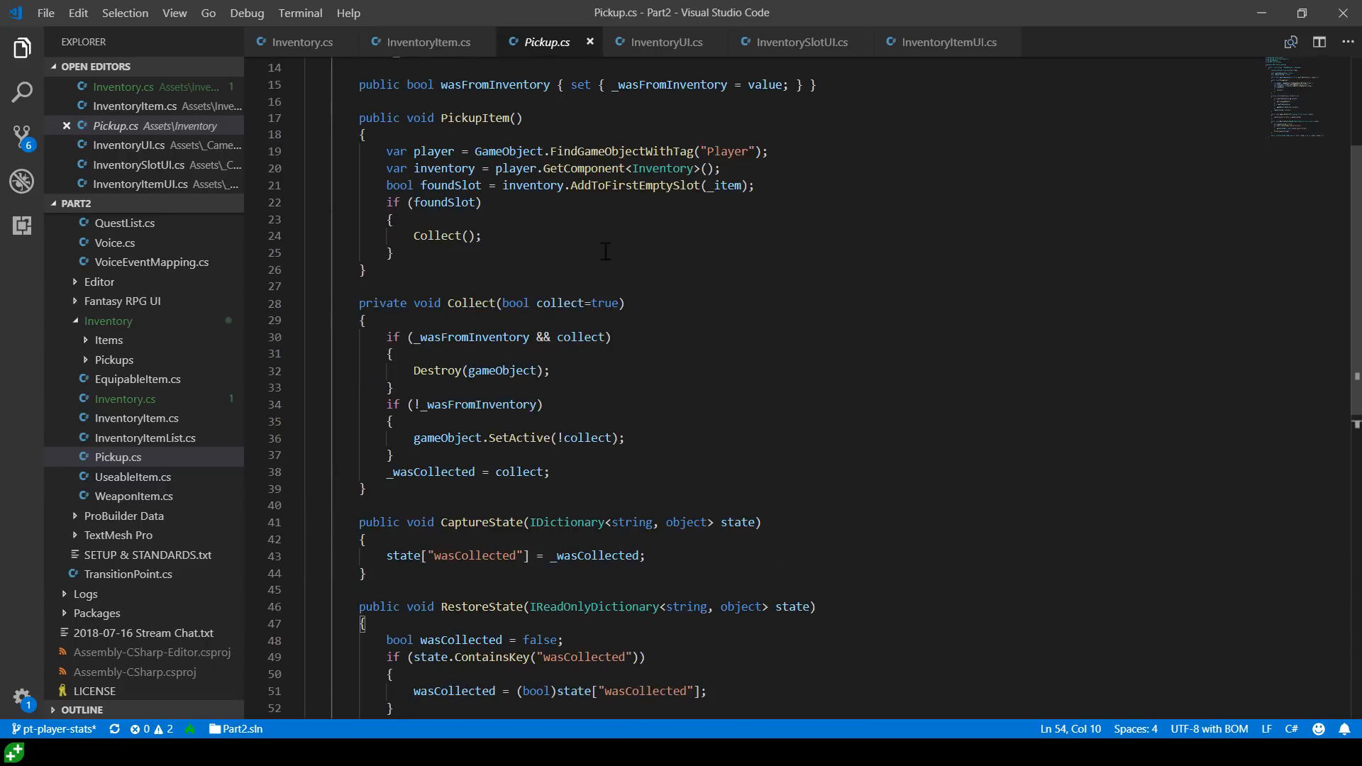
scroll("up", 3)
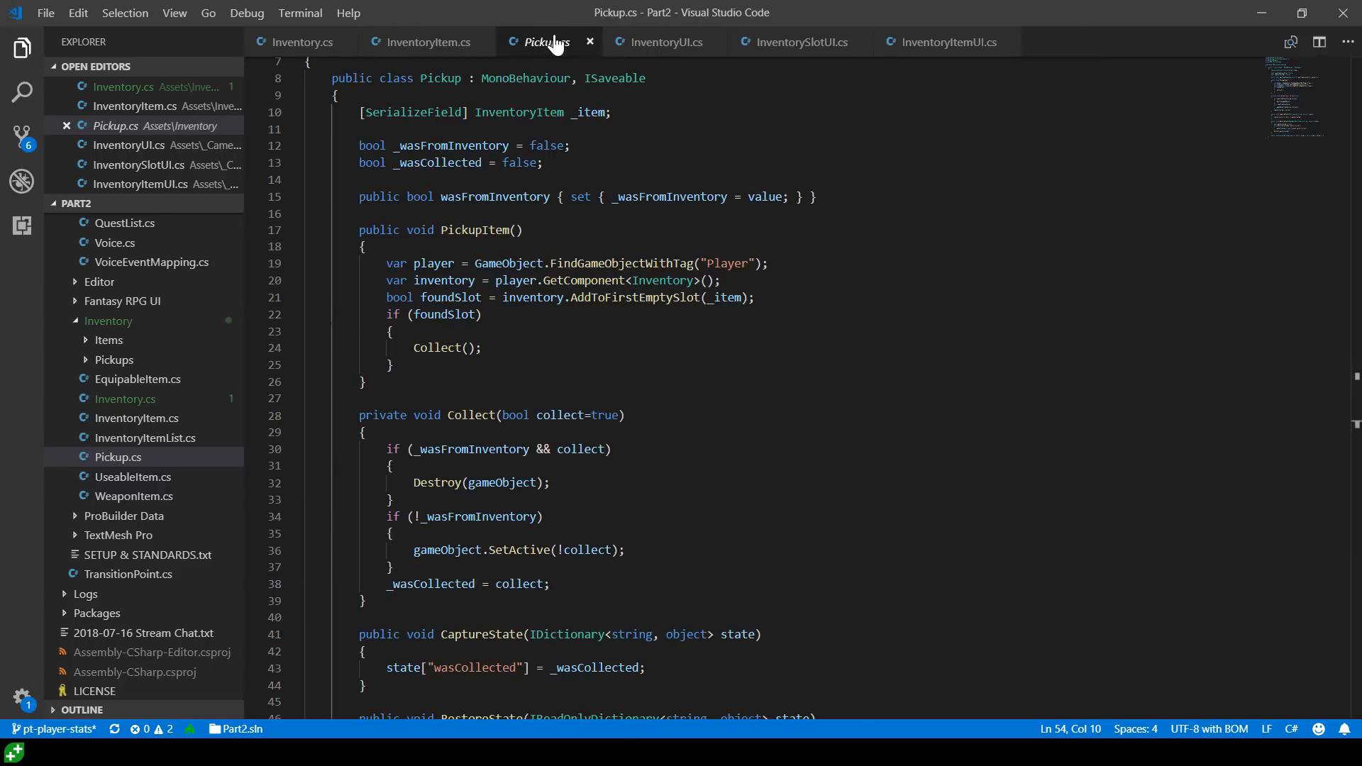
left_click(427, 42)
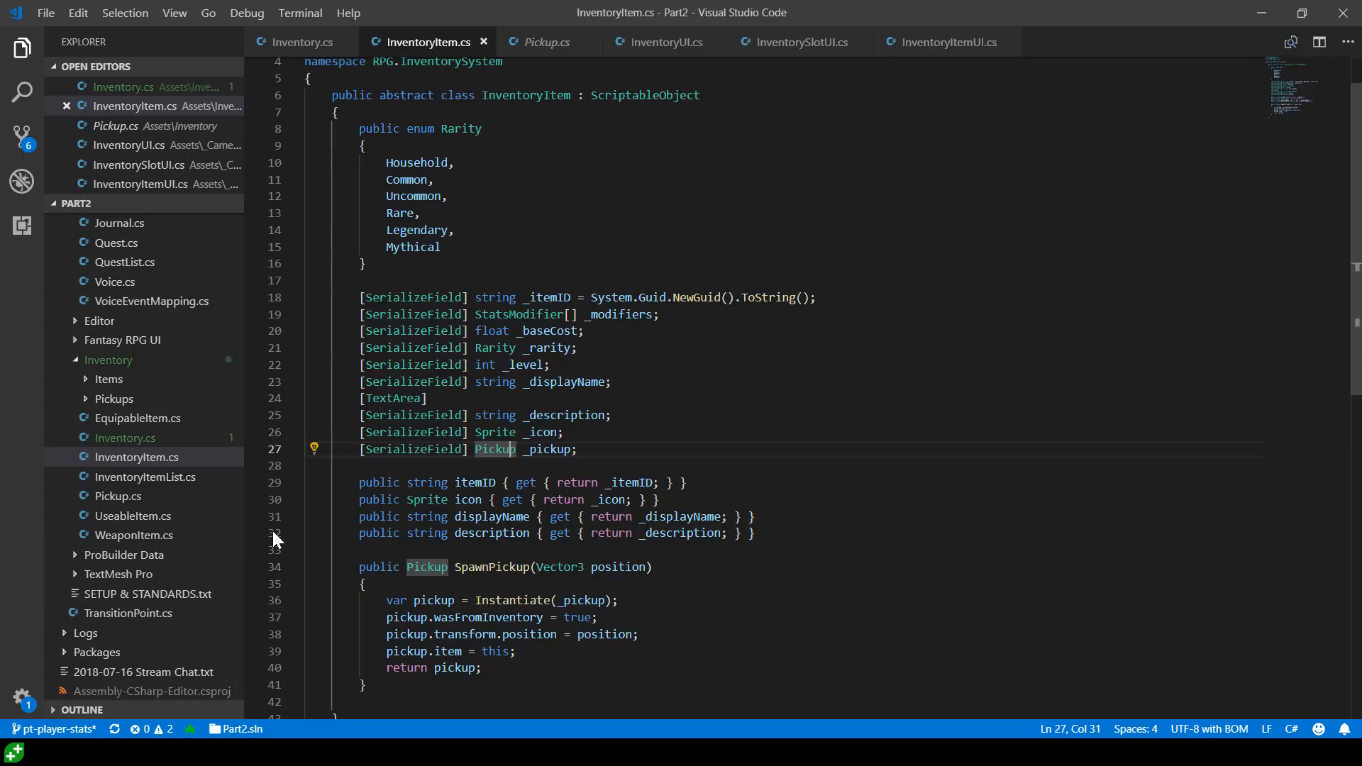
Open EquipableItem.cs, then start the game in Unity's Game view
scroll("up", 3)
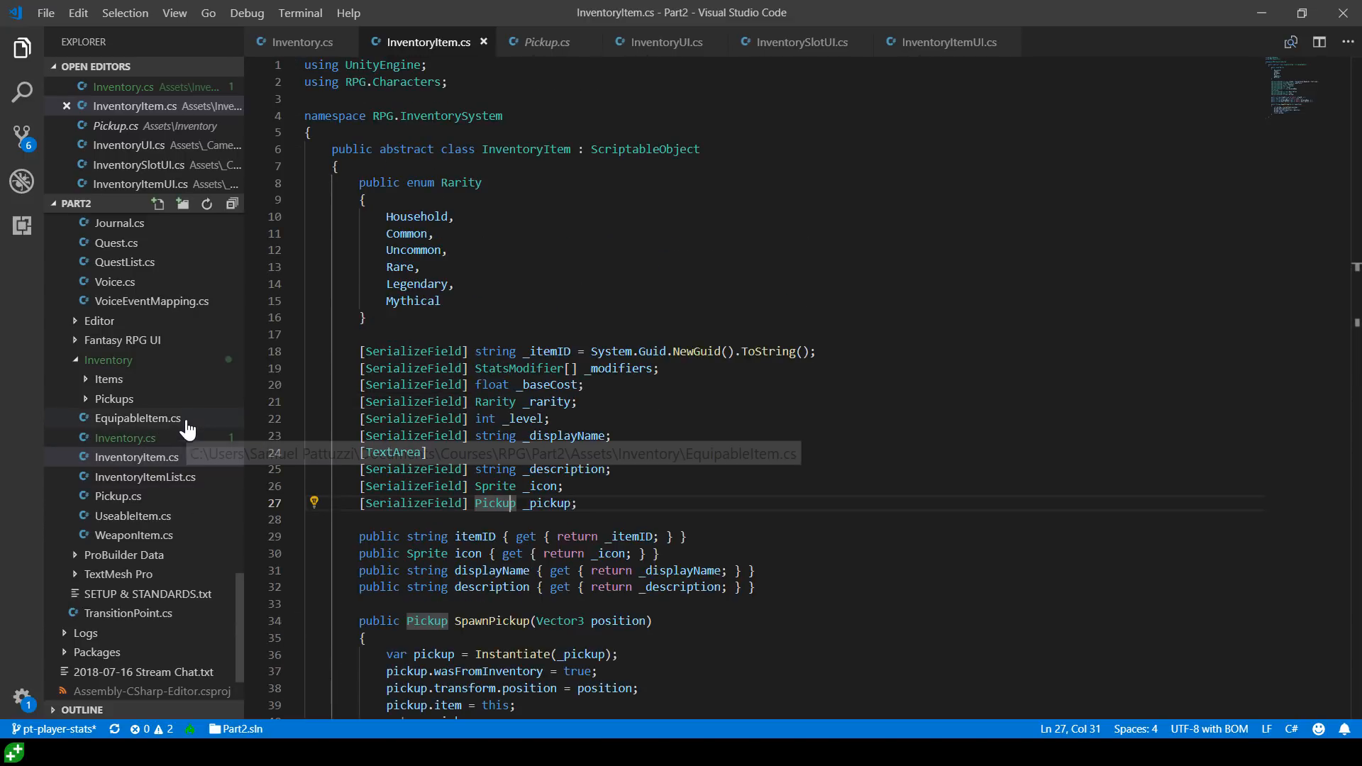
left_click(136, 417)
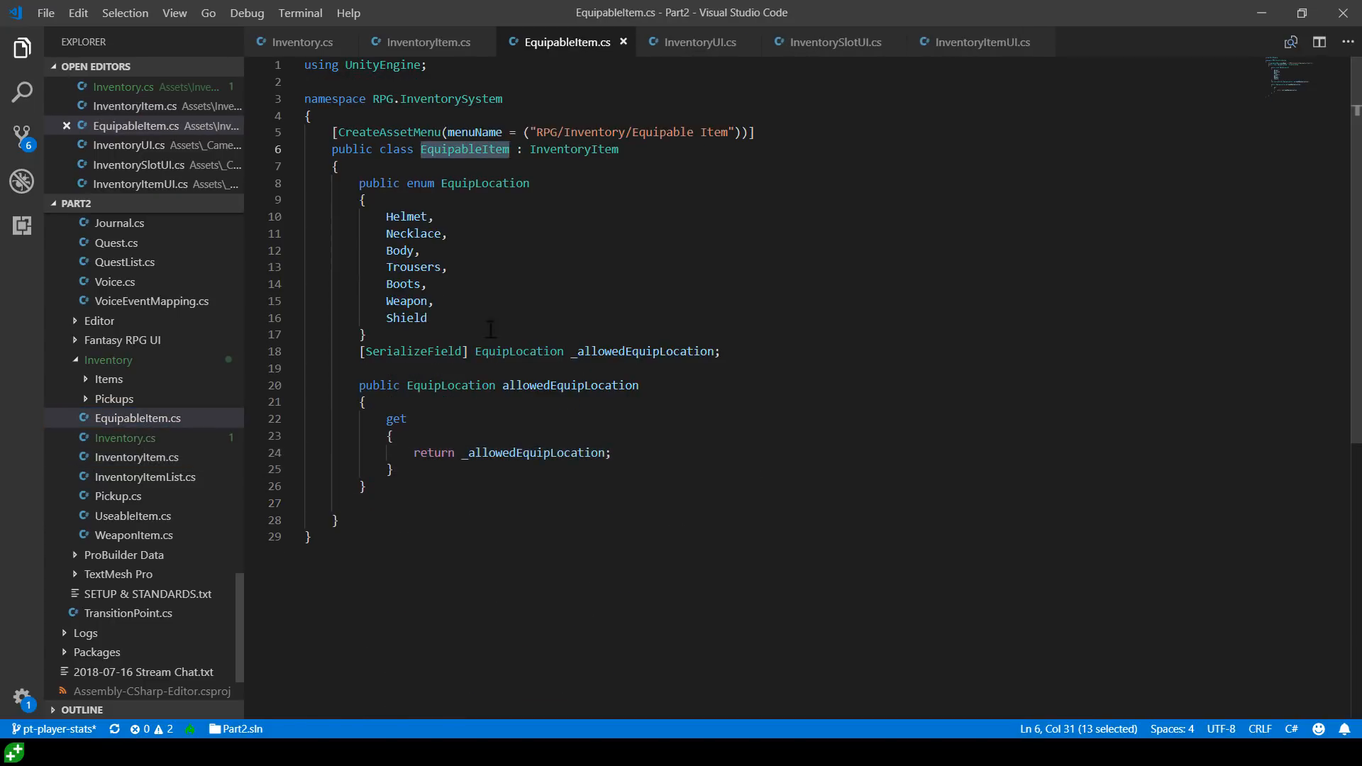
mouse_move(655, 311)
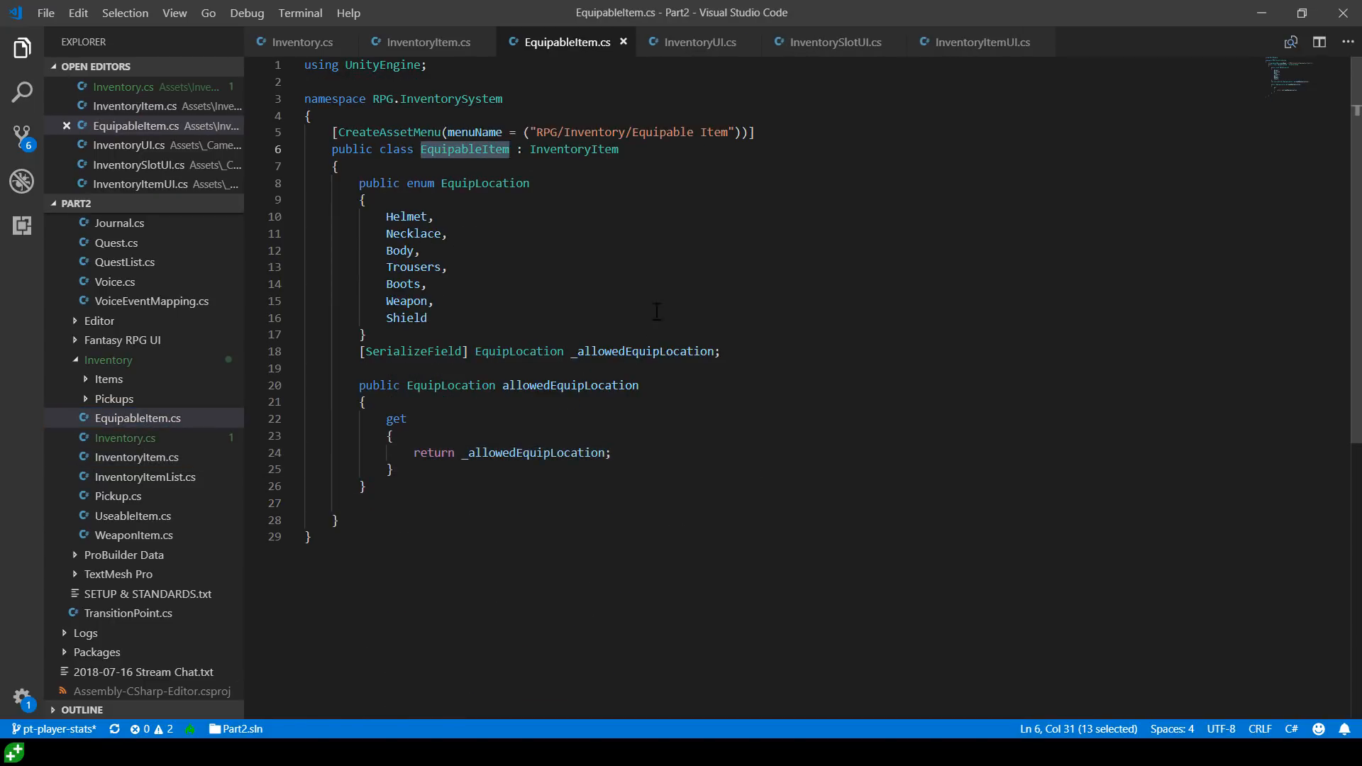
mouse_move(511, 337)
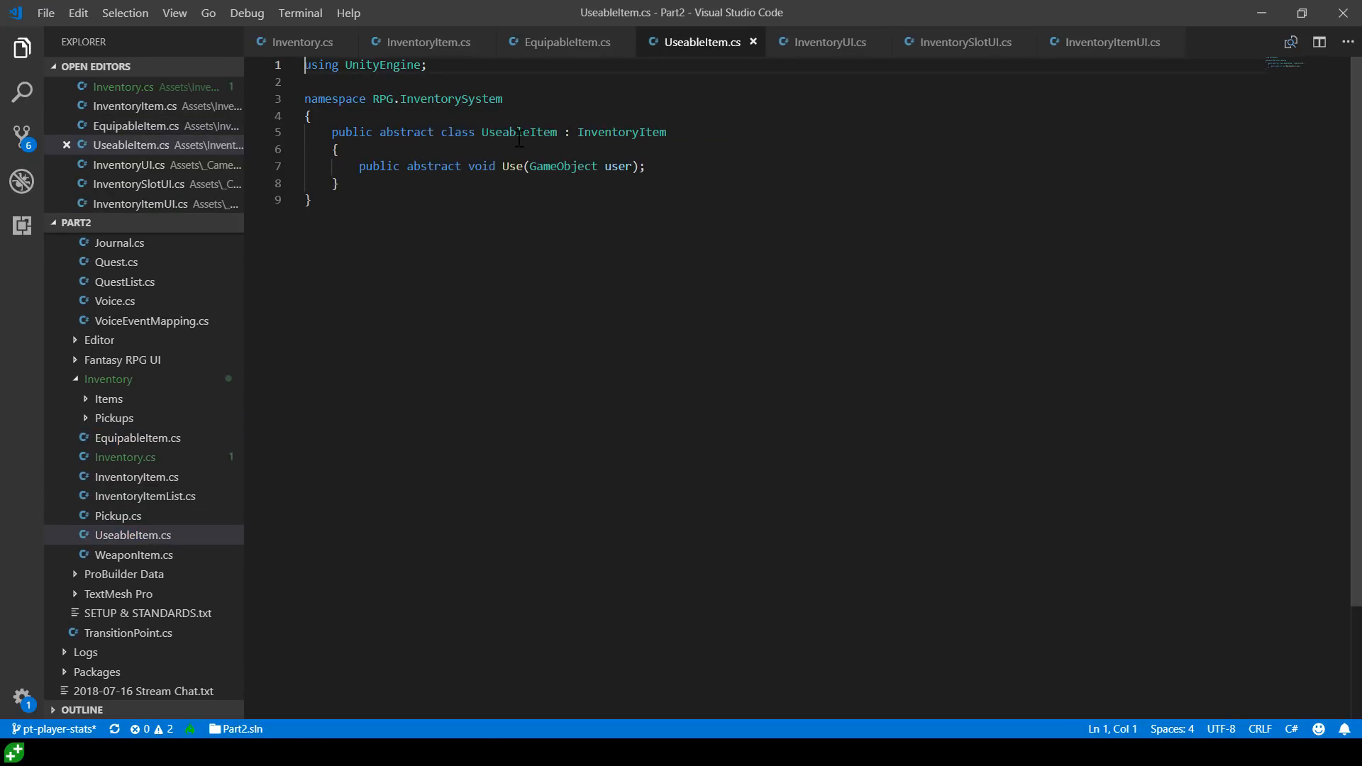
mouse_move(290, 528)
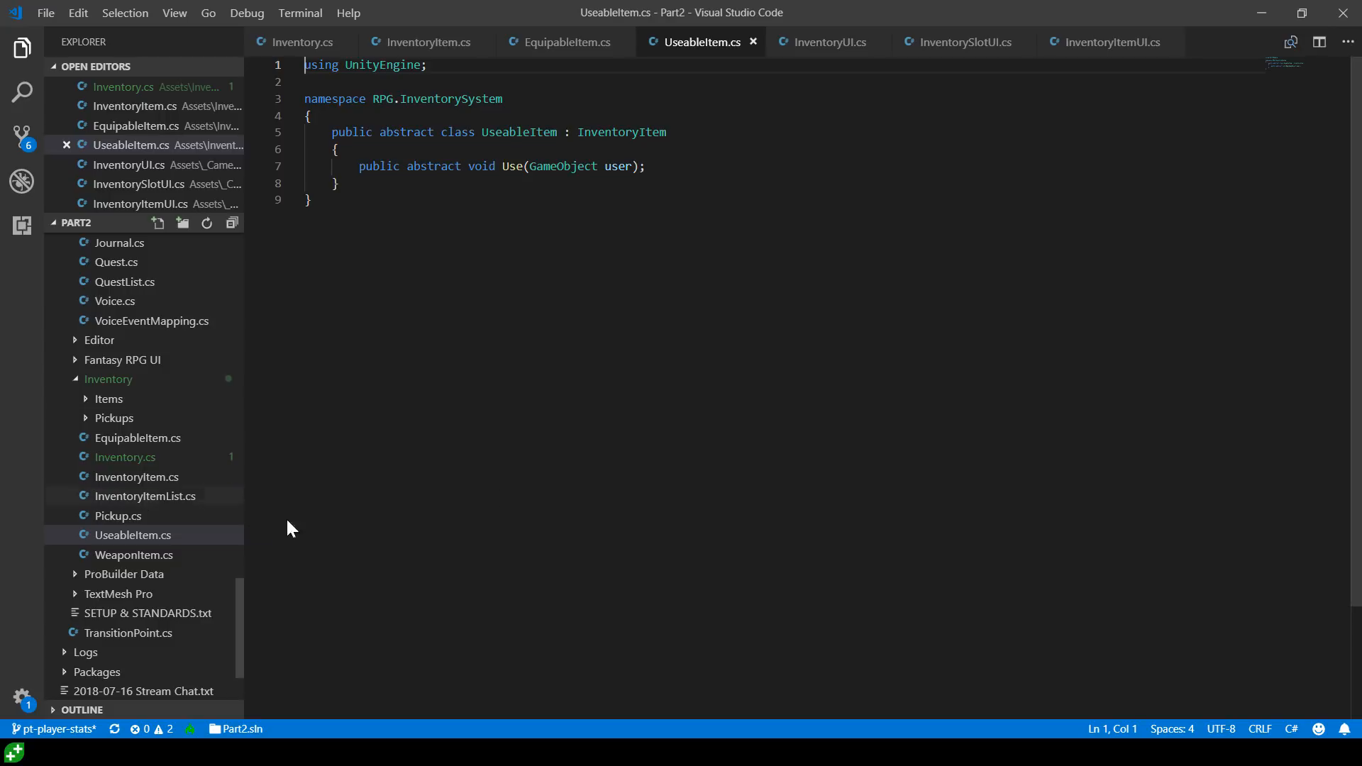
mouse_move(447, 458)
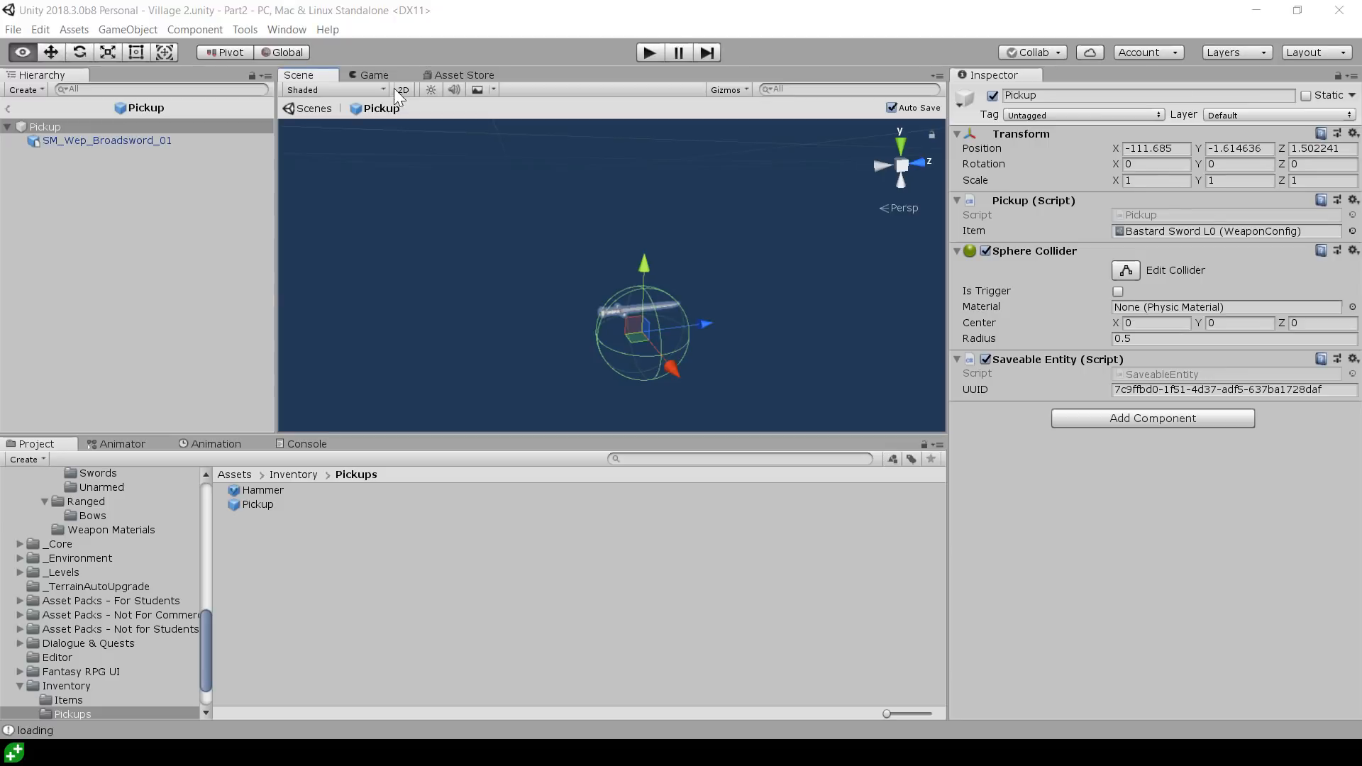
left_click(649, 52)
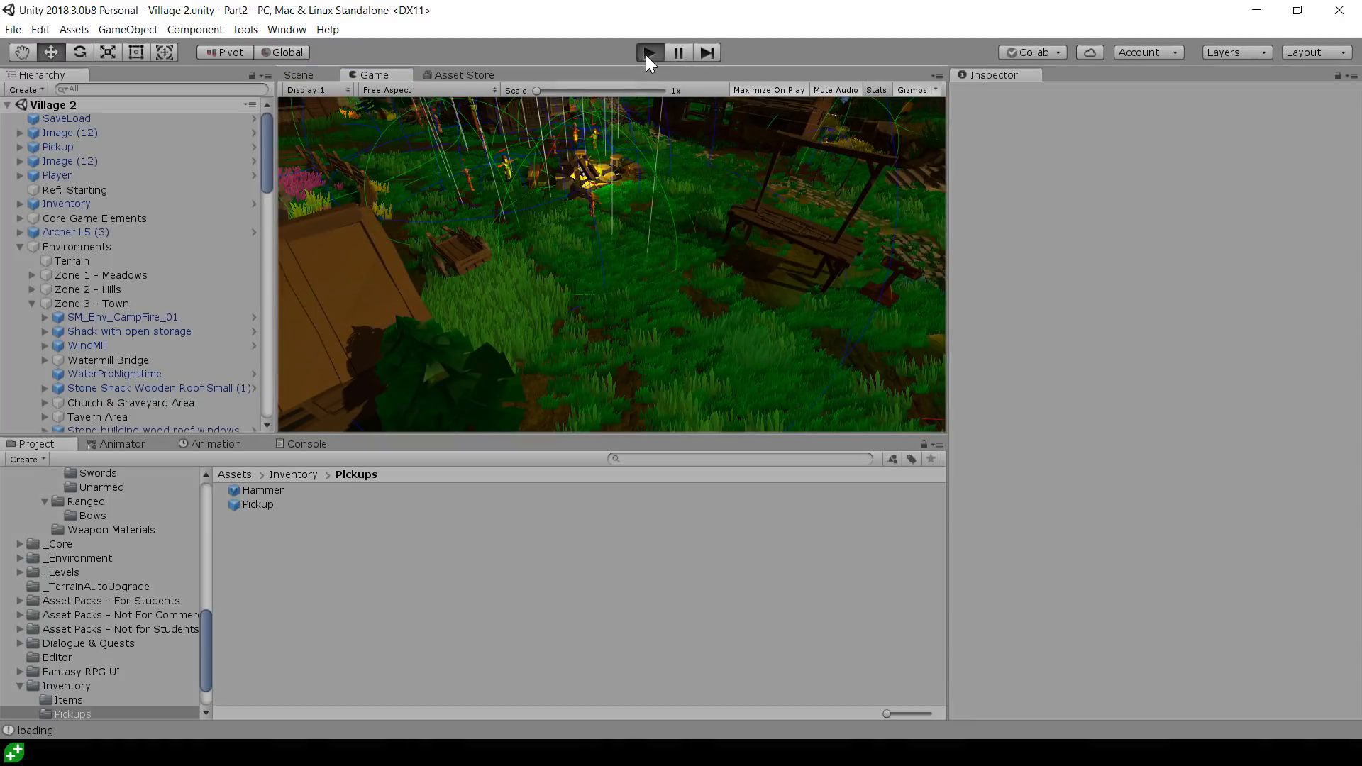
left_click(649, 51)
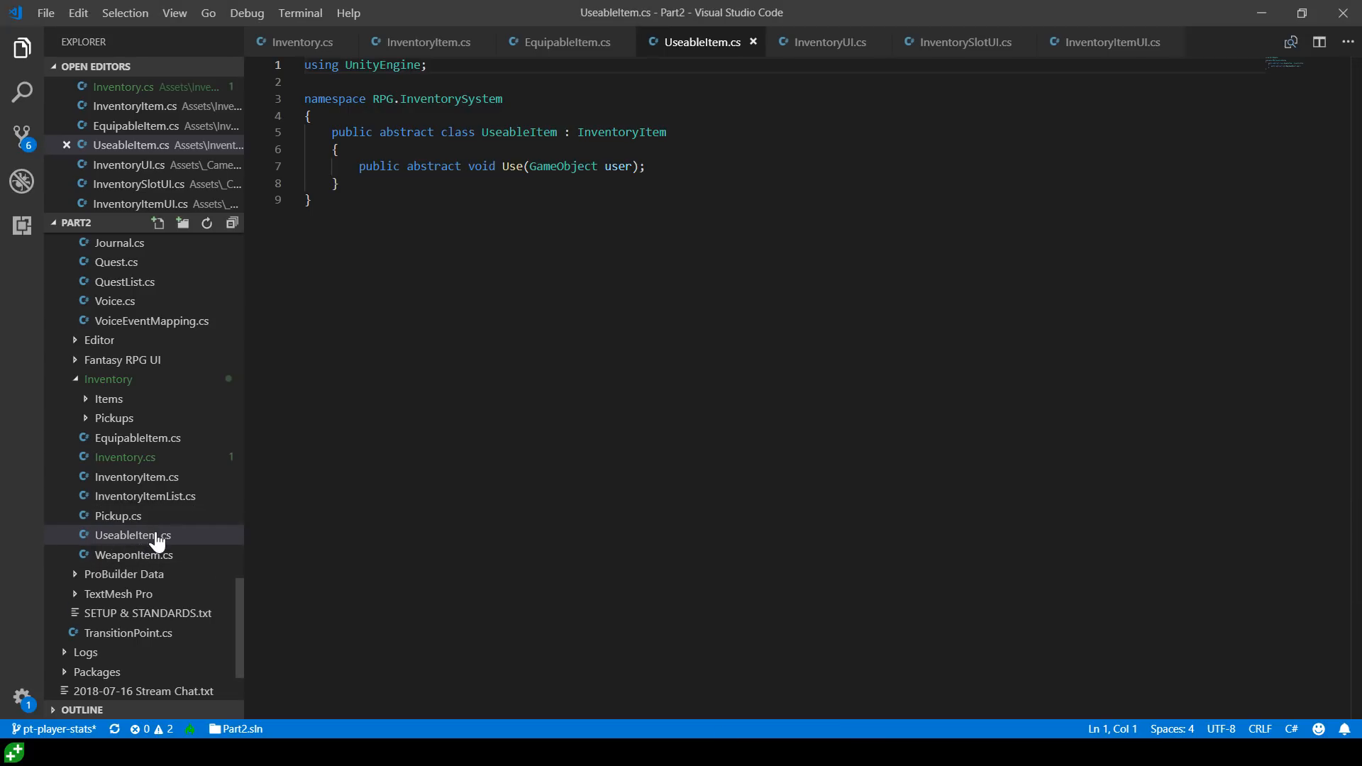
mouse_move(144, 496)
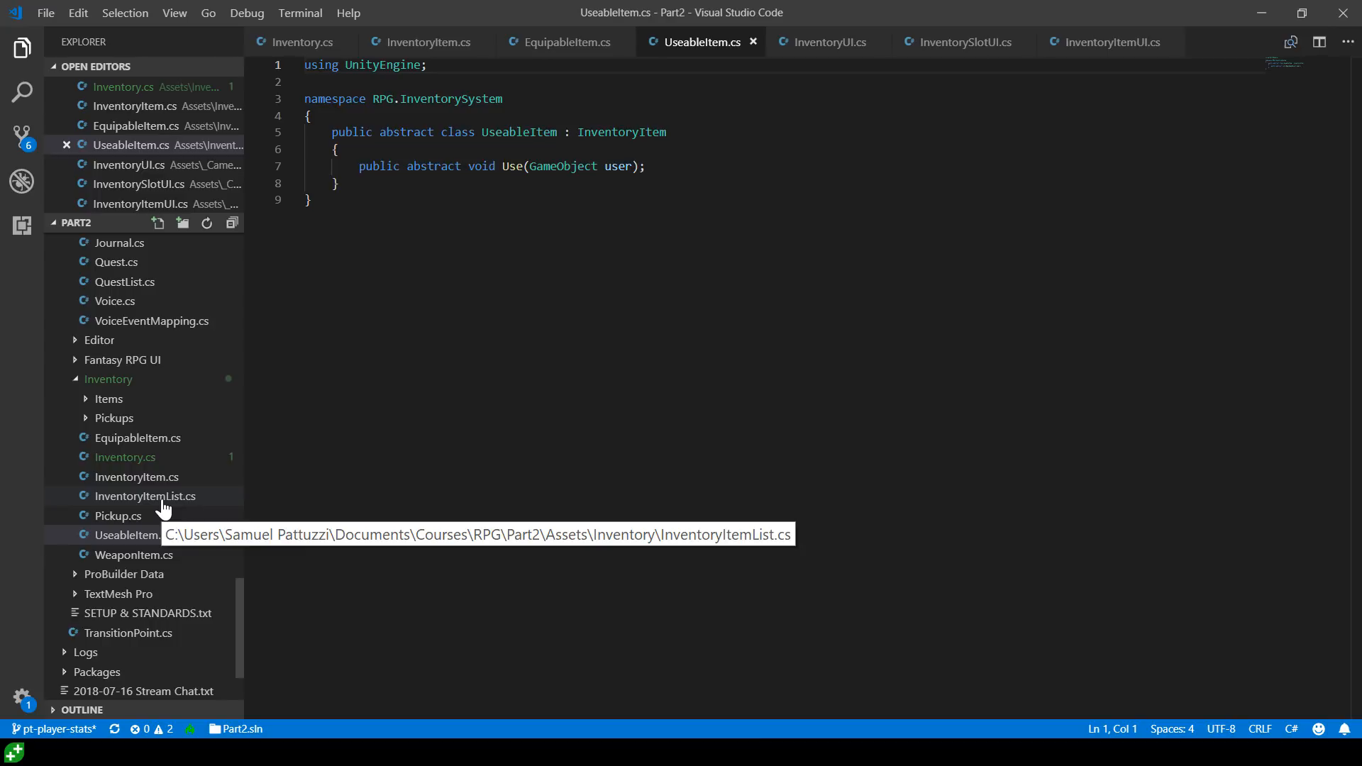
mouse_move(190, 562)
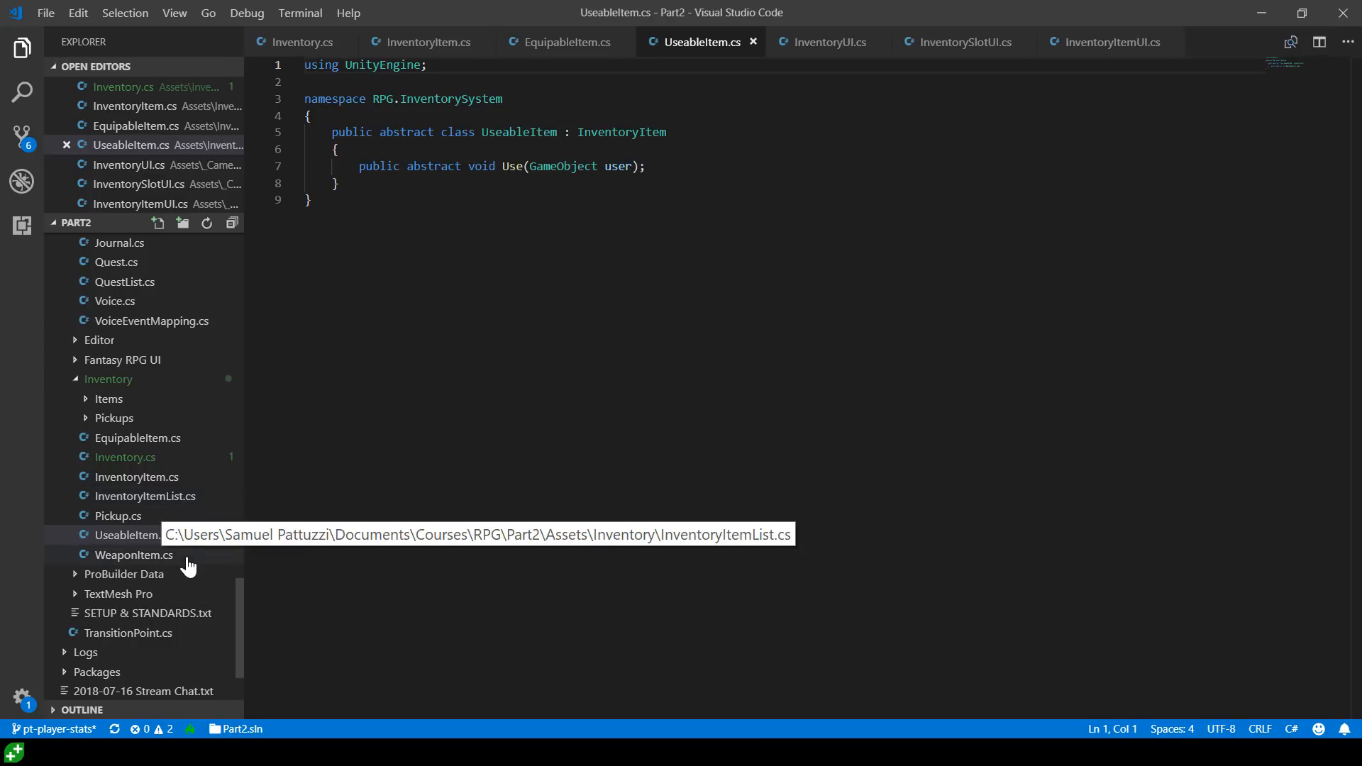
Open WeaponItem.cs, check the running game, and return to the code editor
left_click(133, 554)
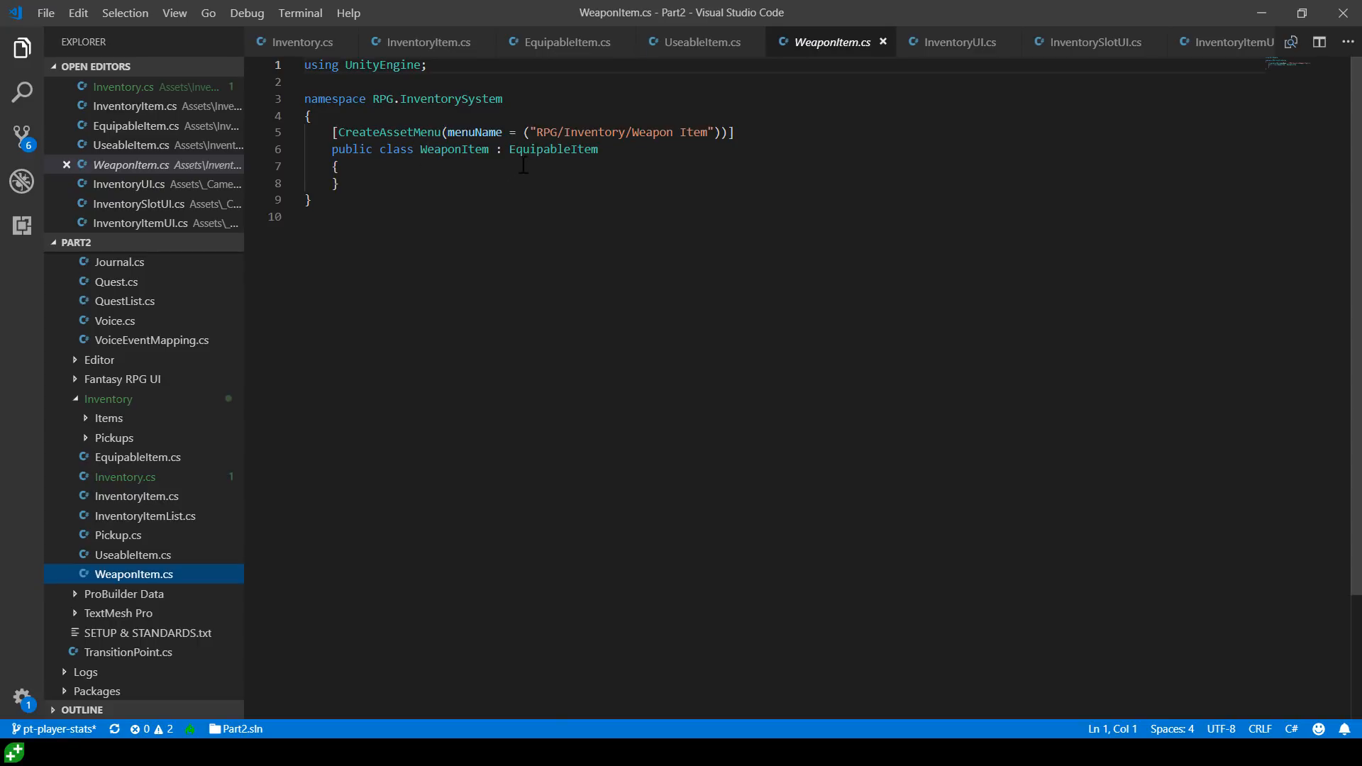
mouse_move(136, 496)
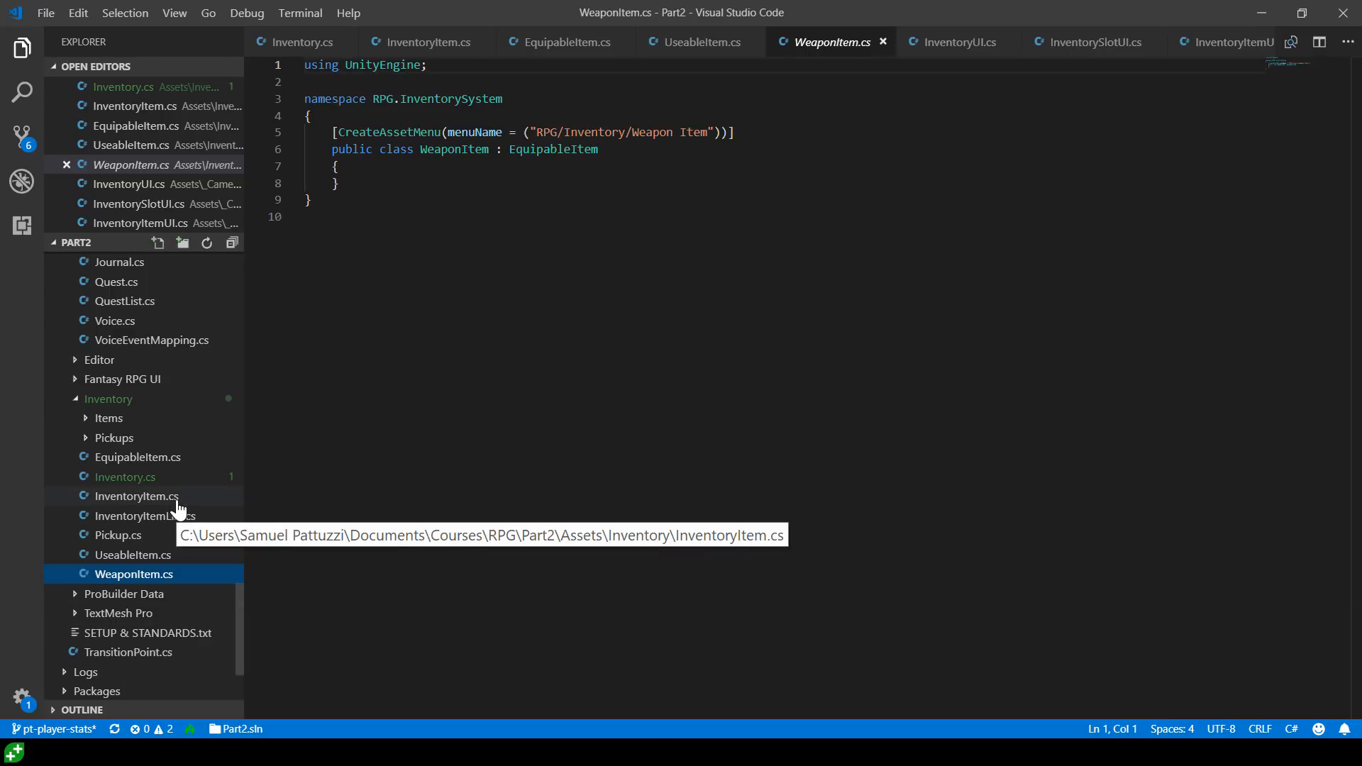
mouse_move(290, 569)
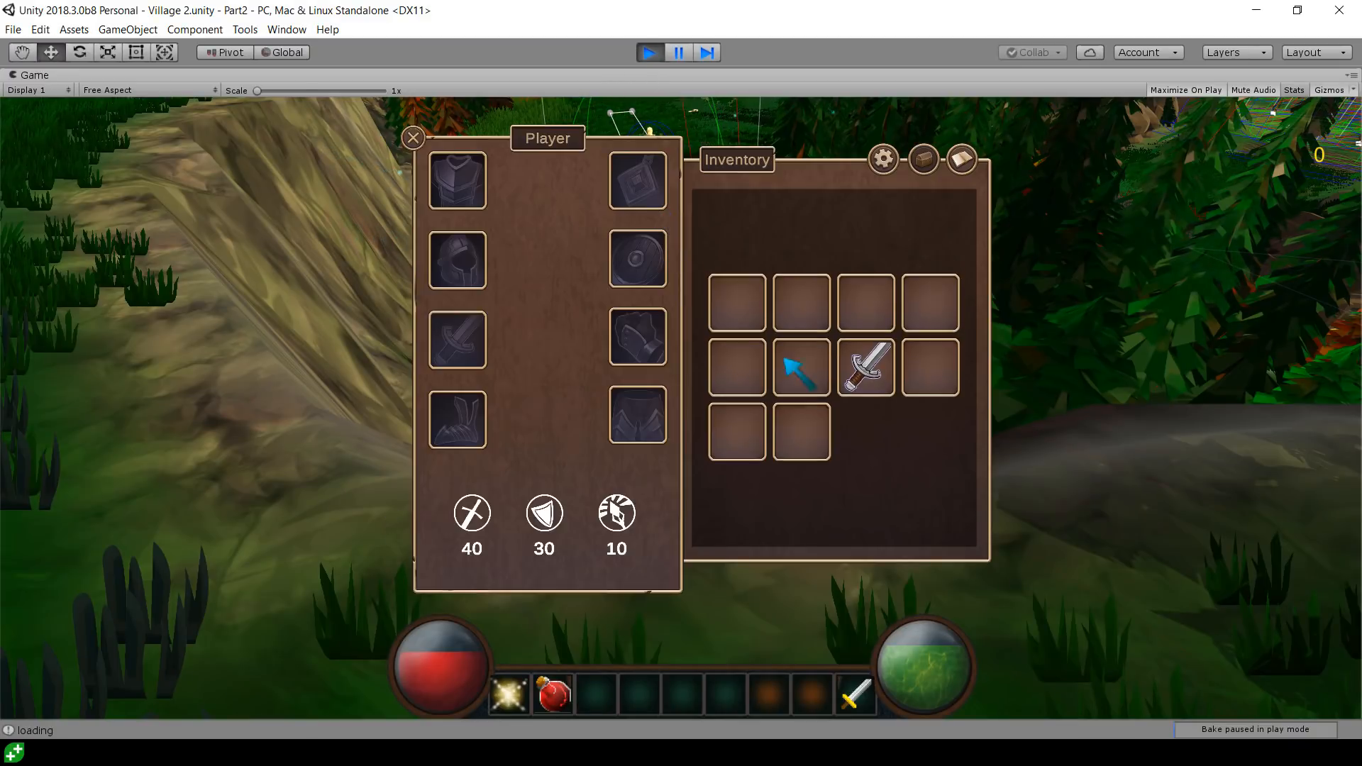
left_click(411, 137)
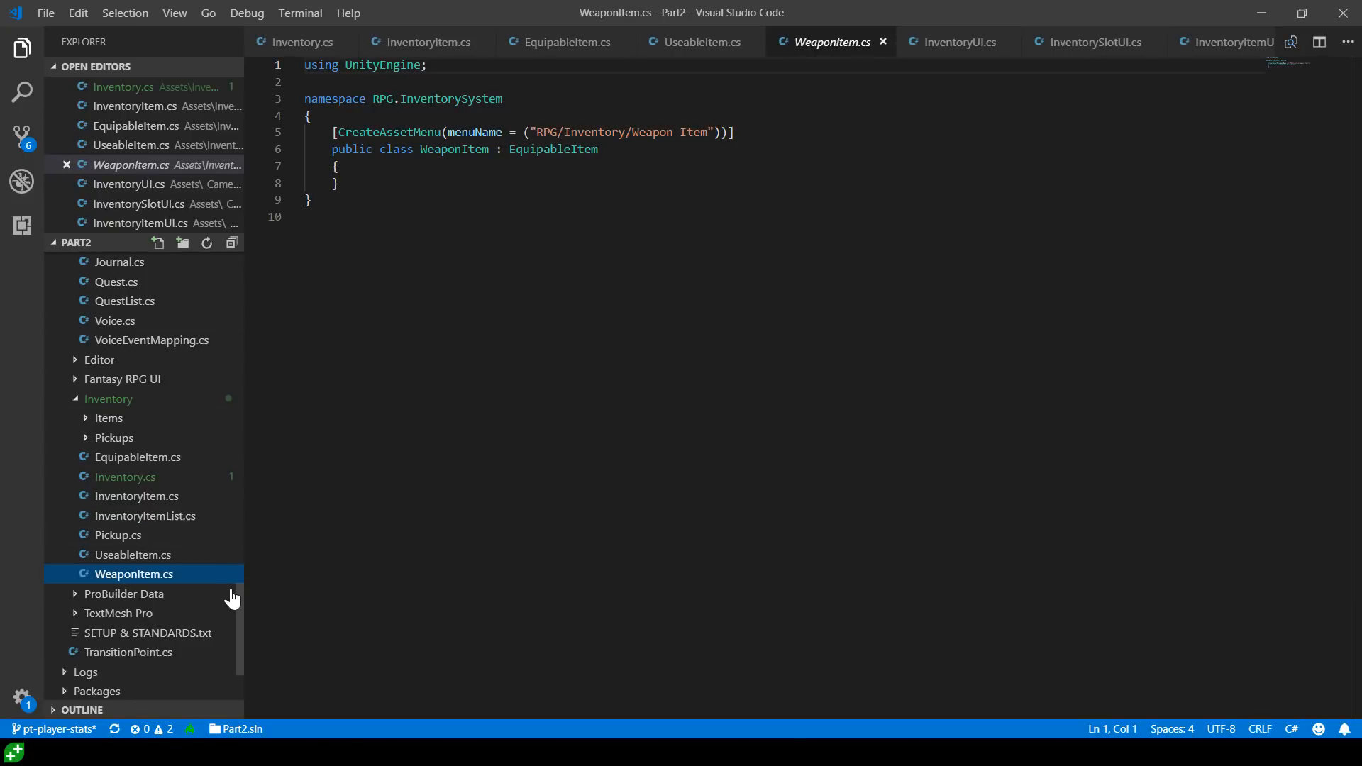
scroll("up", 3)
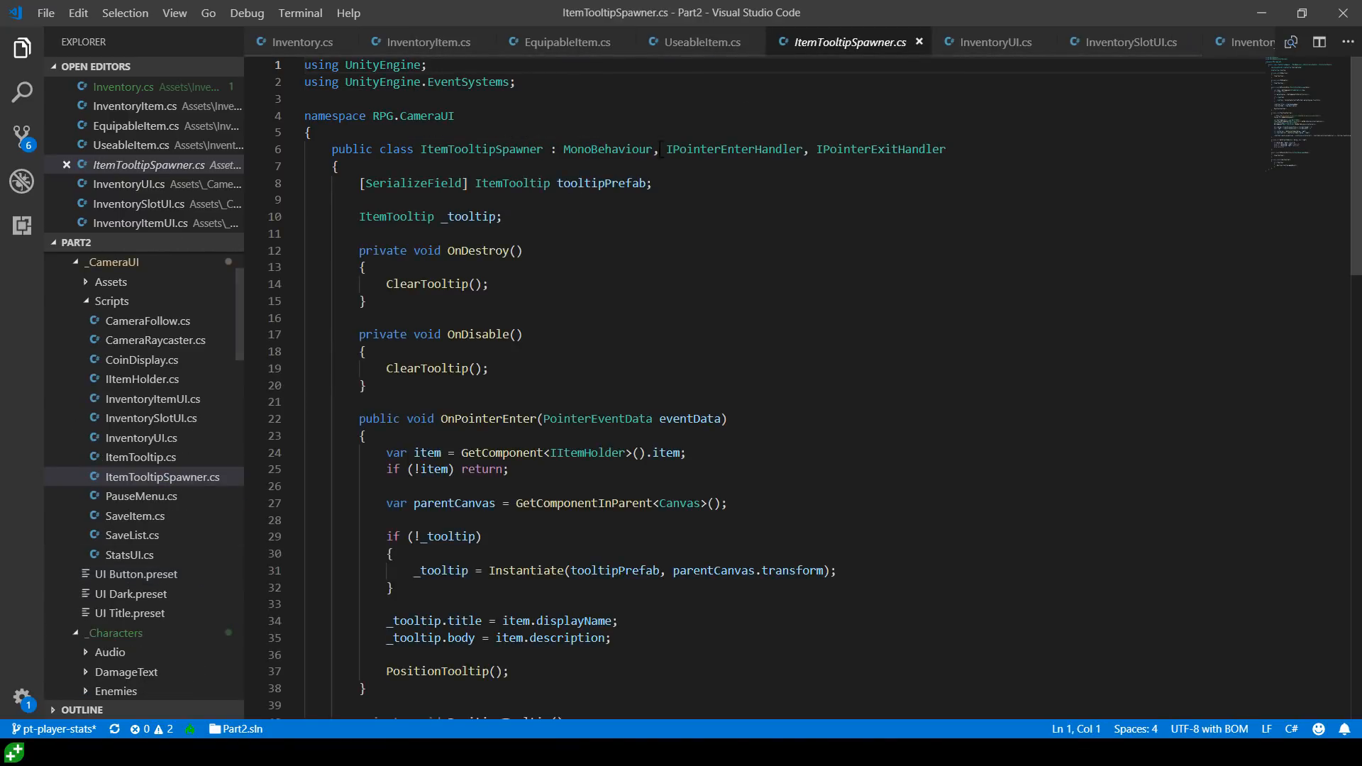
left_click(596, 183)
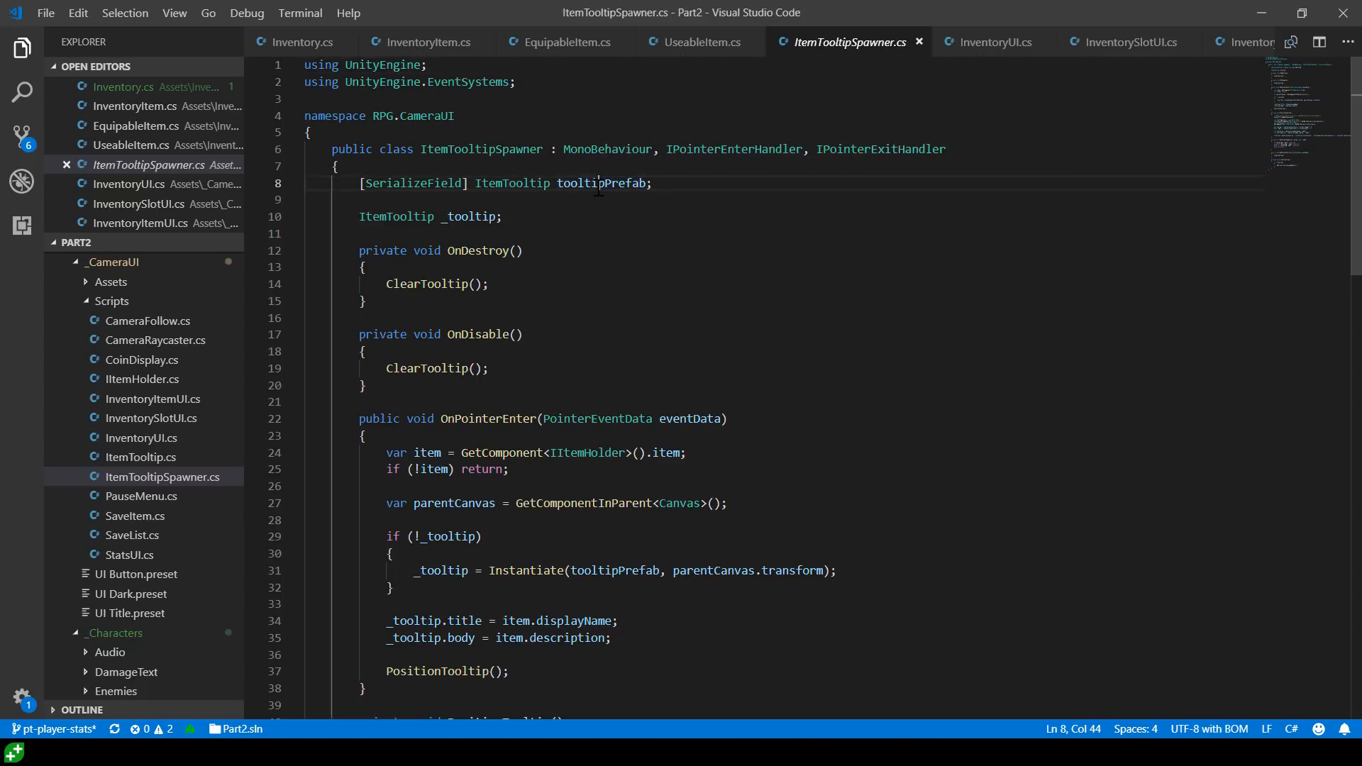
double_click(597, 183)
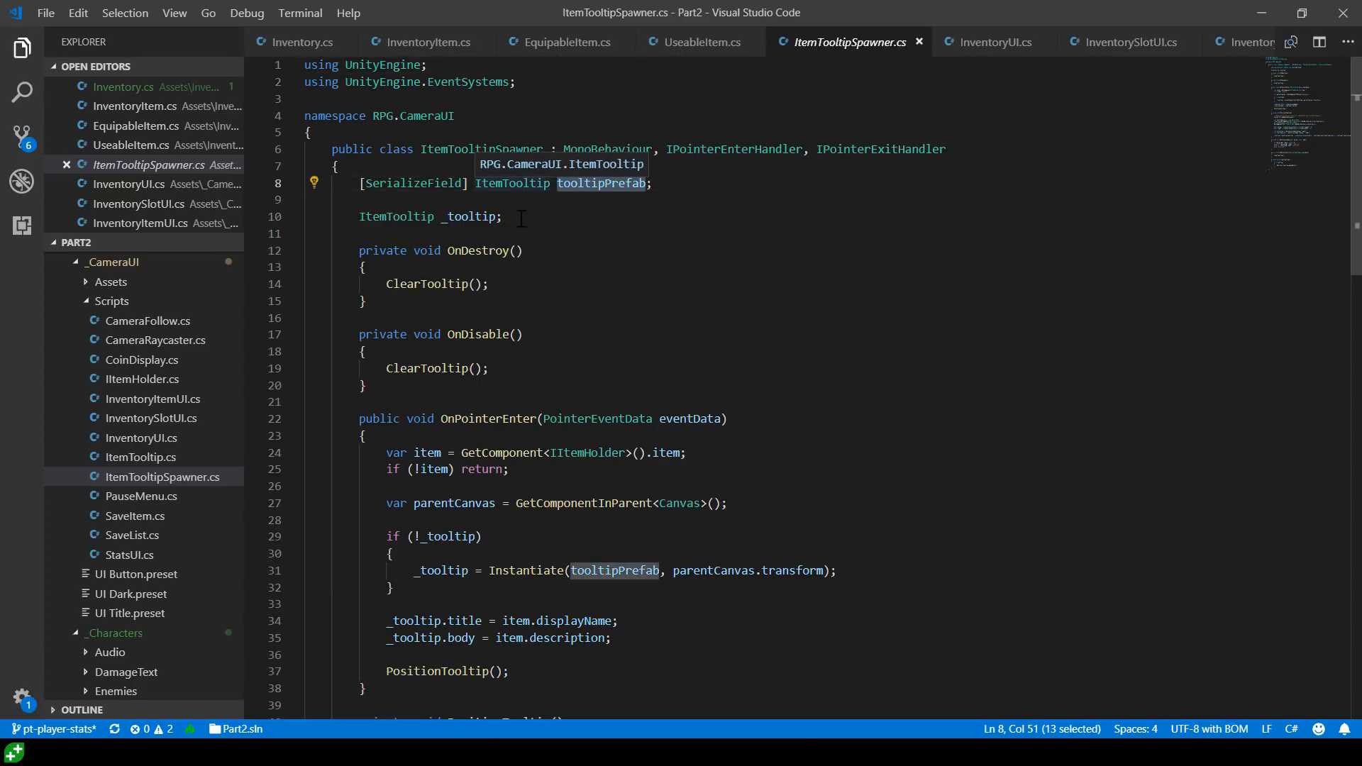
left_click(512, 182)
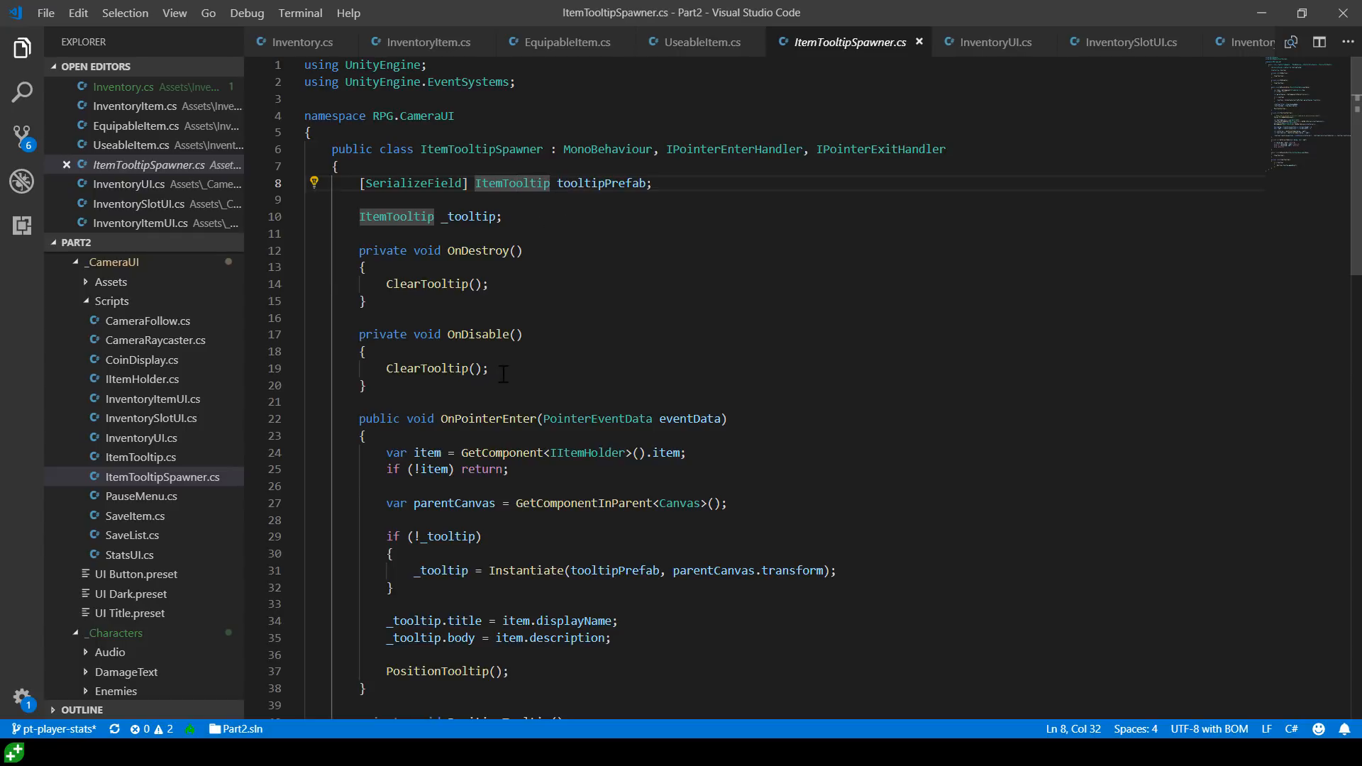
scroll("down", 3)
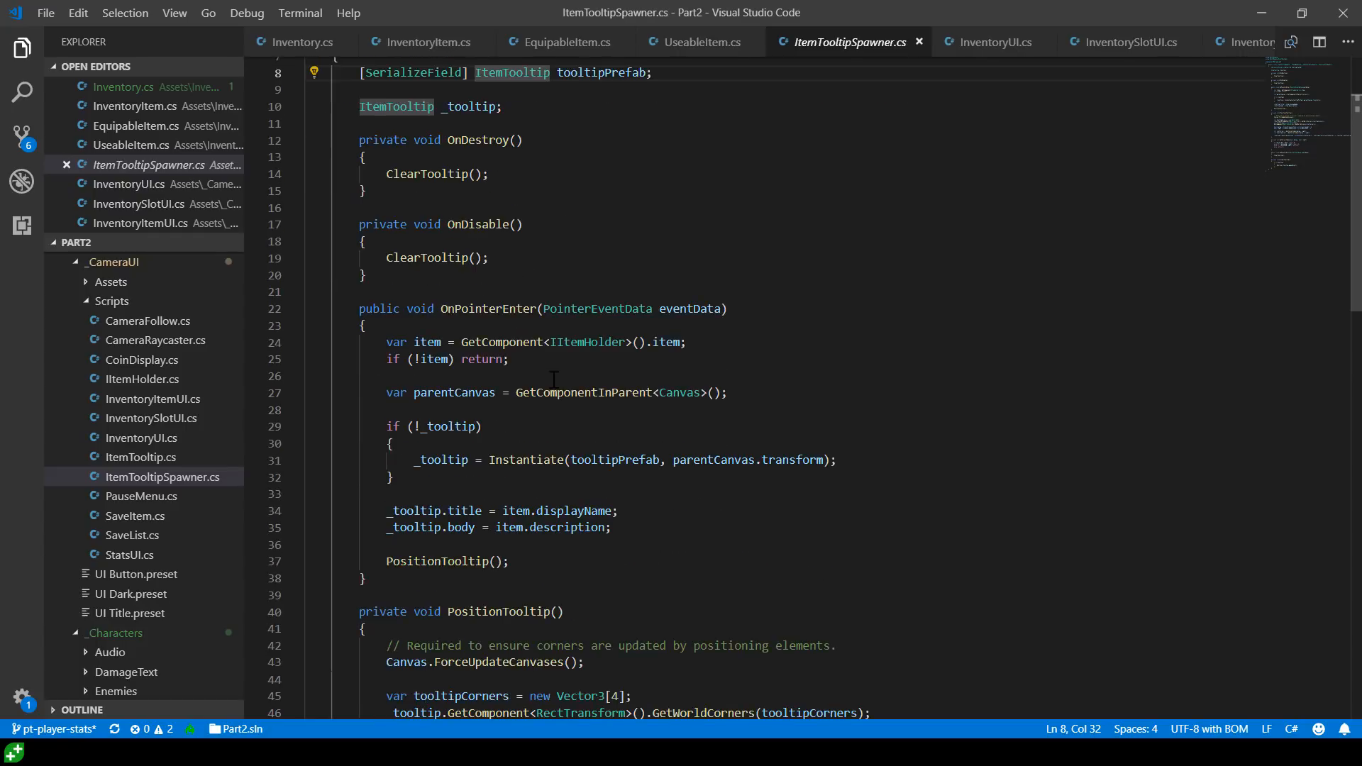
scroll("down", 3)
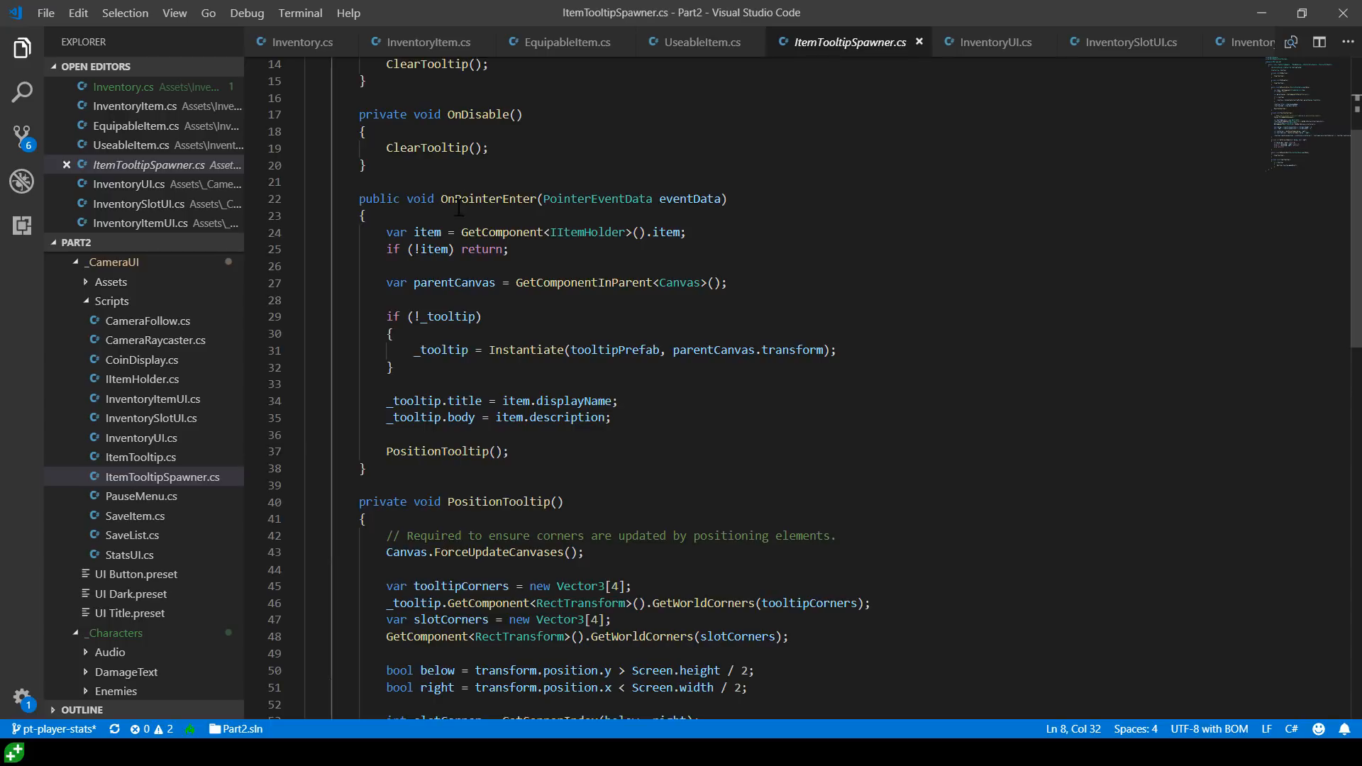
mouse_move(638, 295)
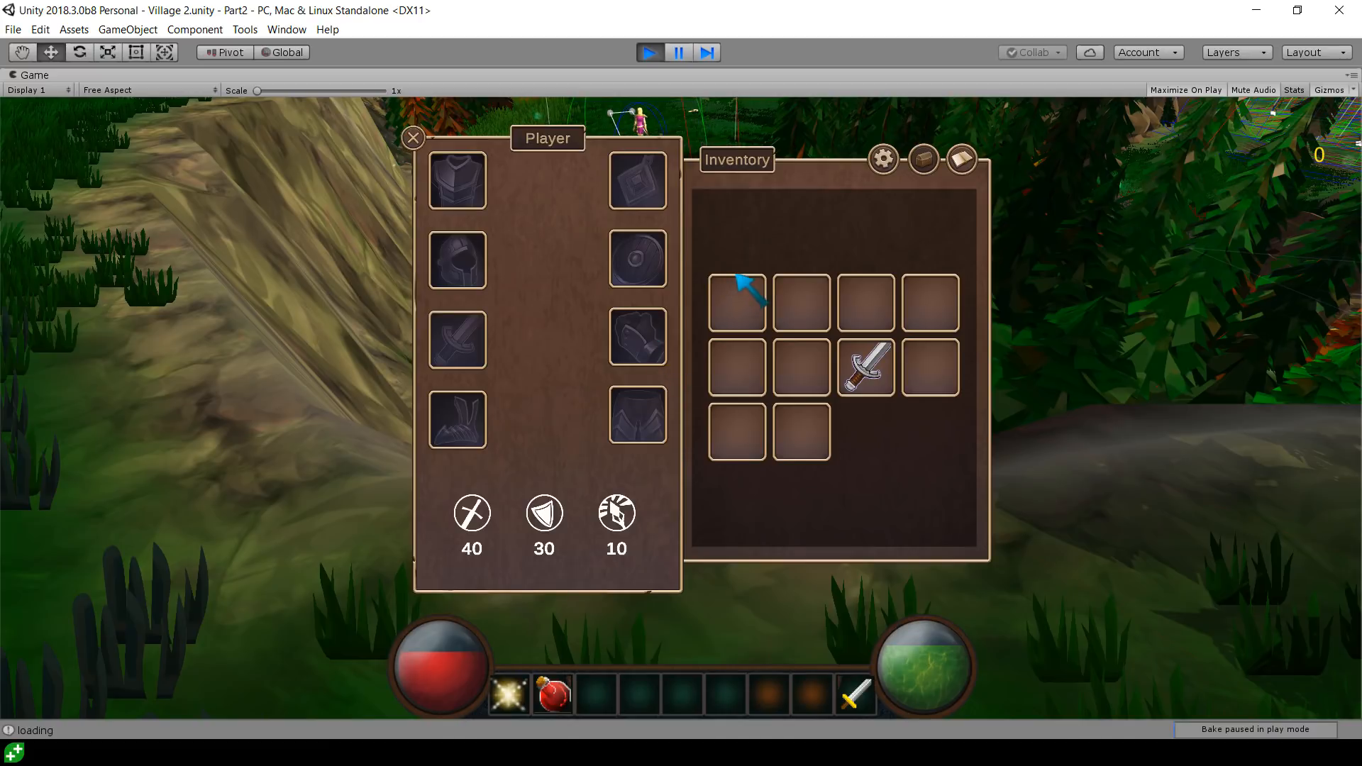
mouse_move(863, 366)
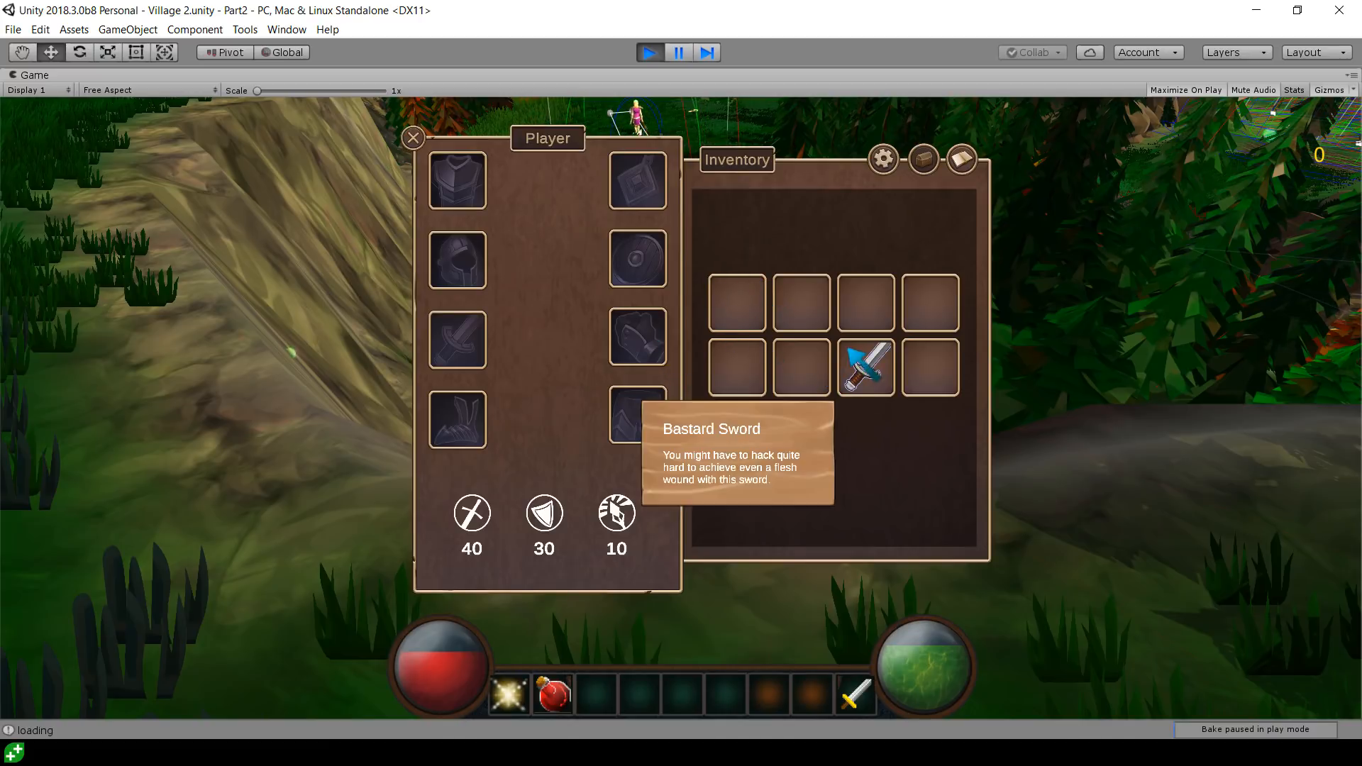
mouse_move(873, 386)
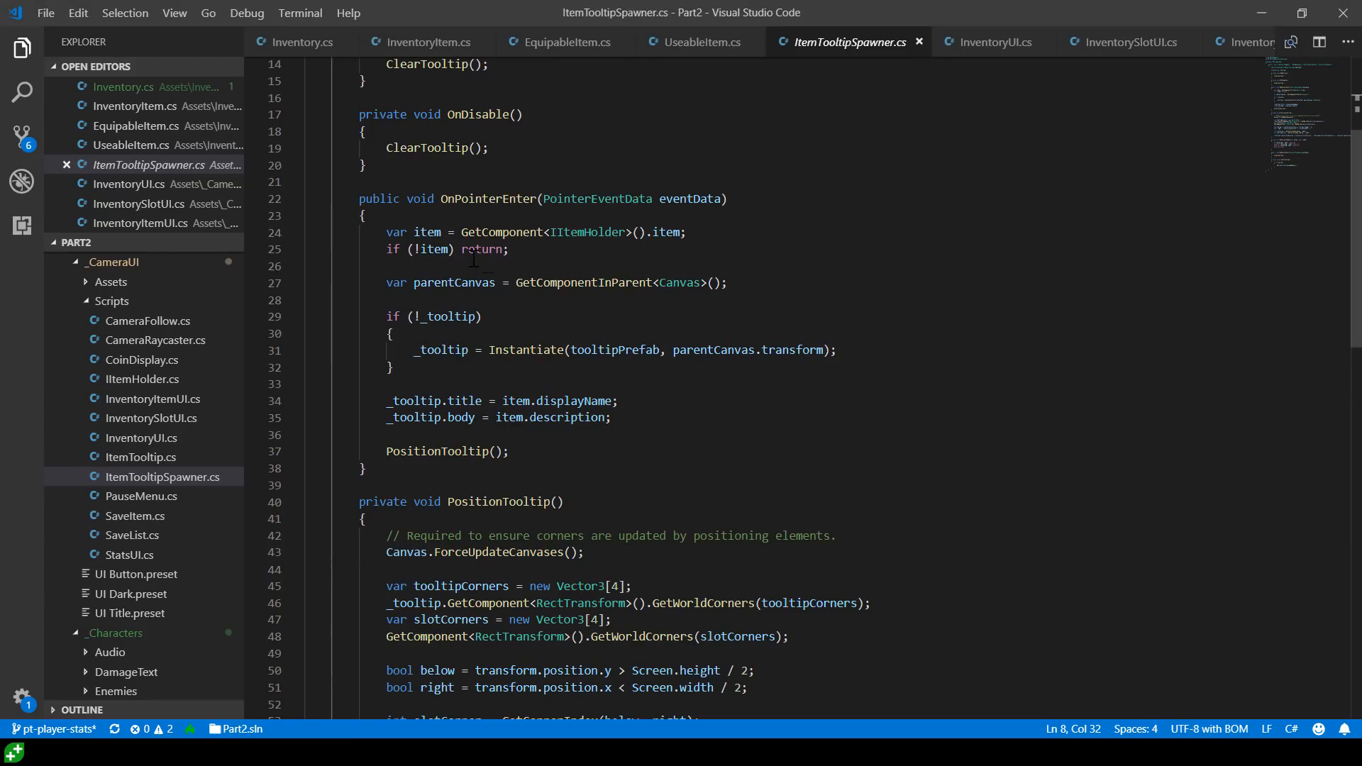
scroll("up", 3)
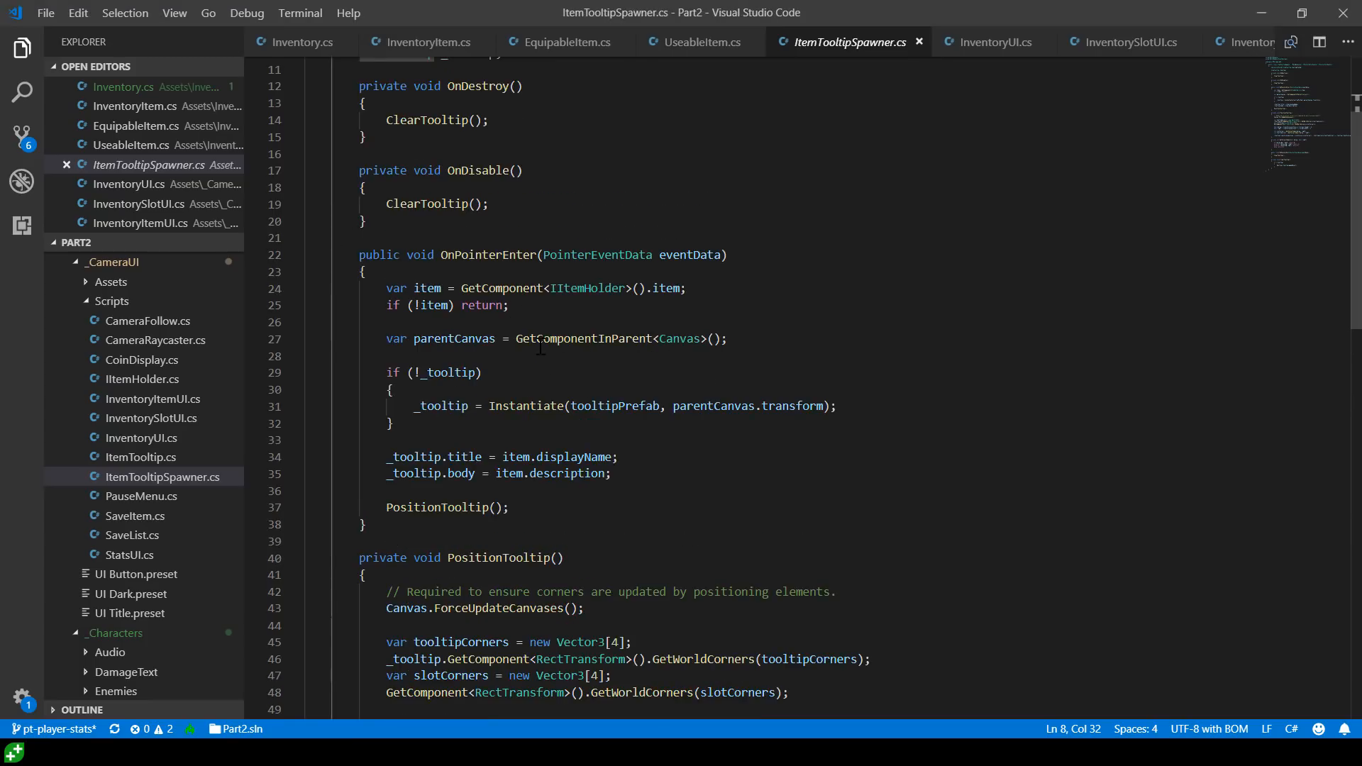
double_click(581, 337)
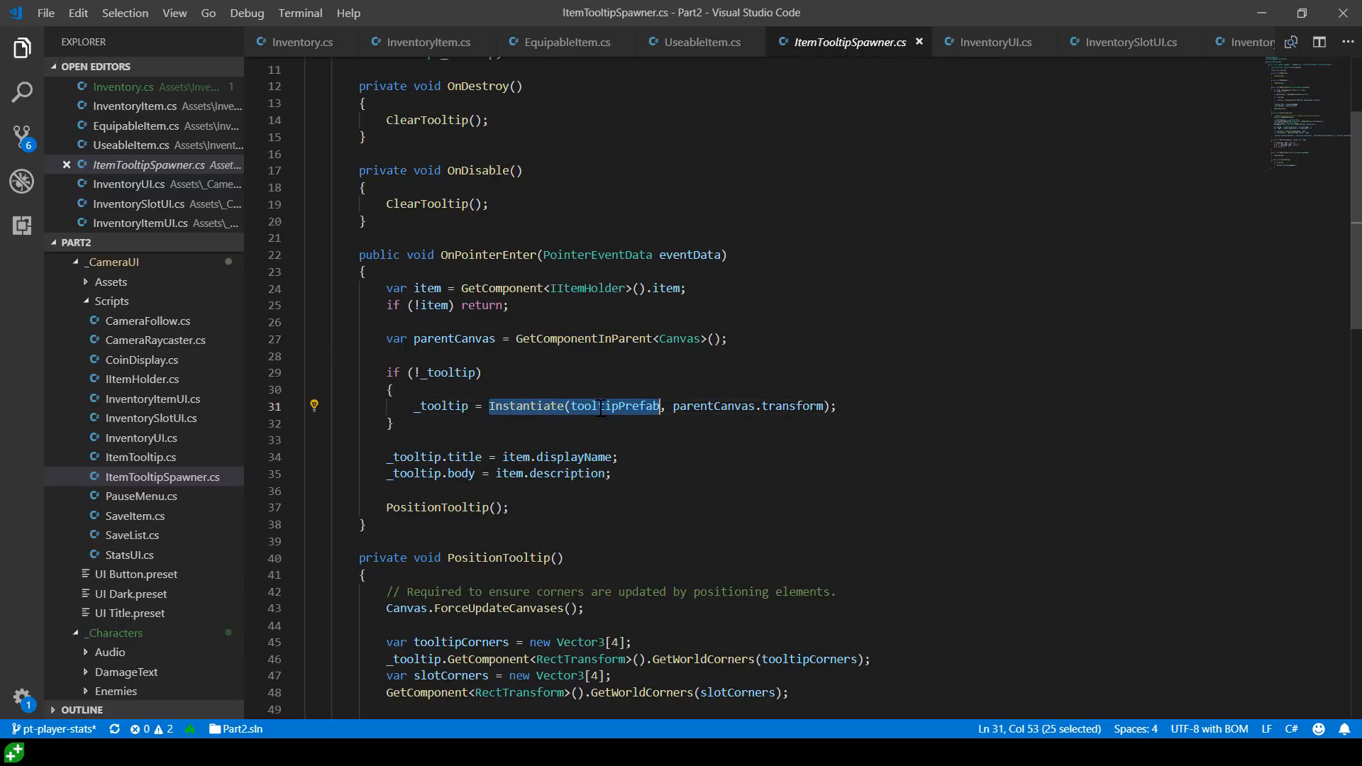
double_click(794, 405)
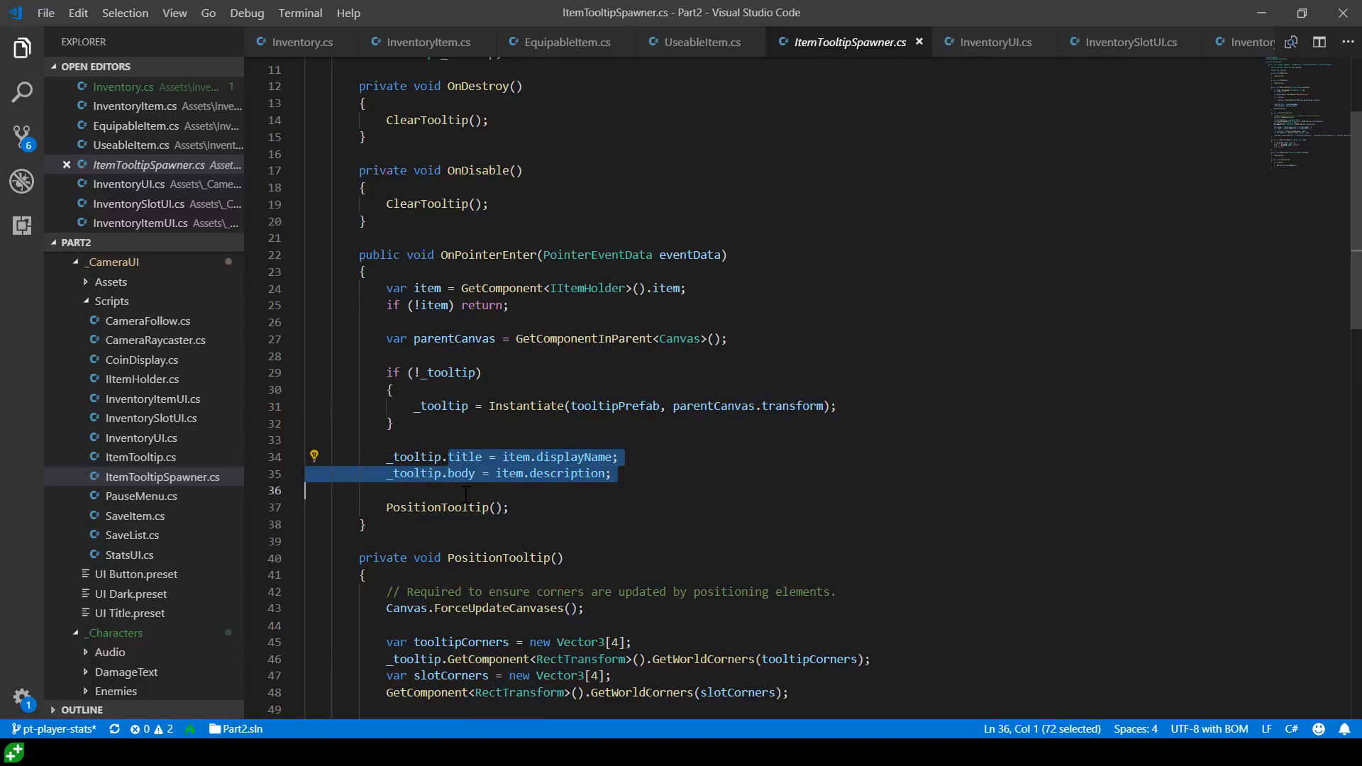
Scroll in the running game while moving the Bastard Sword between inventory slots
scroll("down", 3)
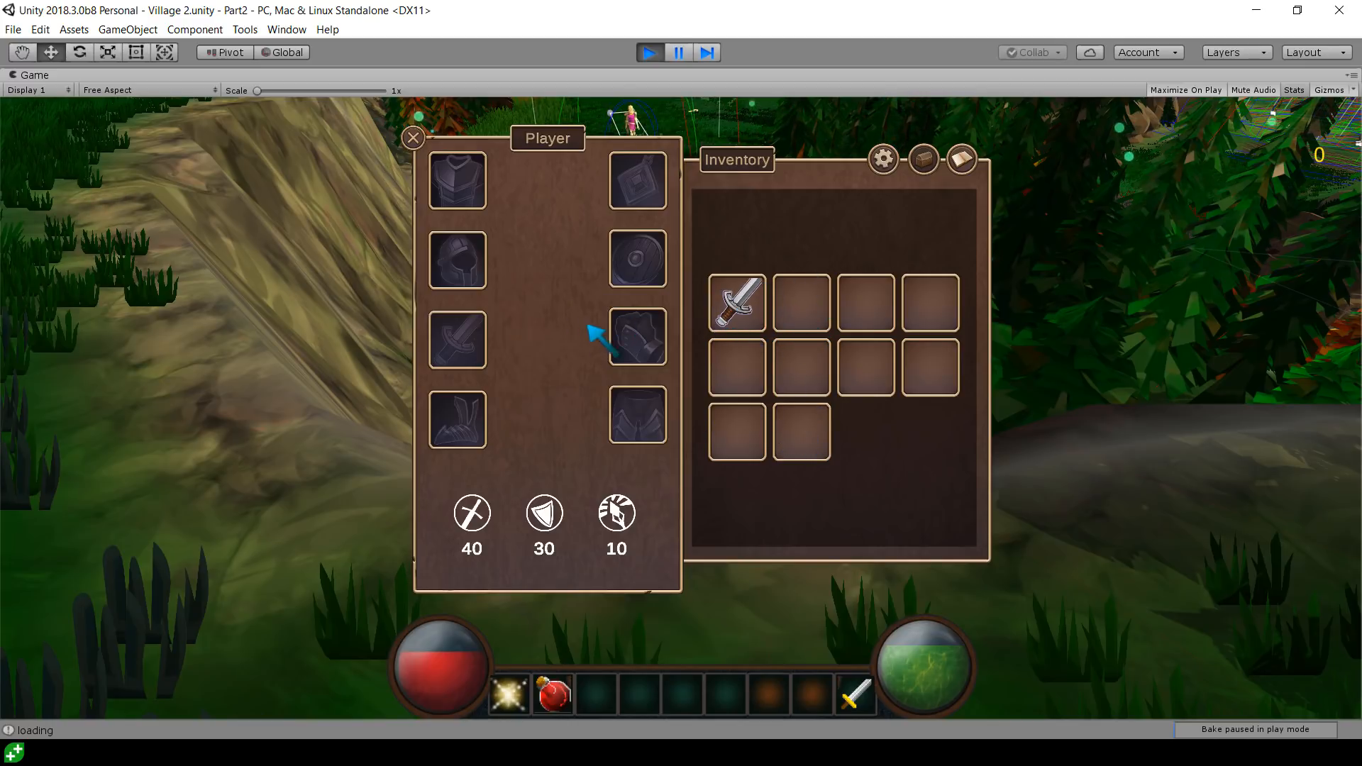
mouse_move(736, 301)
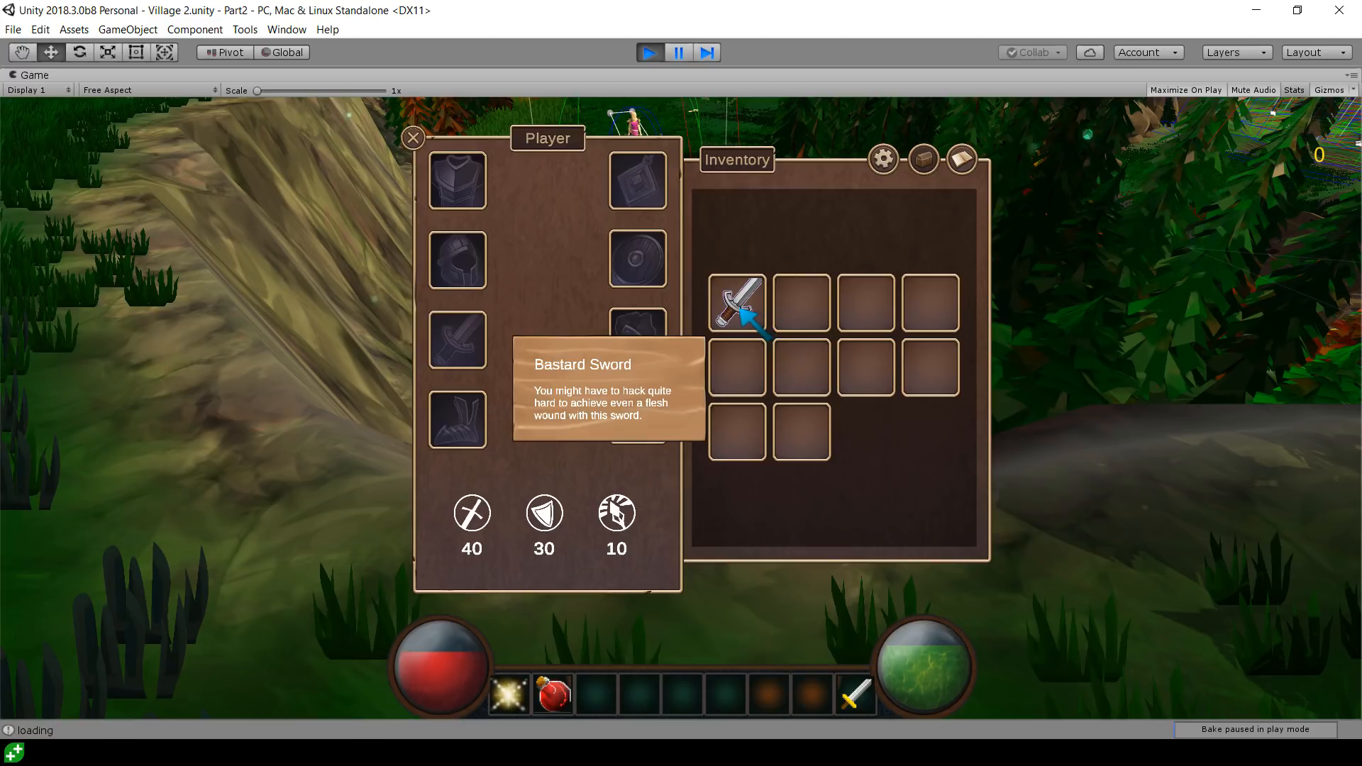
mouse_move(929, 303)
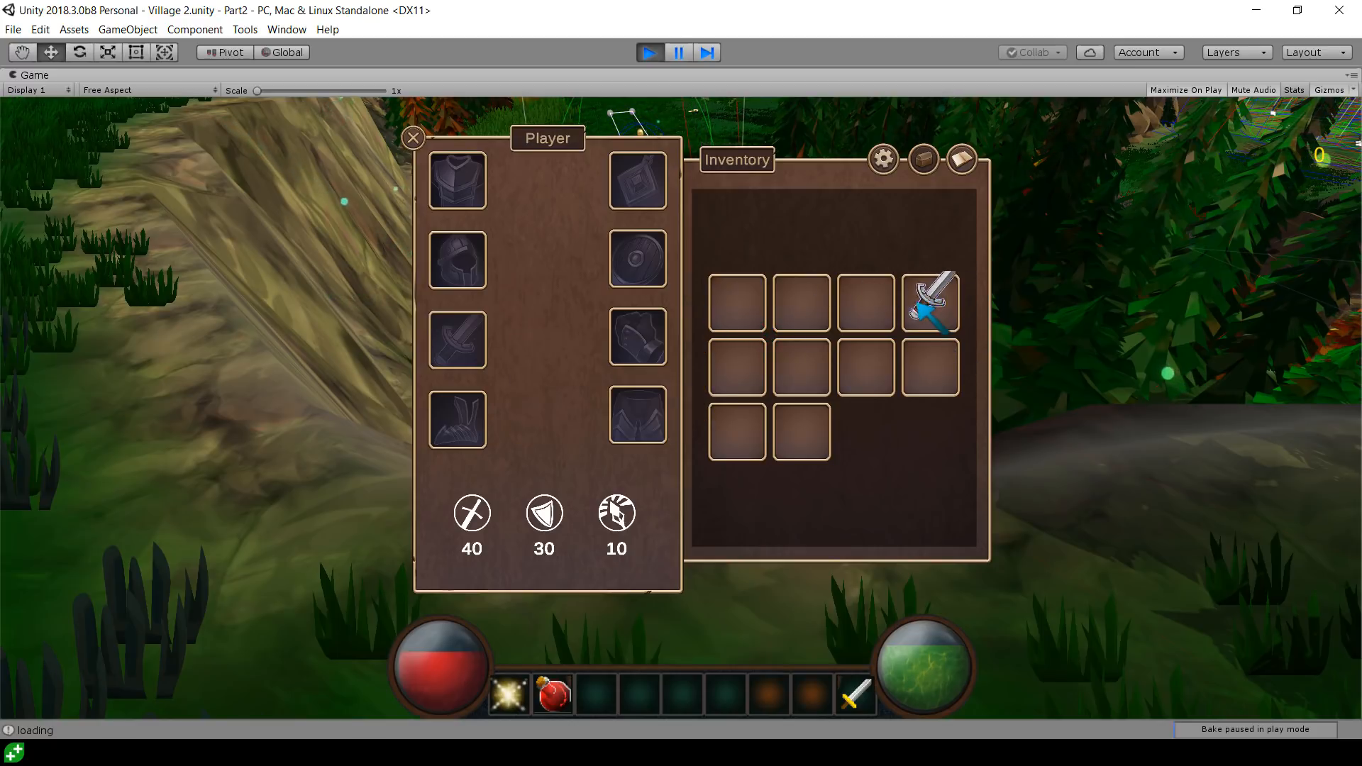
mouse_move(1138, 634)
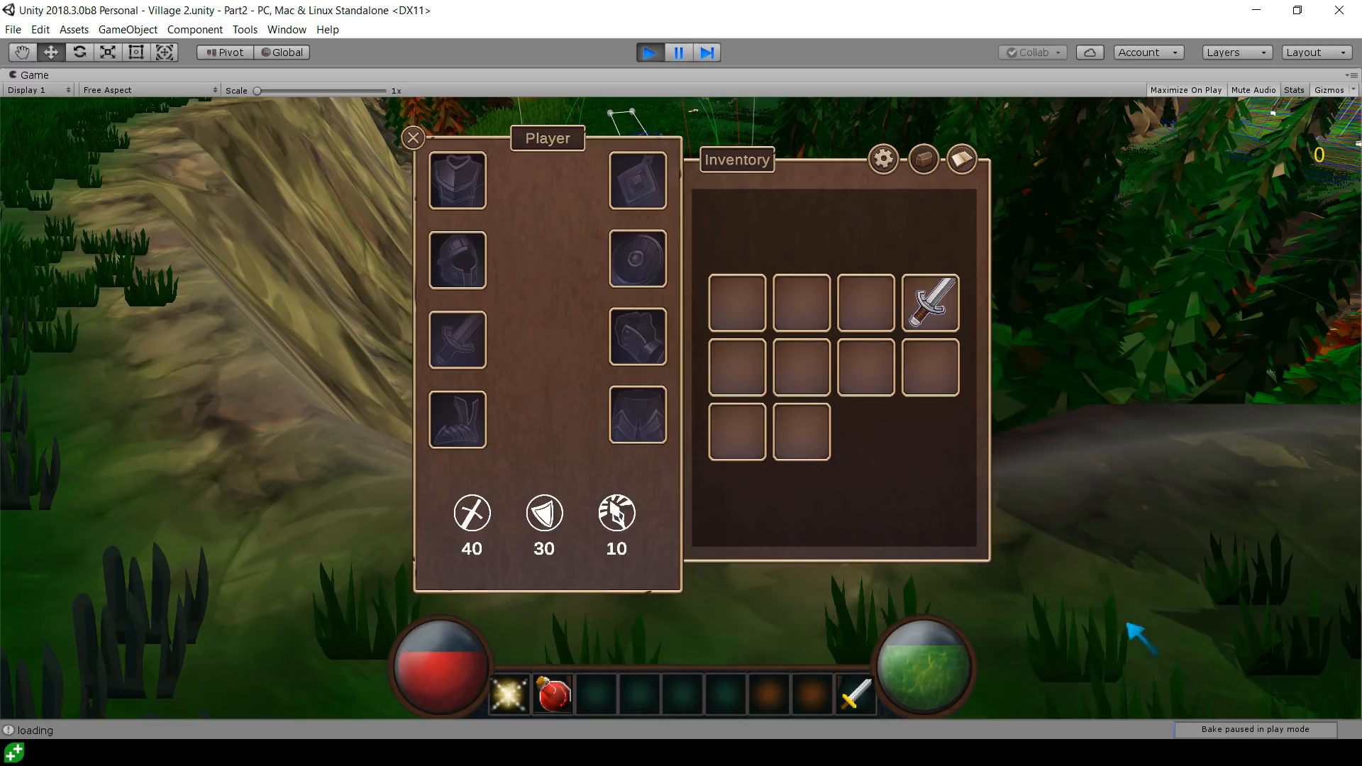
mouse_move(1293, 209)
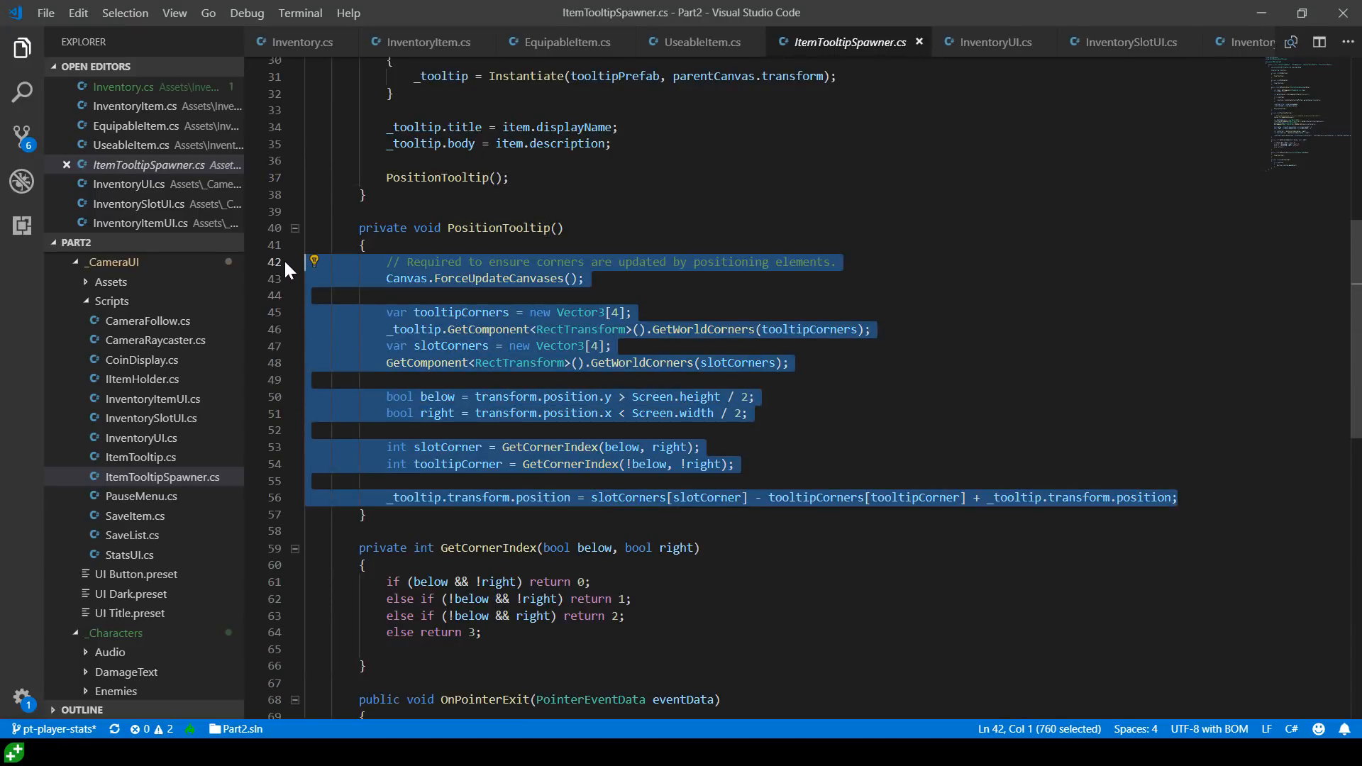
Review PositionTooltip and mark the ClearTooltip line that destroys the tooltip
left_click(701, 412)
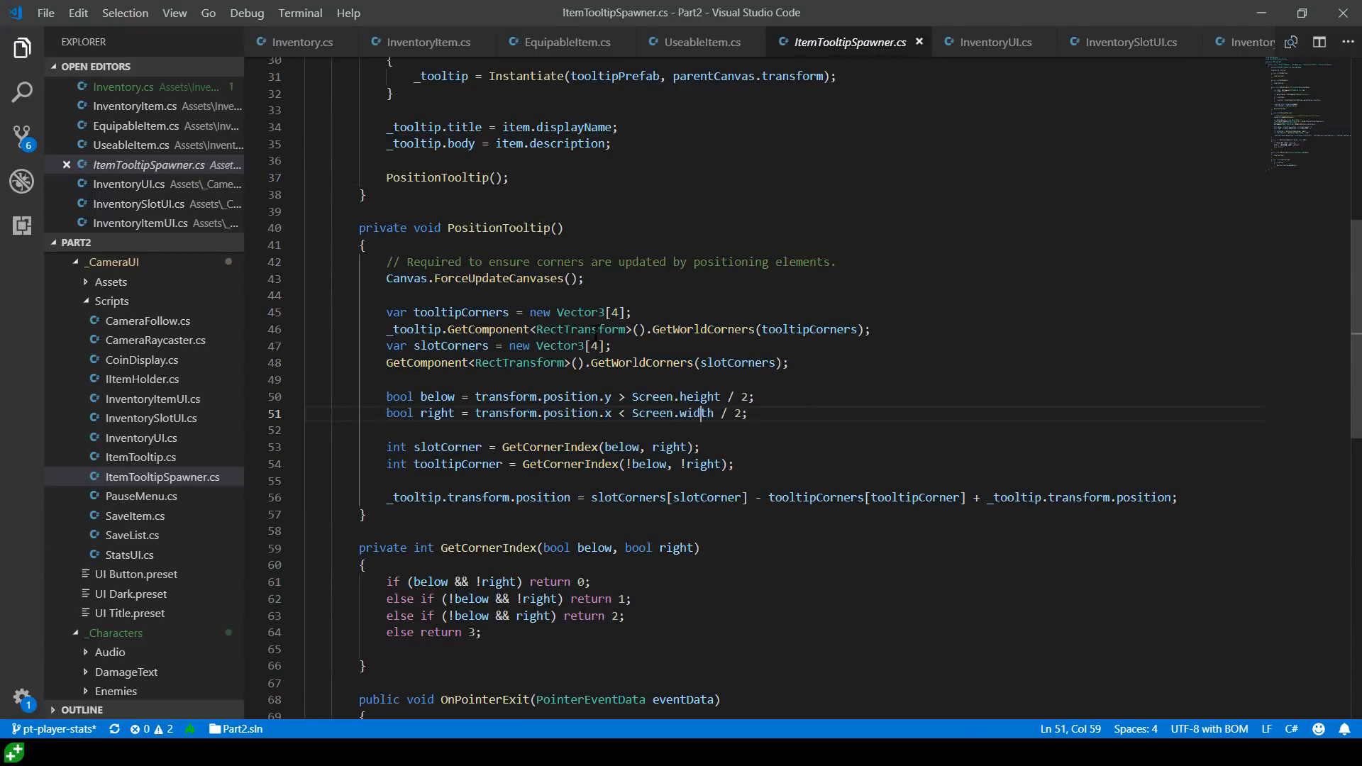
mouse_move(758, 421)
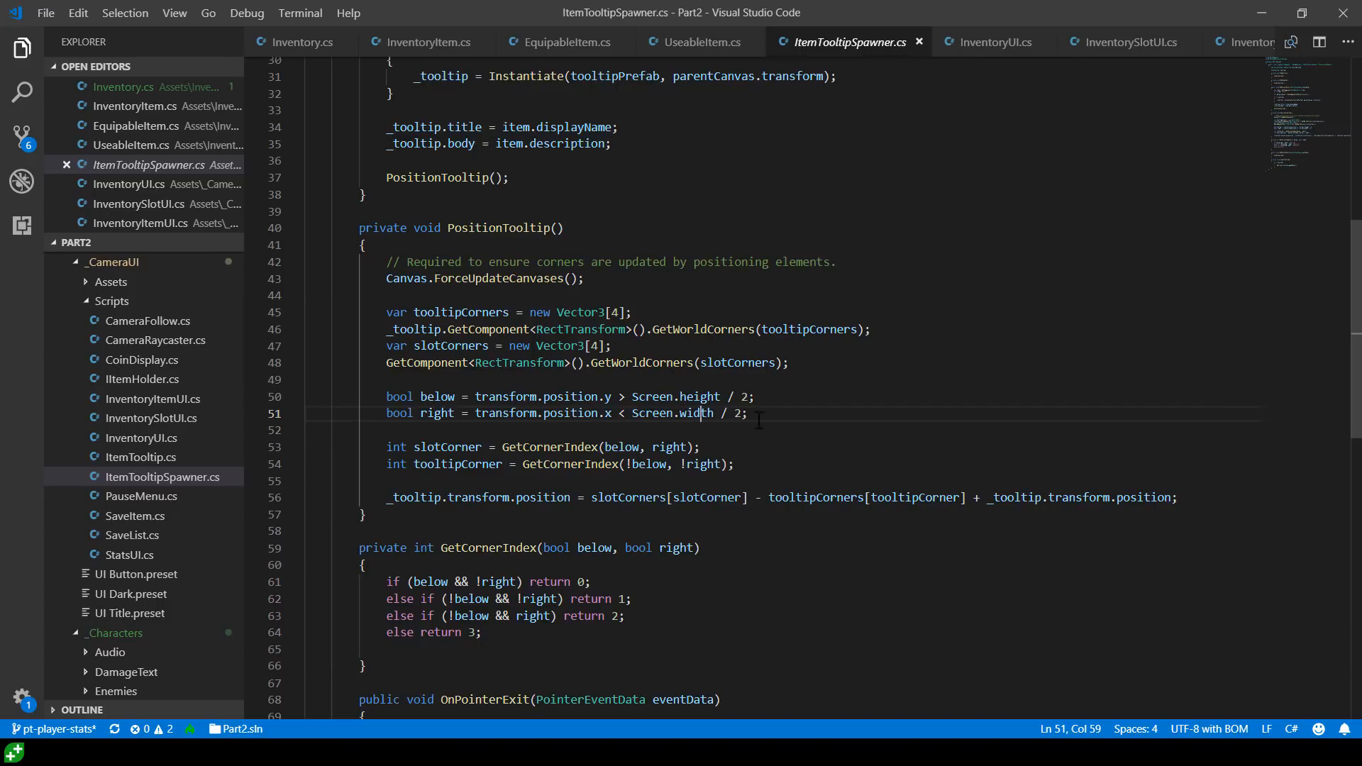
scroll("down", 3)
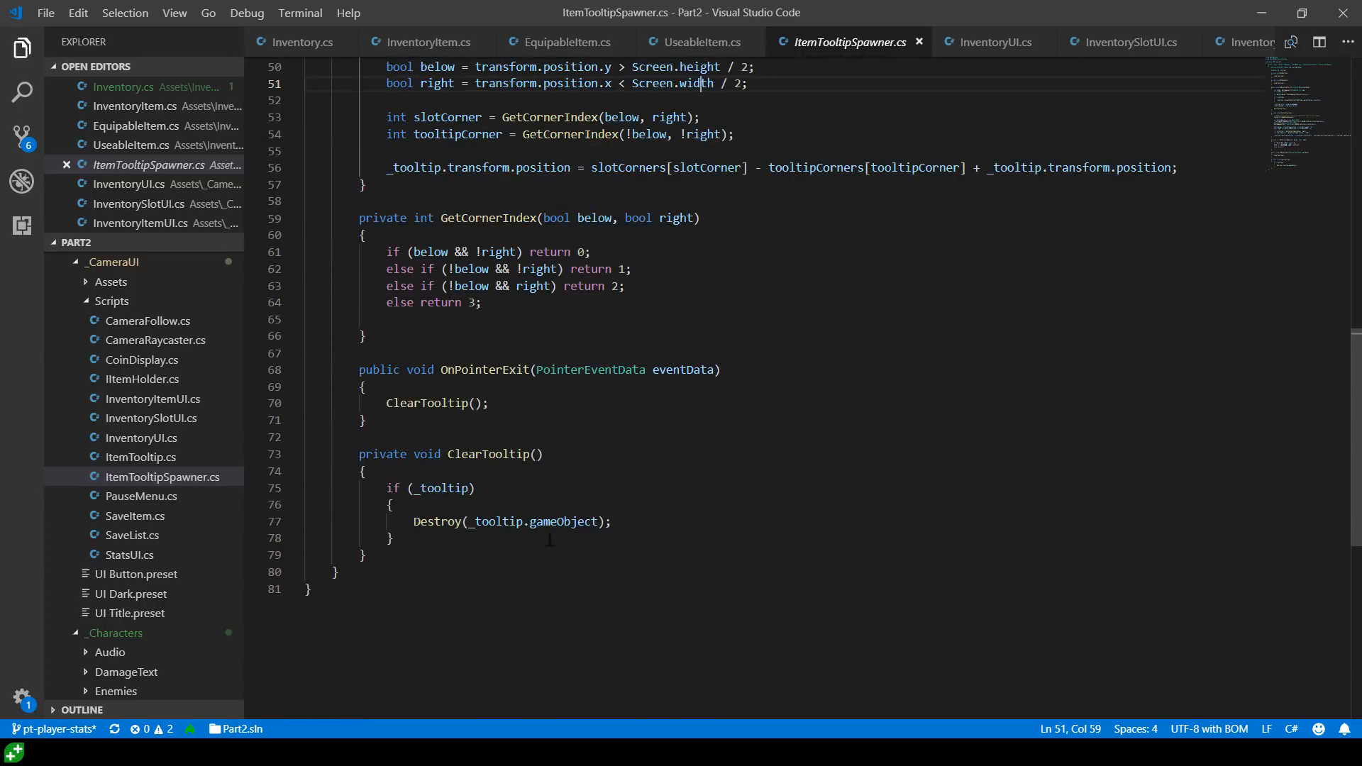
left_click(364, 421)
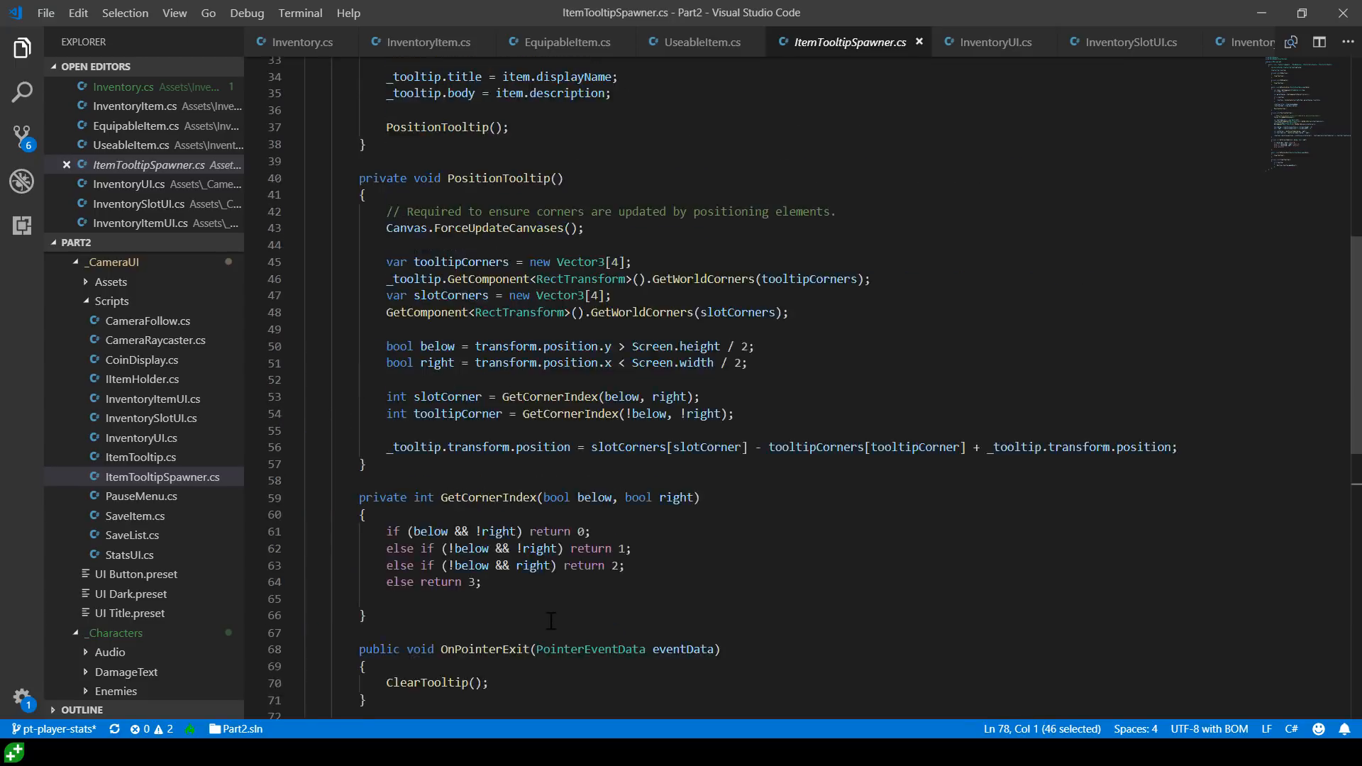
scroll("up", 3)
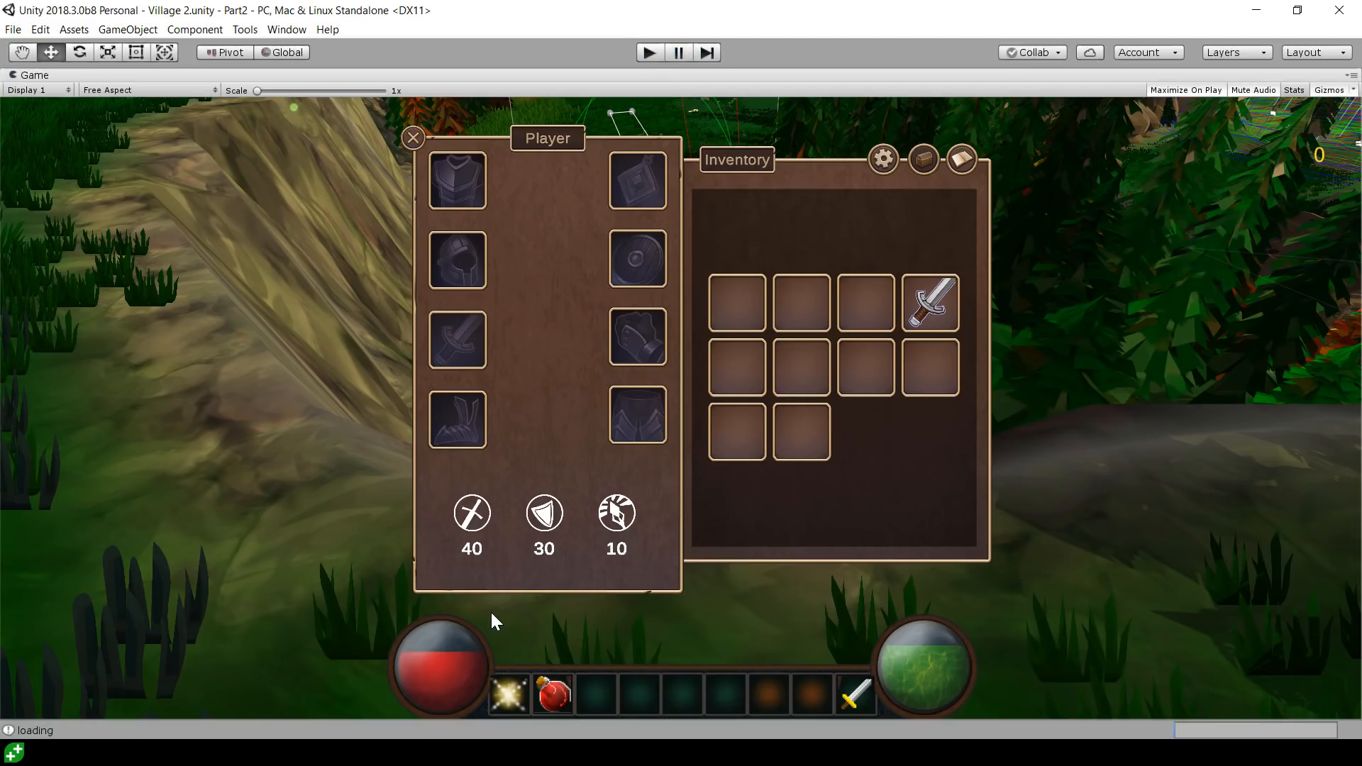
Open InventorySlot from _CameraUI and follow its Tooltip Prefab field to open ItemTooltip
left_click(648, 52)
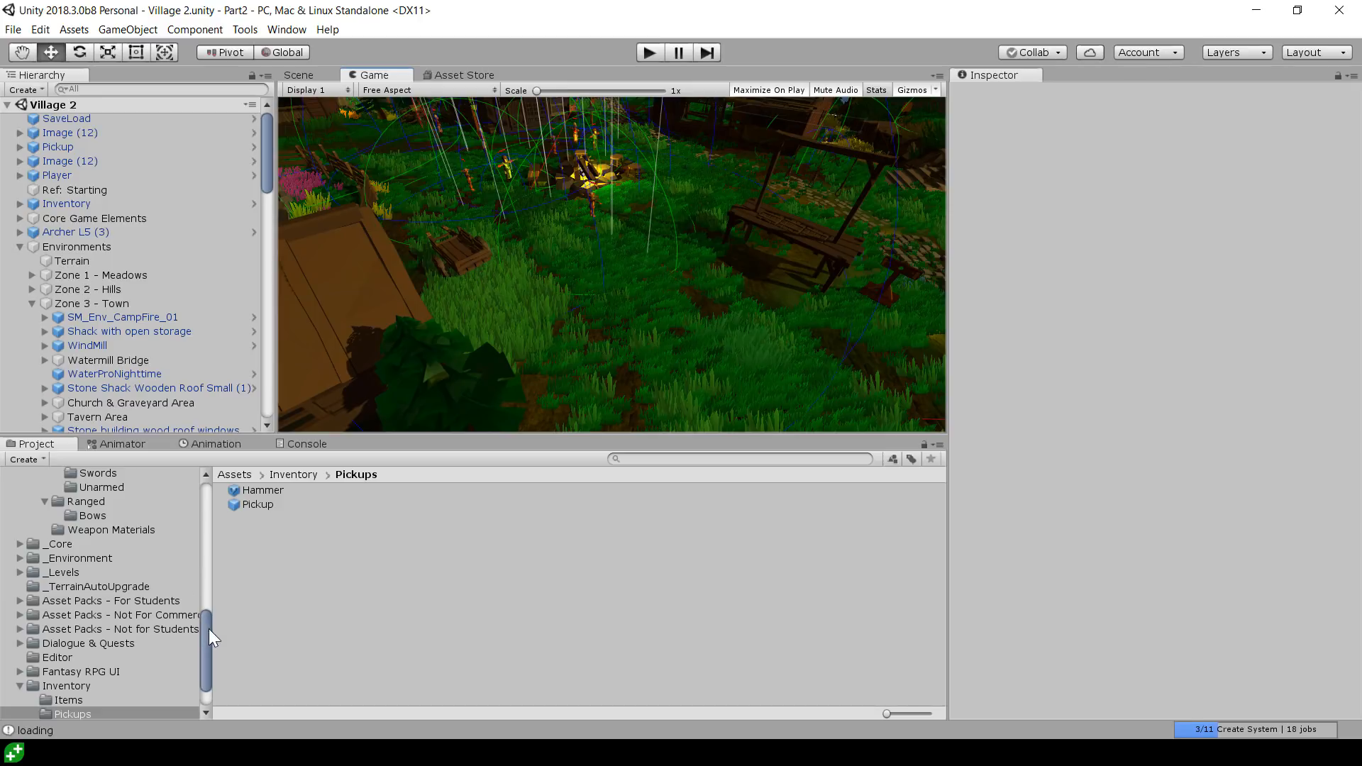
left_click(276, 567)
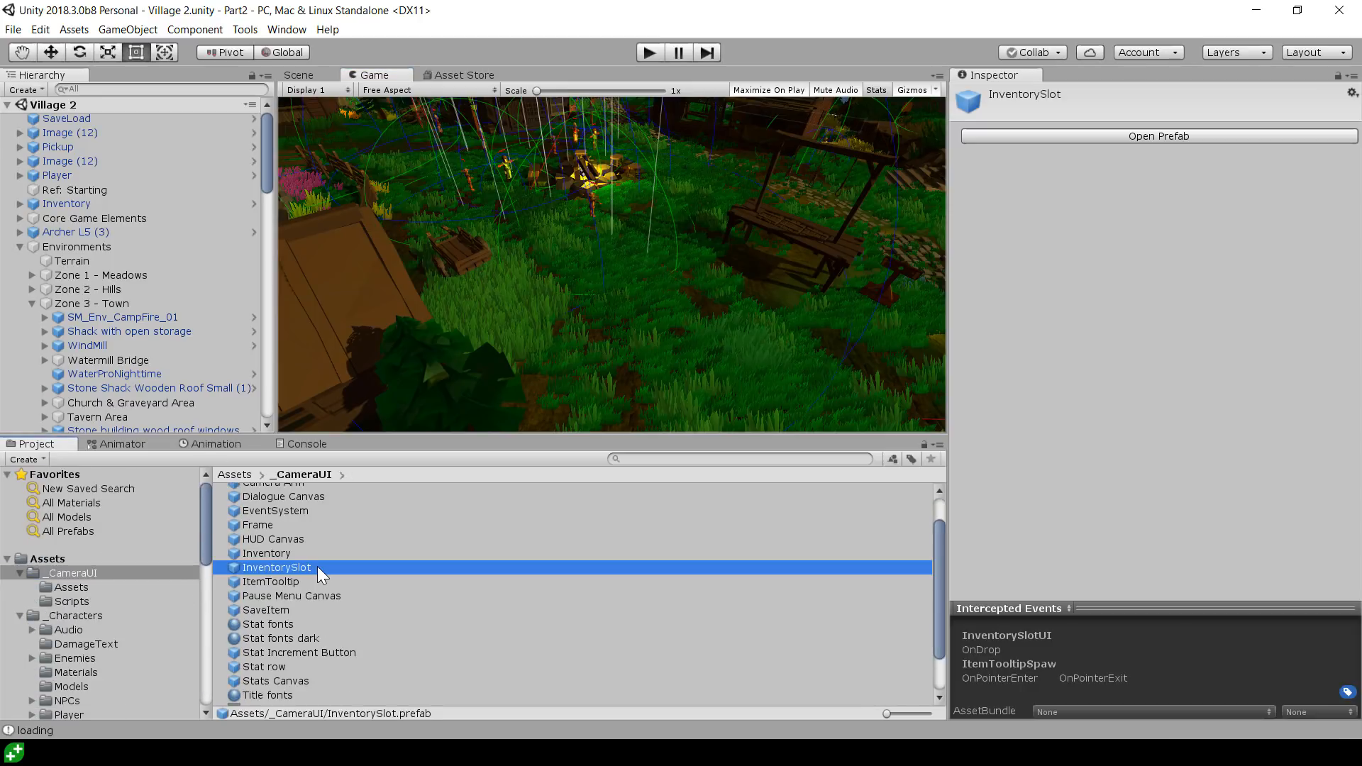
double_click(276, 567)
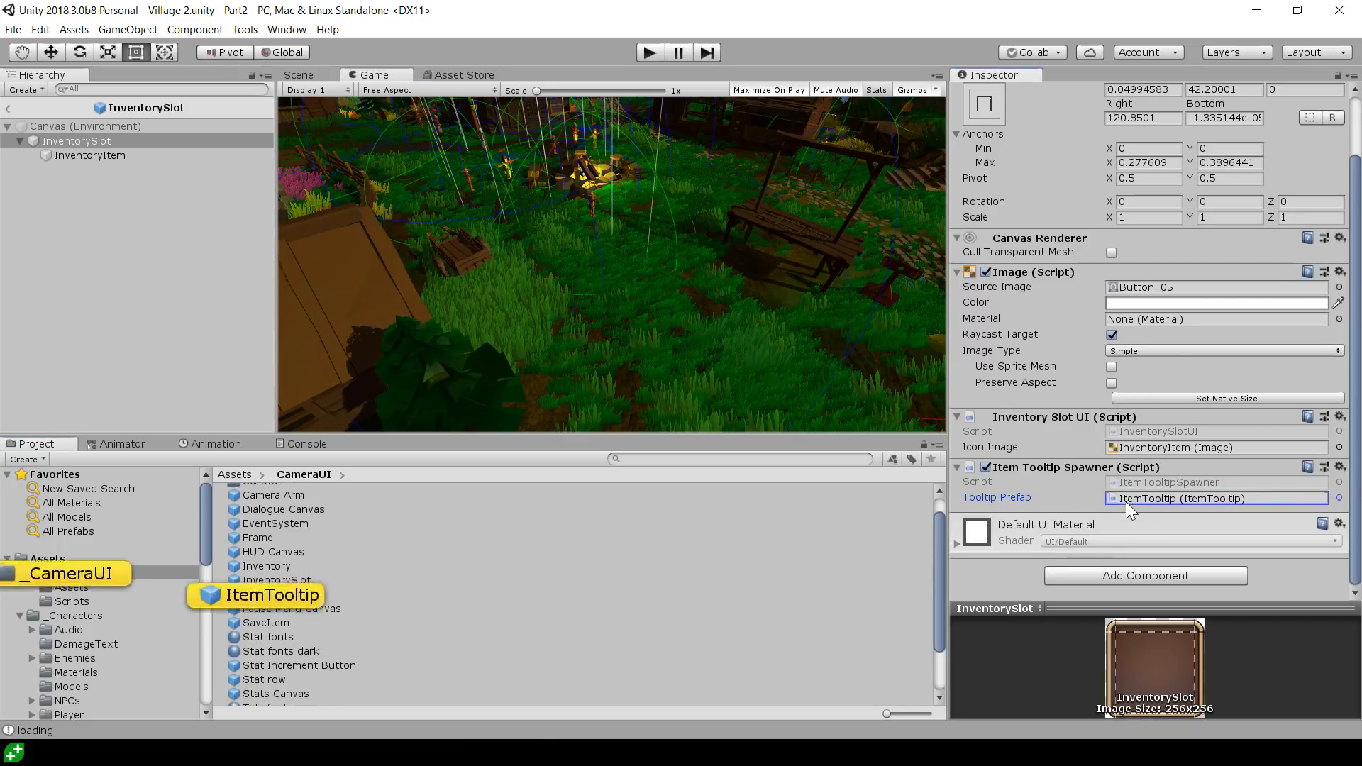
left_click(270, 595)
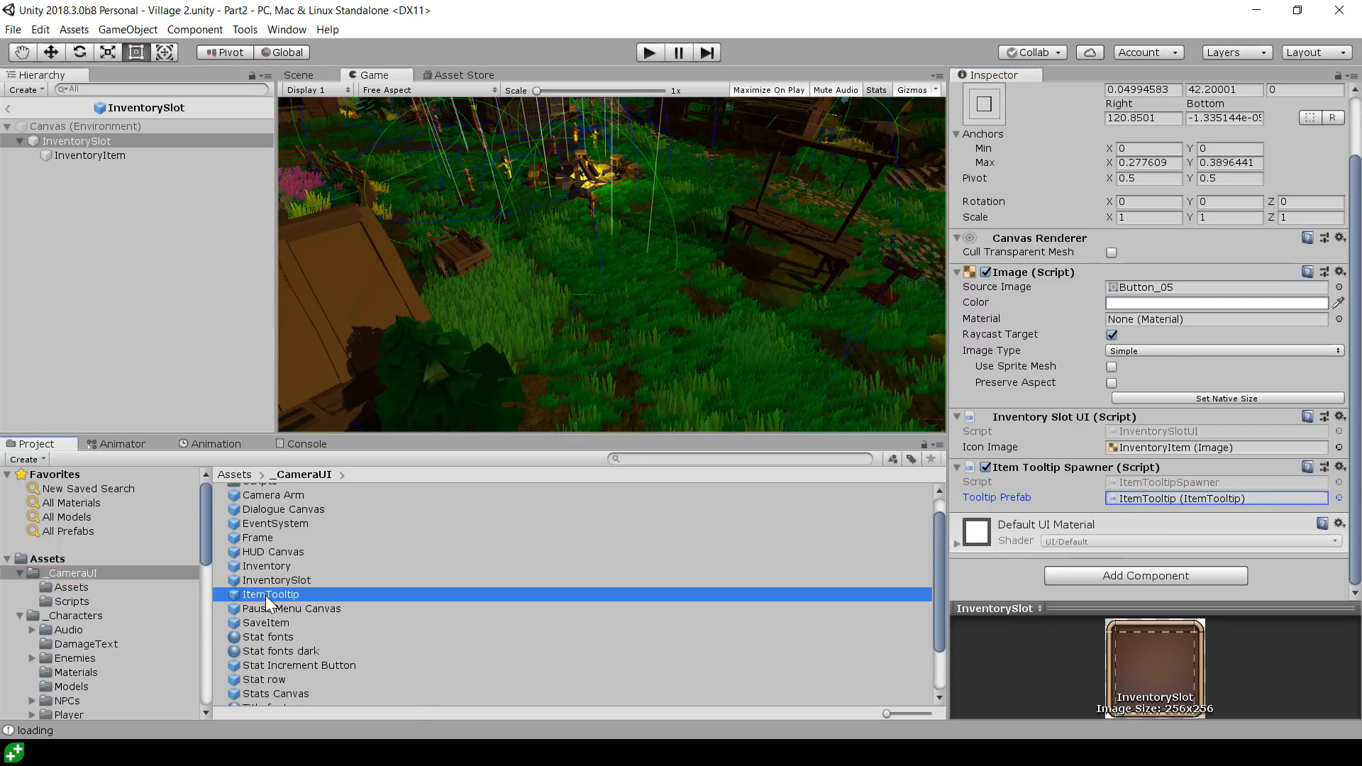
left_click(271, 594)
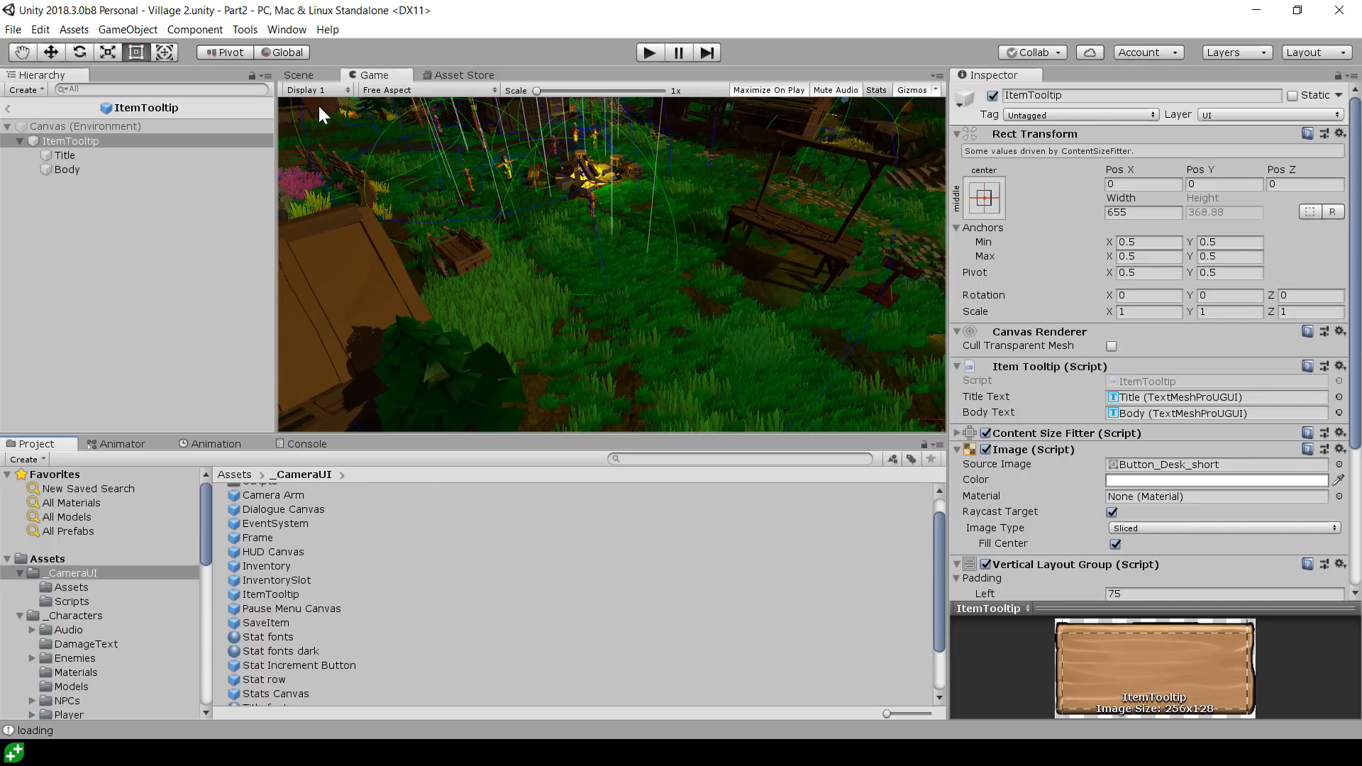
Preview the ItemTooltip prefab in the Scene, with its 75 padding and 40 spacing layout
left_click(298, 75)
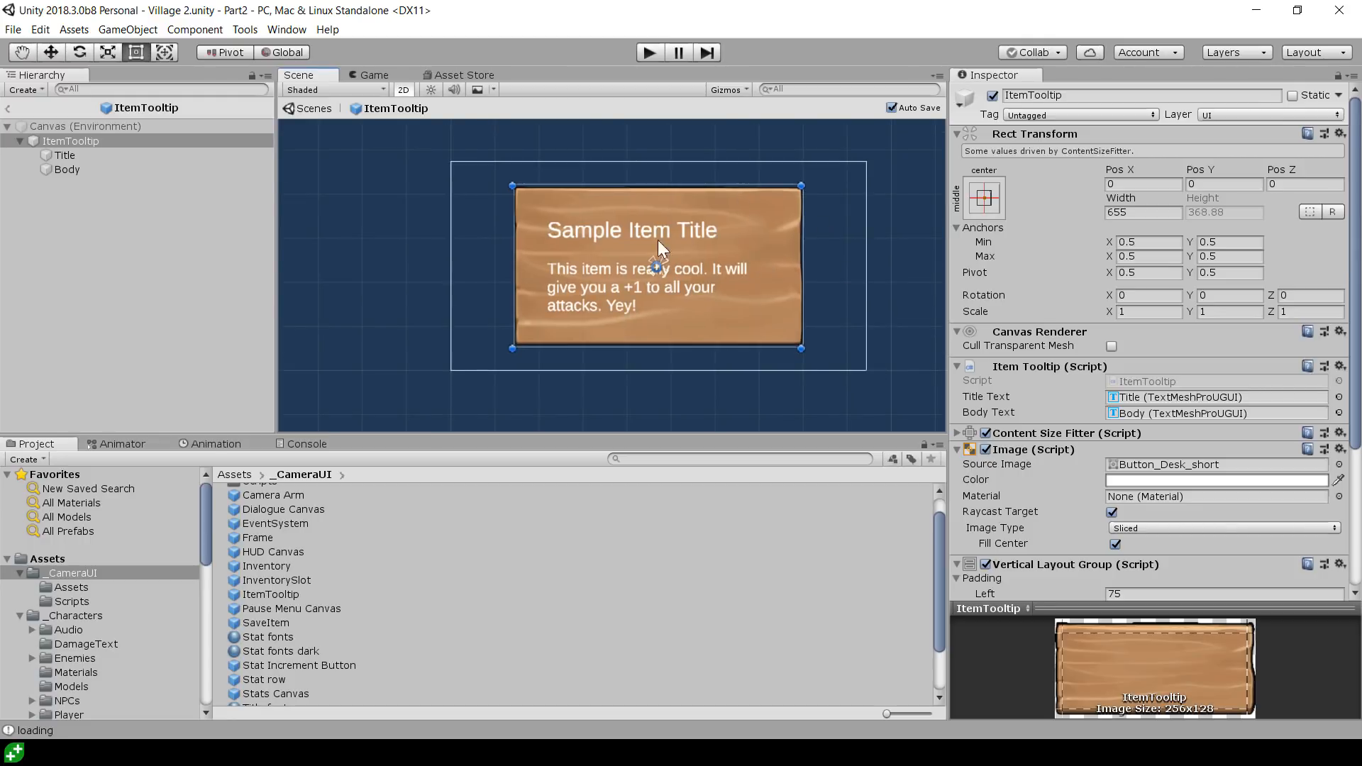
scroll("down", 3)
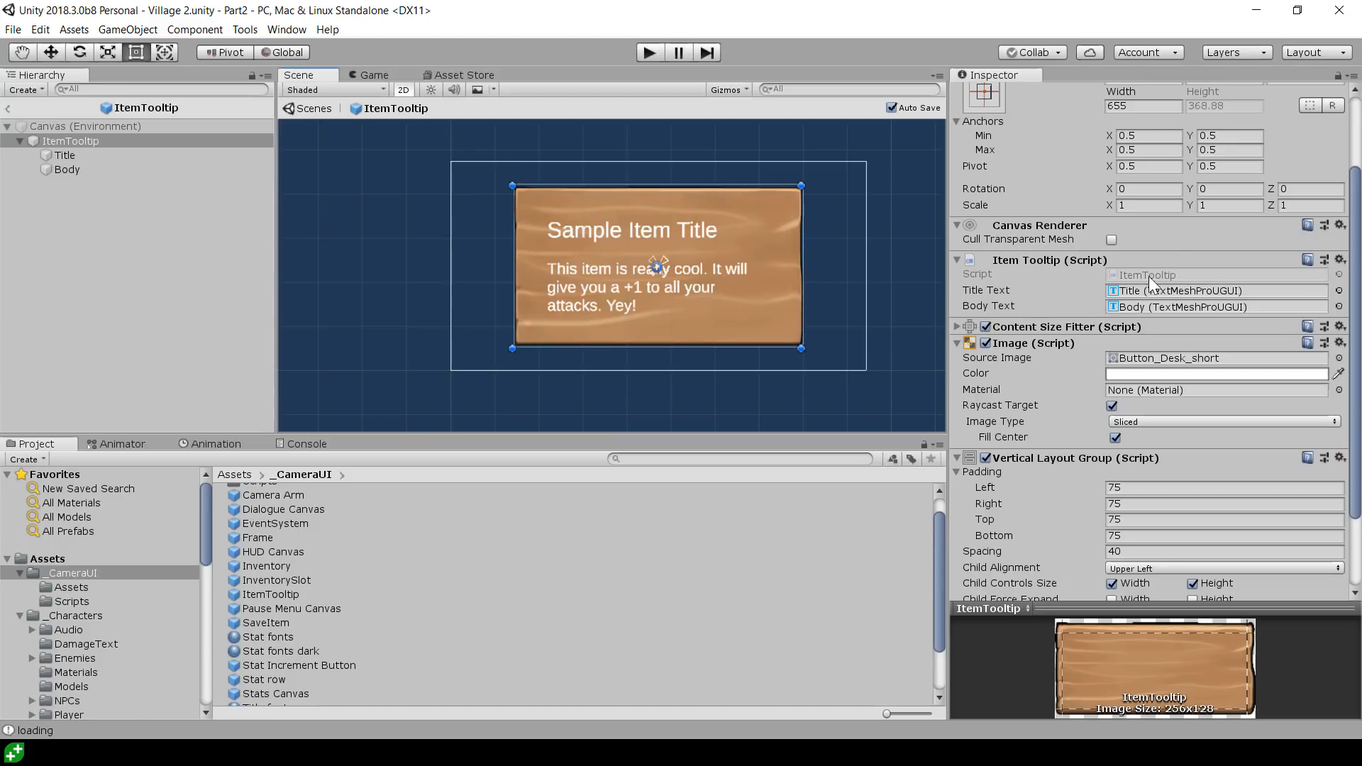
mouse_move(1198, 306)
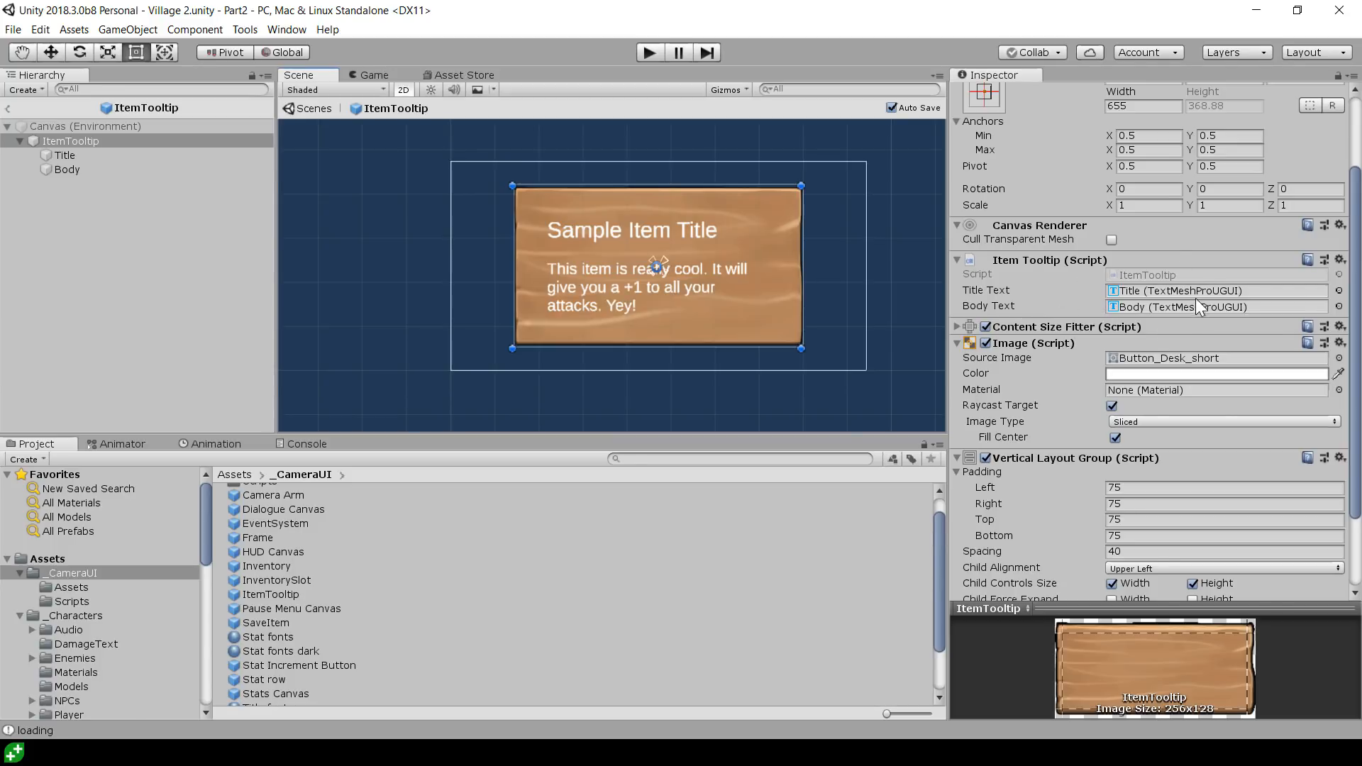
mouse_move(1191, 329)
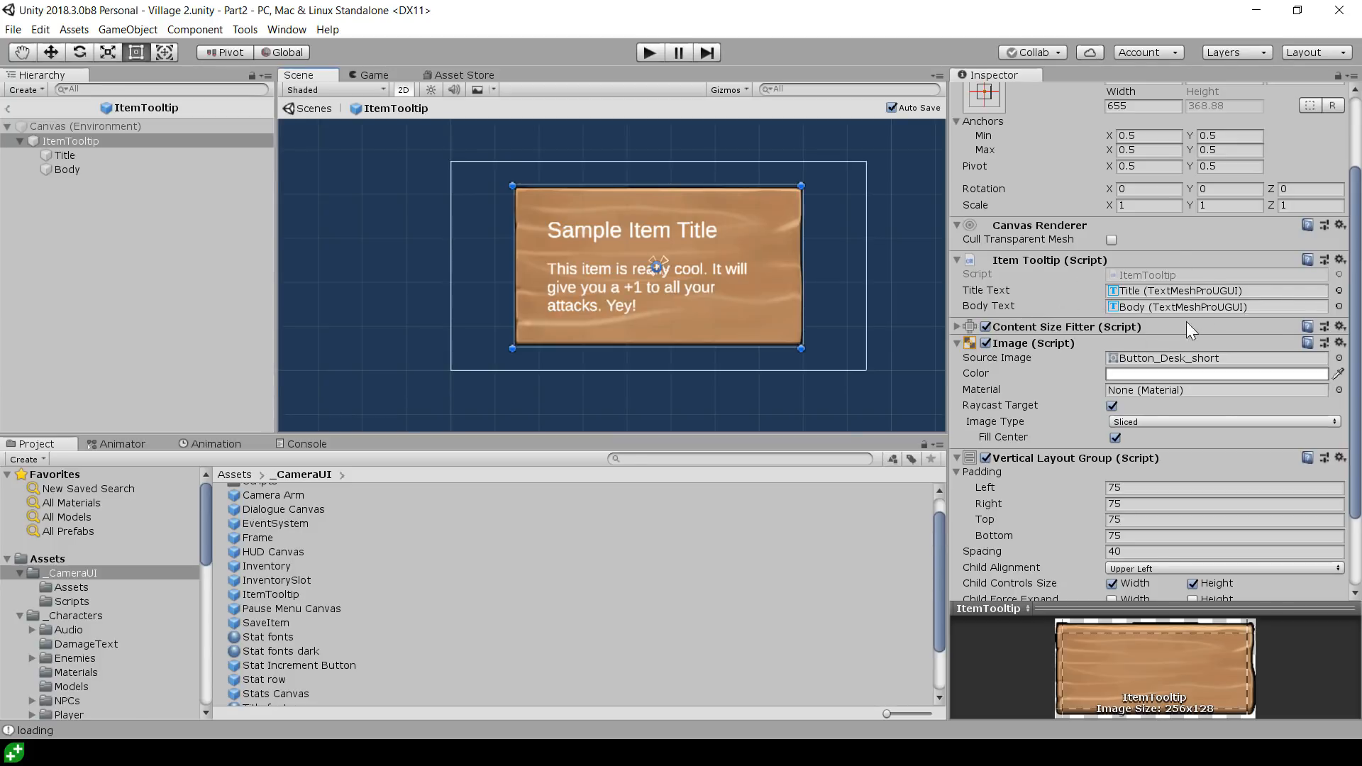